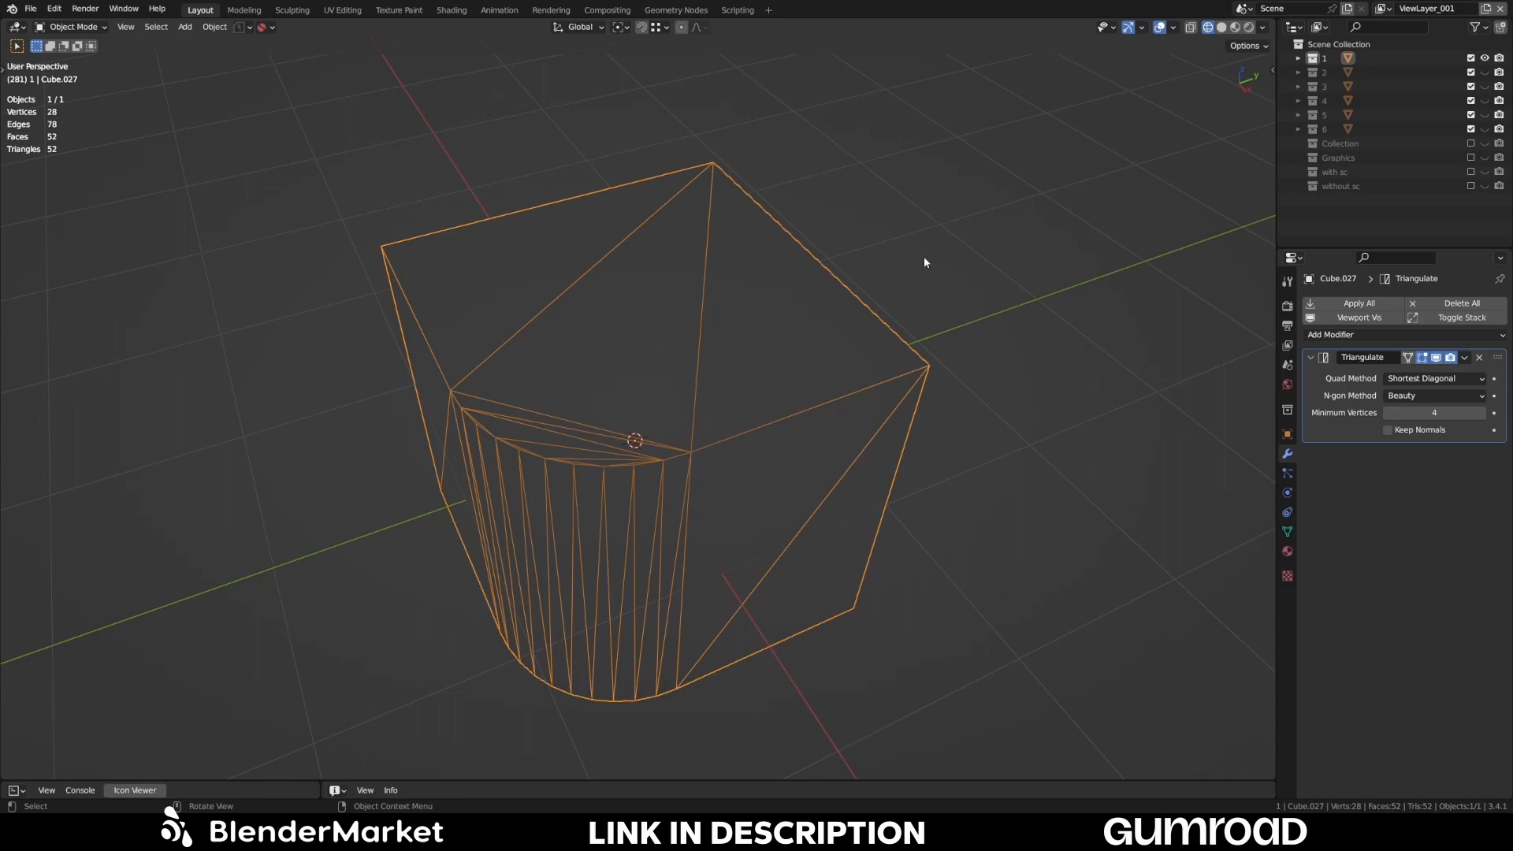
pyautogui.moveTo(918, 263)
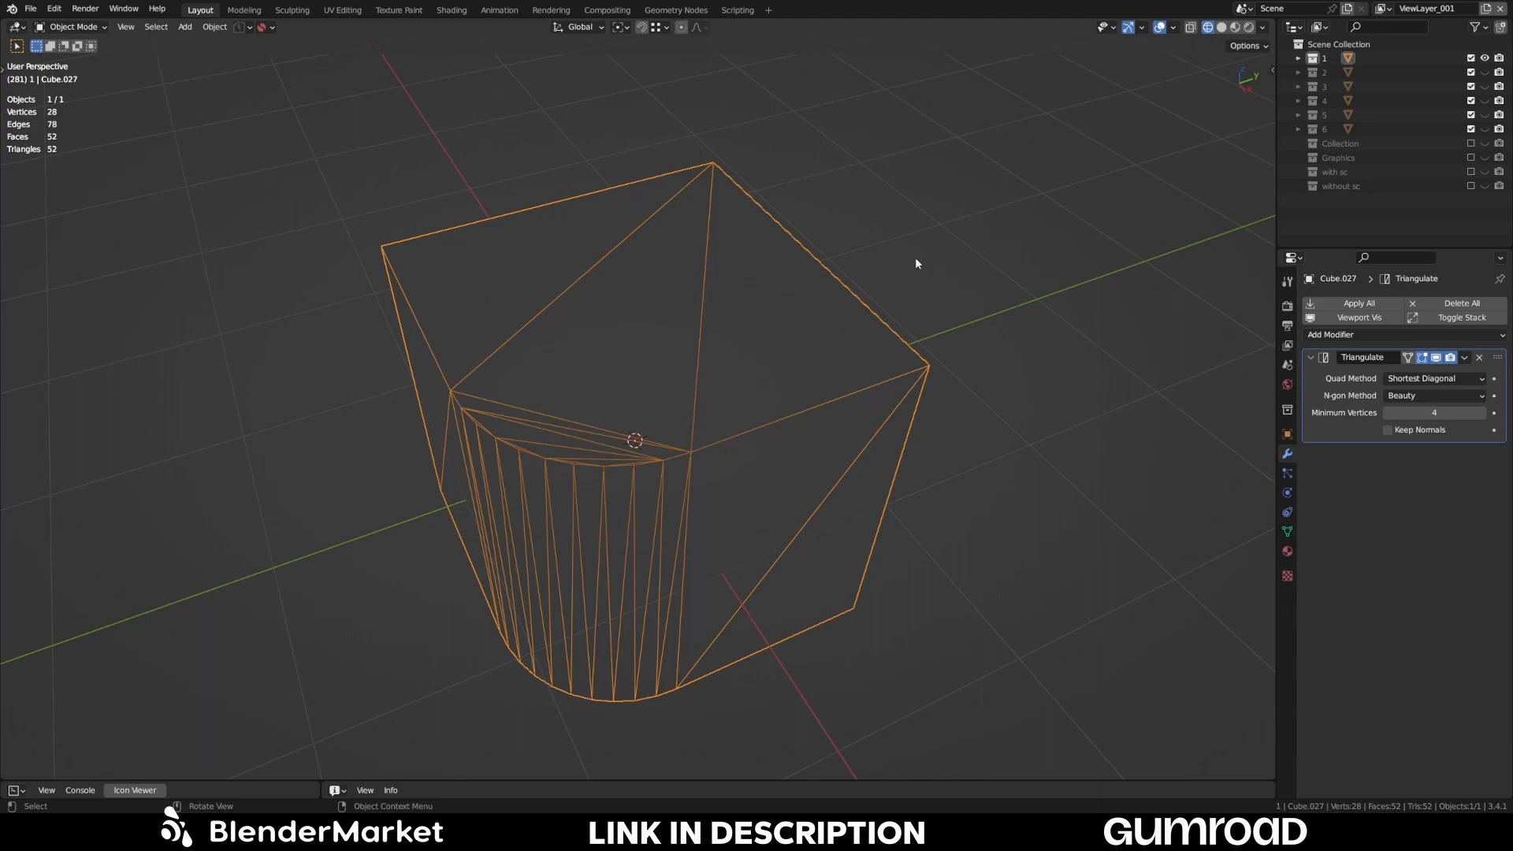
# - Orbit around the triangulated cube to inspect its top face and curved cut edge
pyautogui.moveTo(916, 264); pyautogui.dragTo(681, 337)
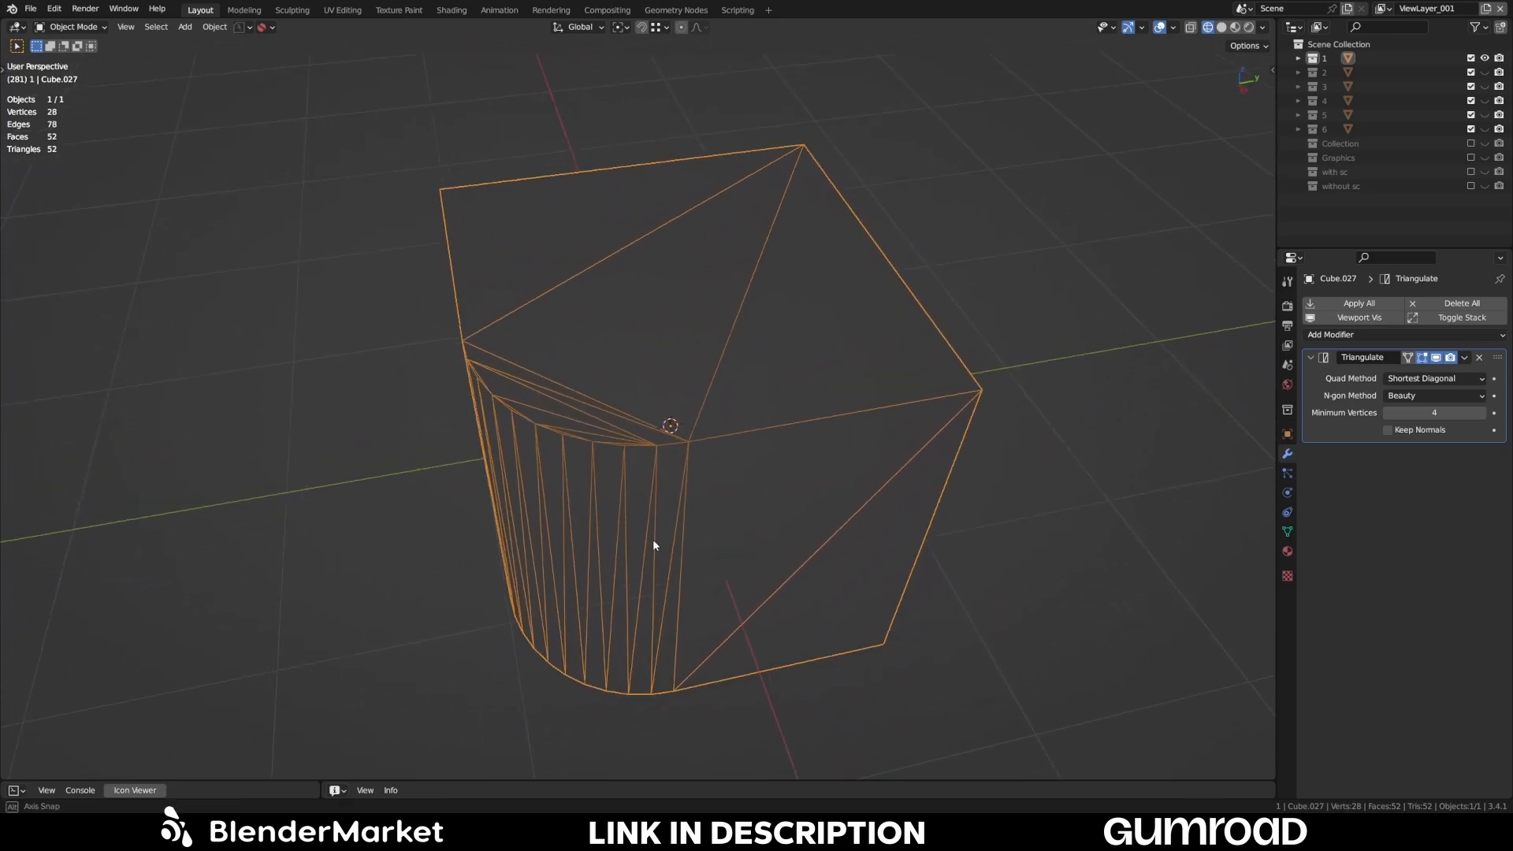
pyautogui.moveTo(653, 545); pyautogui.dragTo(719, 440)
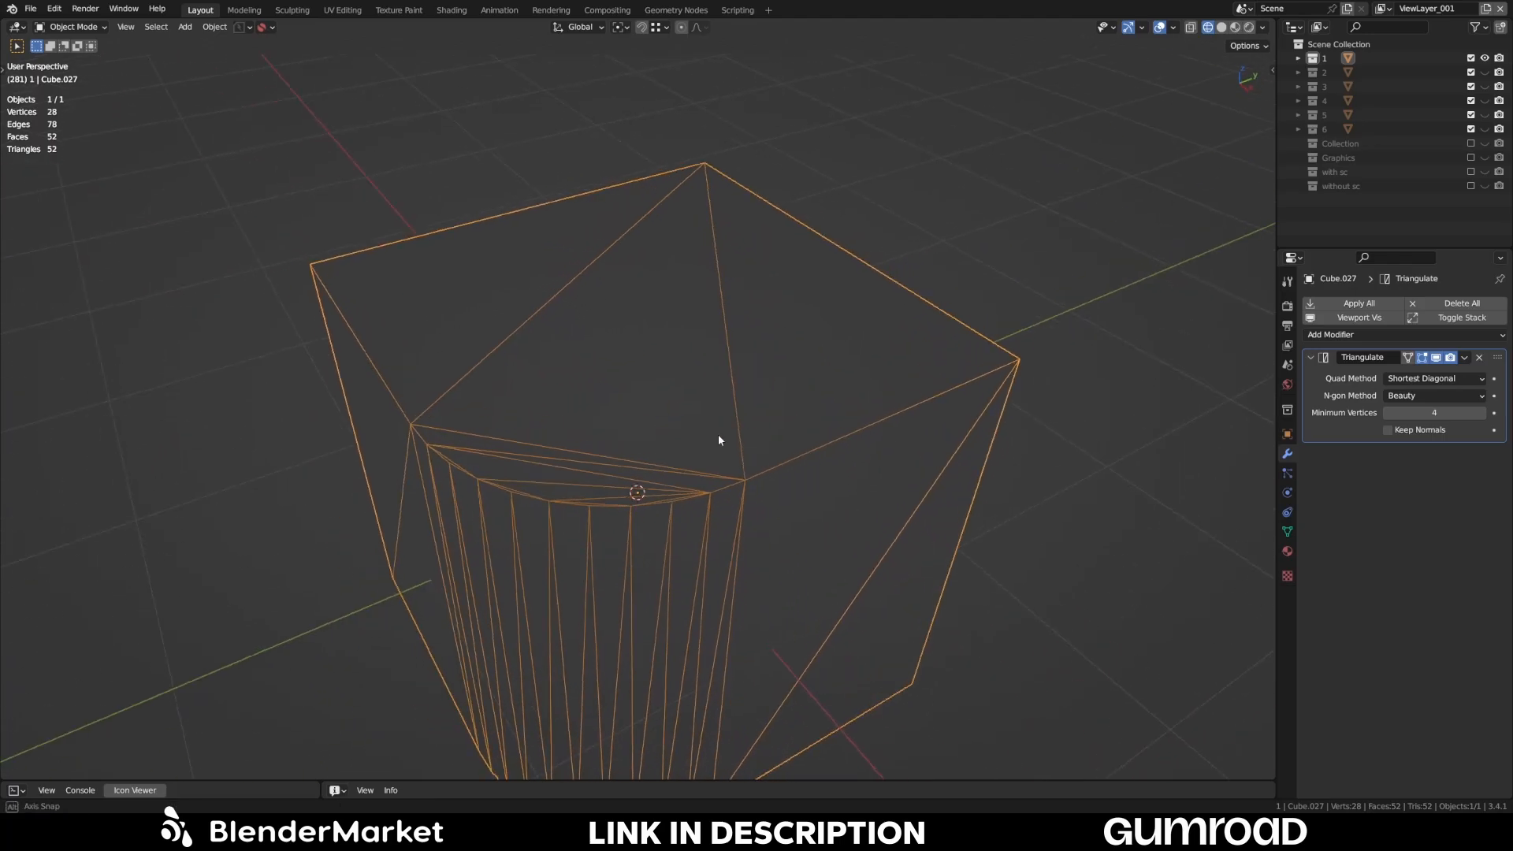
pyautogui.moveTo(719, 440); pyautogui.dragTo(615, 402)
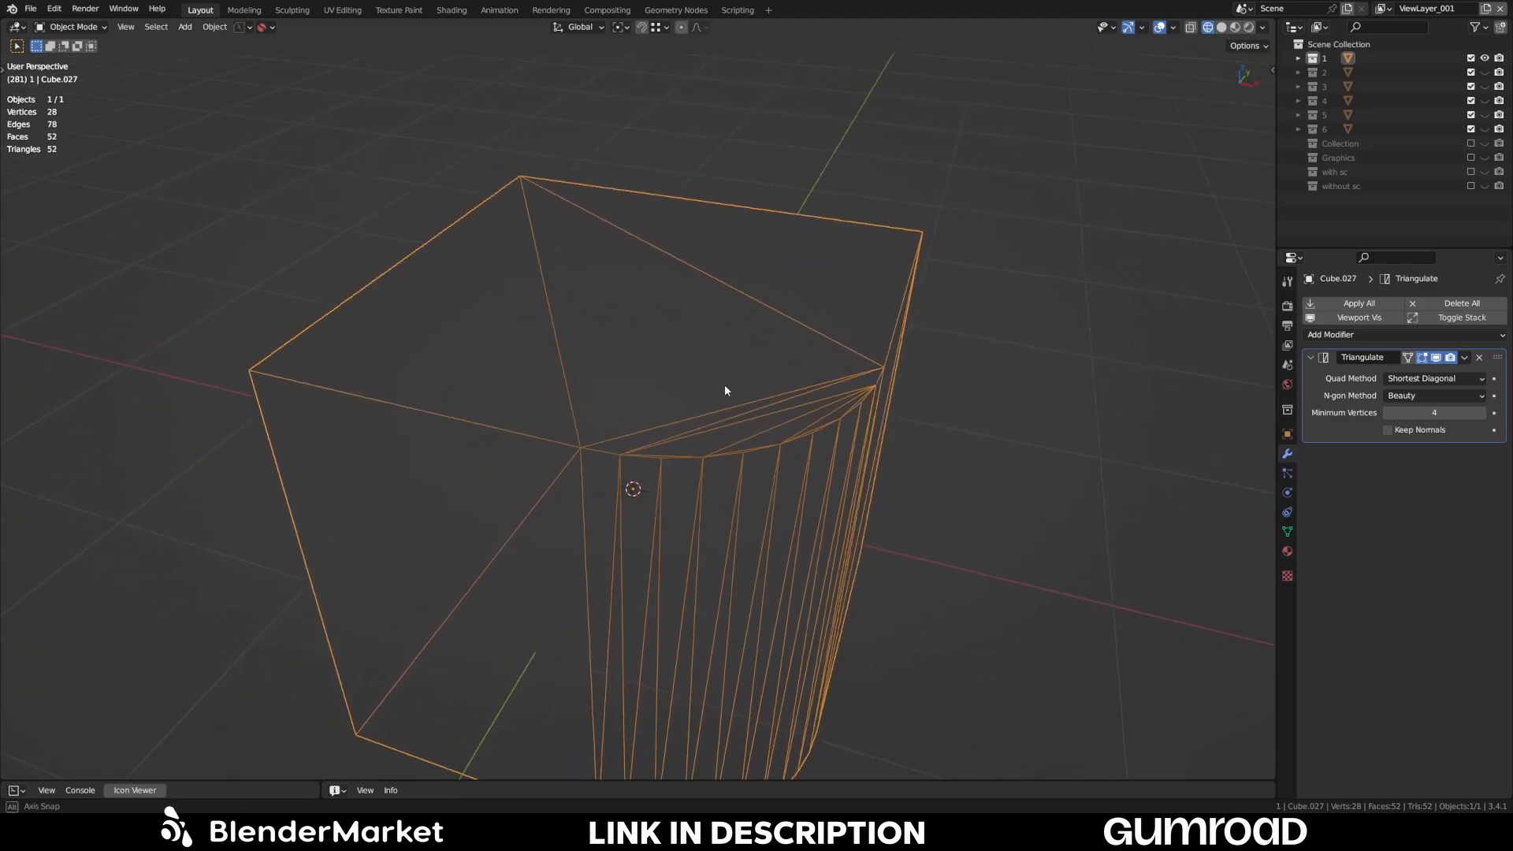
pyautogui.moveTo(723, 391); pyautogui.dragTo(645, 391)
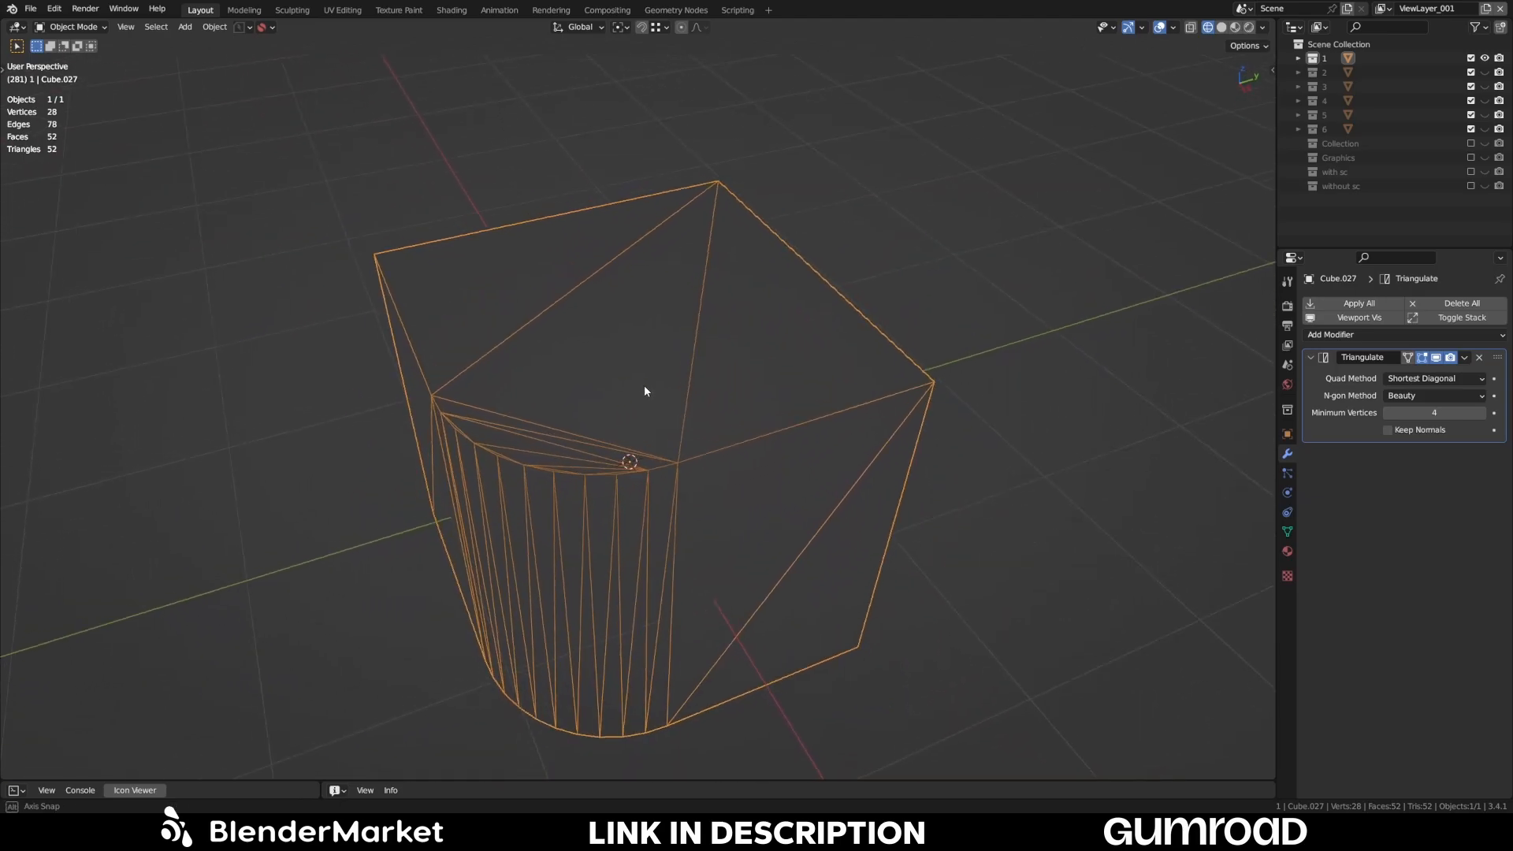
pyautogui.moveTo(643, 391); pyautogui.dragTo(660, 425)
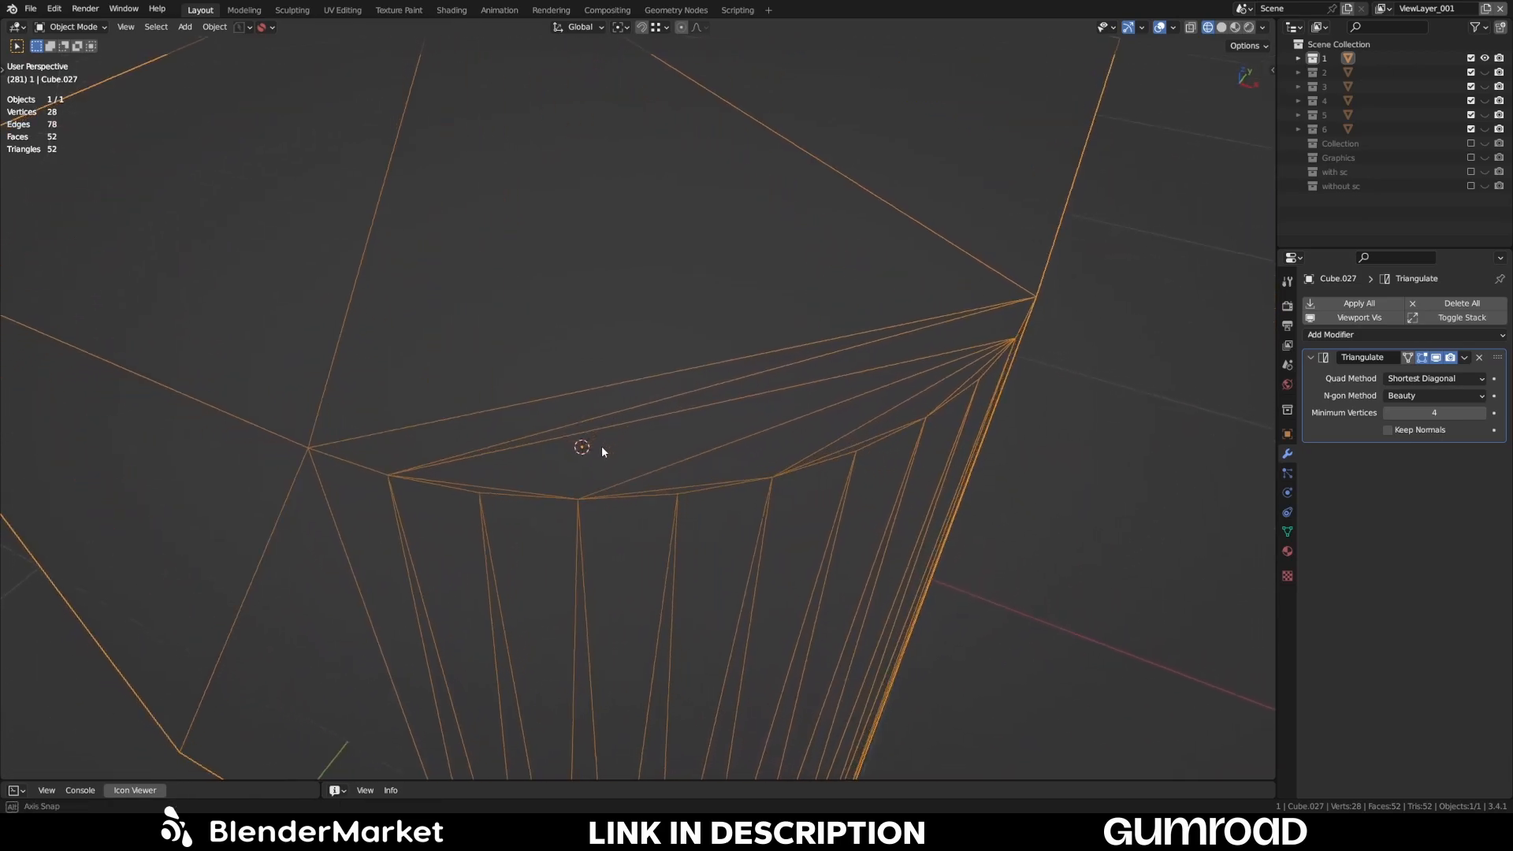
pyautogui.moveTo(601, 451); pyautogui.dragTo(738, 473)
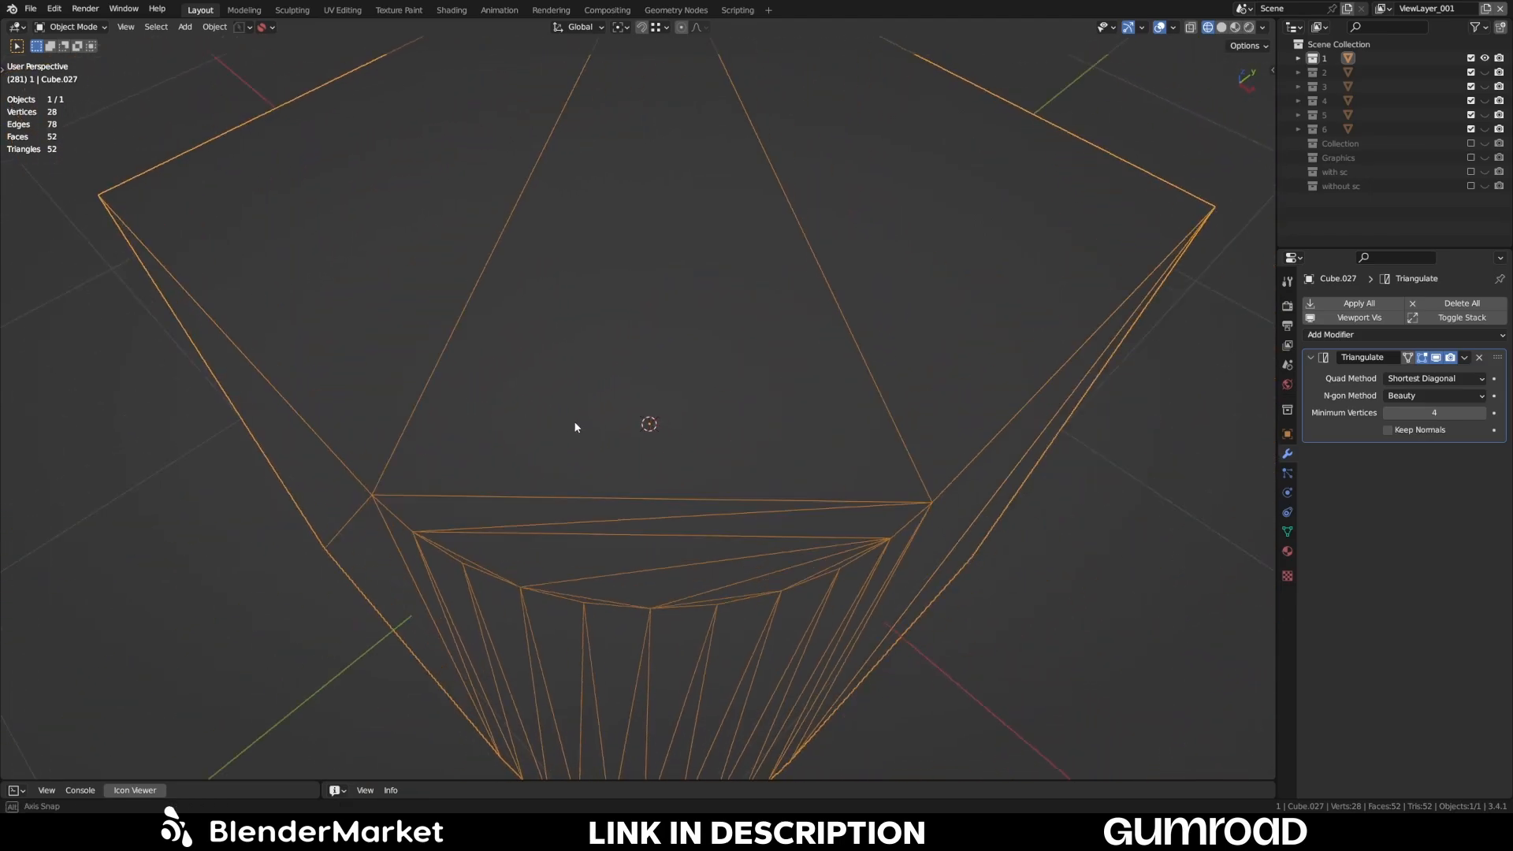
pyautogui.moveTo(574, 427); pyautogui.dragTo(759, 510)
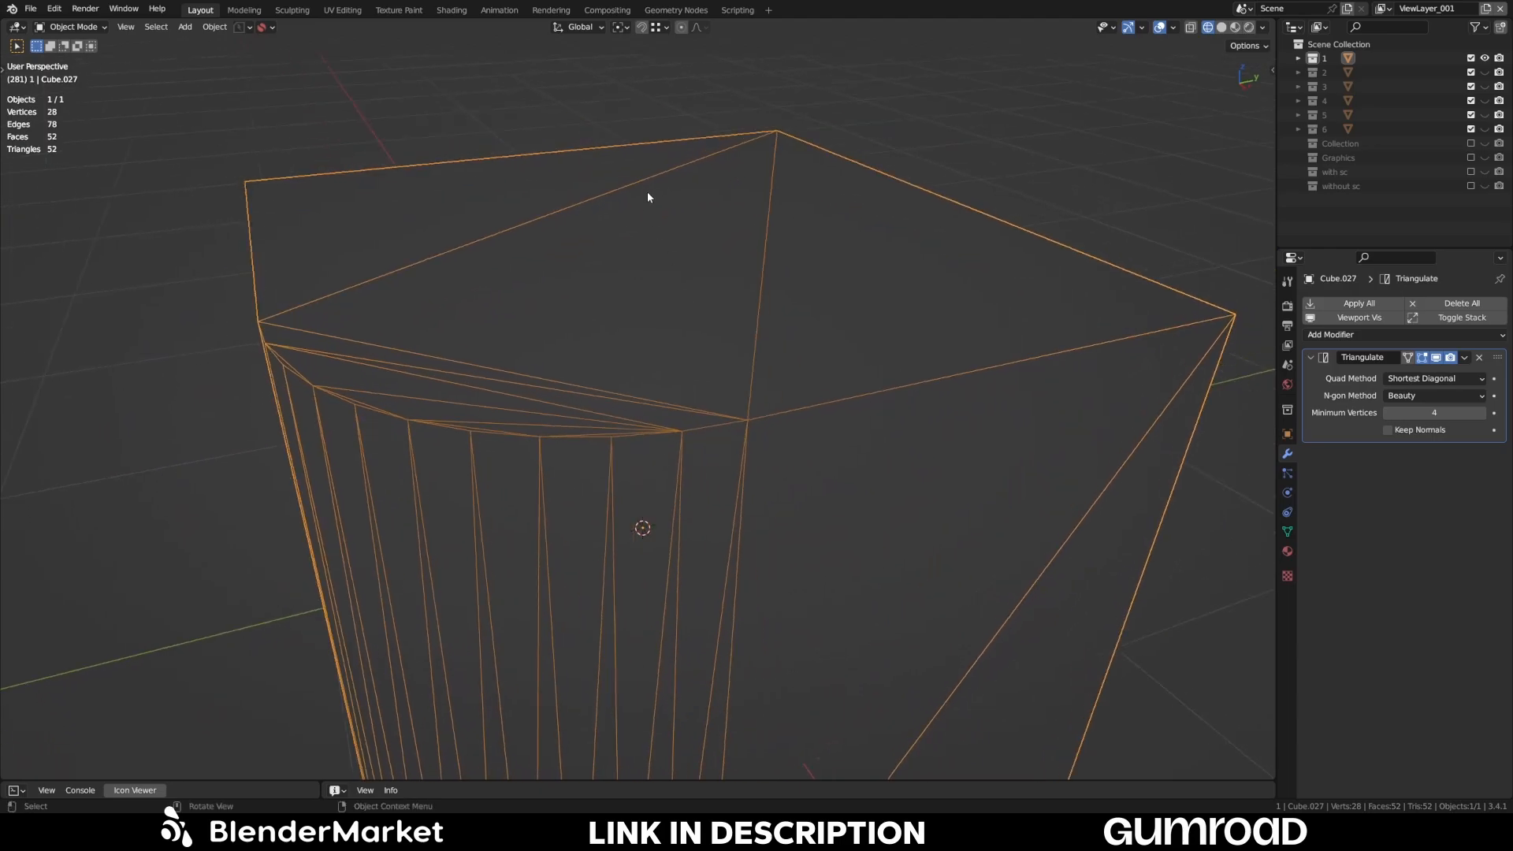
pyautogui.moveTo(648, 197); pyautogui.dragTo(677, 394)
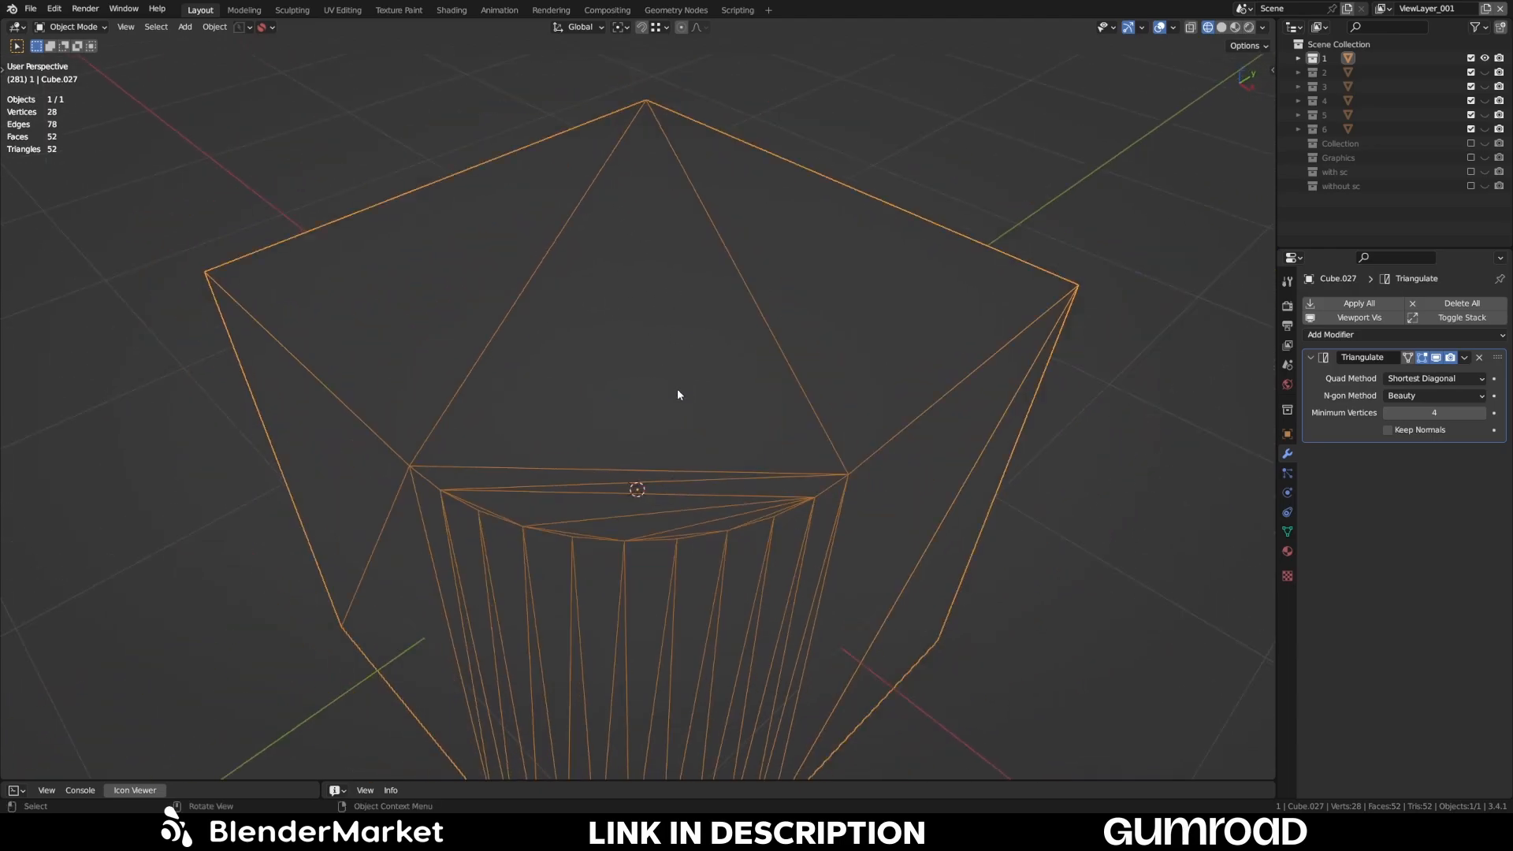
pyautogui.moveTo(676, 386); pyautogui.dragTo(714, 336)
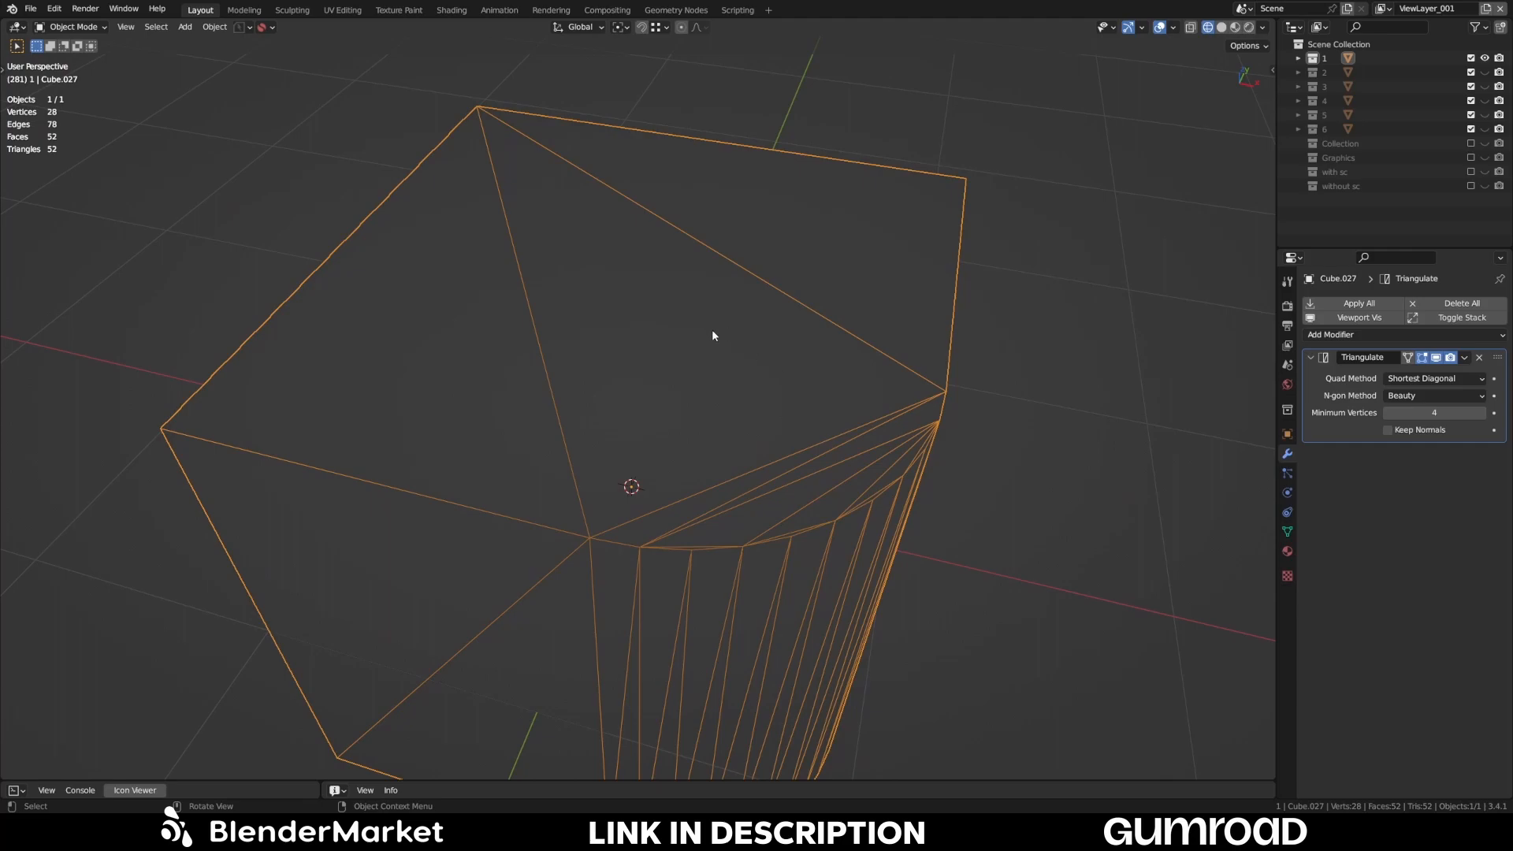
pyautogui.moveTo(712, 336); pyautogui.dragTo(665, 441)
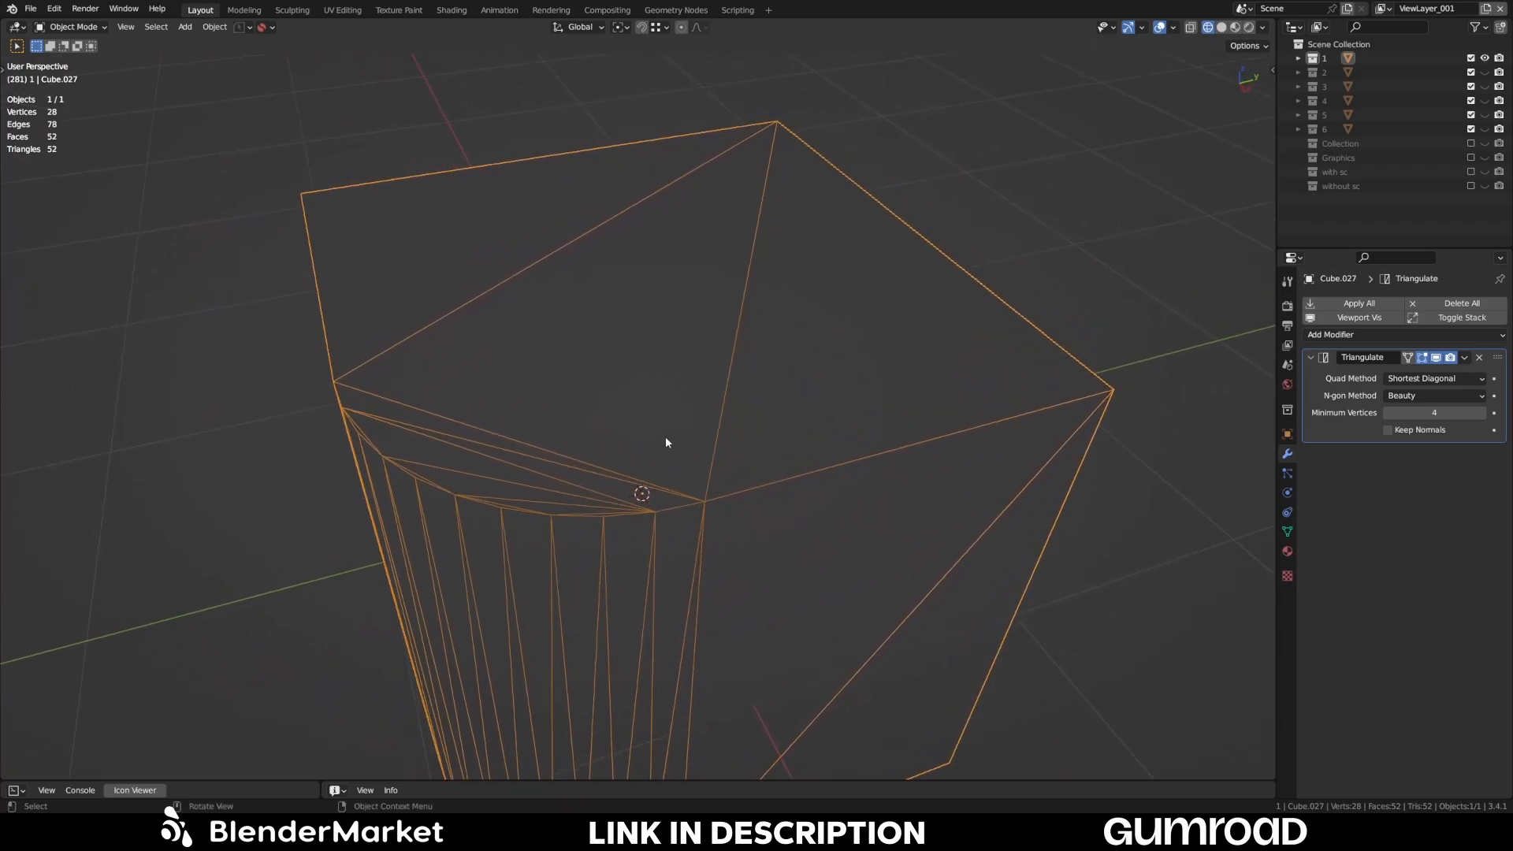
# - Enter edit mode, subdivide the edge between two top corners, then undo it to keep 28 vertices
pyautogui.press('Tab')
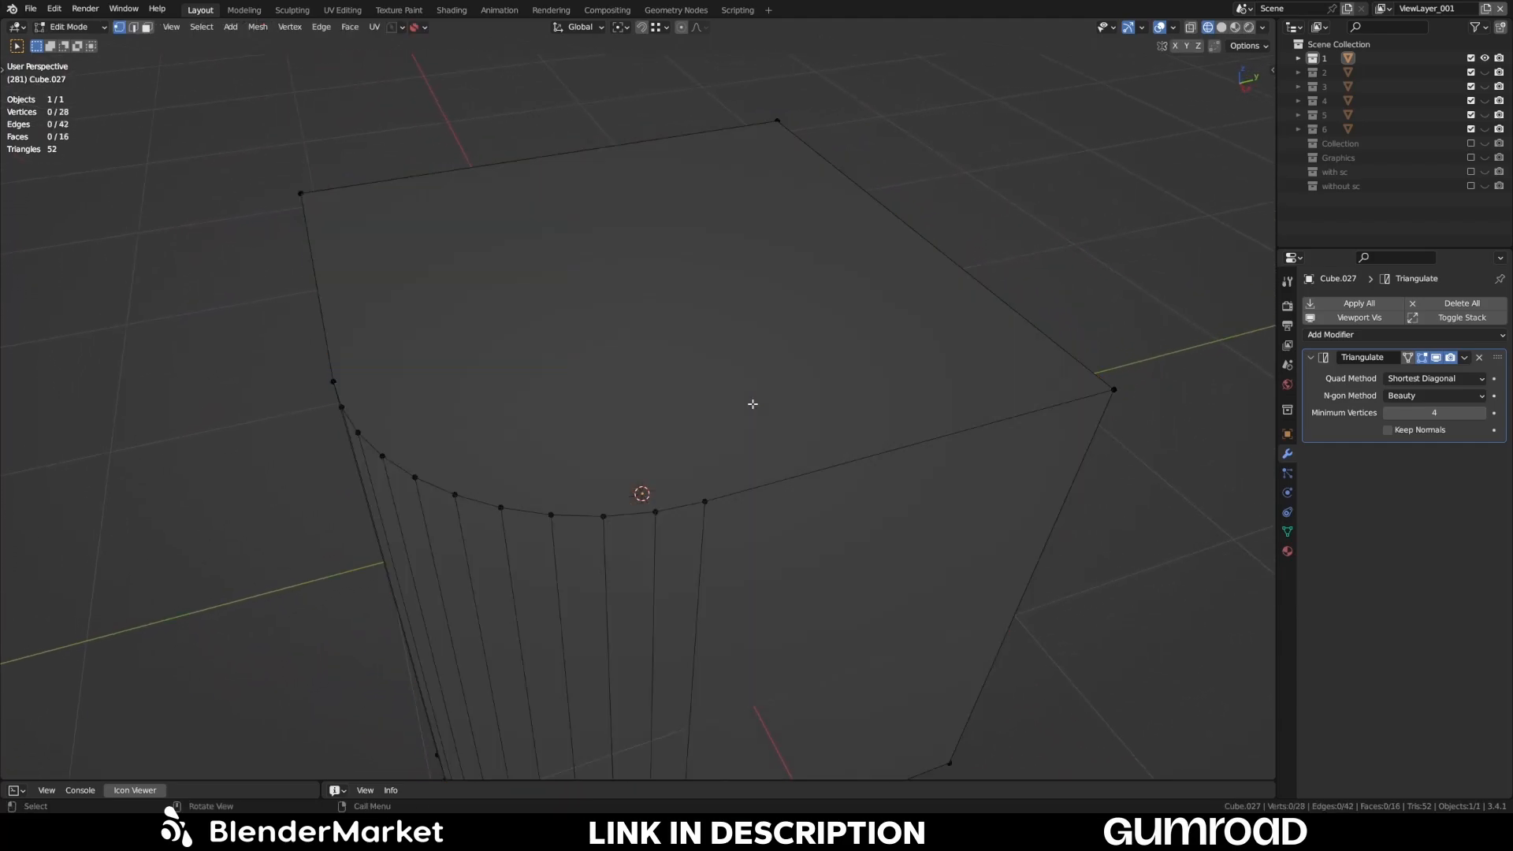
pyautogui.moveTo(754, 403); pyautogui.dragTo(874, 408)
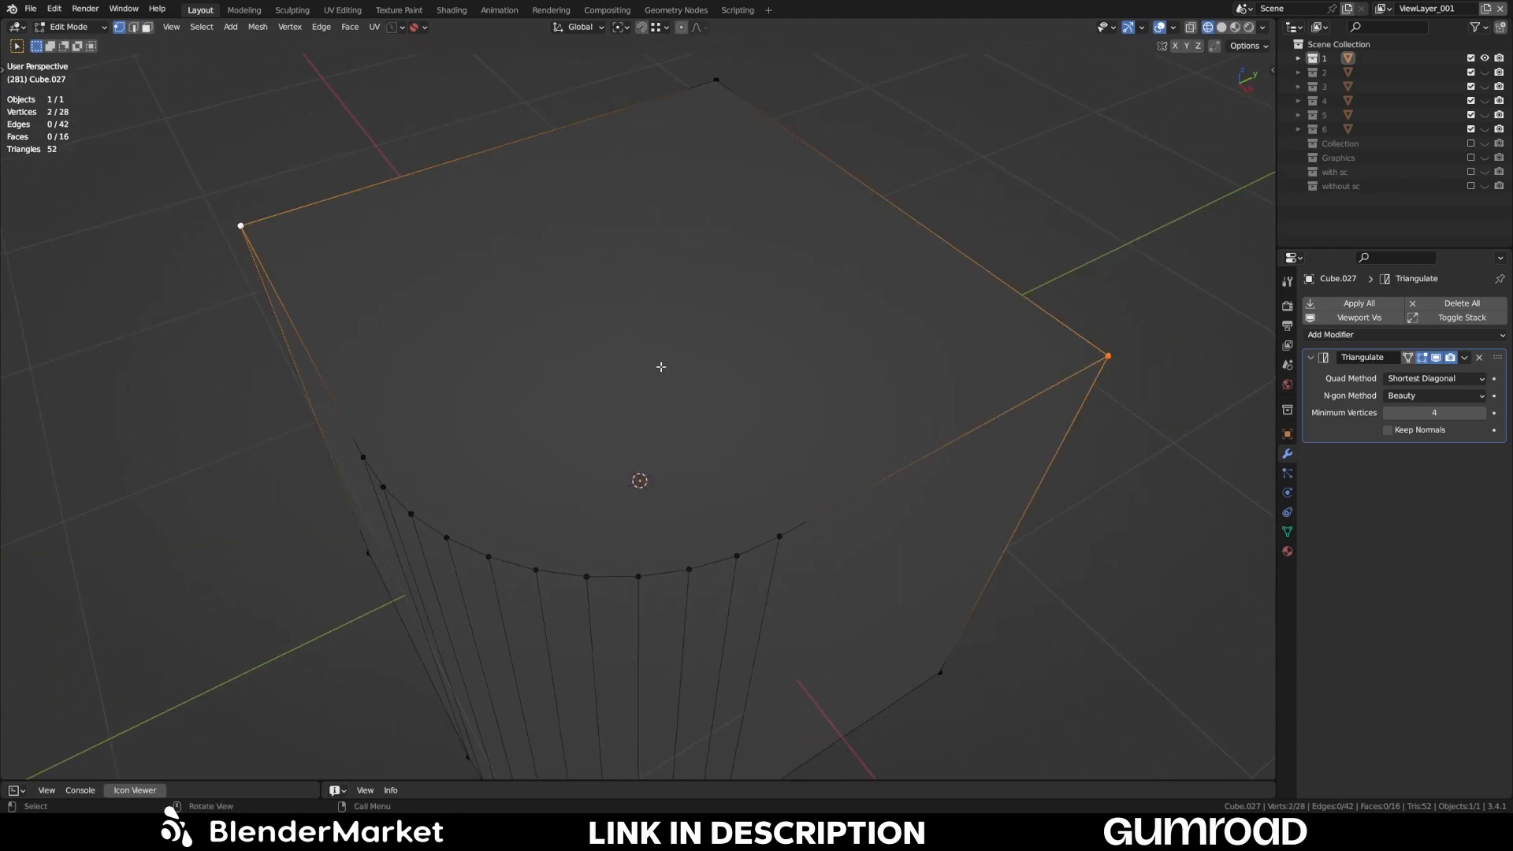
pyautogui.rightClick(660, 367)
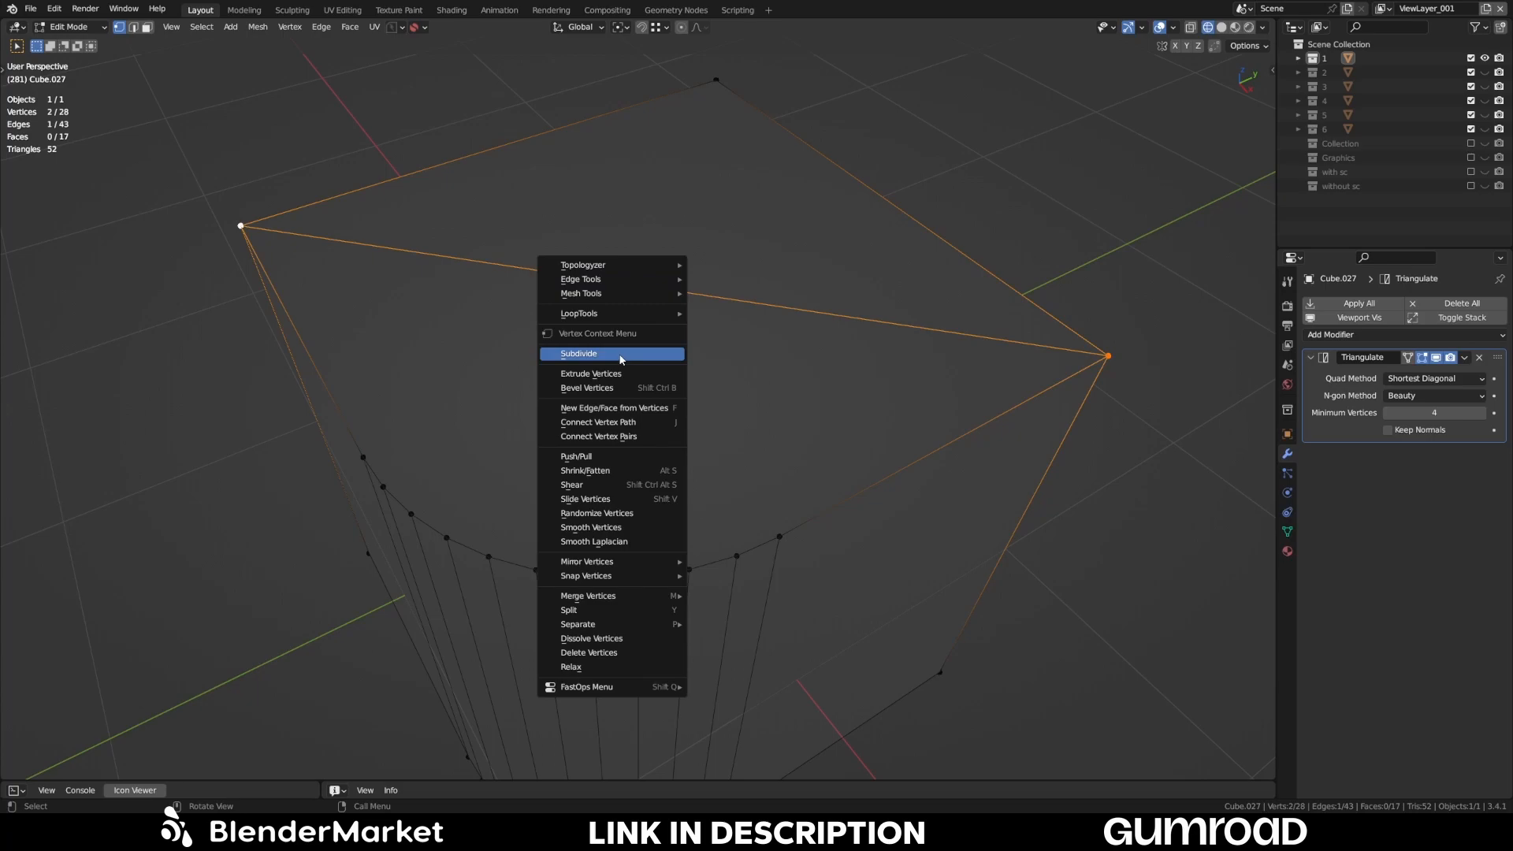
pyautogui.click(578, 353)
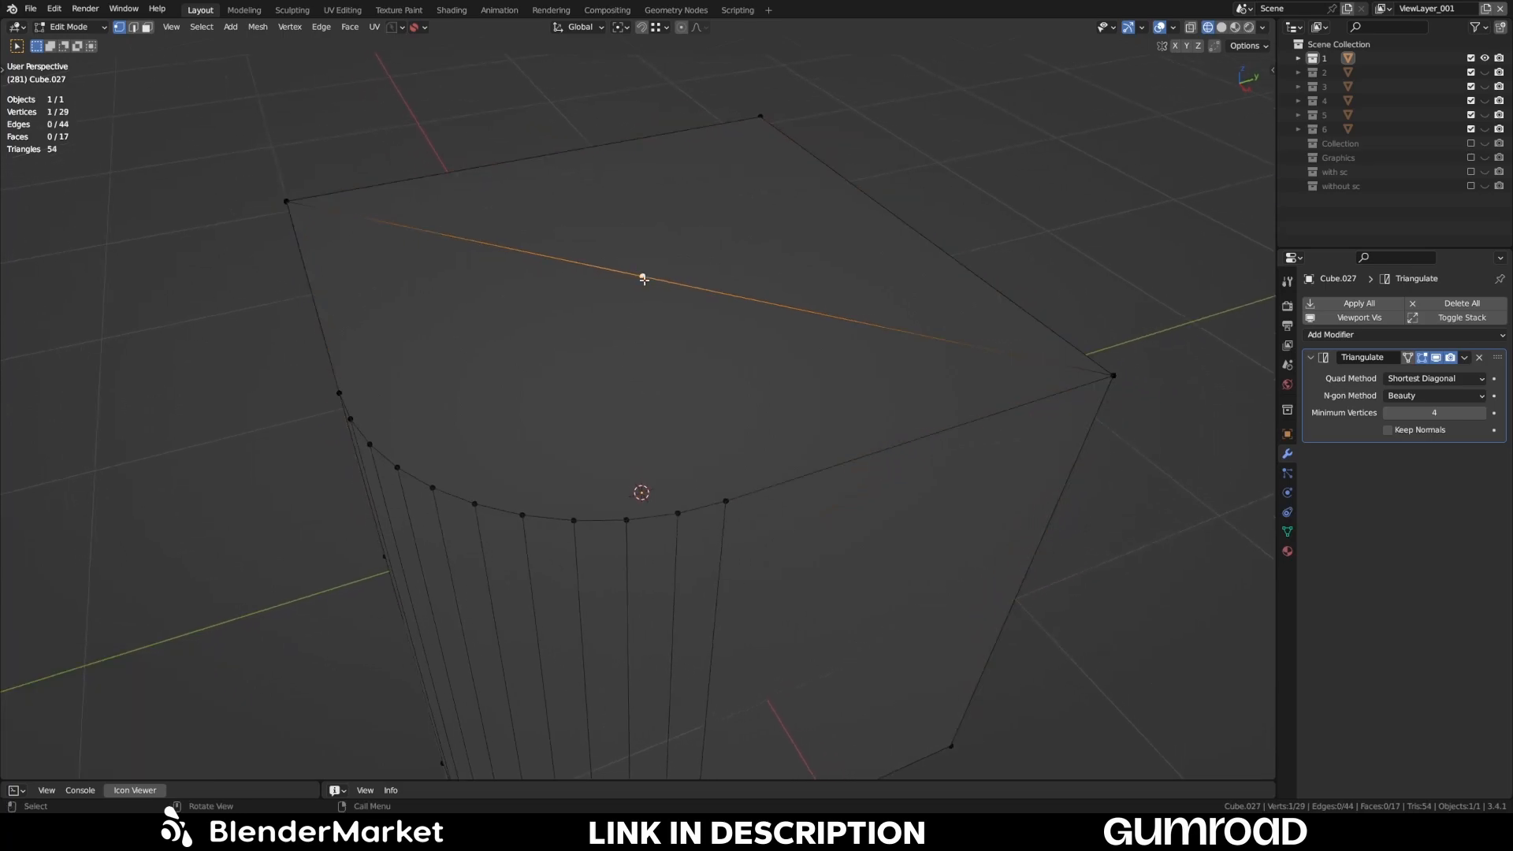
pyautogui.click(726, 502)
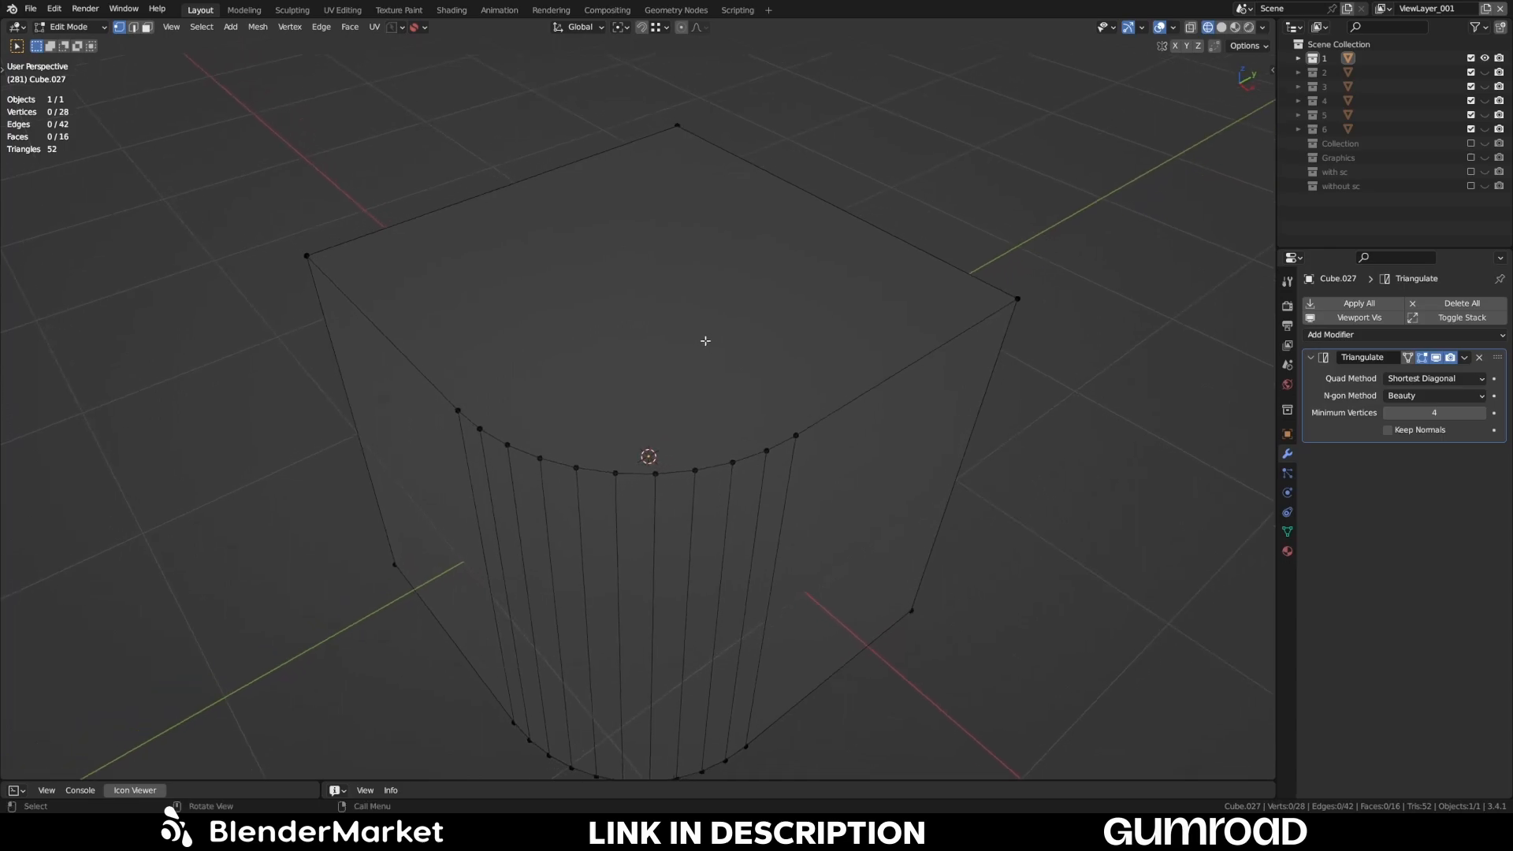
pyautogui.moveTo(757, 305)
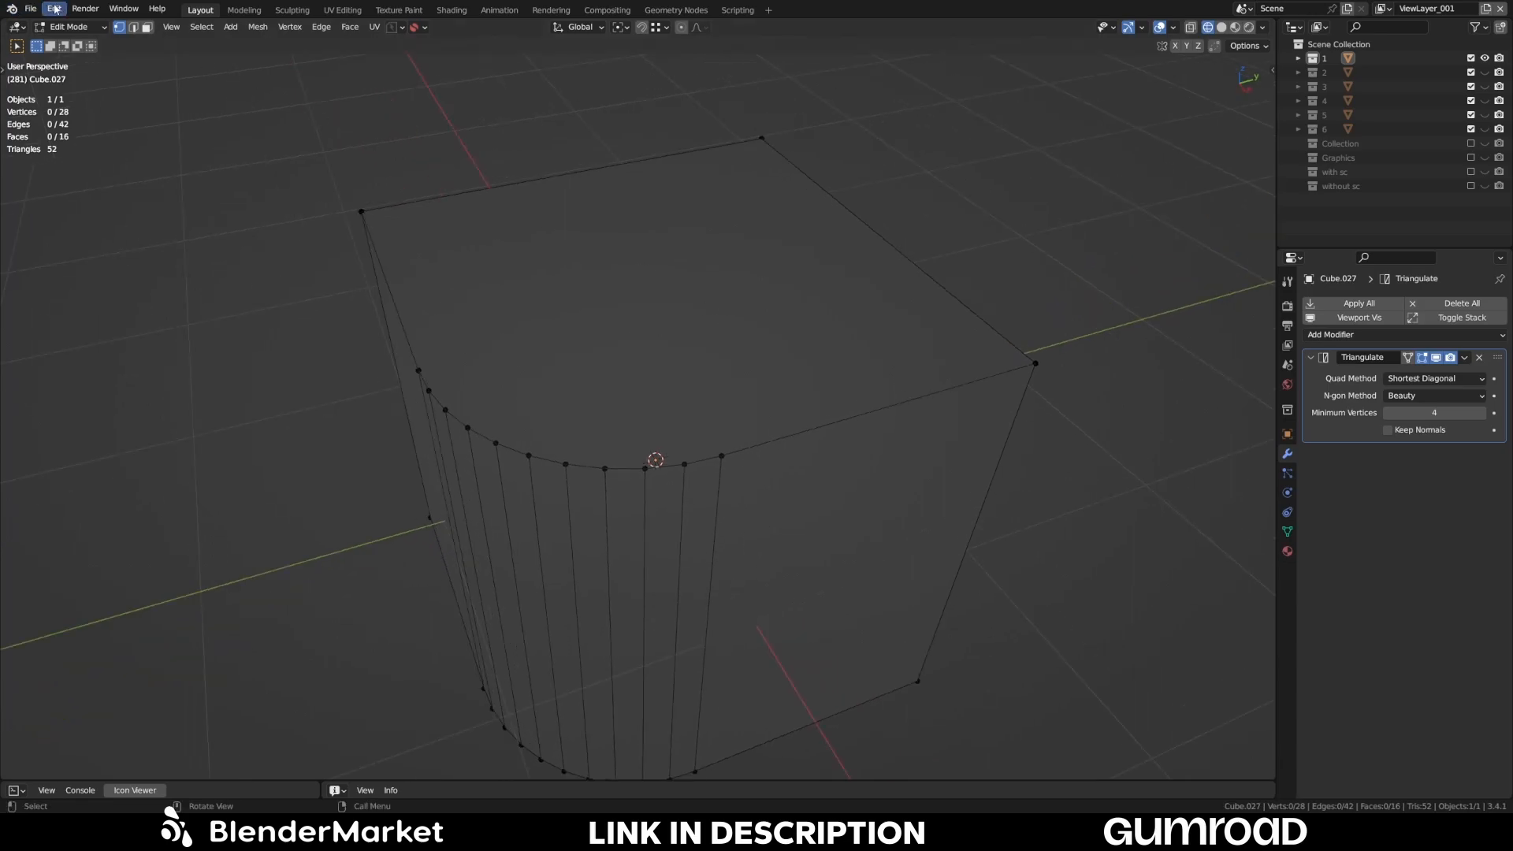
# - Install Star-Connect-Basic_1.0.0.zip from Preferences, enable it and expand its preferences and keybind
pyautogui.click(52, 8)
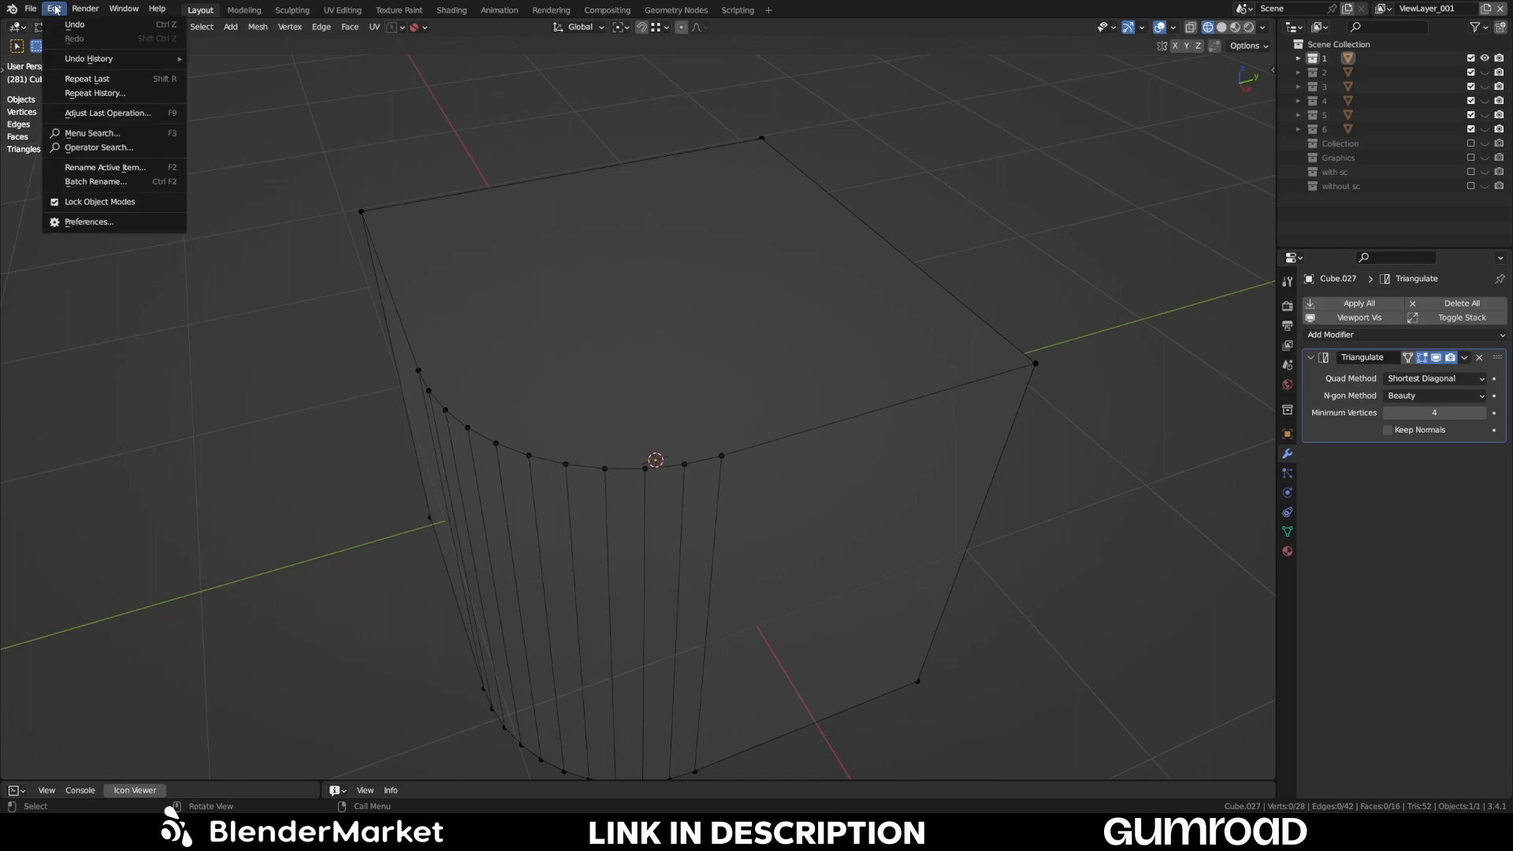
pyautogui.moveTo(91, 227)
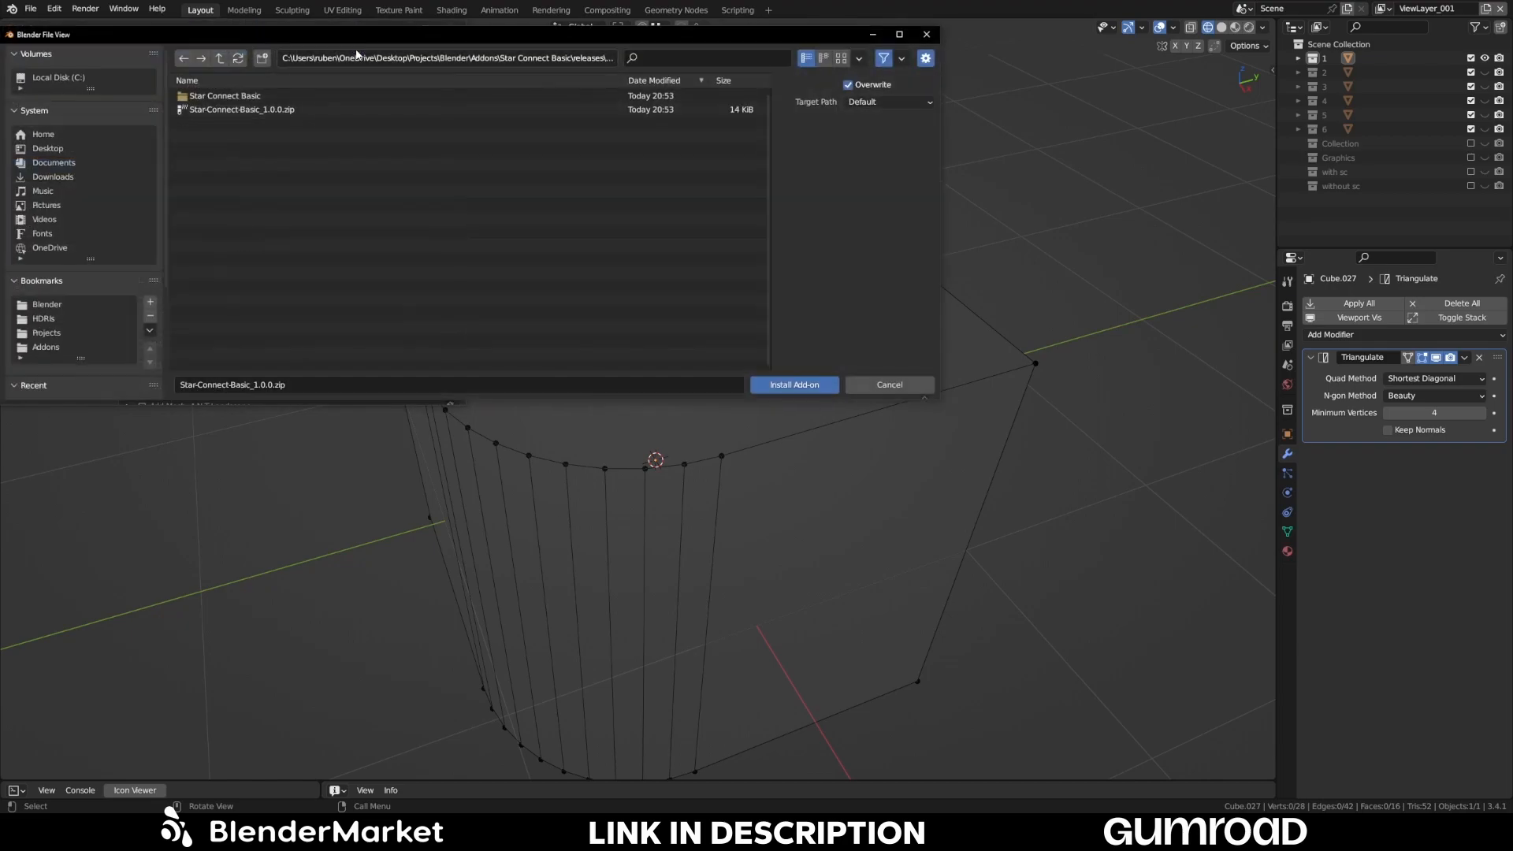
pyautogui.click(237, 109)
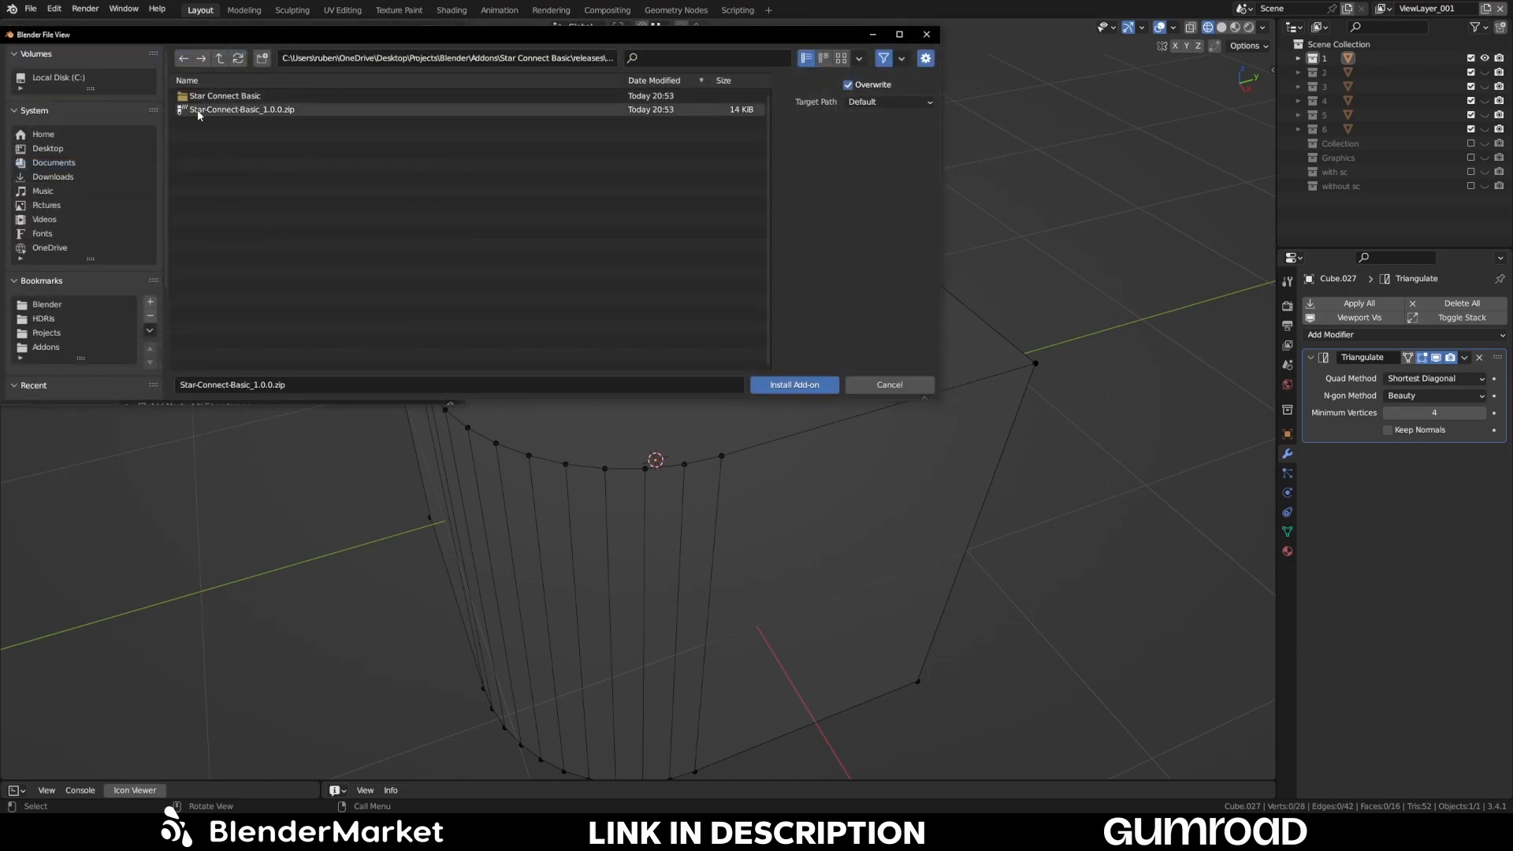
pyautogui.moveTo(235, 117)
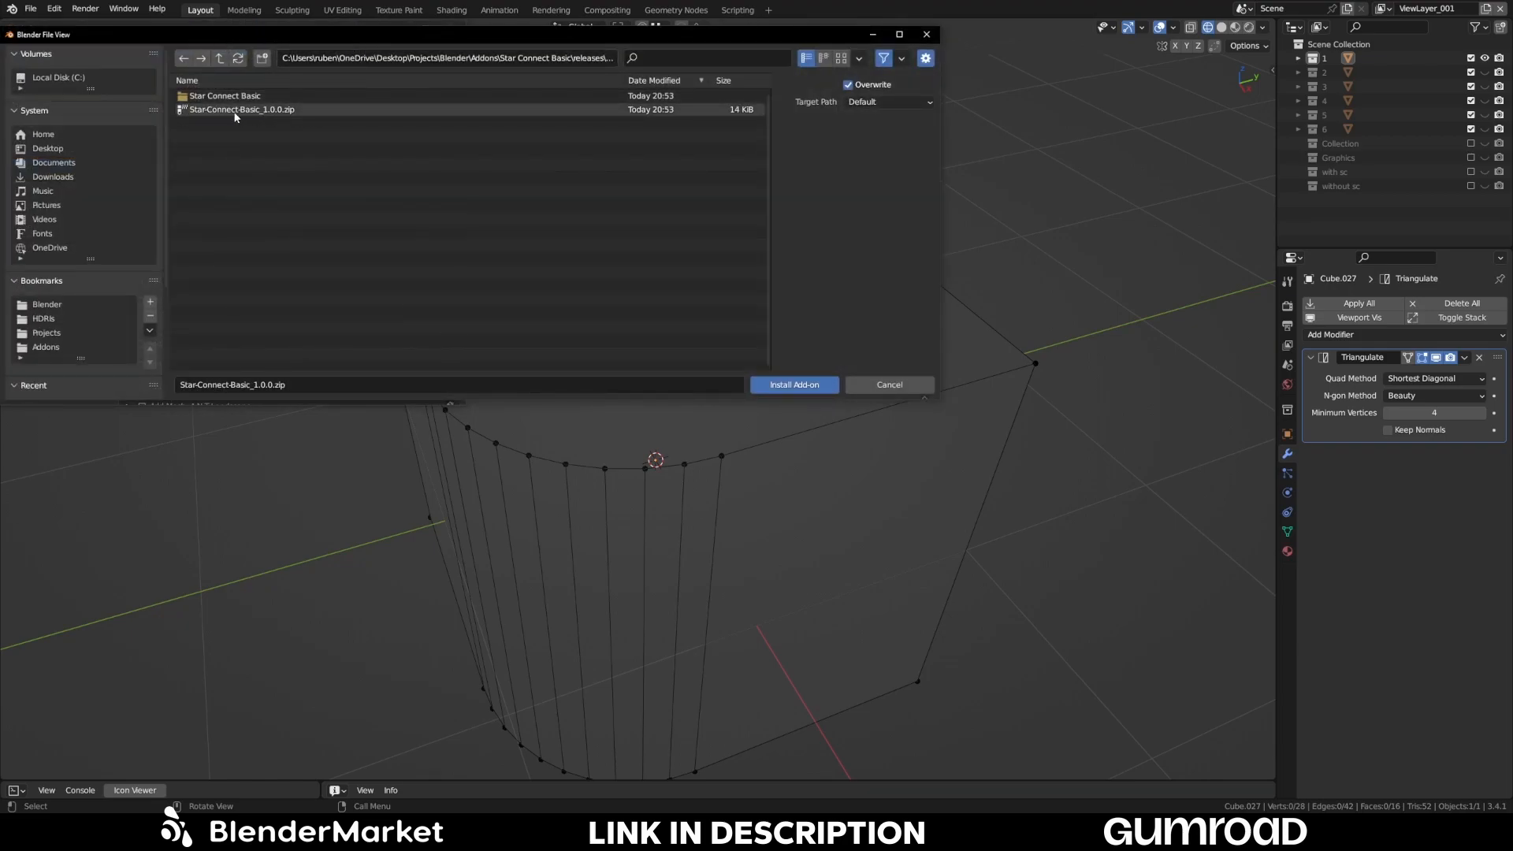
pyautogui.click(795, 385)
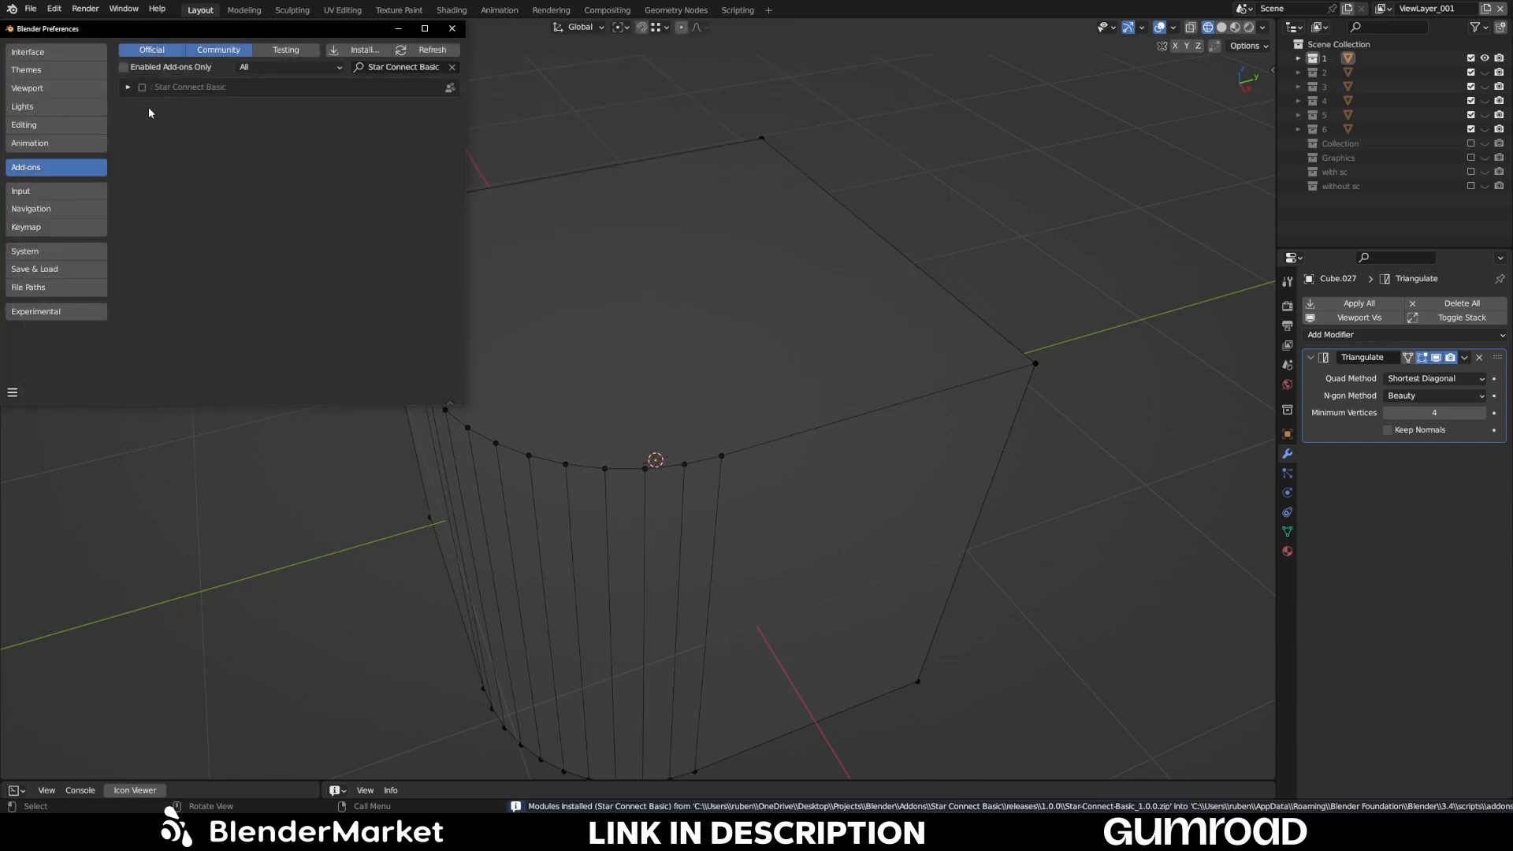
pyautogui.click(142, 87)
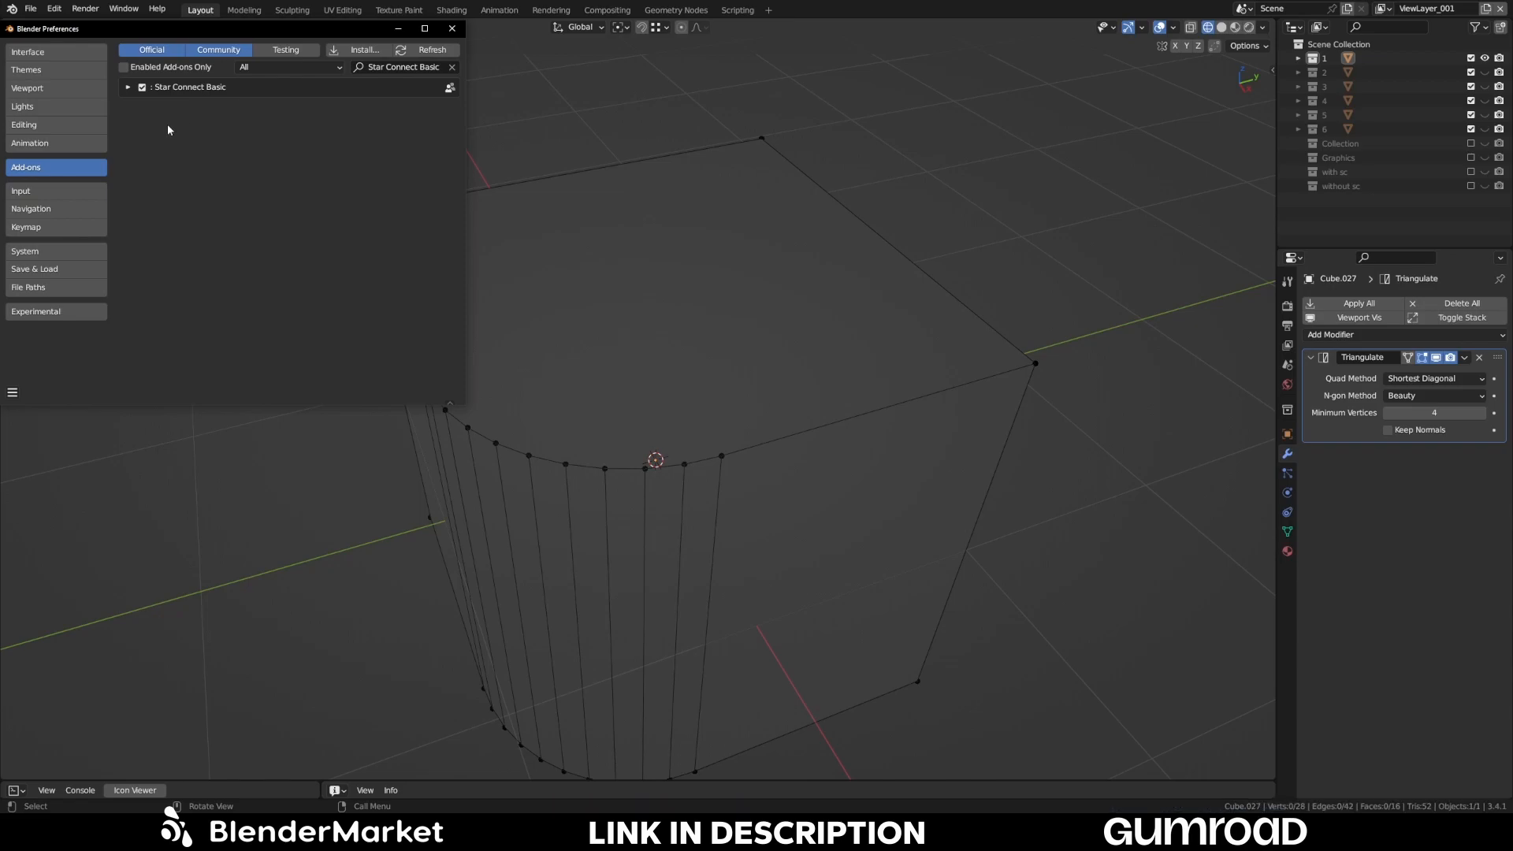
pyautogui.click(131, 86)
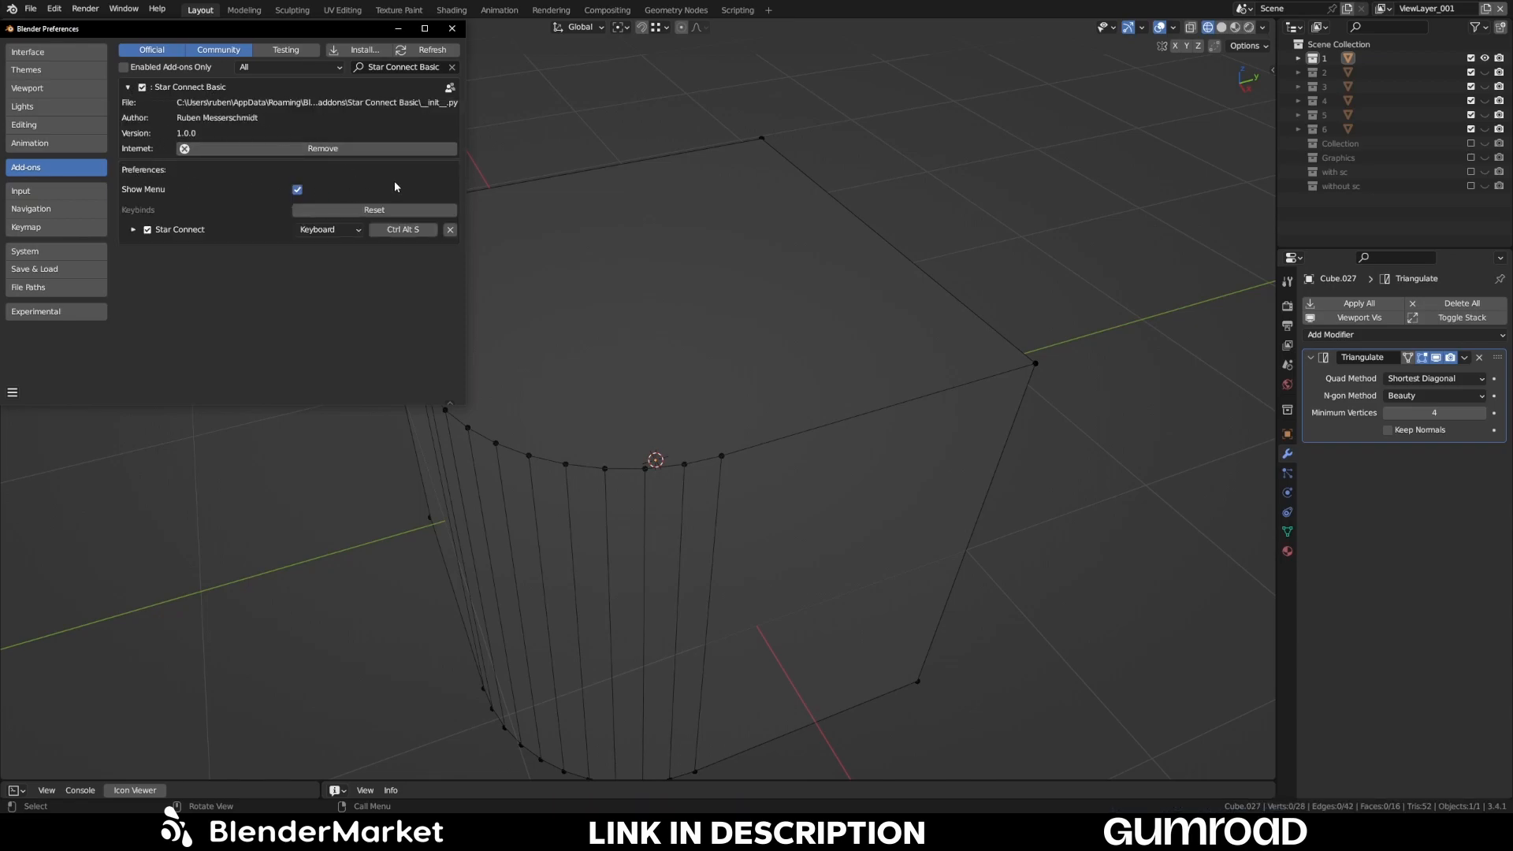
pyautogui.moveTo(265, 211)
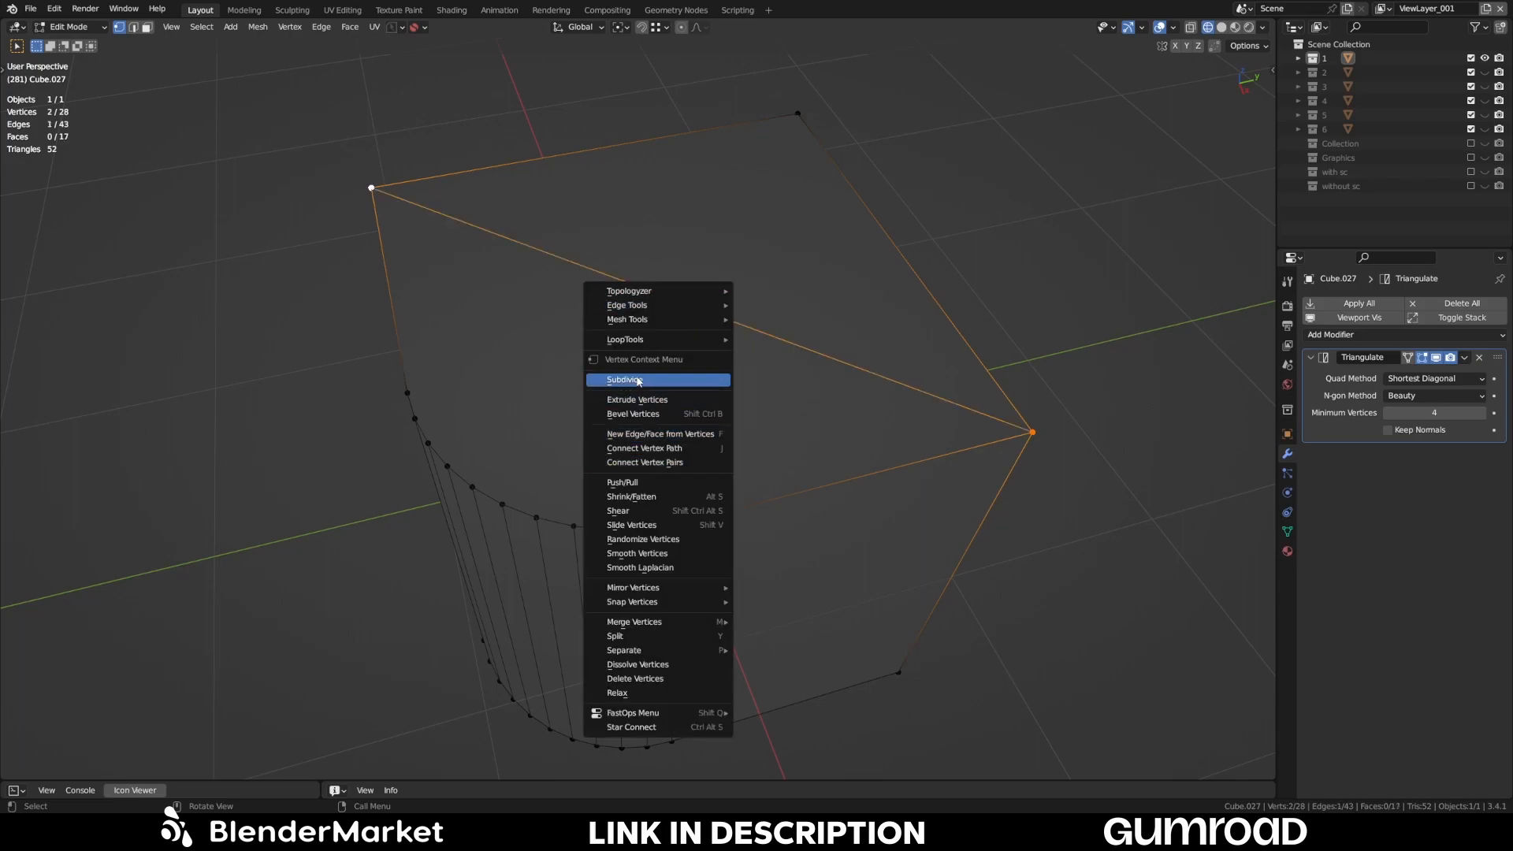
# - Subdivide the top edge for a midpoint vertex and select the vertex where the curve meets the side
pyautogui.click(624, 380)
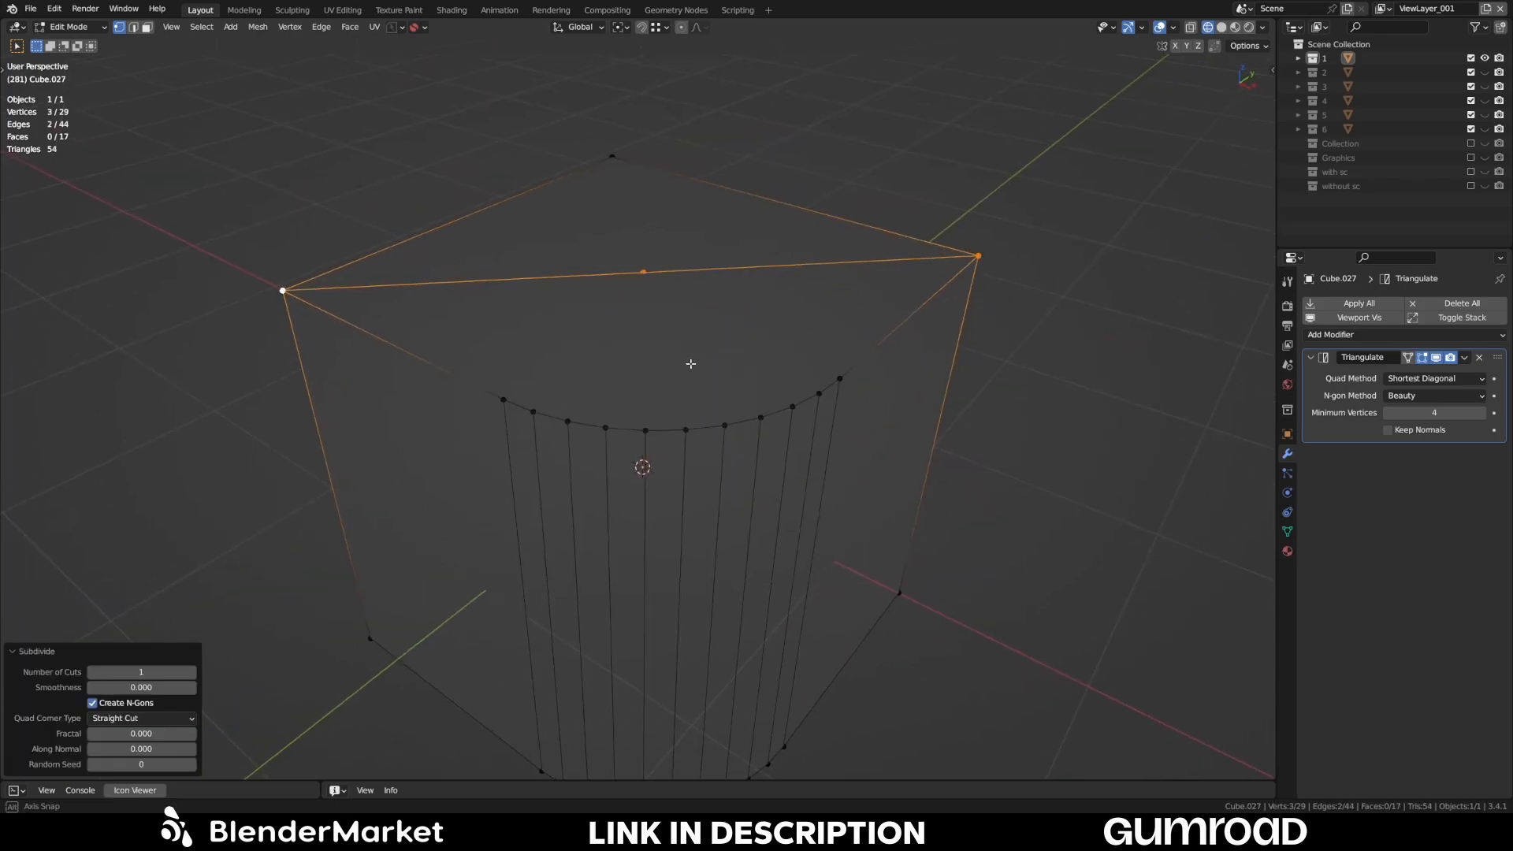
pyautogui.moveTo(691, 364); pyautogui.dragTo(683, 308)
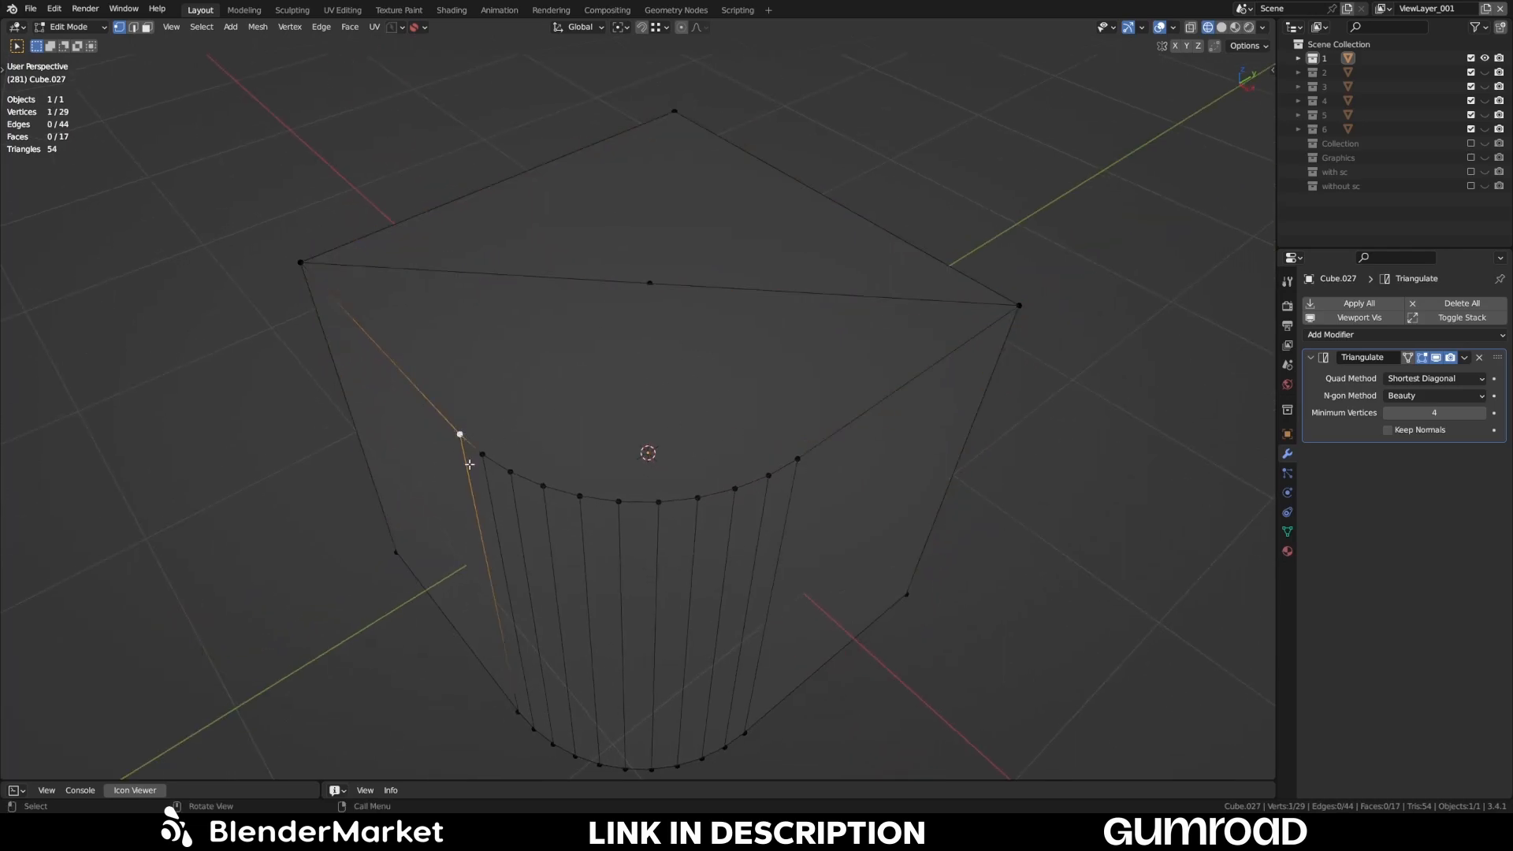
pyautogui.click(796, 459)
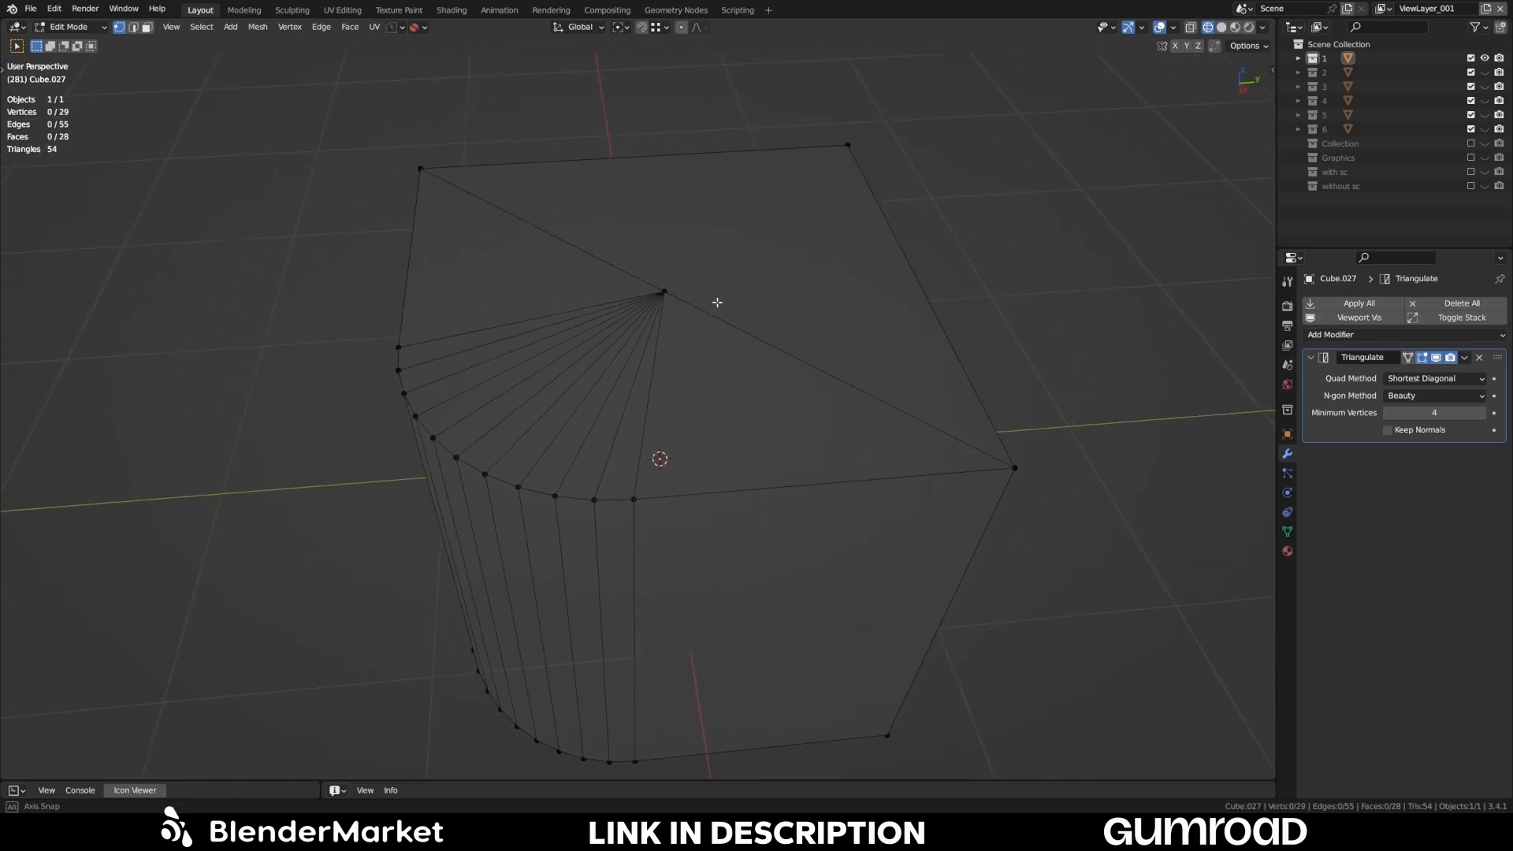
# - Run Star Connect to fan the curved-edge vertices into triangles and inspect the result
pyautogui.moveTo(716, 303); pyautogui.dragTo(685, 332)
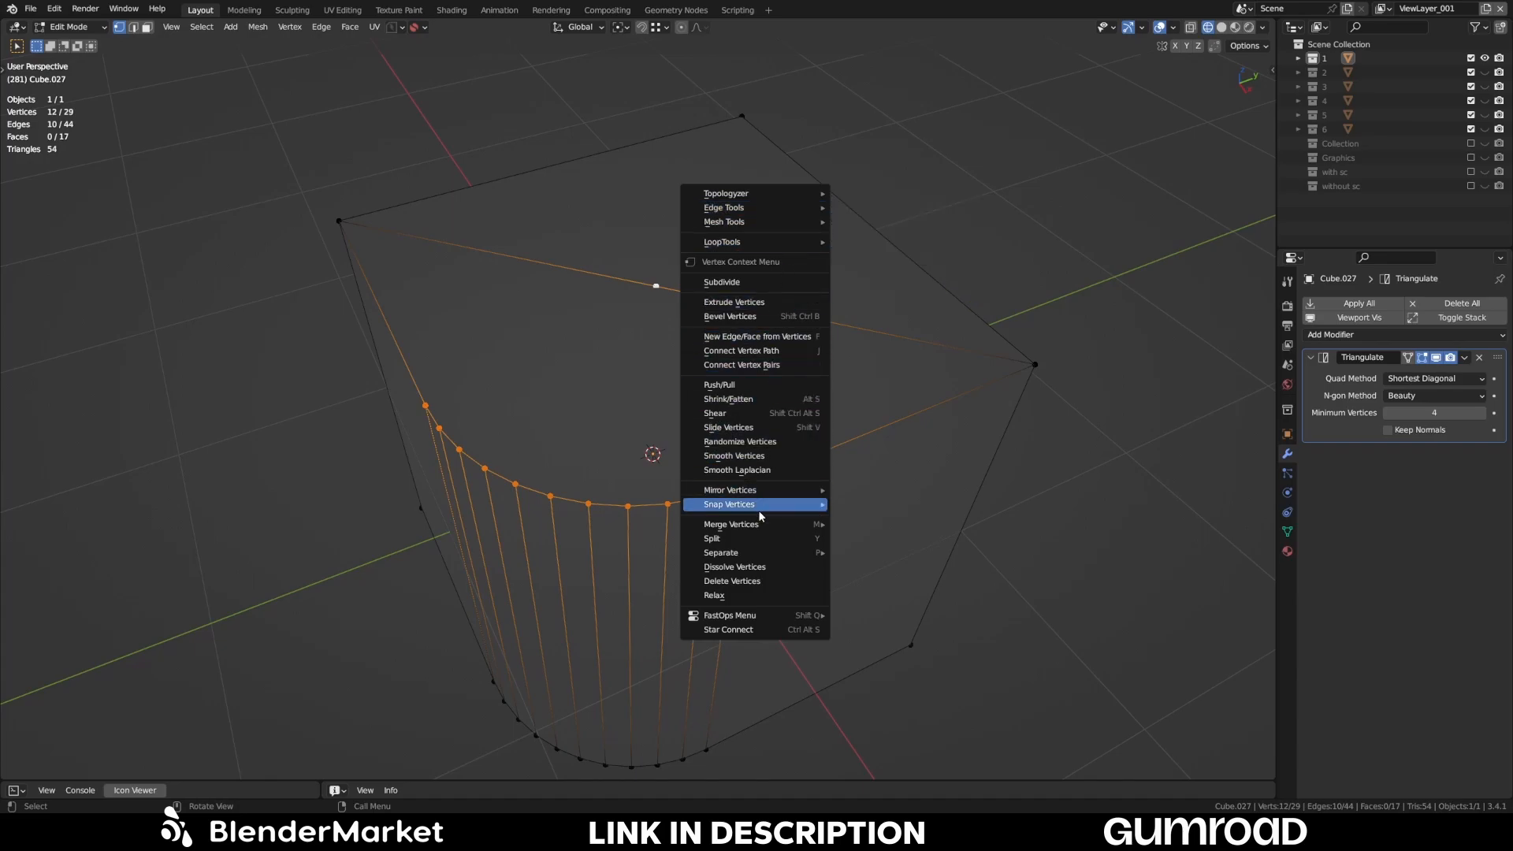
pyautogui.moveTo(745, 631)
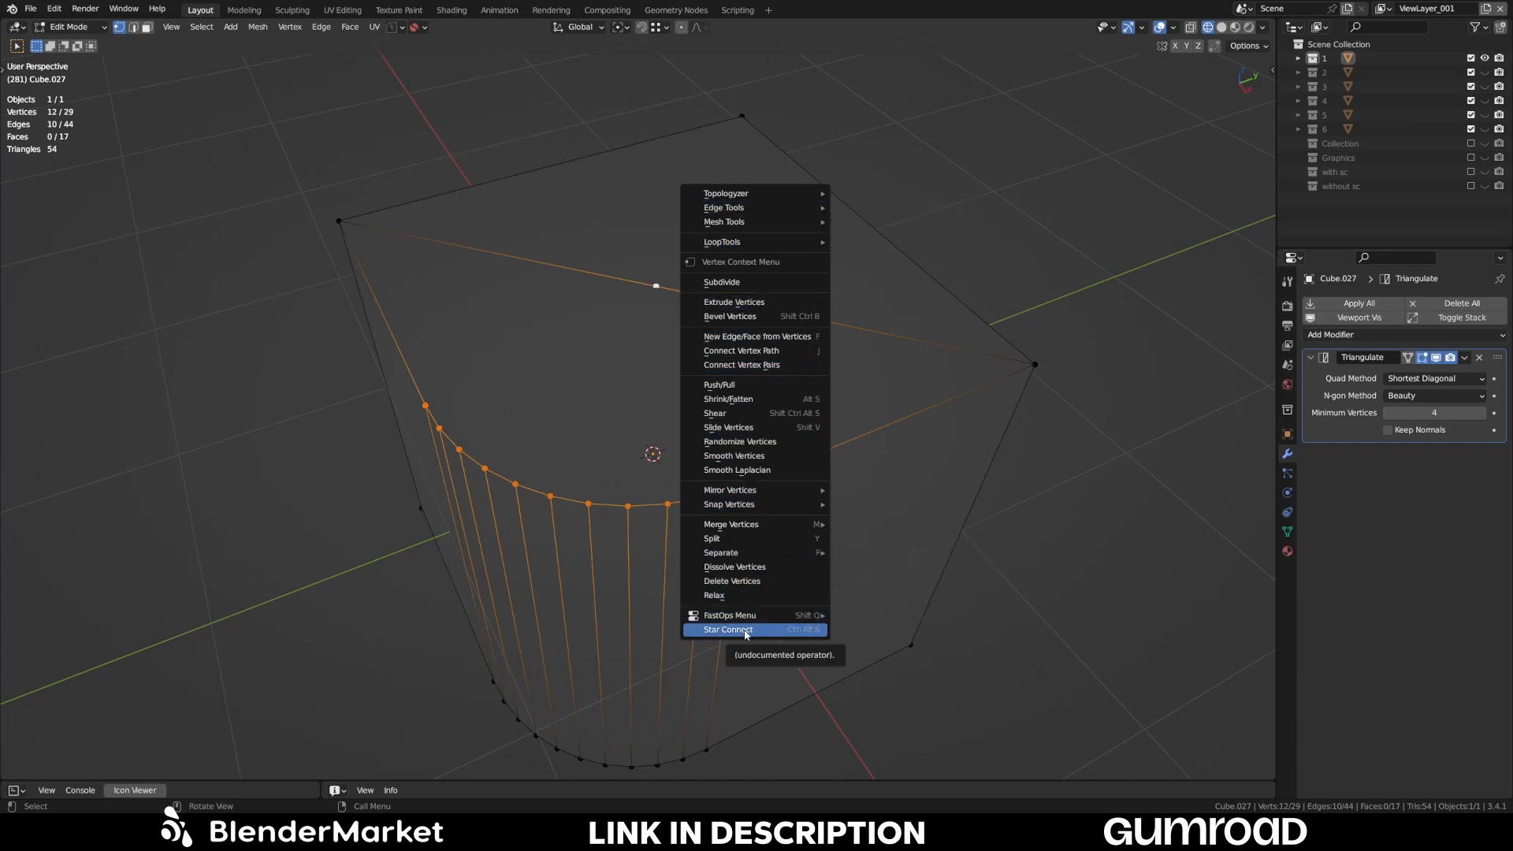
pyautogui.click(728, 631)
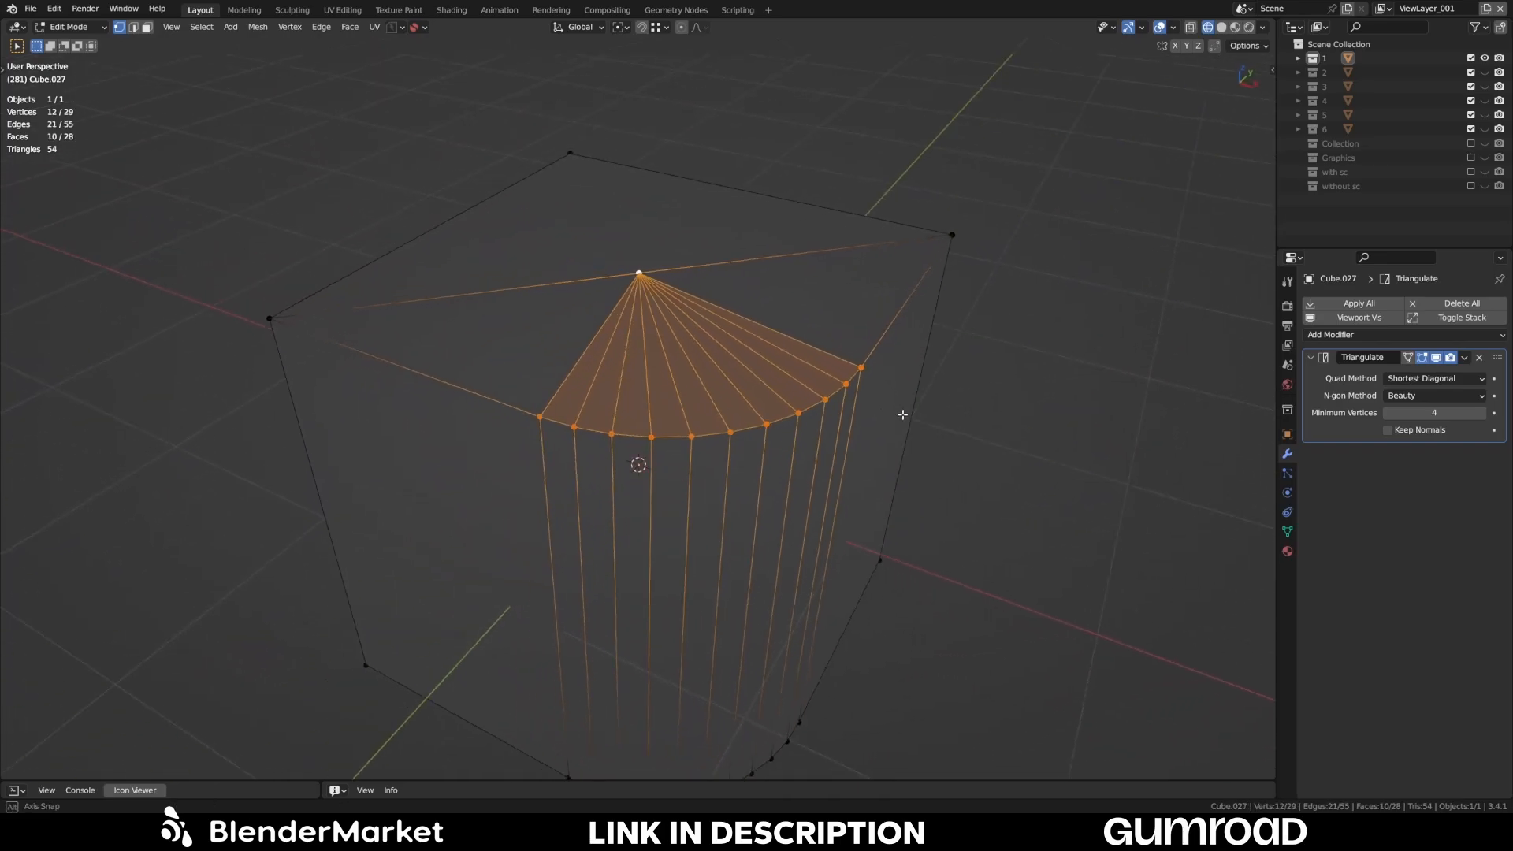
pyautogui.moveTo(901, 415); pyautogui.dragTo(1018, 218)
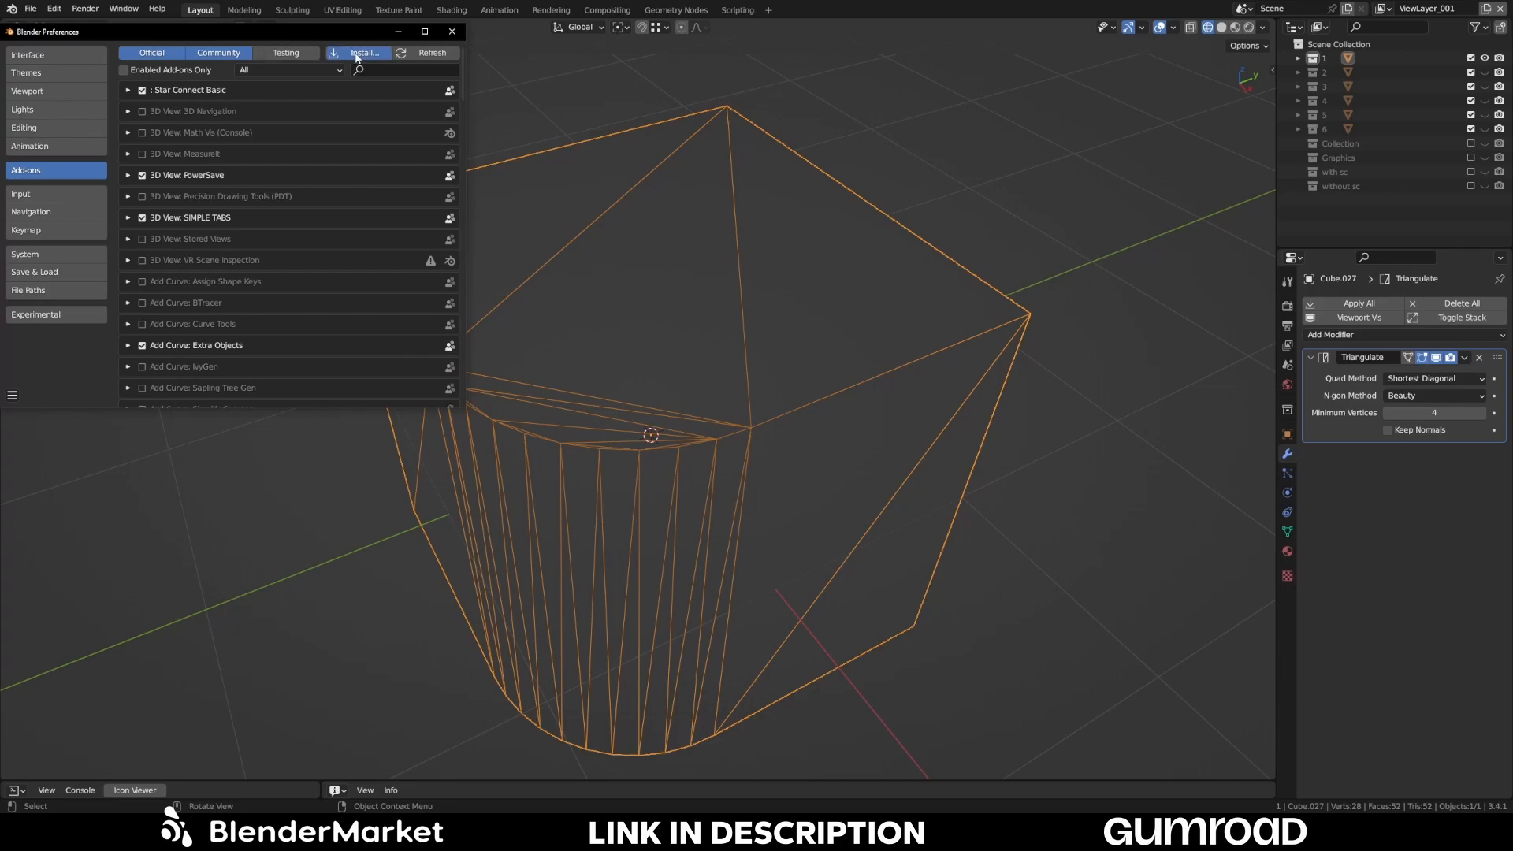
# - Install StarConnect-Pro_1.0.0.zip and enable the Star Connect Pro add-on
pyautogui.click(360, 53)
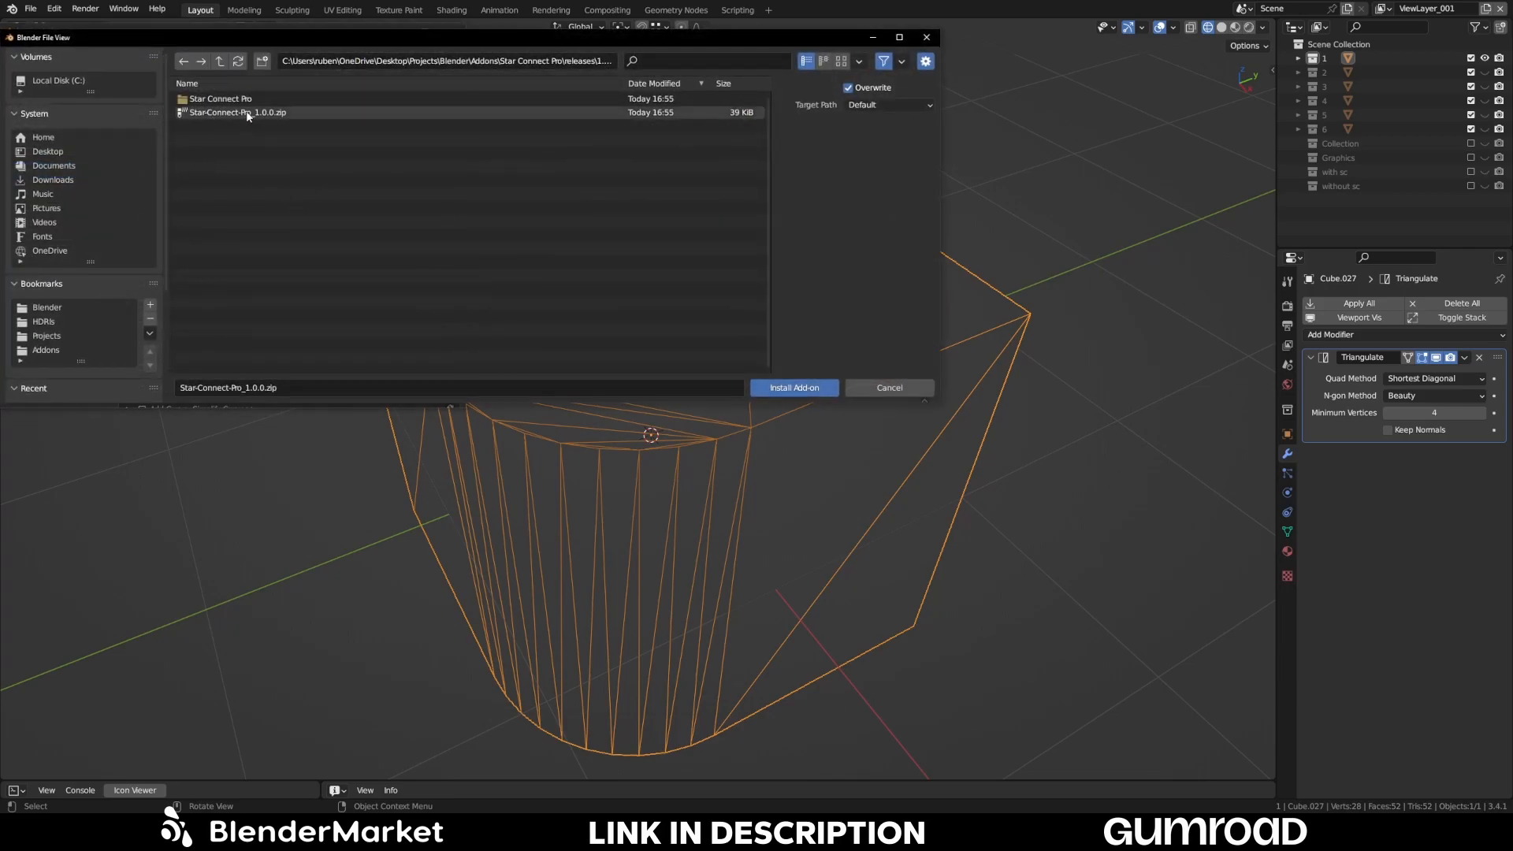
pyautogui.click(793, 387)
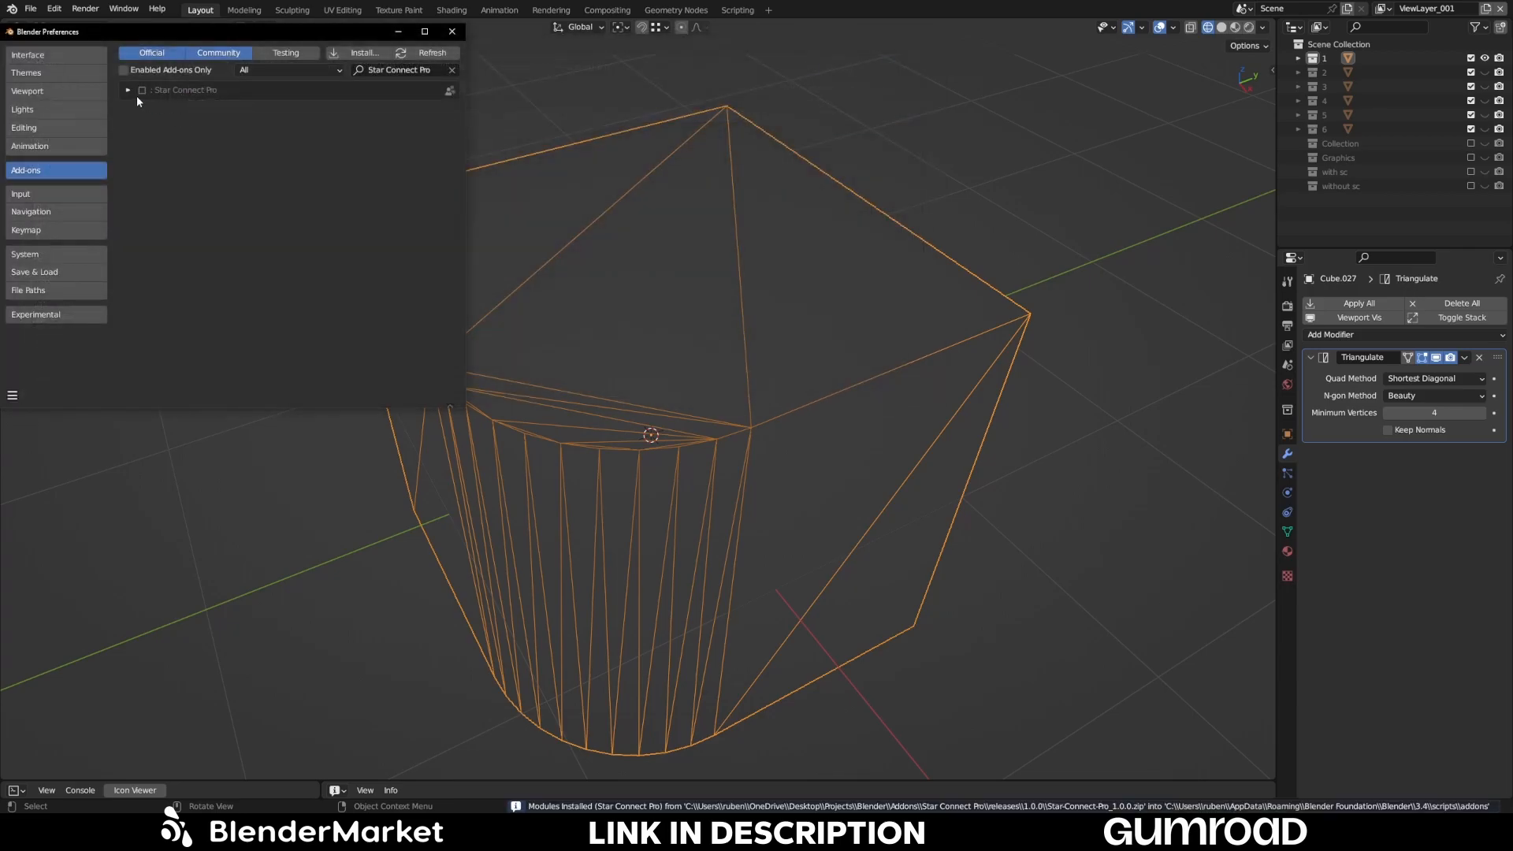
pyautogui.click(142, 90)
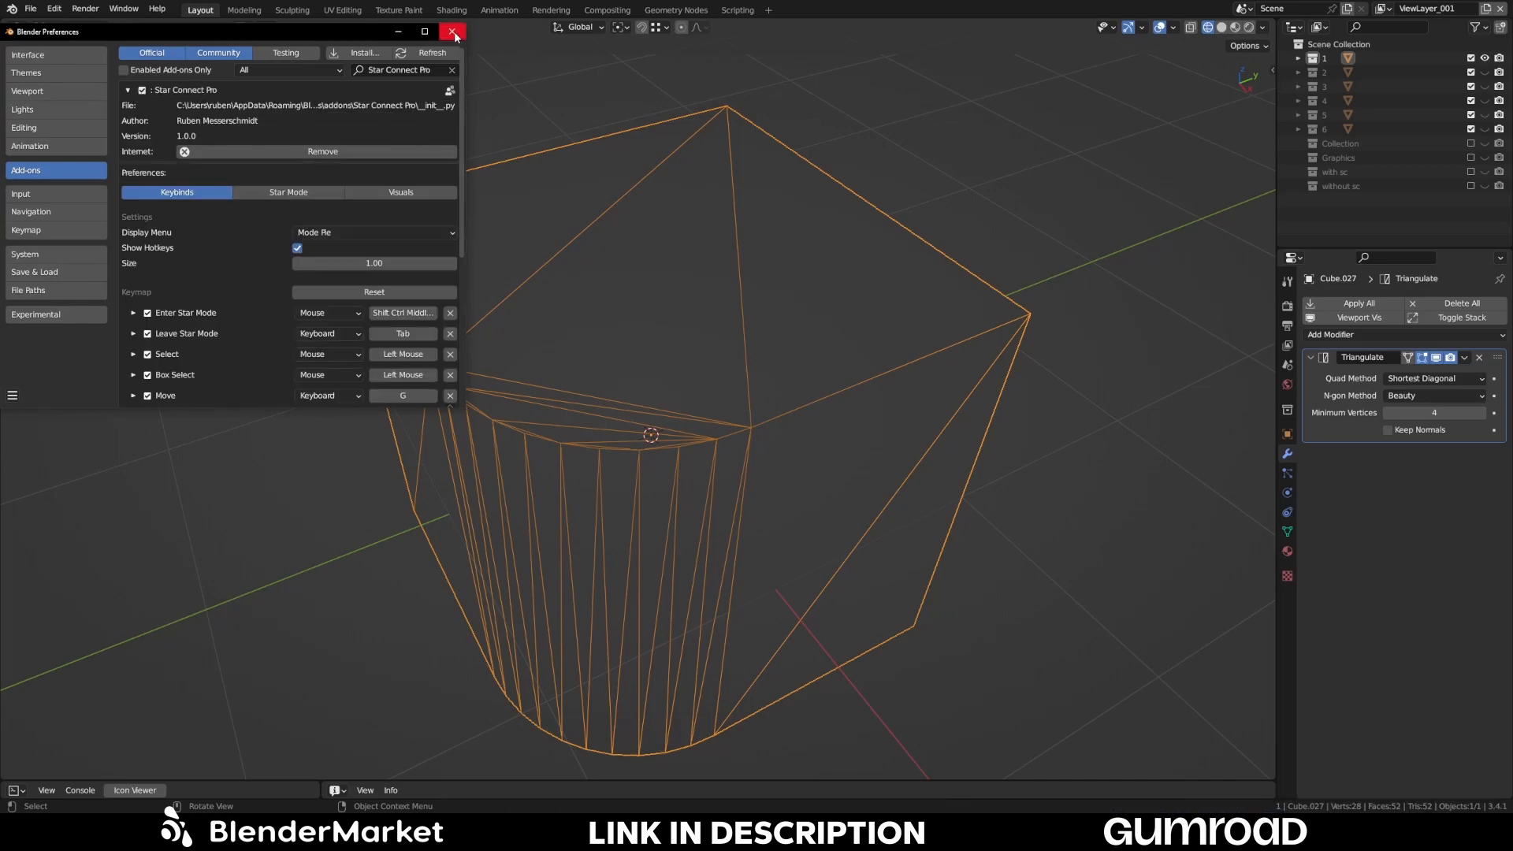
# - Close the Preferences window and return Cube.027 to edit mode
pyautogui.click(454, 30)
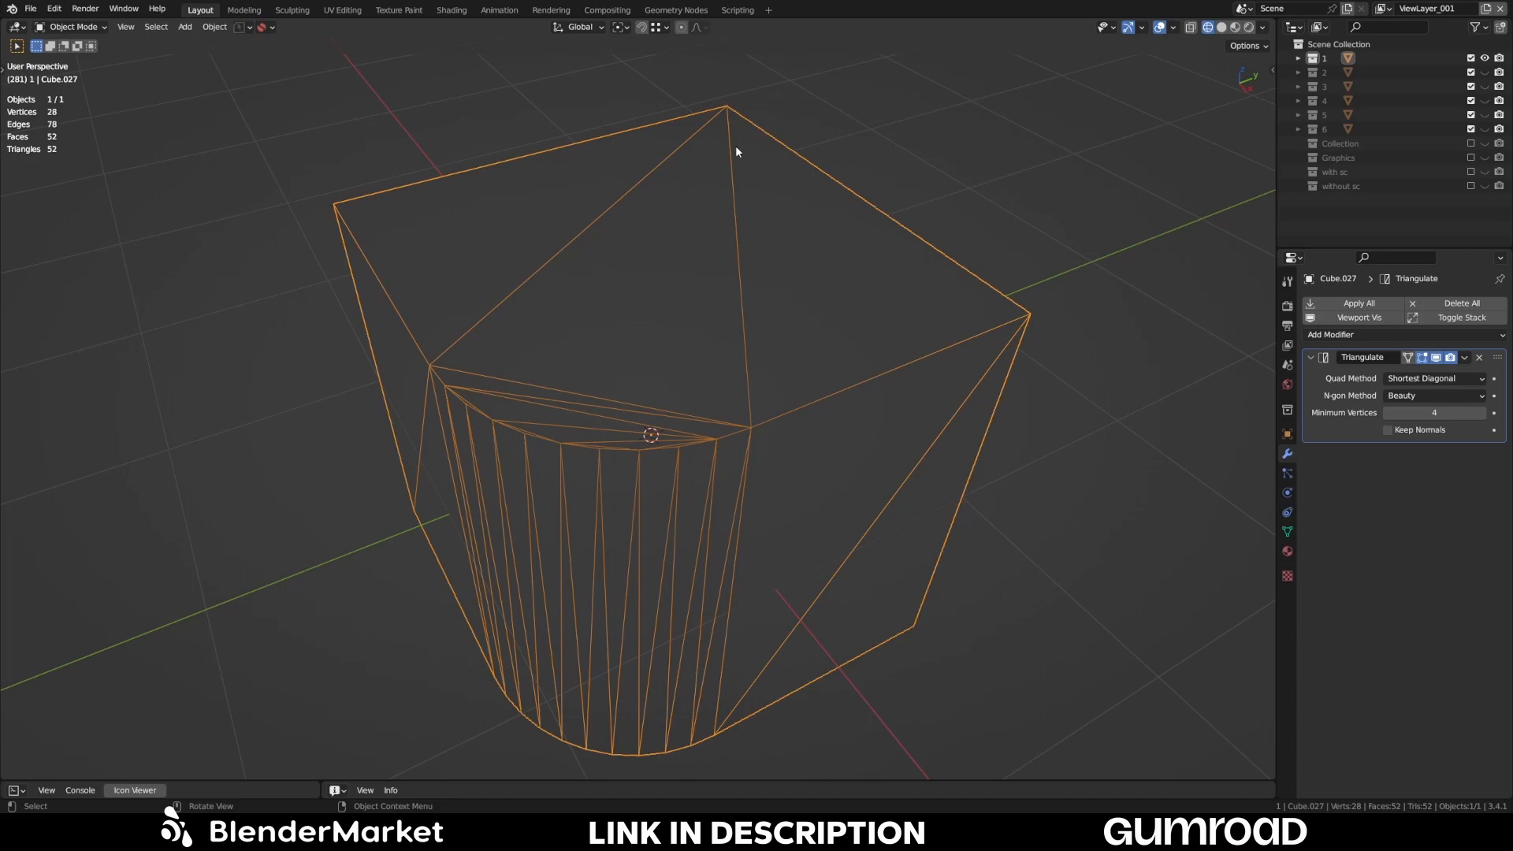
pyautogui.moveTo(901, 139)
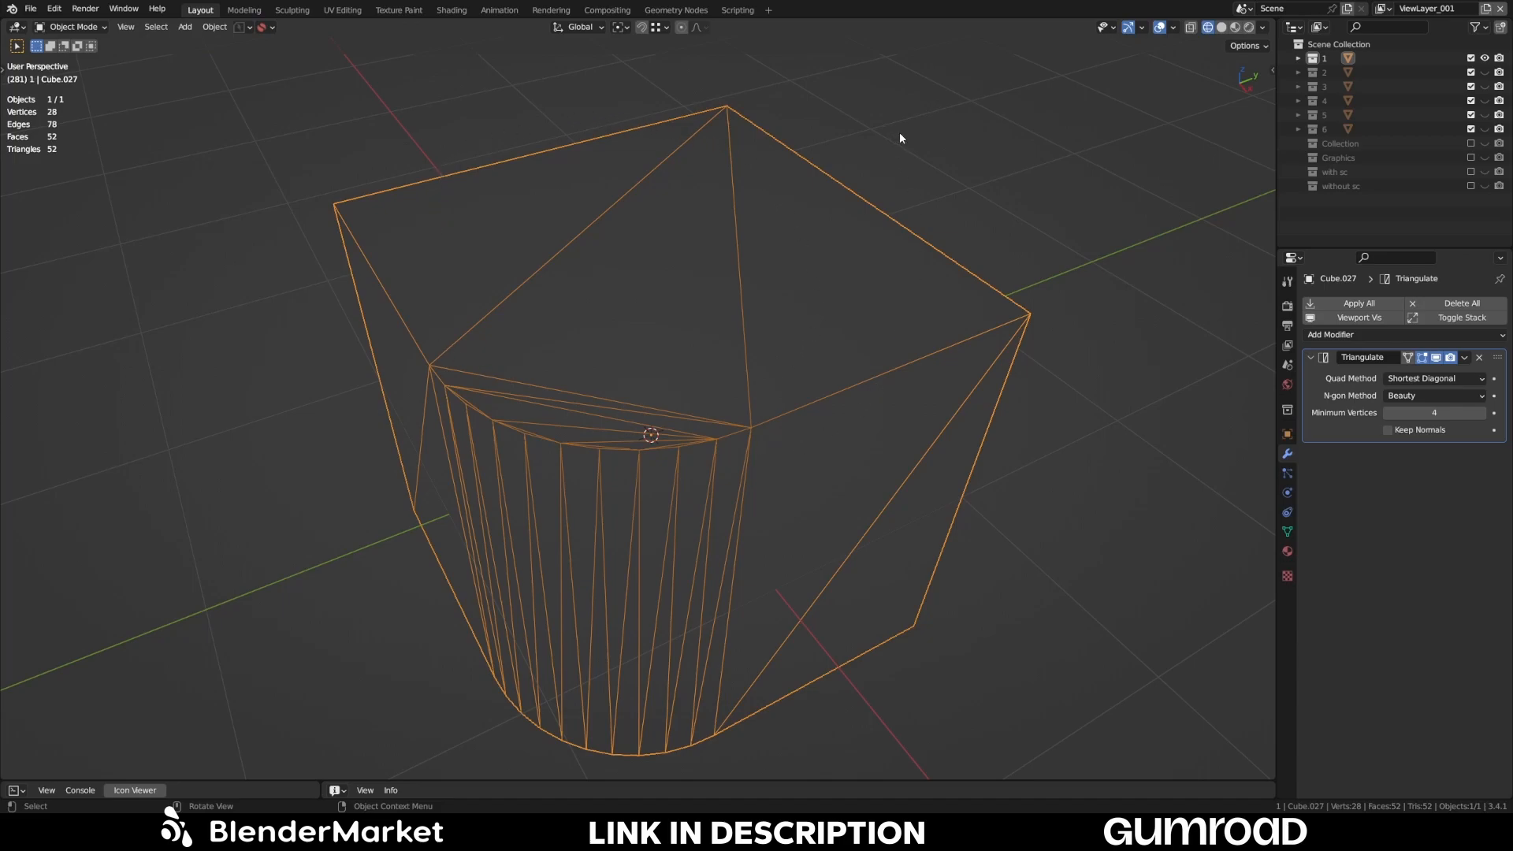
pyautogui.moveTo(461, 123)
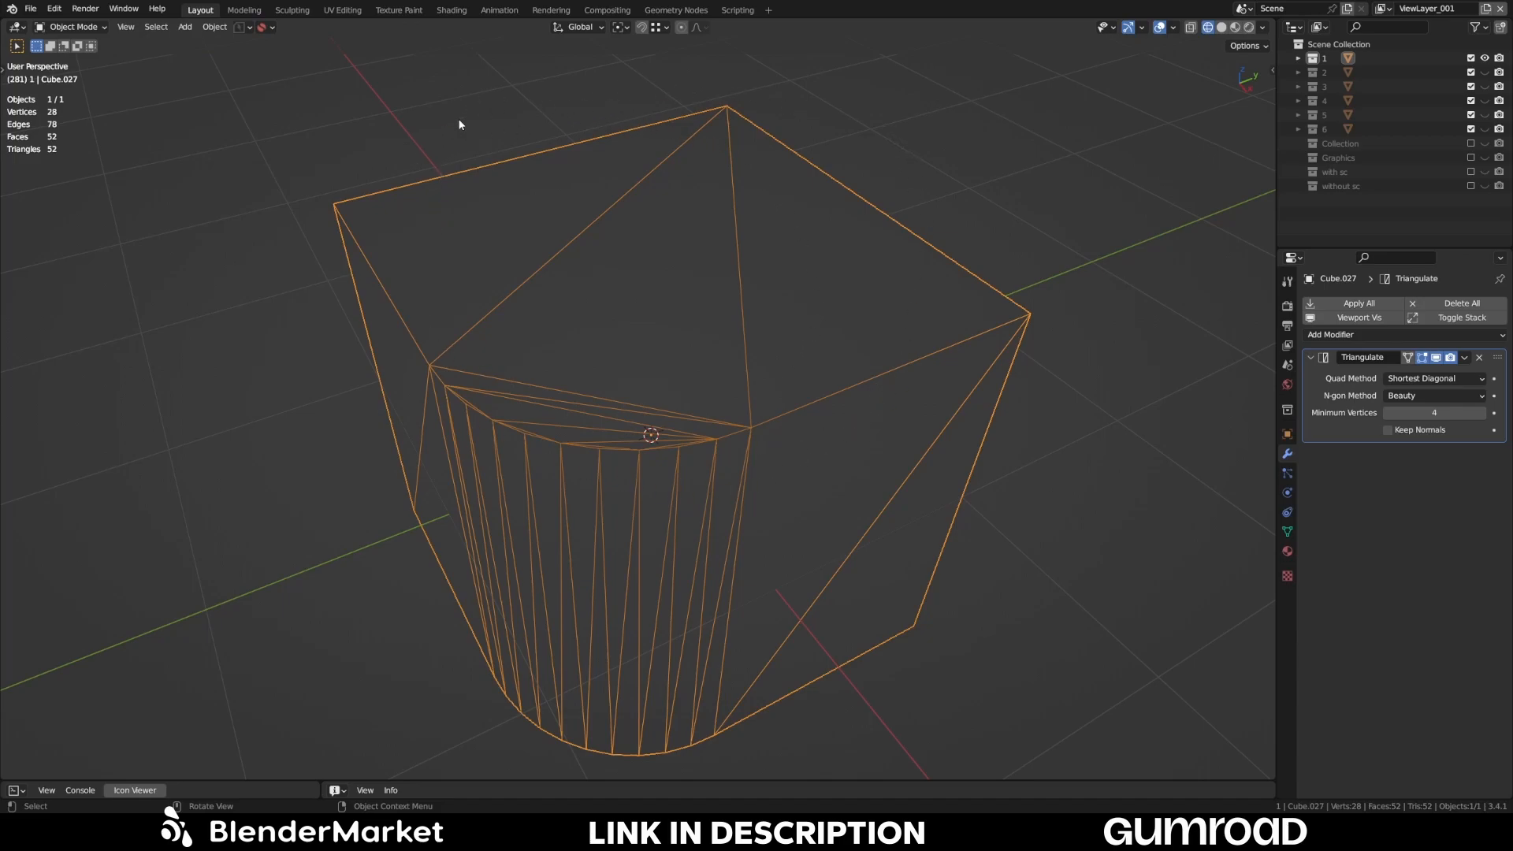
pyautogui.press('Tab')
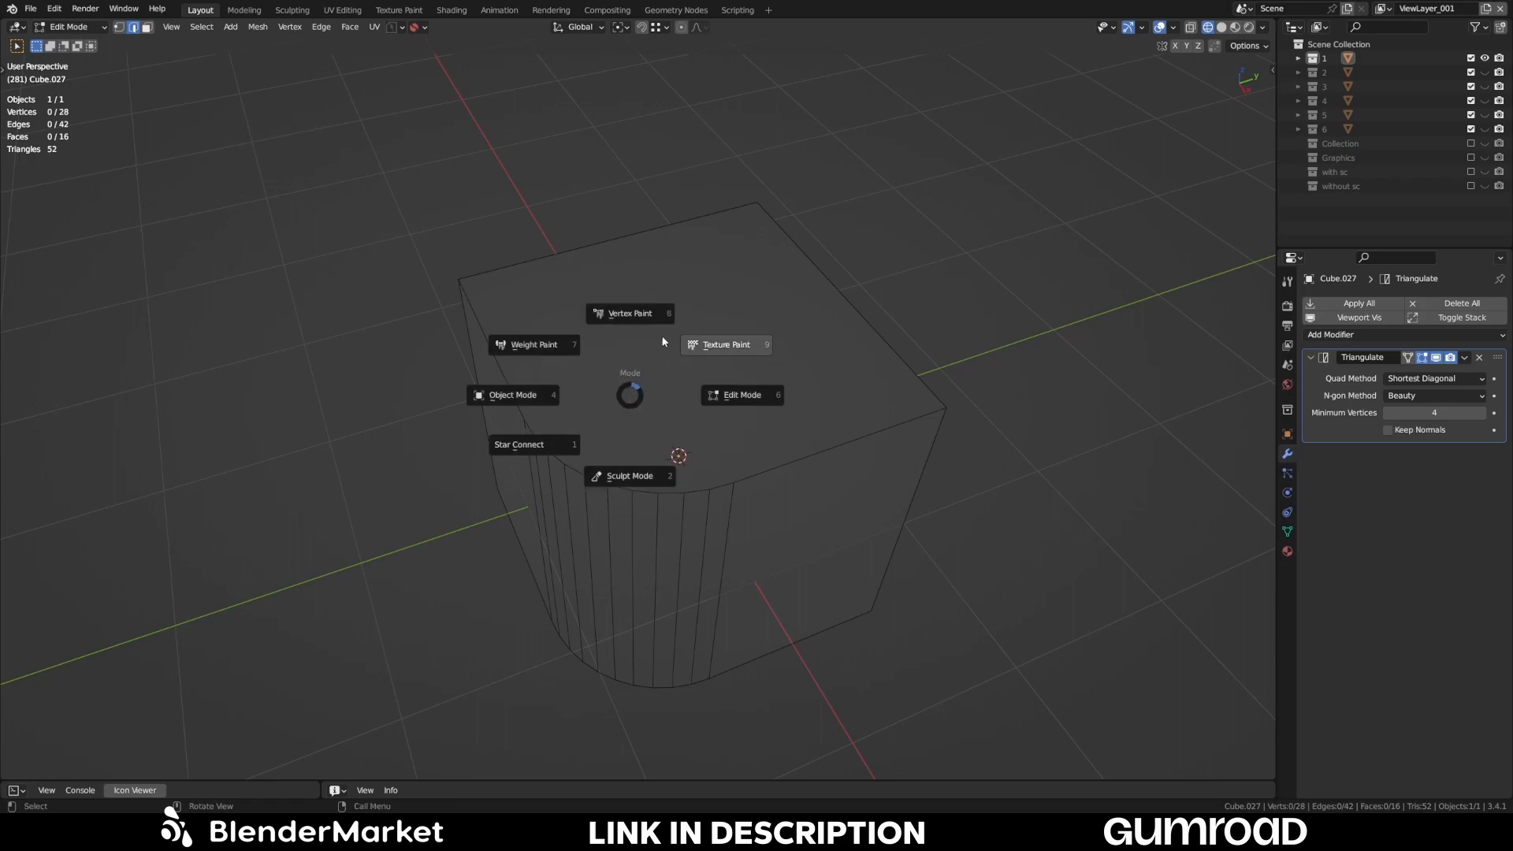
pyautogui.moveTo(501, 386)
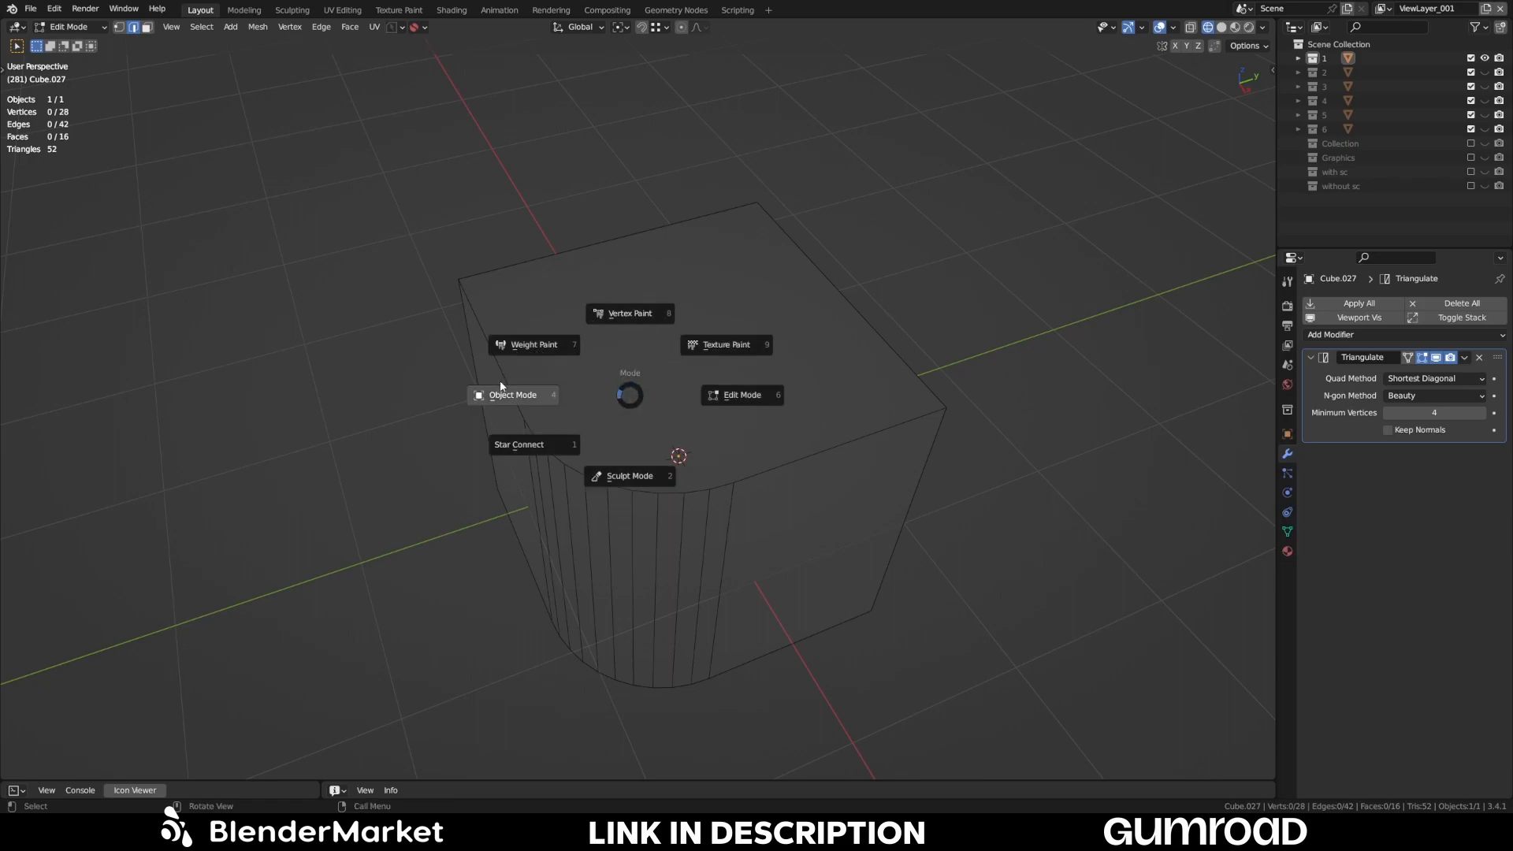
pyautogui.moveTo(525, 454)
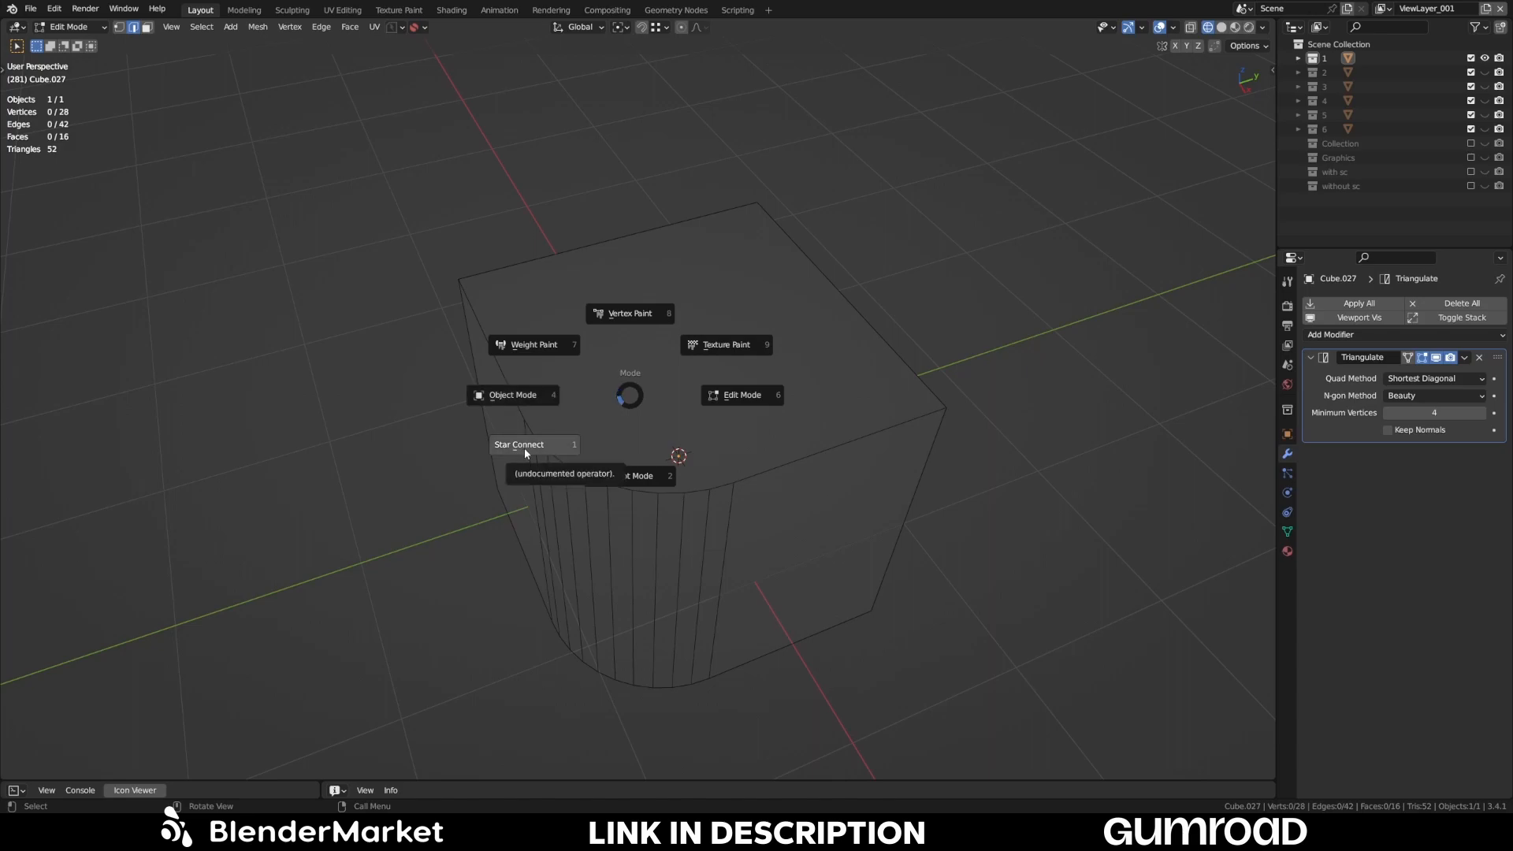
pyautogui.moveTo(617, 406)
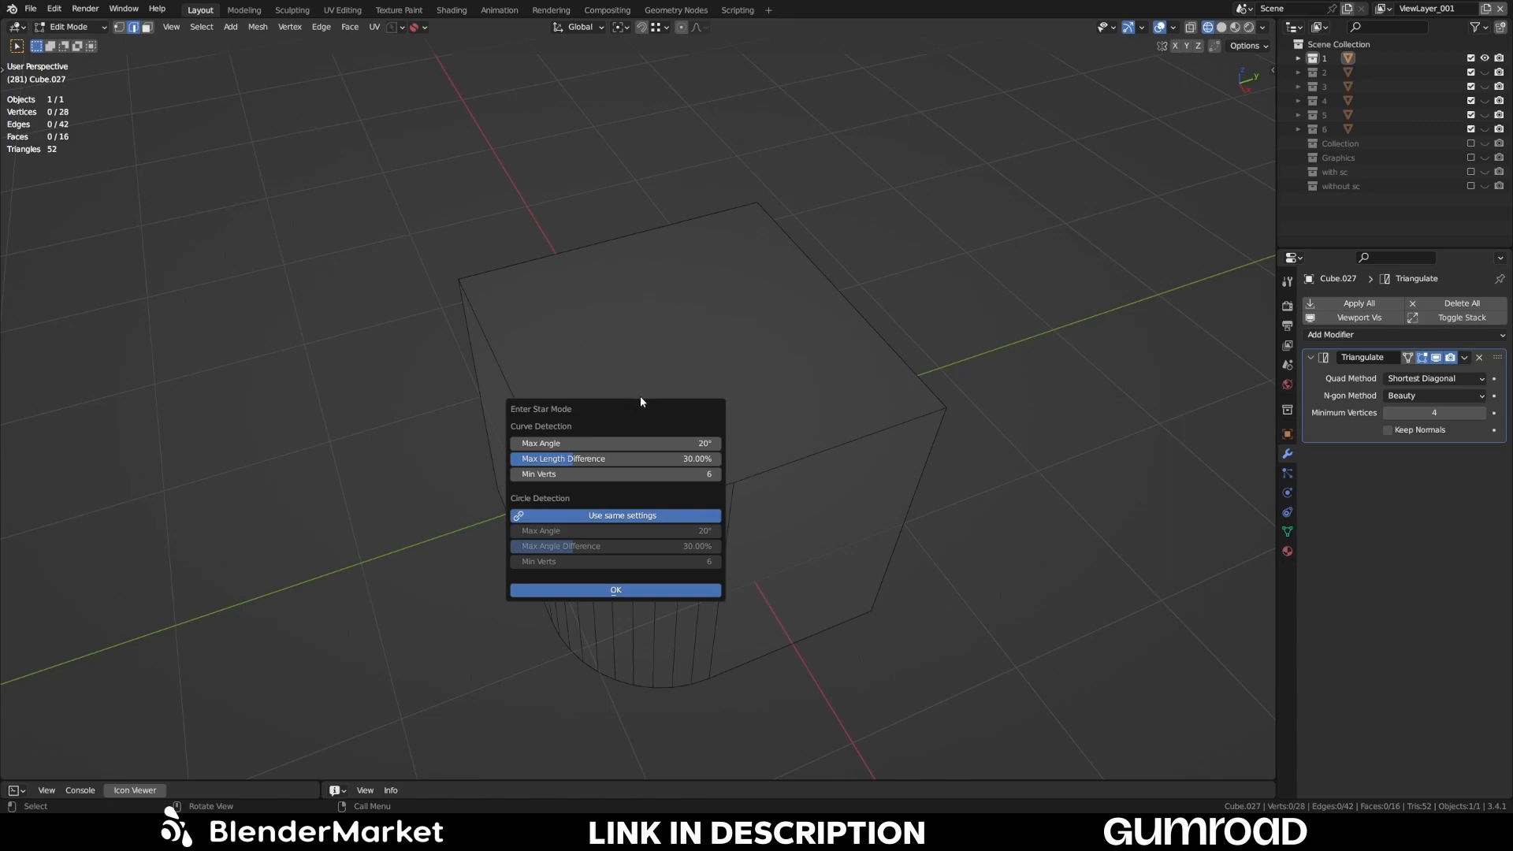
pyautogui.moveTo(527, 422)
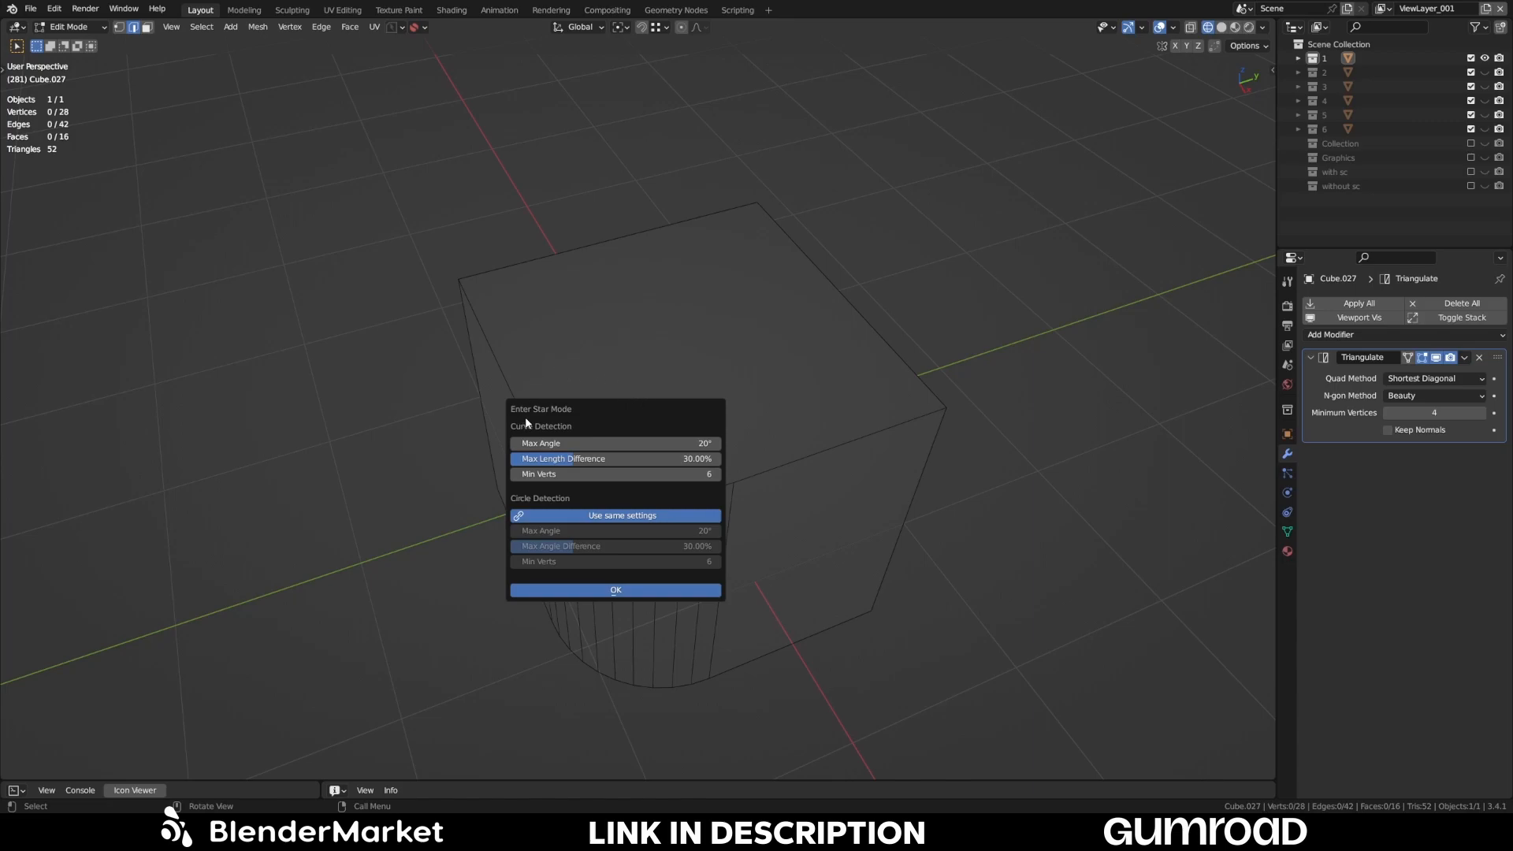
pyautogui.moveTo(631, 417)
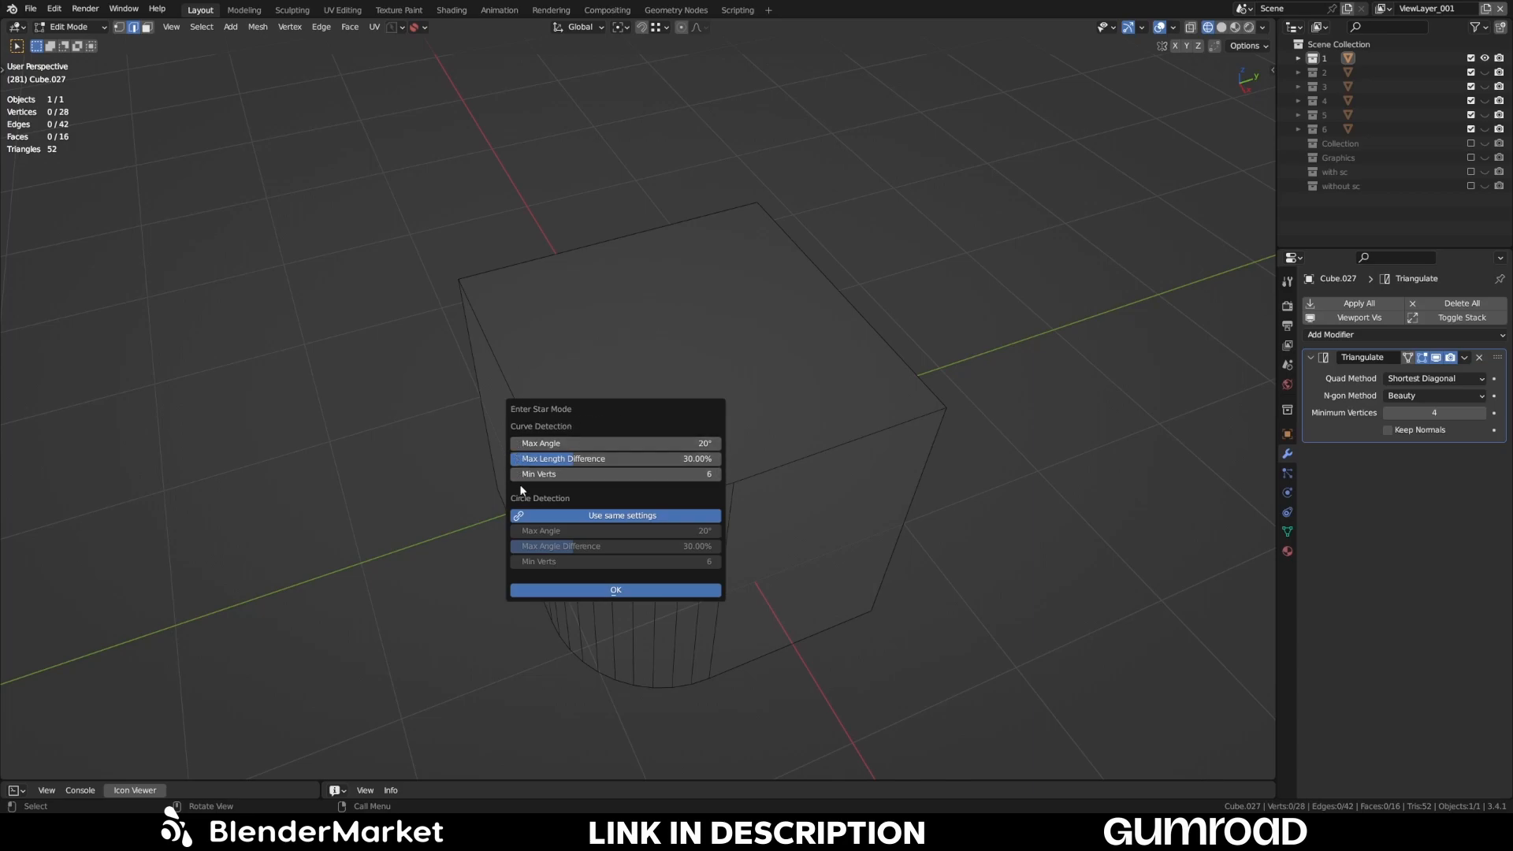
pyautogui.moveTo(580, 426)
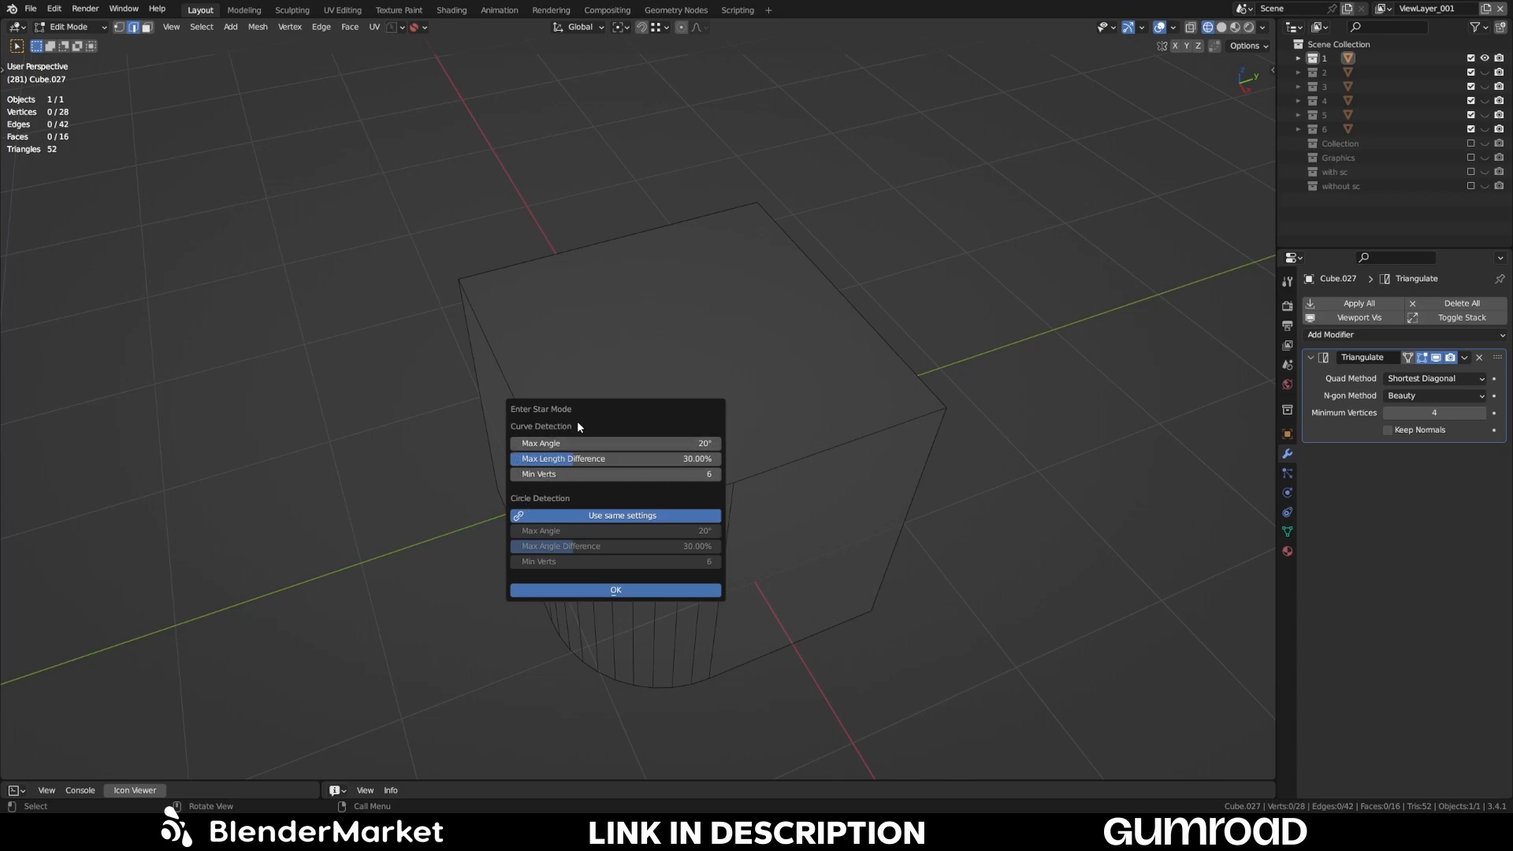
pyautogui.moveTo(615, 443)
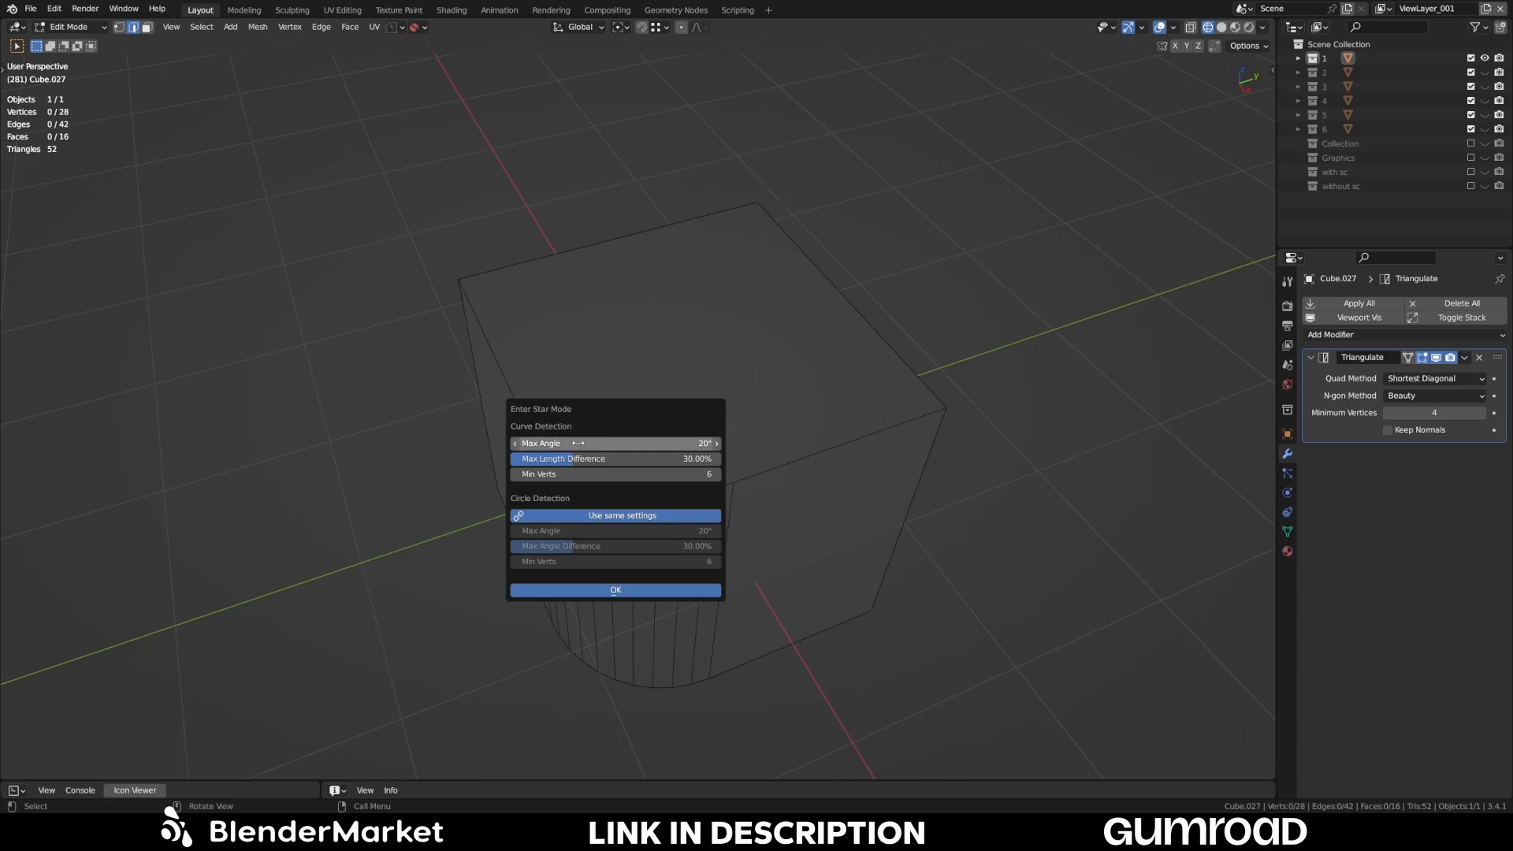
# - Confirm Enter Star Mode with default 20°, 30%, 6-vert detection and orbit to view the curved side and top
pyautogui.click(615, 590)
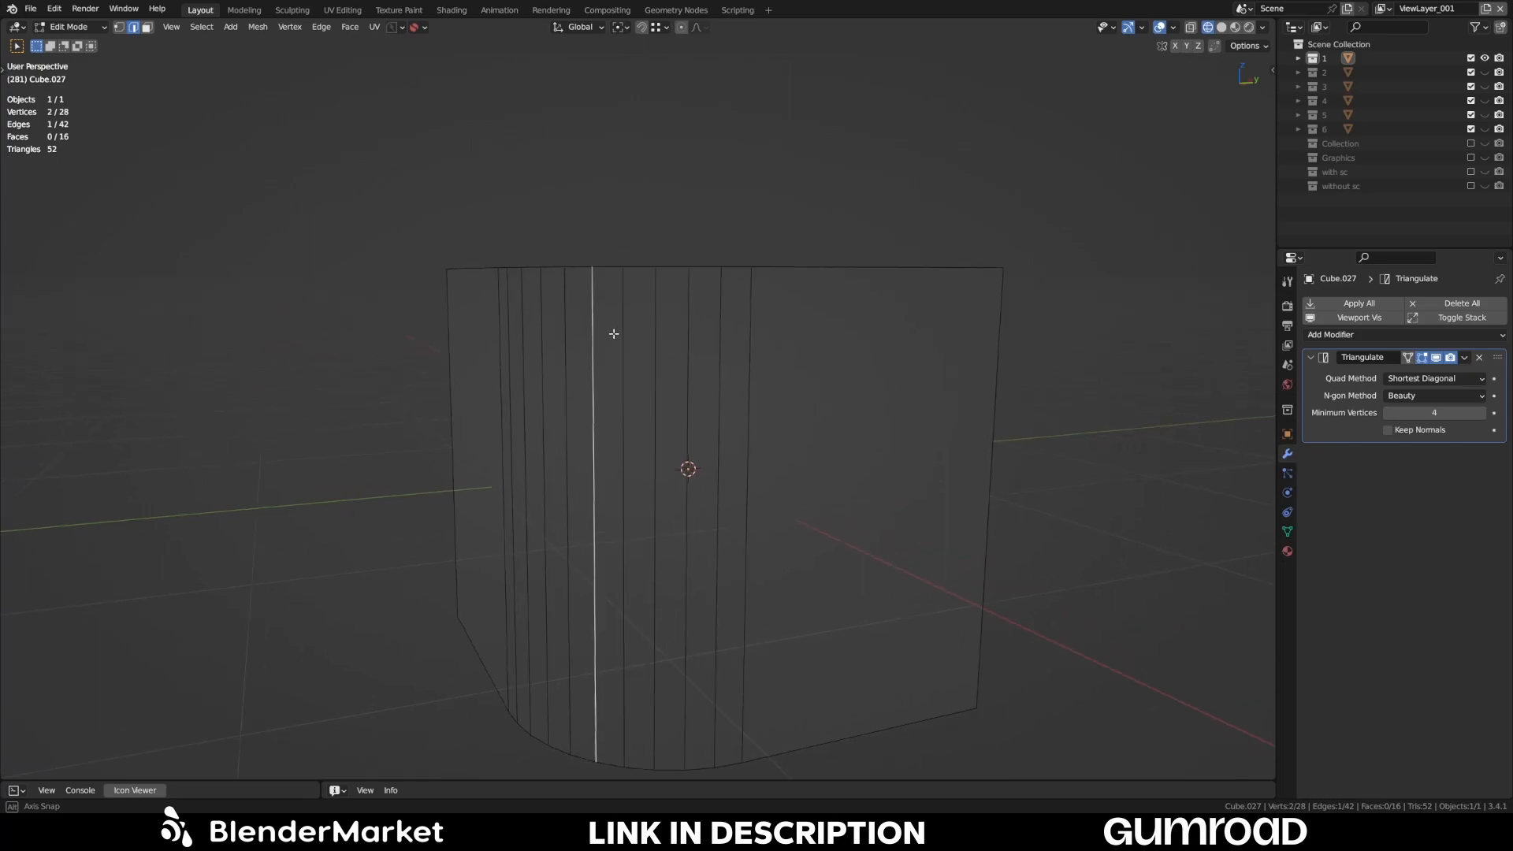
pyautogui.moveTo(613, 333); pyautogui.dragTo(483, 344)
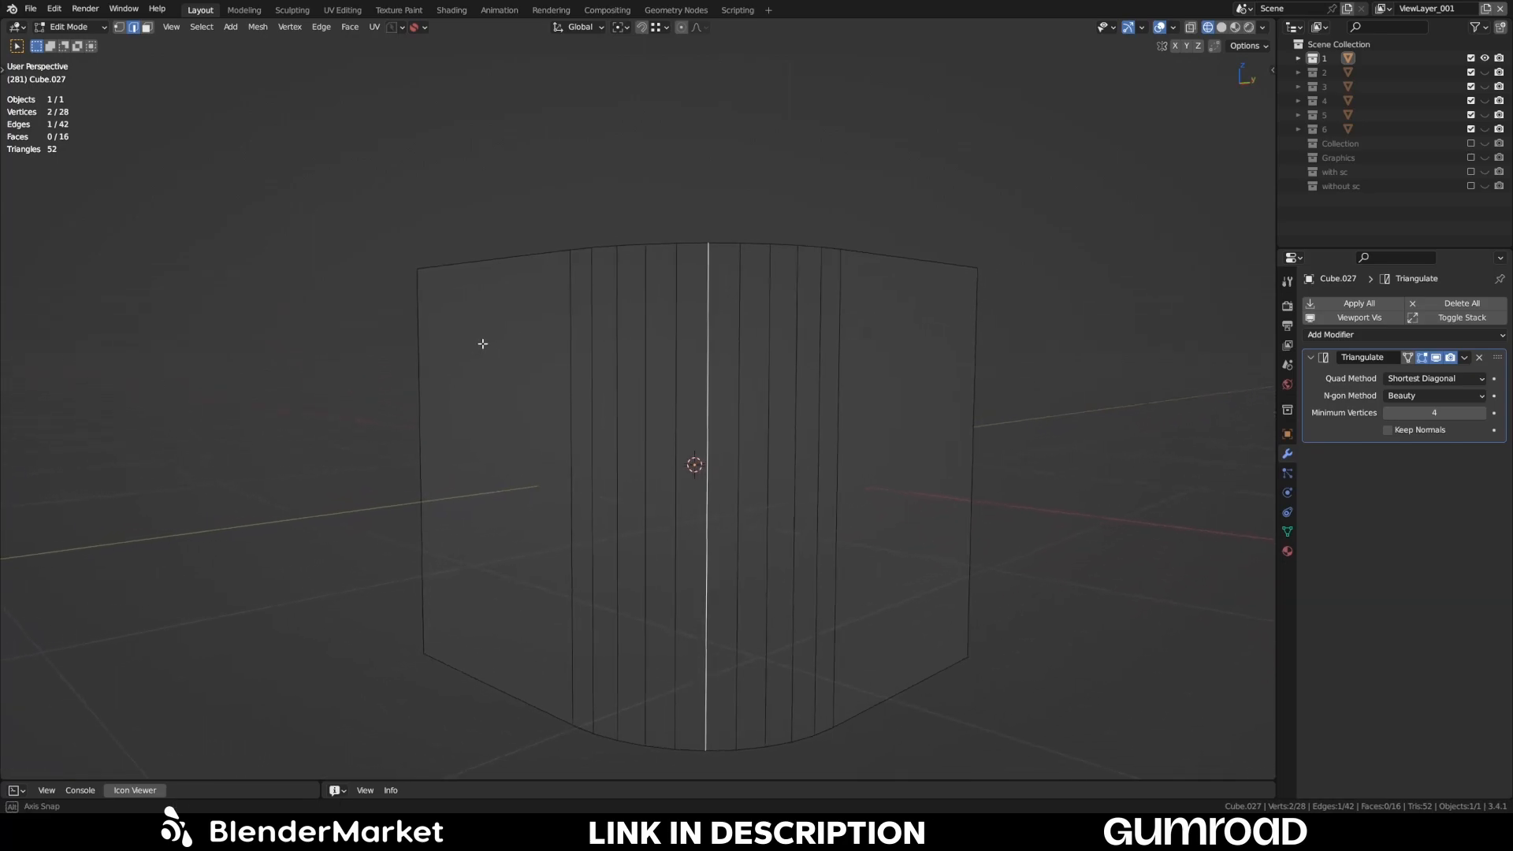
pyautogui.moveTo(482, 343); pyautogui.dragTo(625, 339)
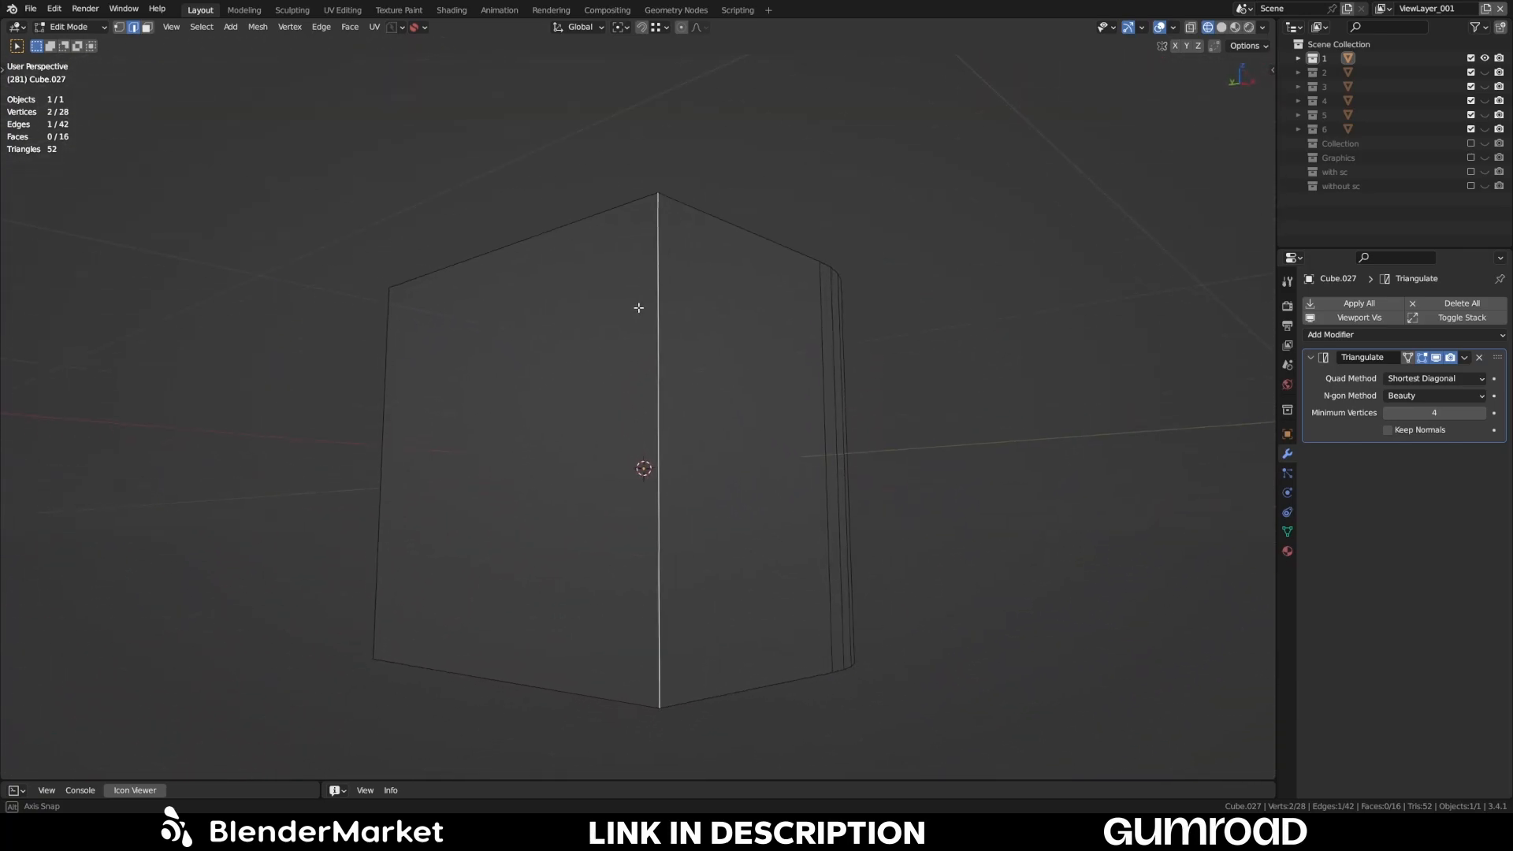
pyautogui.moveTo(637, 386); pyautogui.dragTo(814, 380)
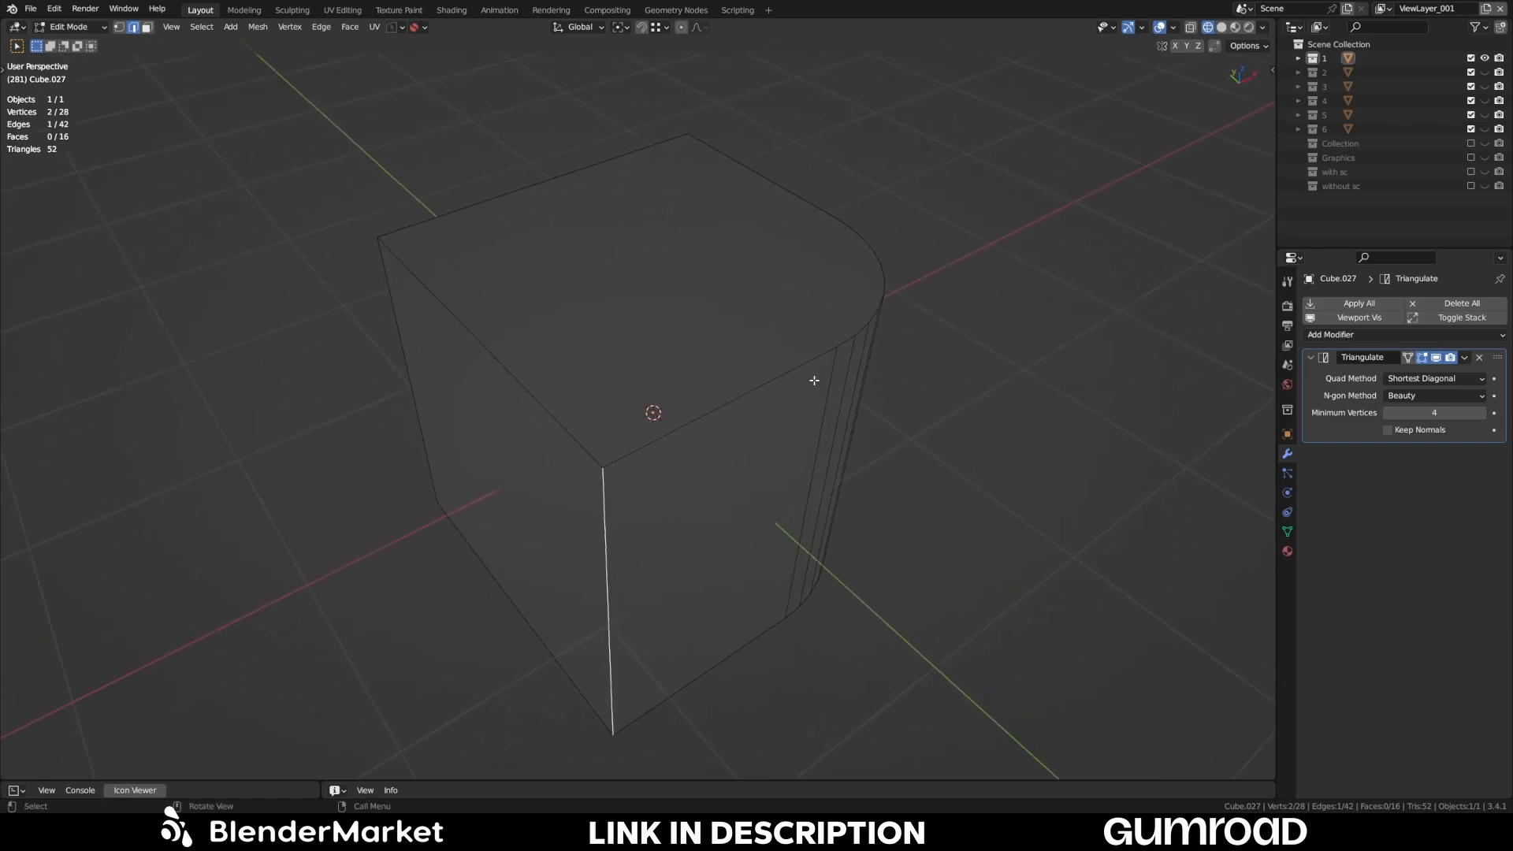
pyautogui.moveTo(814, 380); pyautogui.dragTo(661, 448)
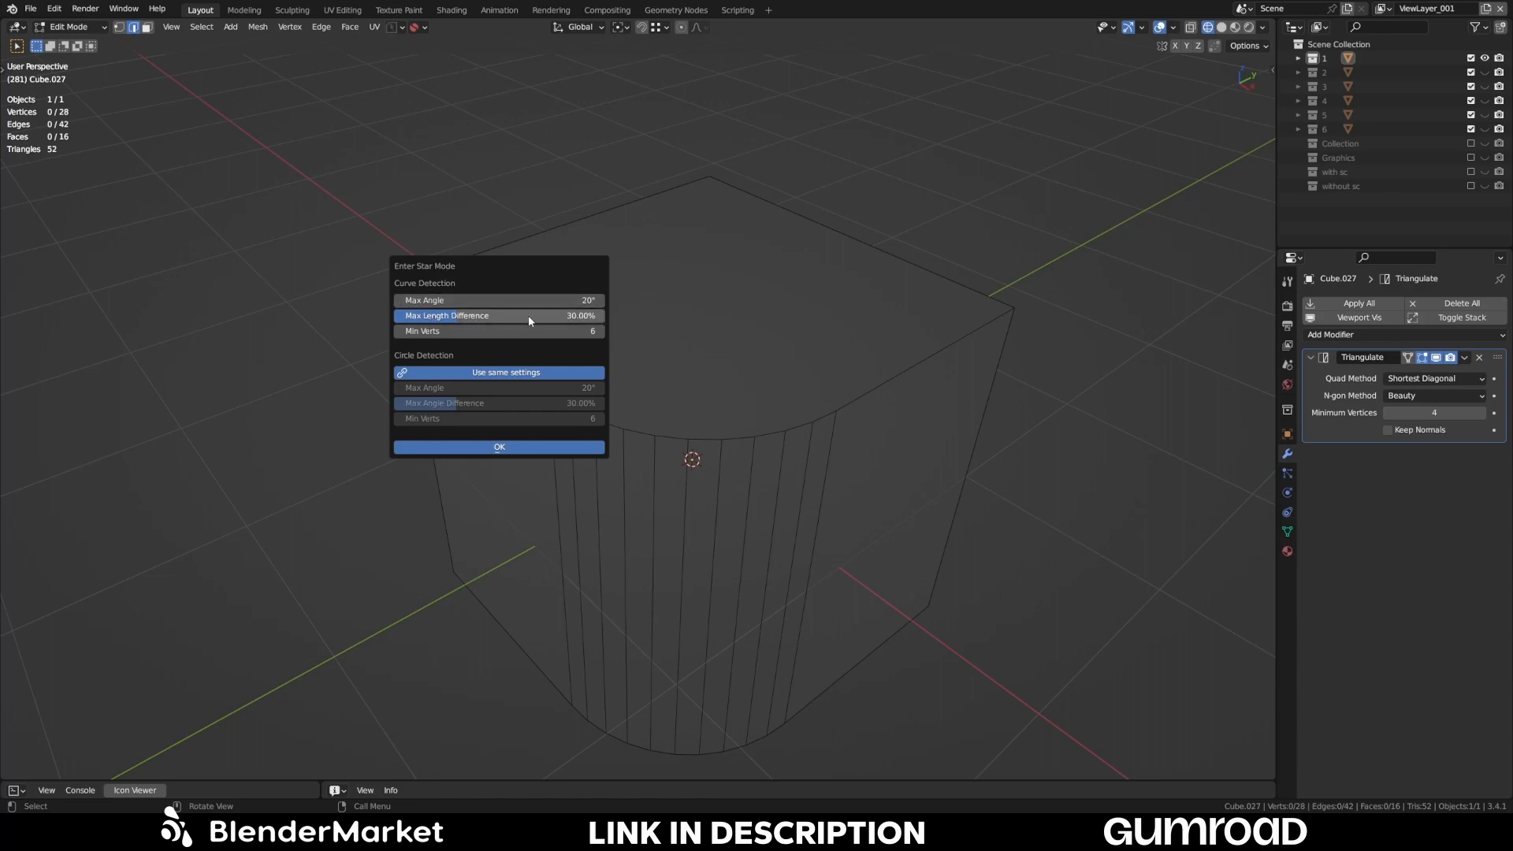
# - Dismiss the Star Mode settings and select a short edge along Cube.027's curved top rim
pyautogui.click(498, 447)
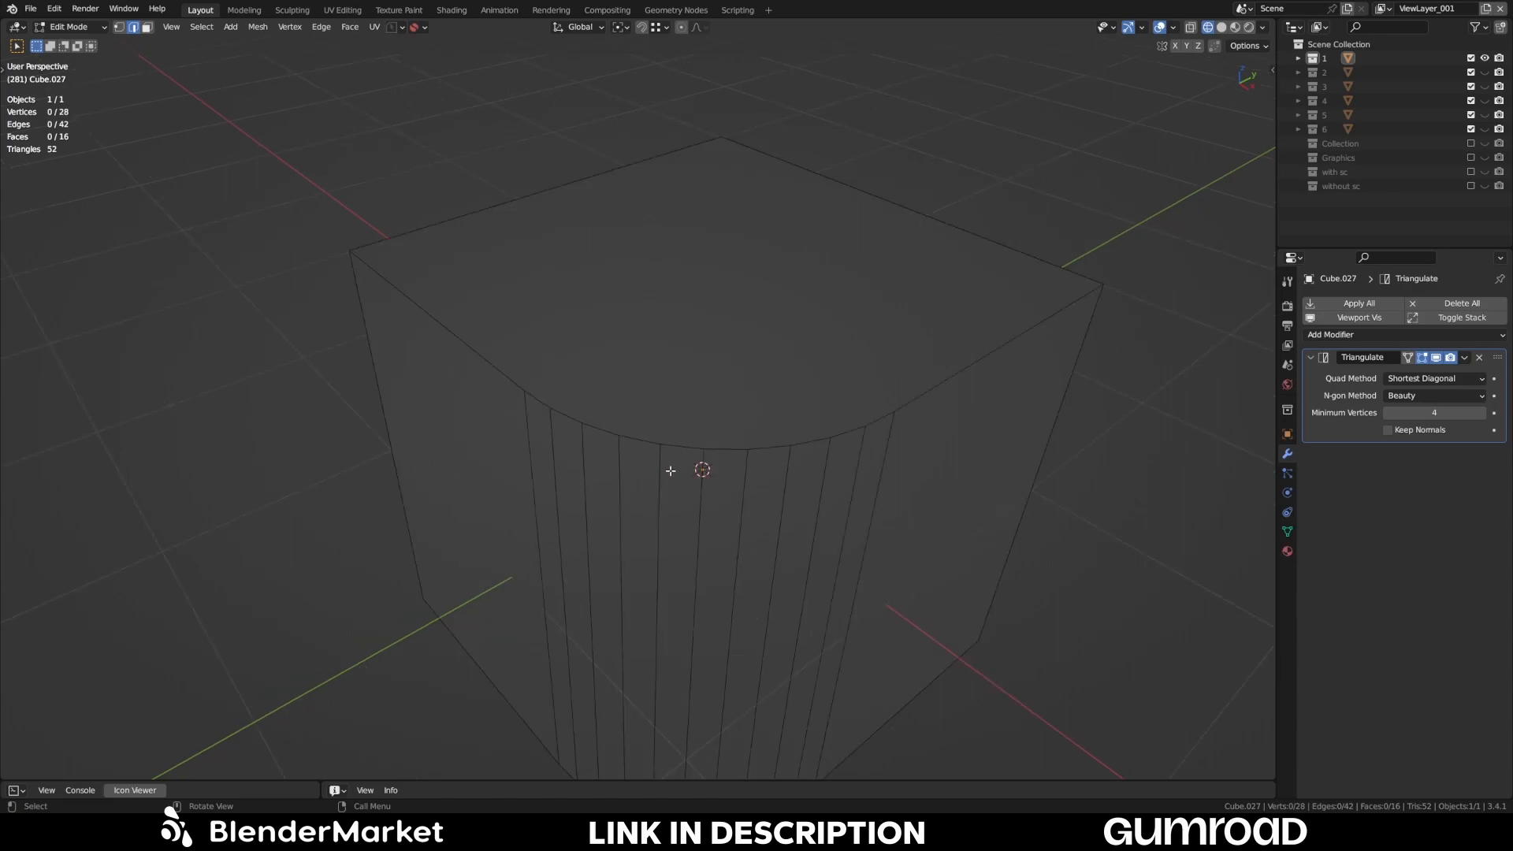
pyautogui.moveTo(670, 470); pyautogui.dragTo(659, 399)
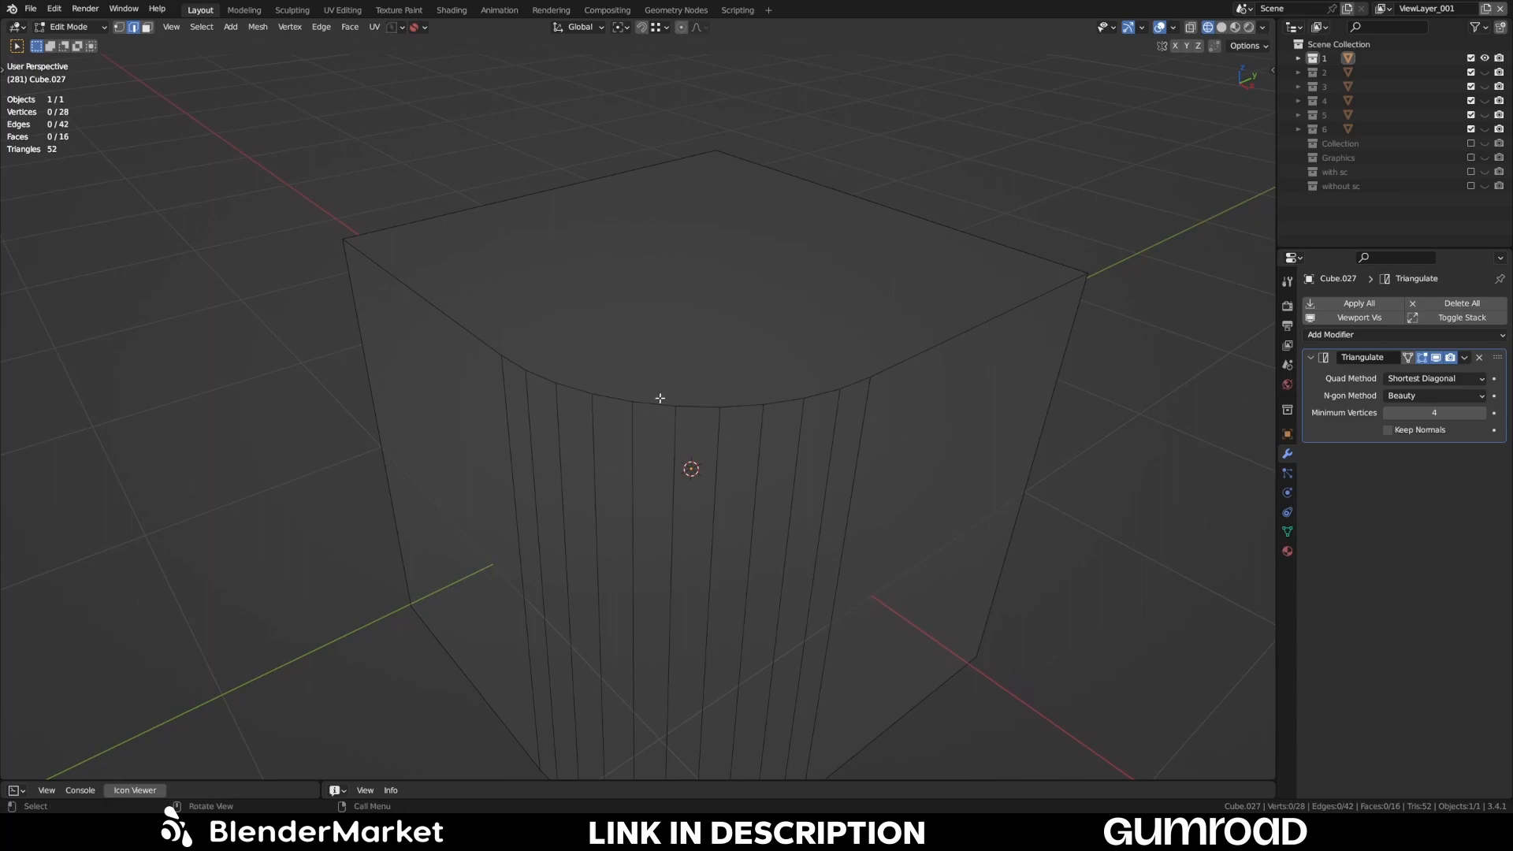
pyautogui.click(653, 406)
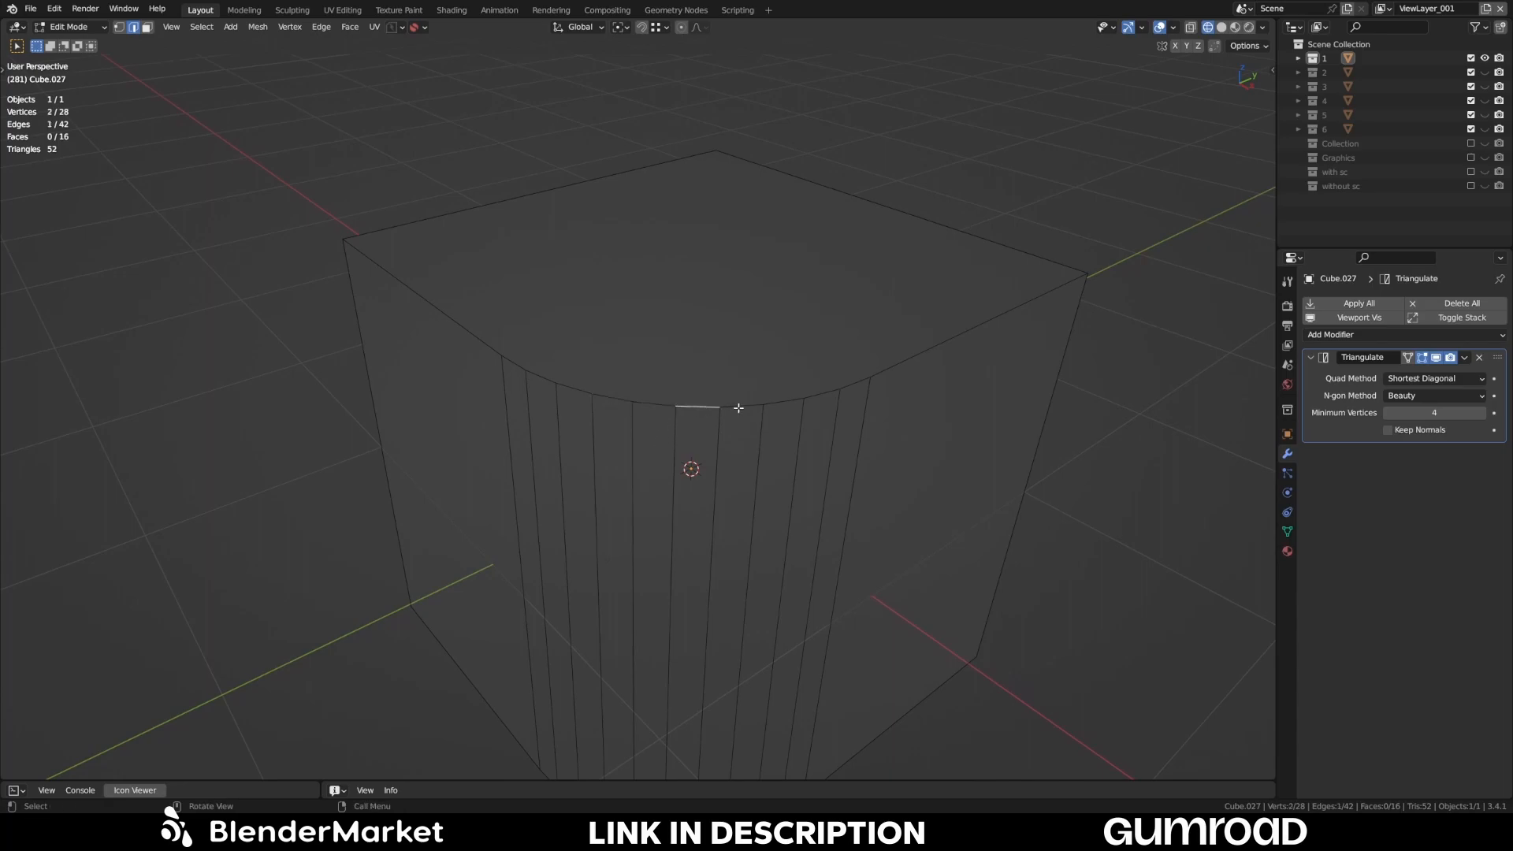
pyautogui.moveTo(501, 160)
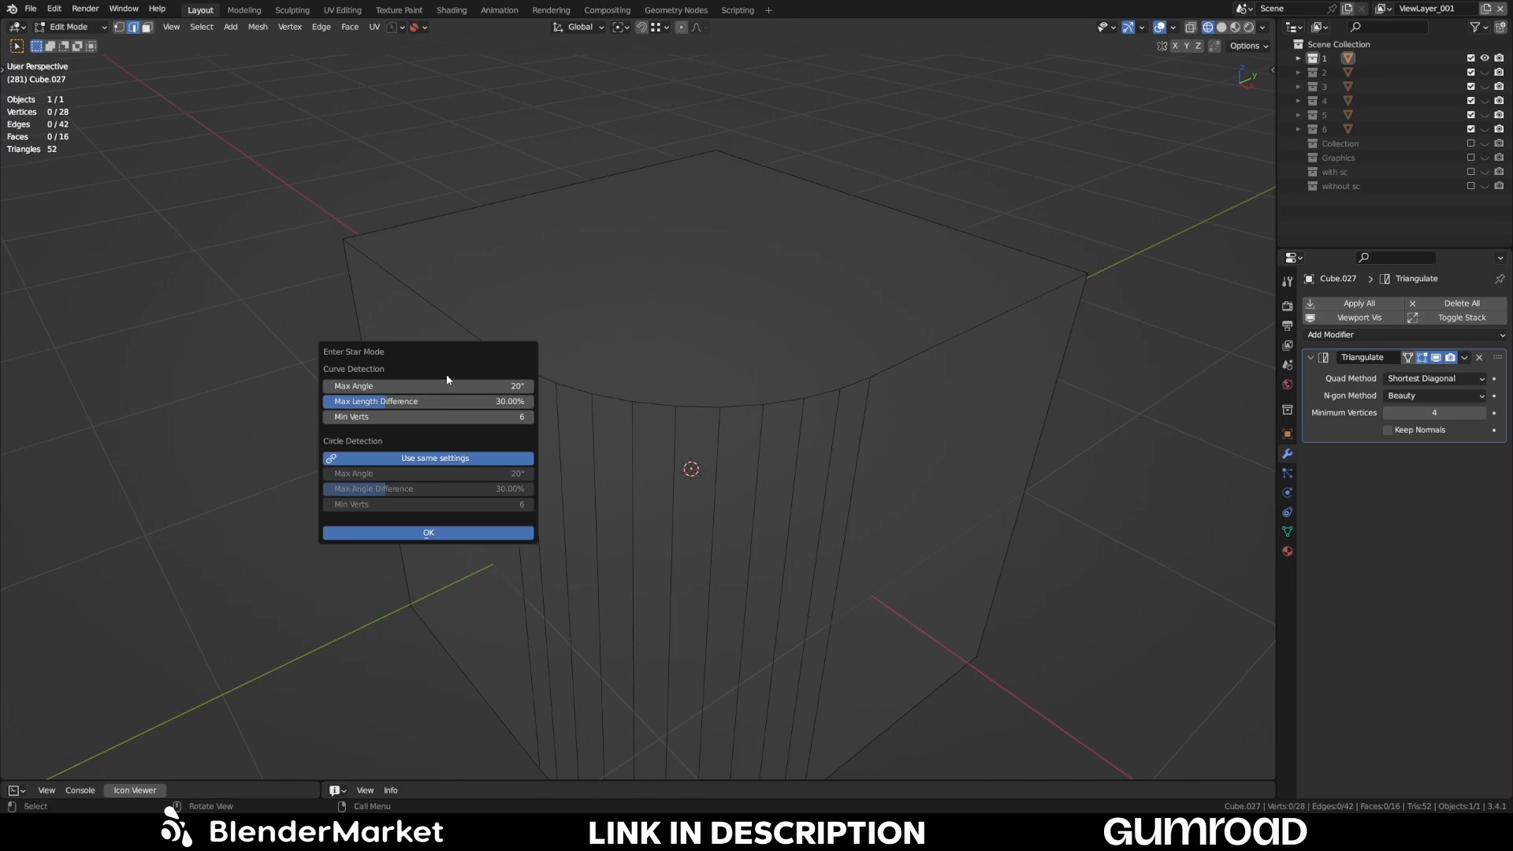
pyautogui.moveTo(427, 416)
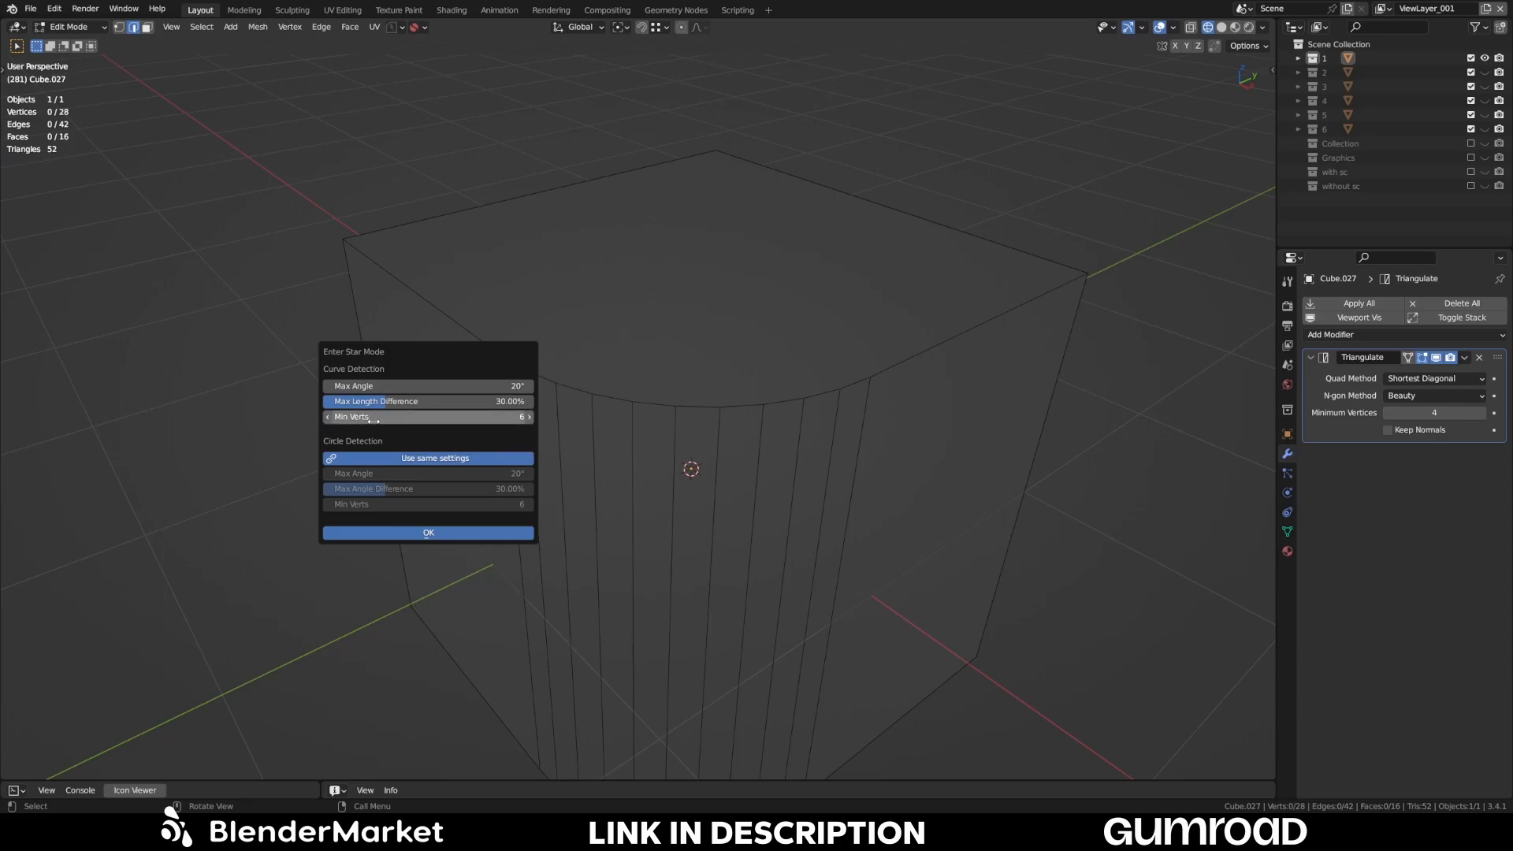
pyautogui.moveTo(391, 418)
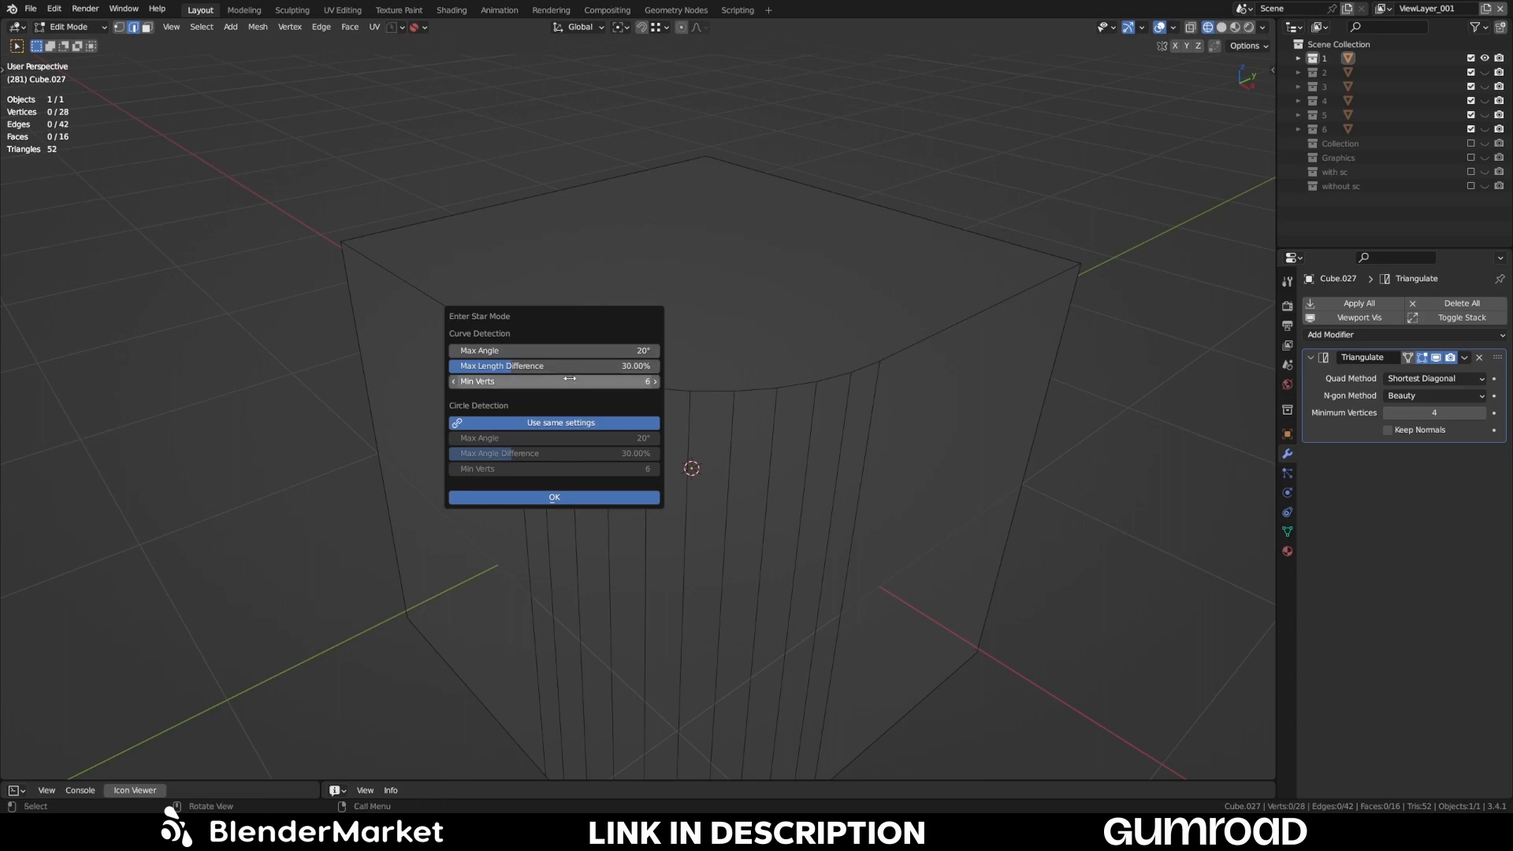
pyautogui.moveTo(576, 382)
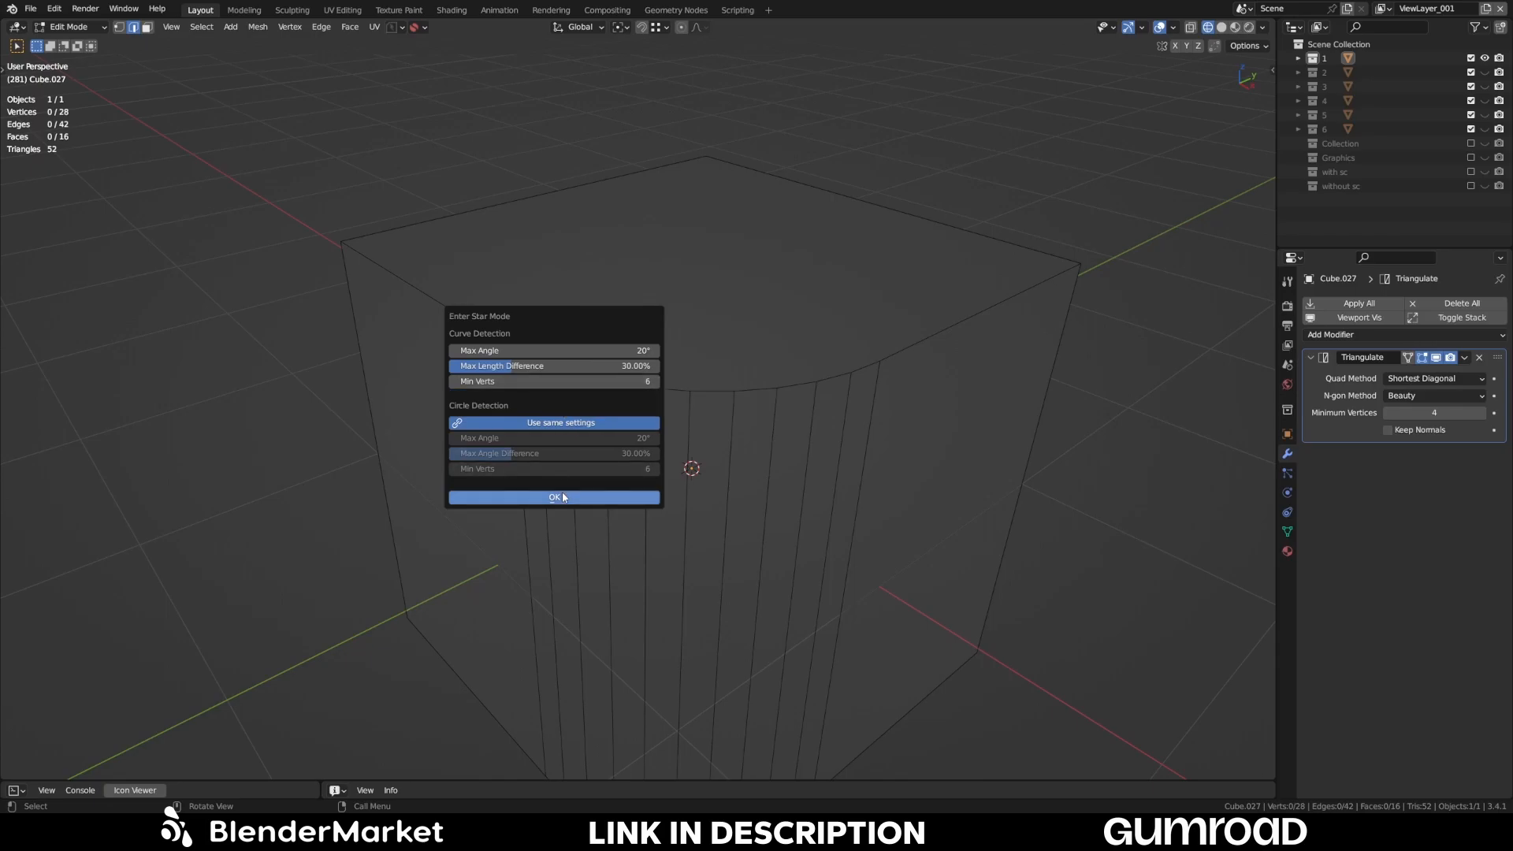
# - Confirm the detection settings to enter star mode, detecting both curved arcs on Cube.027
pyautogui.click(555, 497)
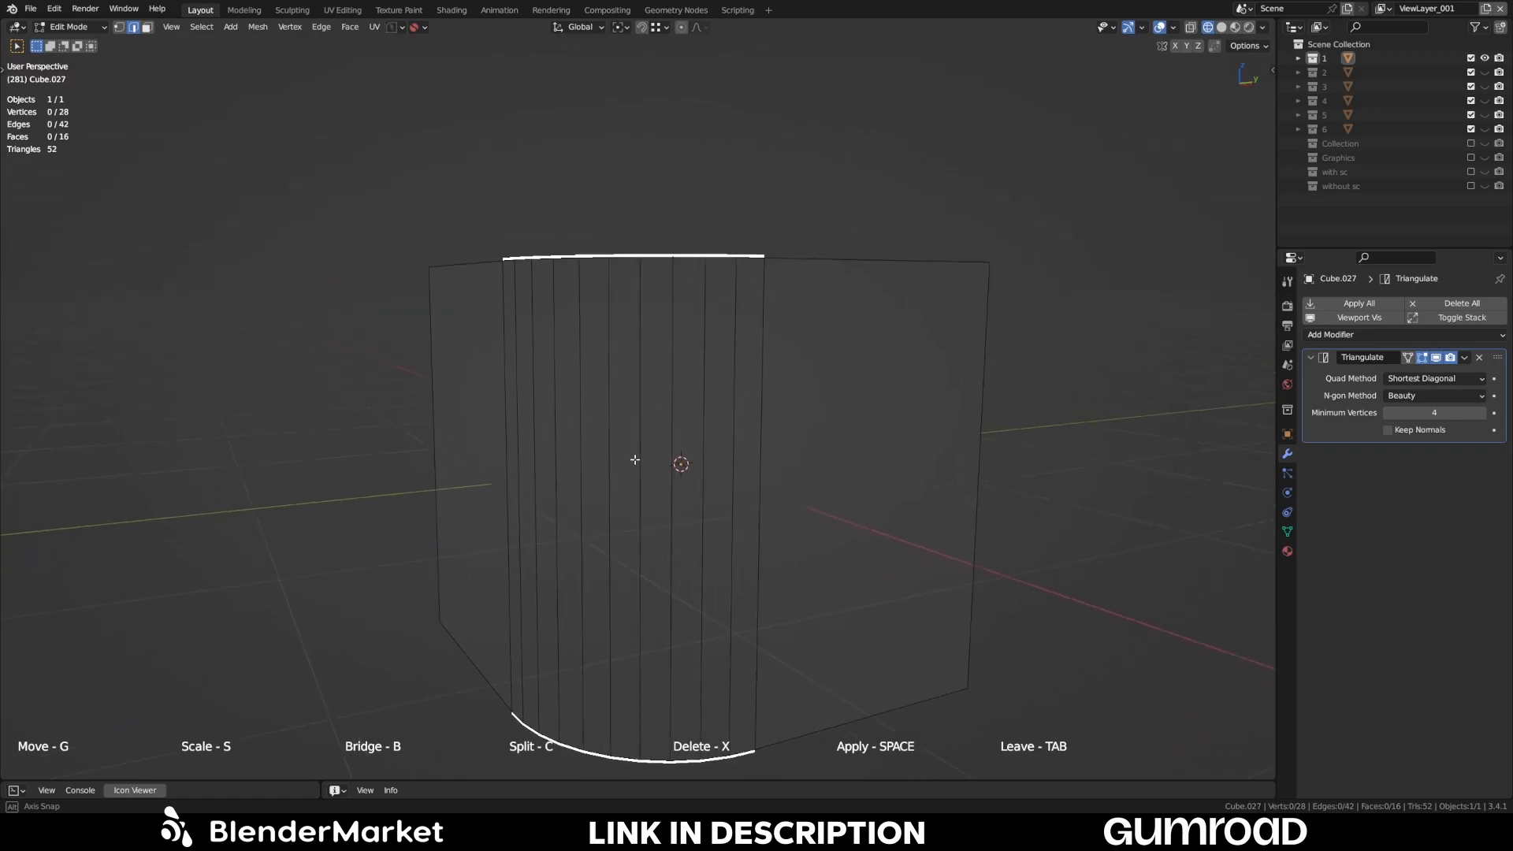
pyautogui.moveTo(634, 458); pyautogui.dragTo(789, 443)
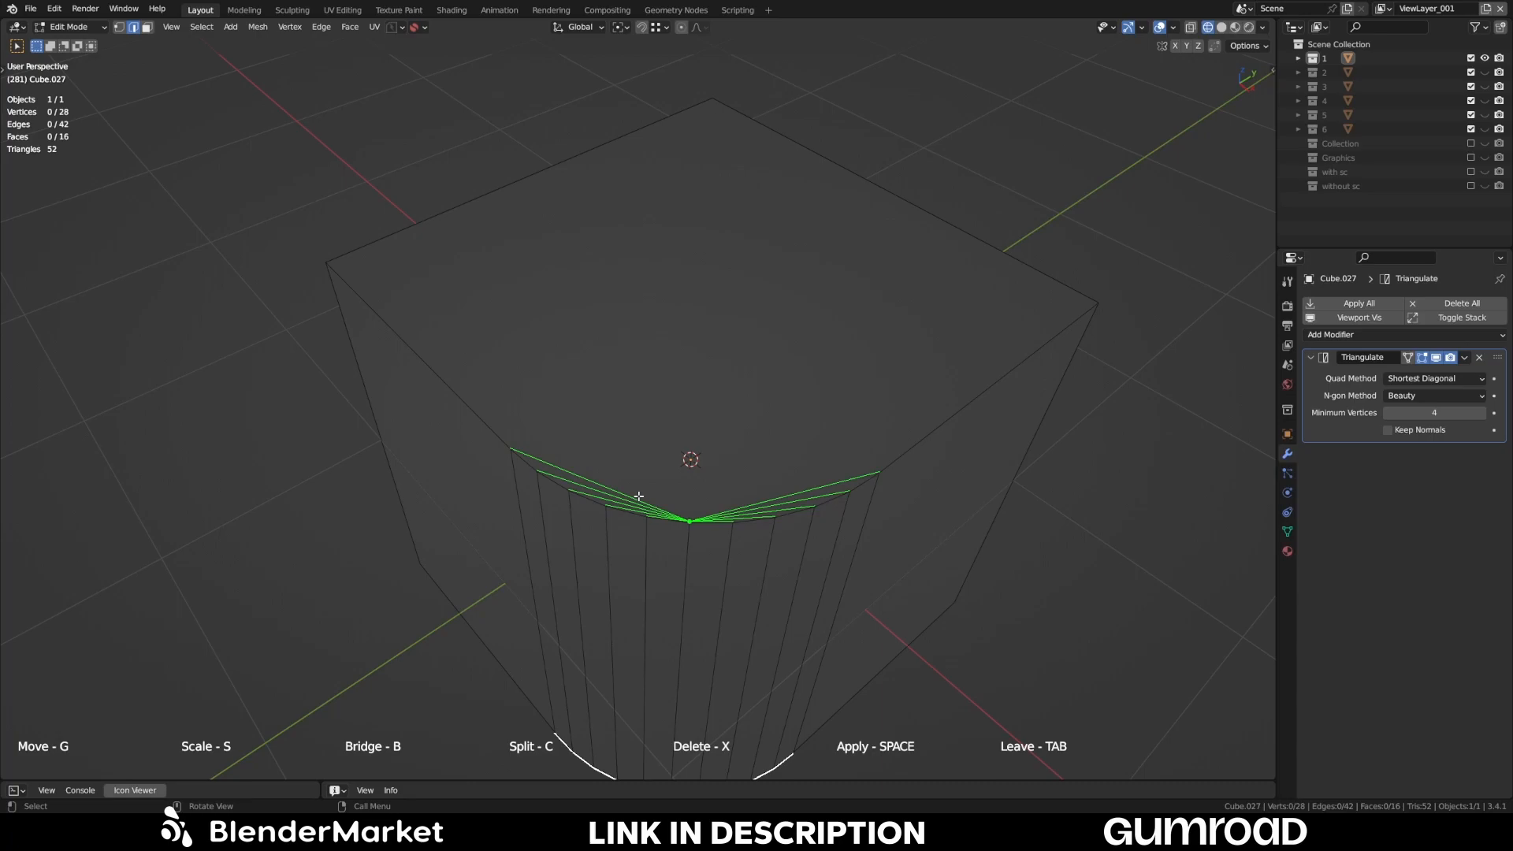
pyautogui.moveTo(674, 788)
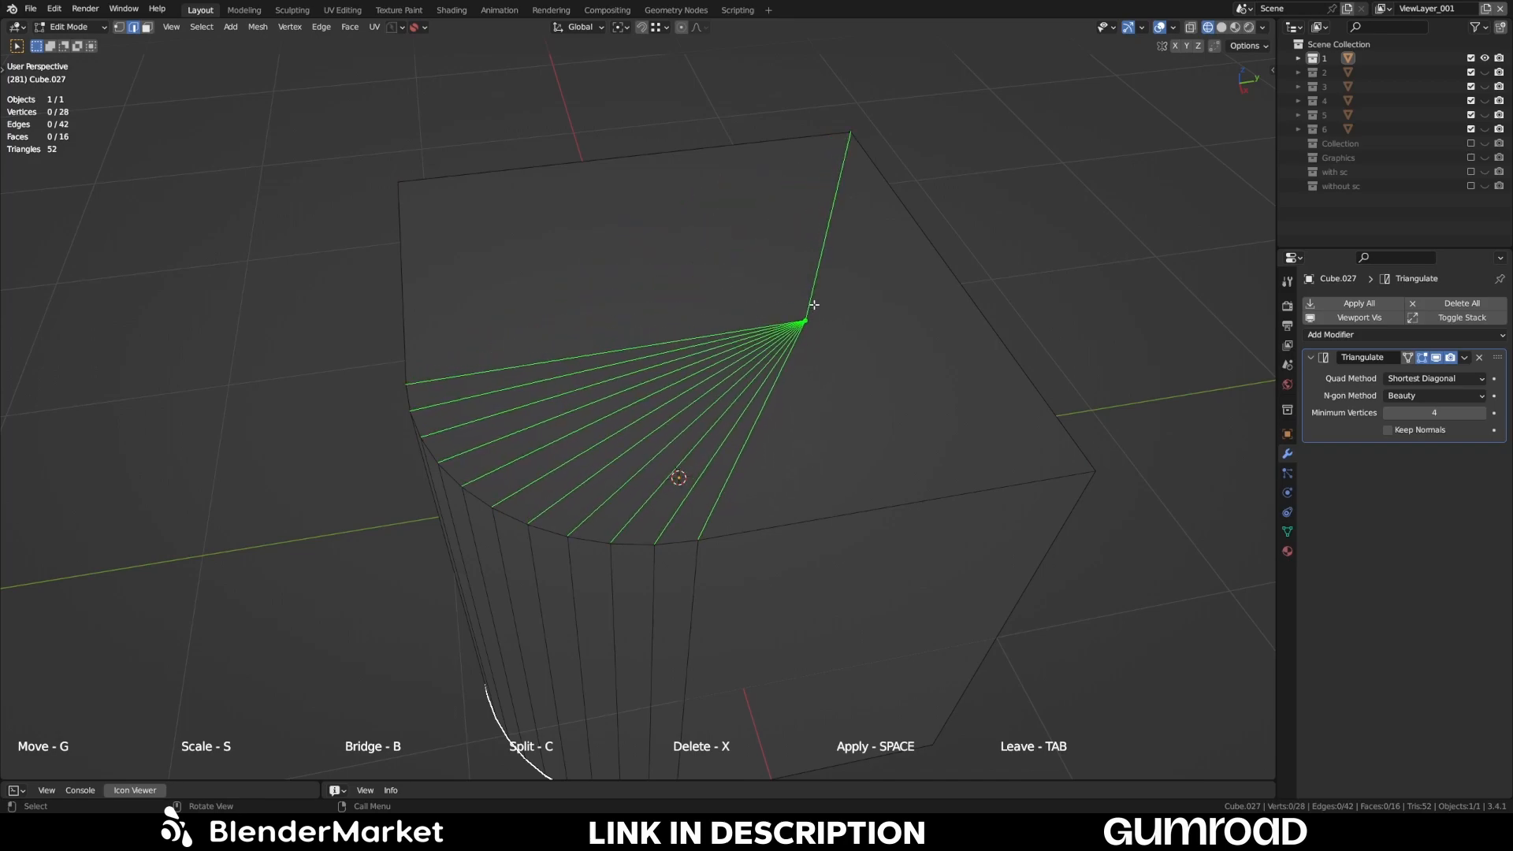
# - Orbit between the top cap and side views while previewing fan connections from the upper arc
pyautogui.moveTo(805, 323); pyautogui.dragTo(536, 342)
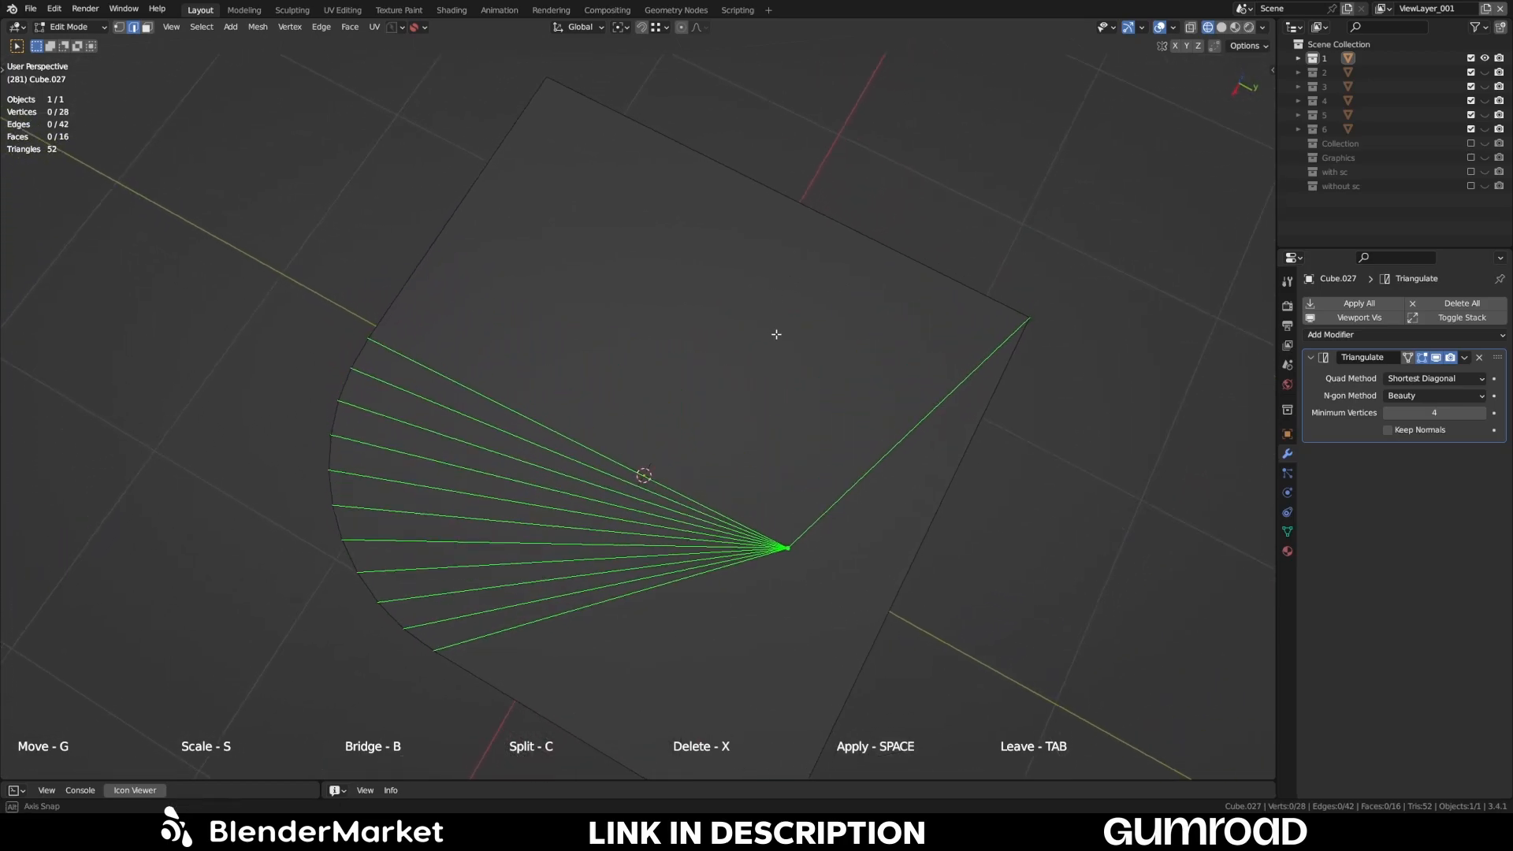
pyautogui.moveTo(775, 334); pyautogui.dragTo(854, 273)
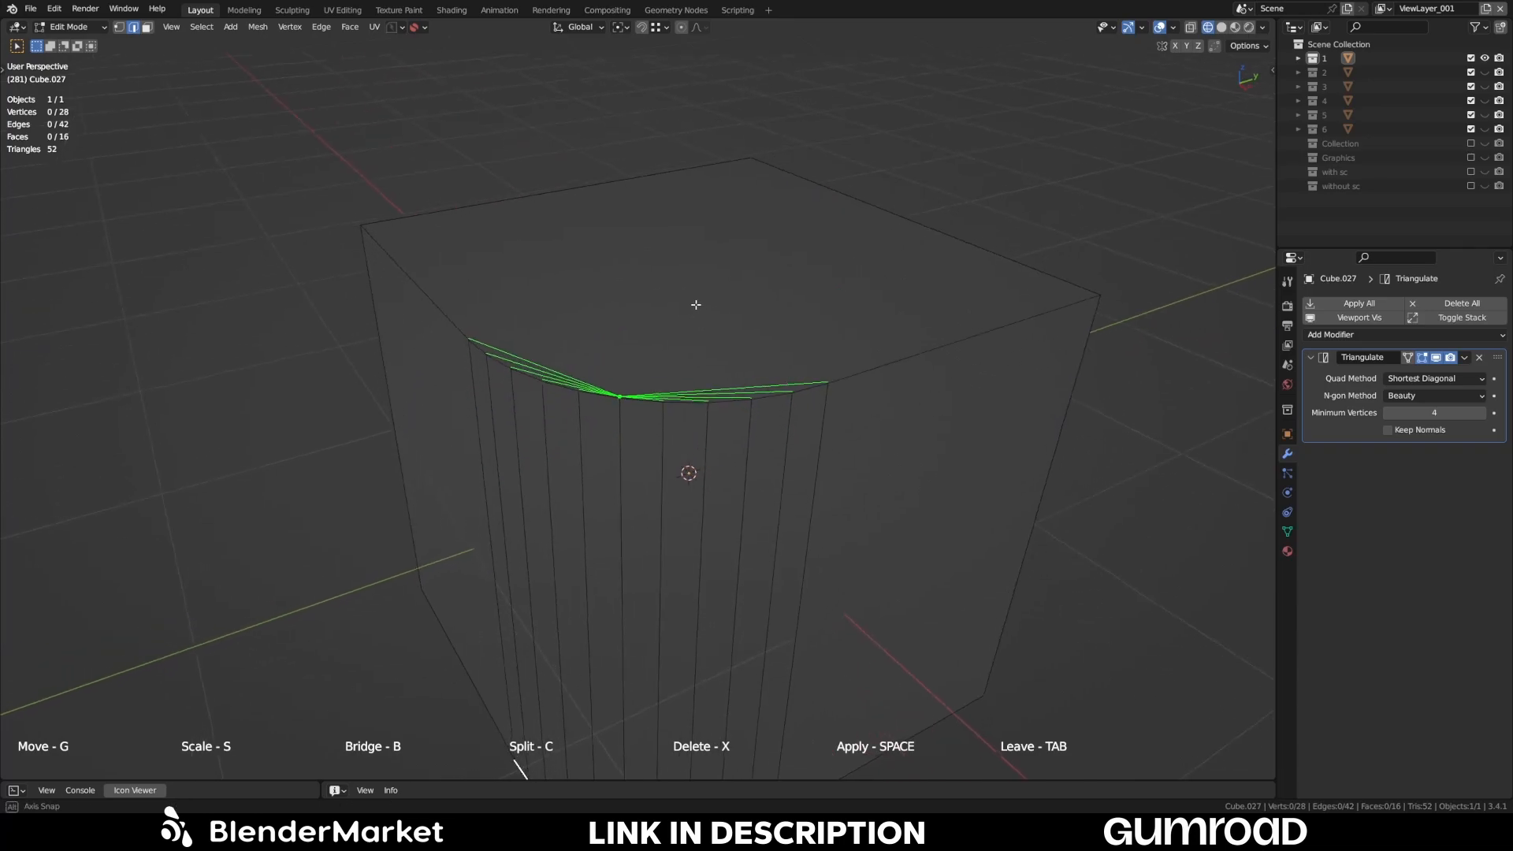
pyautogui.moveTo(695, 305); pyautogui.dragTo(759, 320)
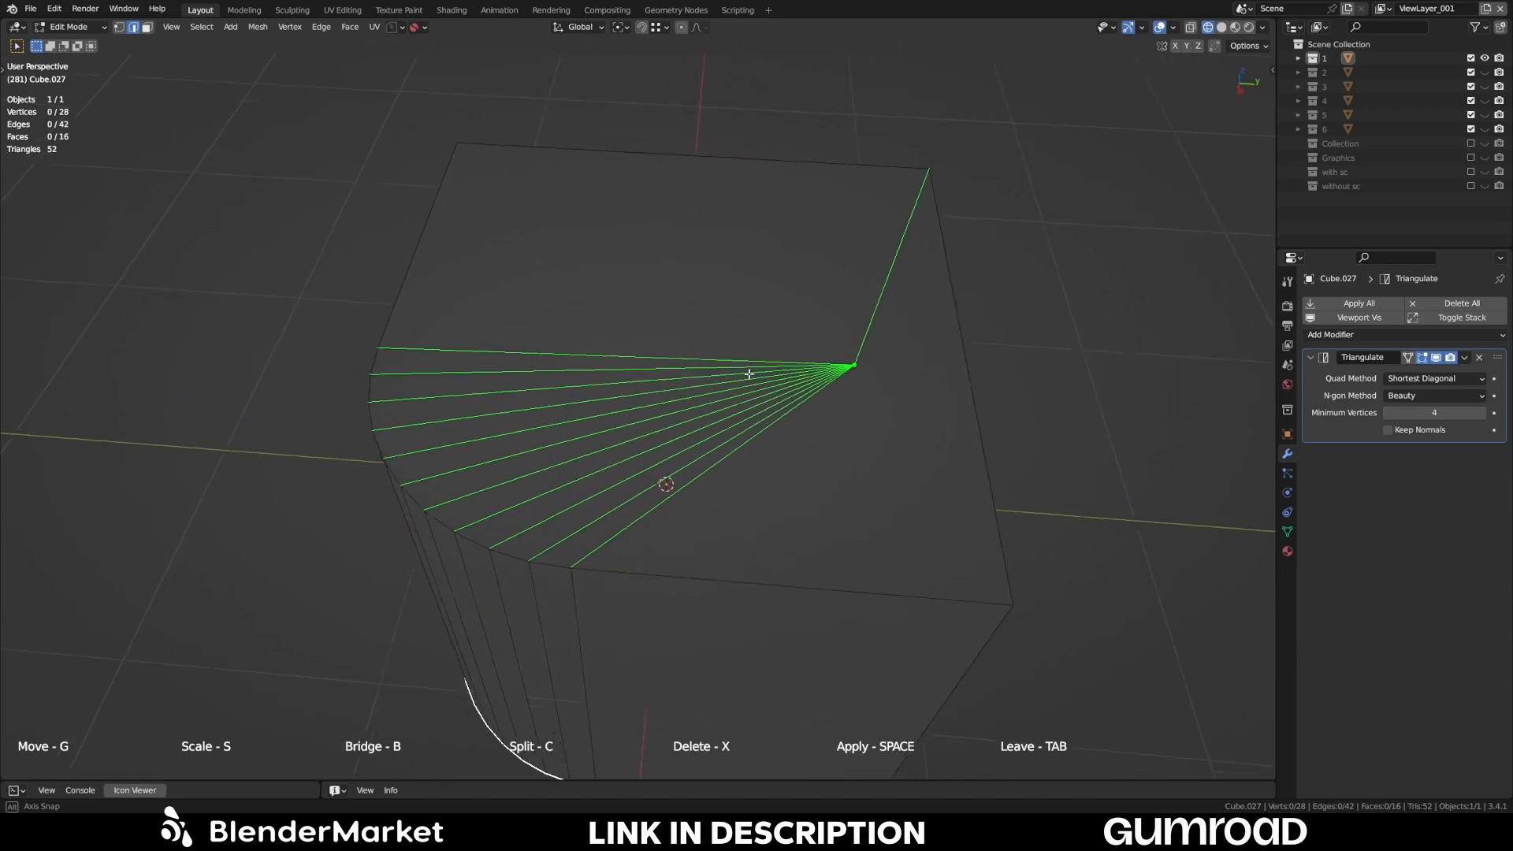
pyautogui.moveTo(749, 375); pyautogui.dragTo(853, 493)
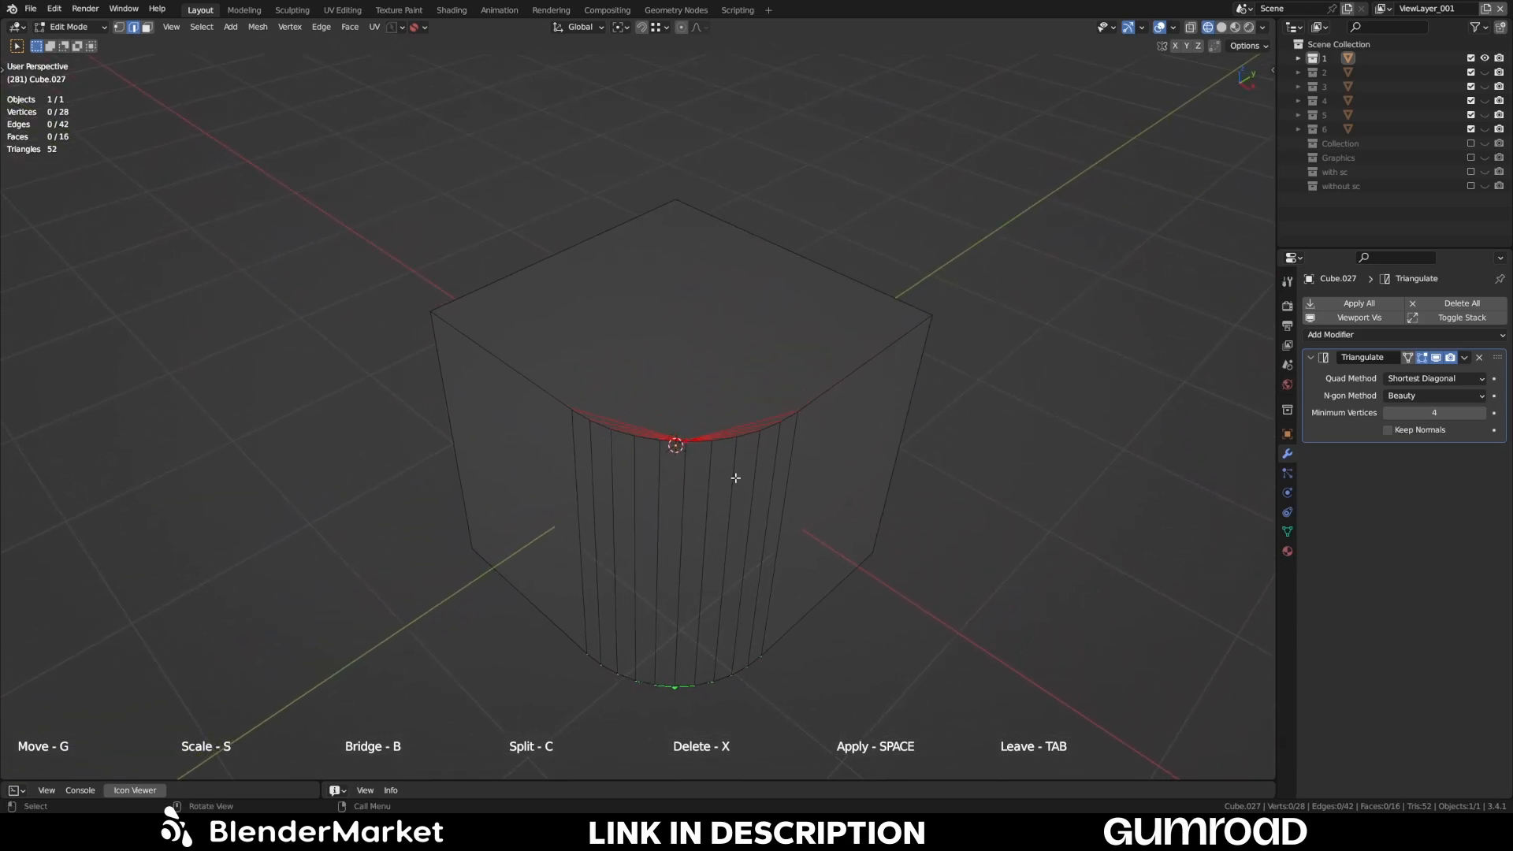
pyautogui.moveTo(725, 466)
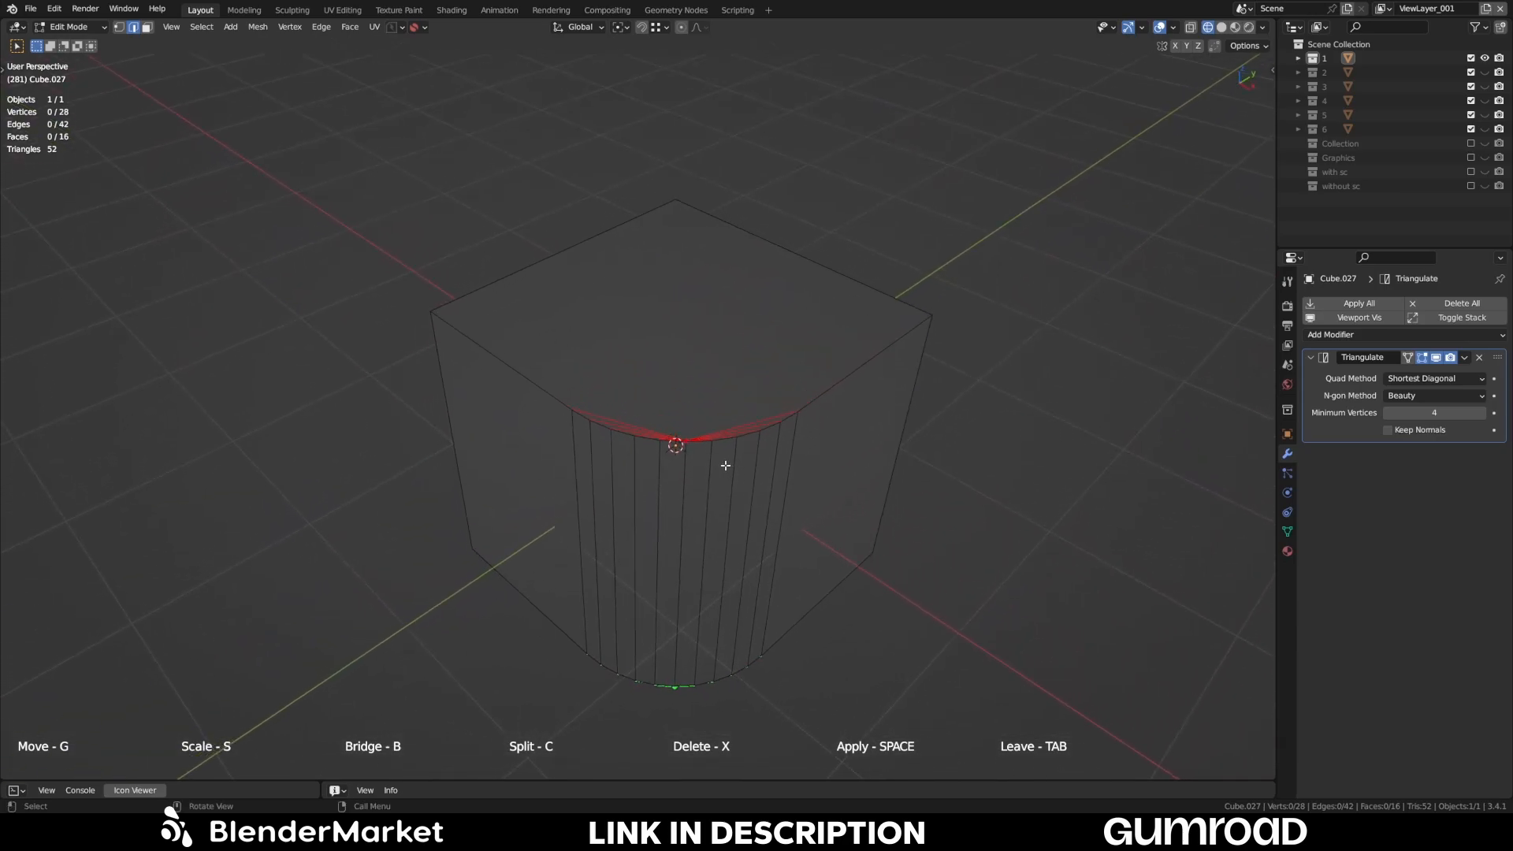
# - Orbit the cube to check the edge fans on both upper and lower arcs
pyautogui.moveTo(725, 466); pyautogui.dragTo(615, 577)
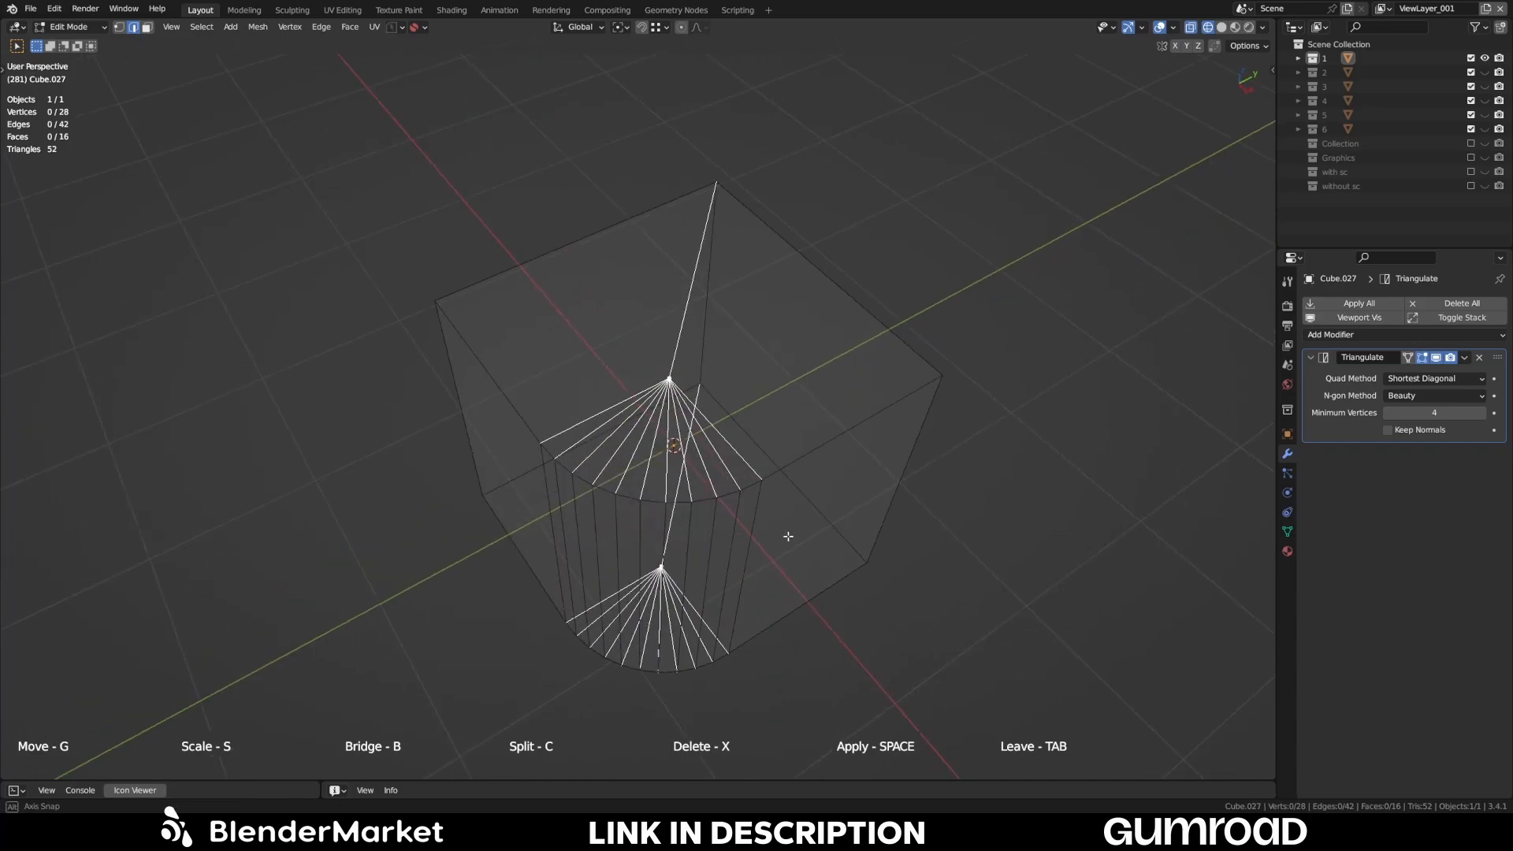
pyautogui.moveTo(786, 536); pyautogui.dragTo(849, 387)
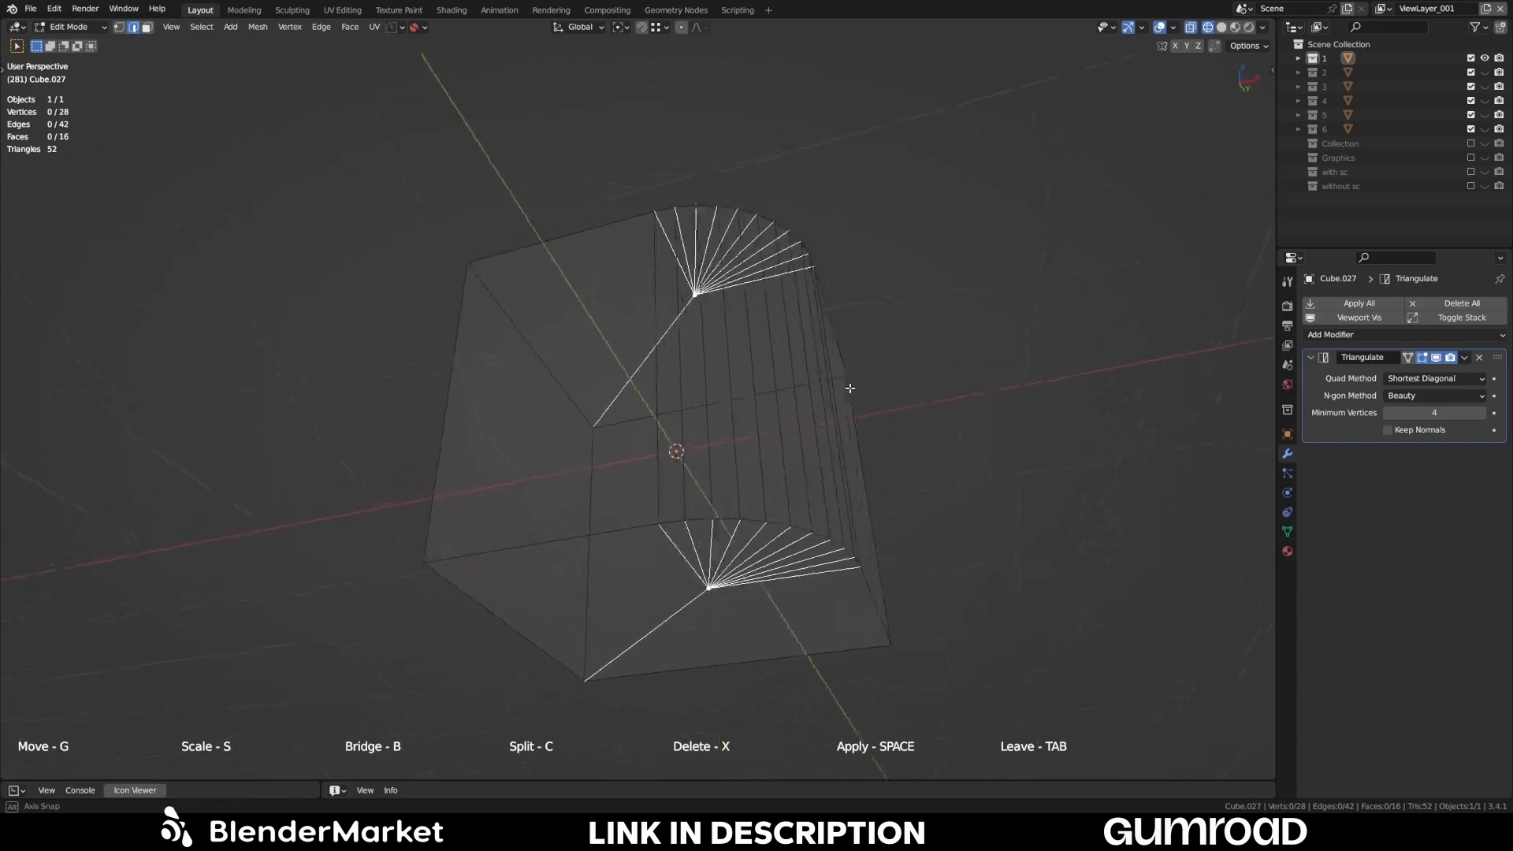
pyautogui.moveTo(850, 387); pyautogui.dragTo(615, 427)
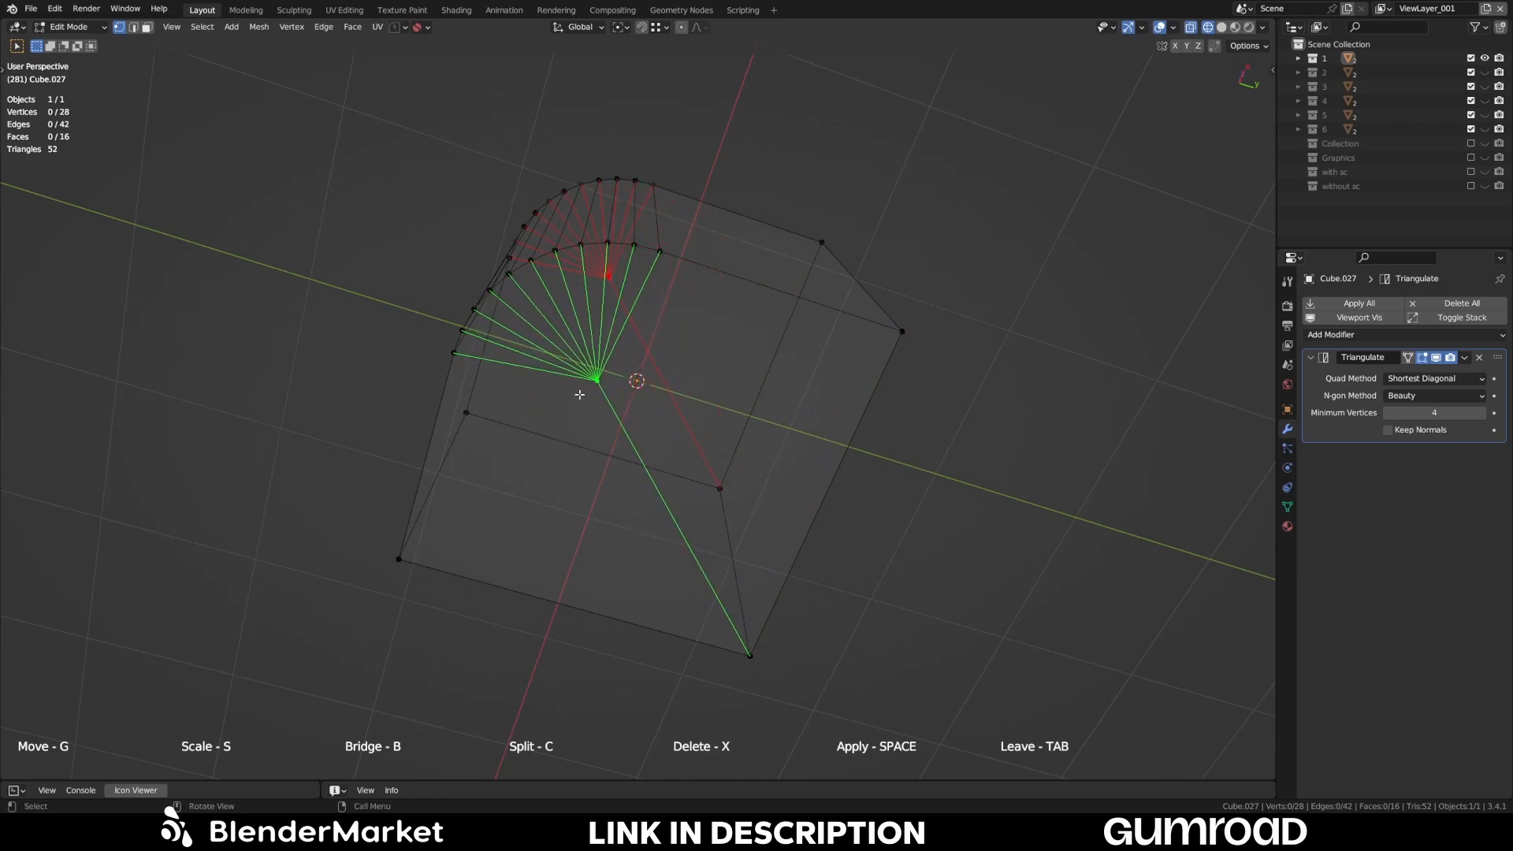
pyautogui.moveTo(580, 379)
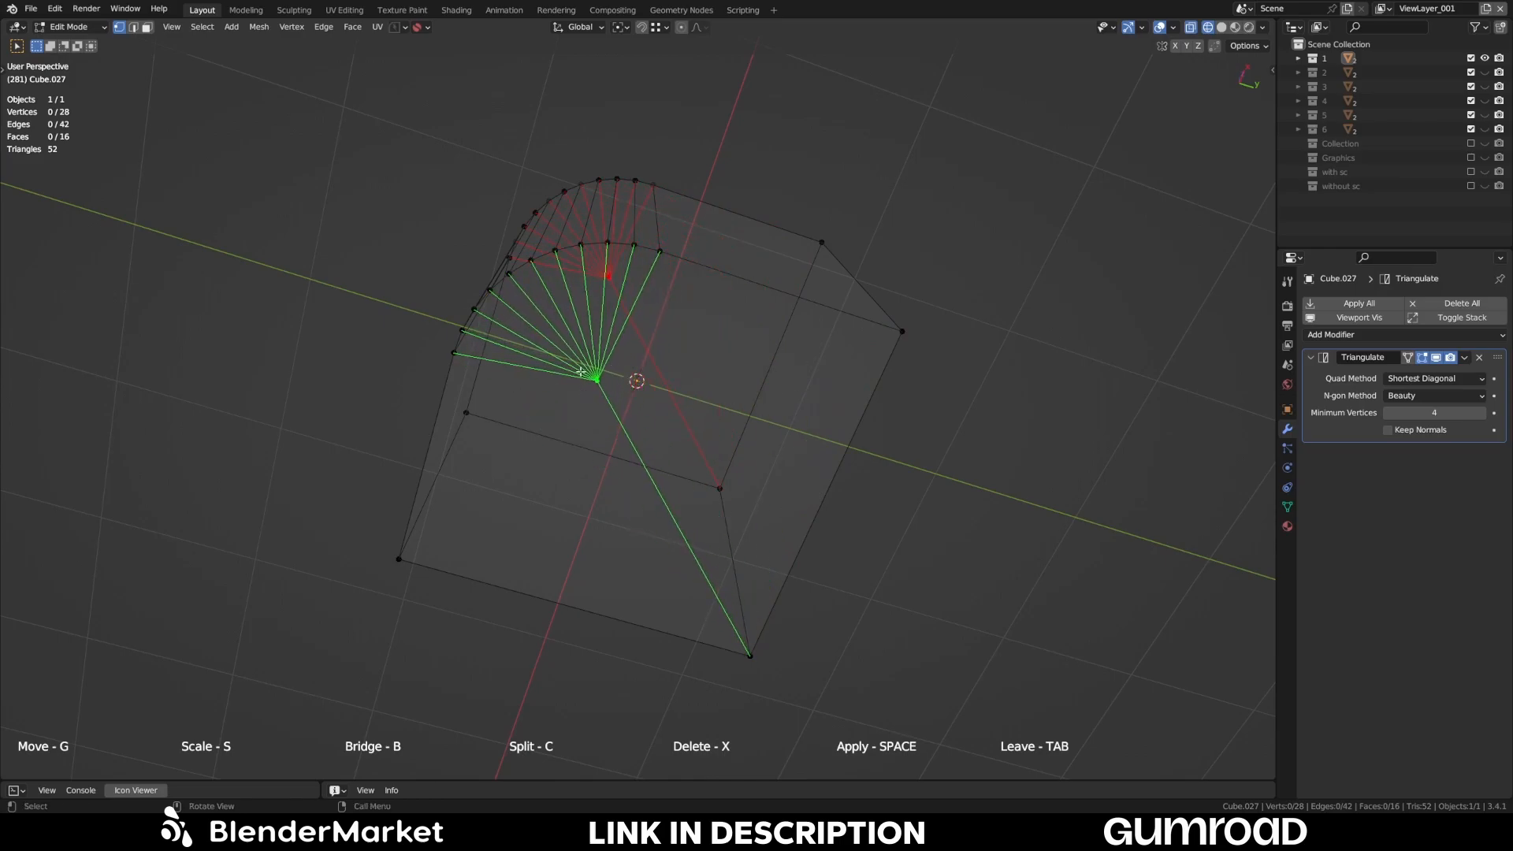
pyautogui.moveTo(871, 339)
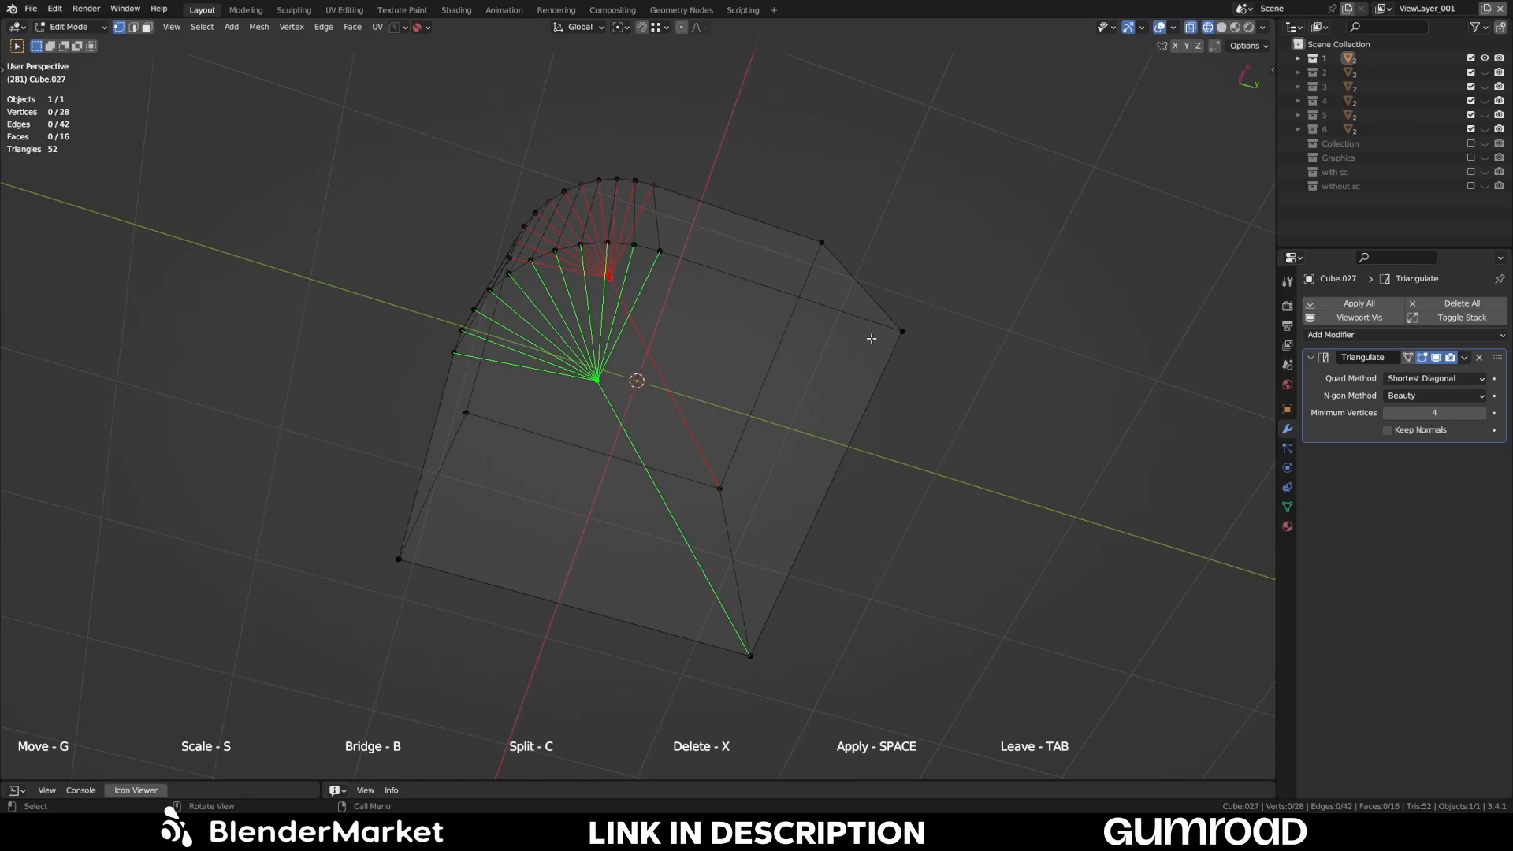
pyautogui.moveTo(605, 388)
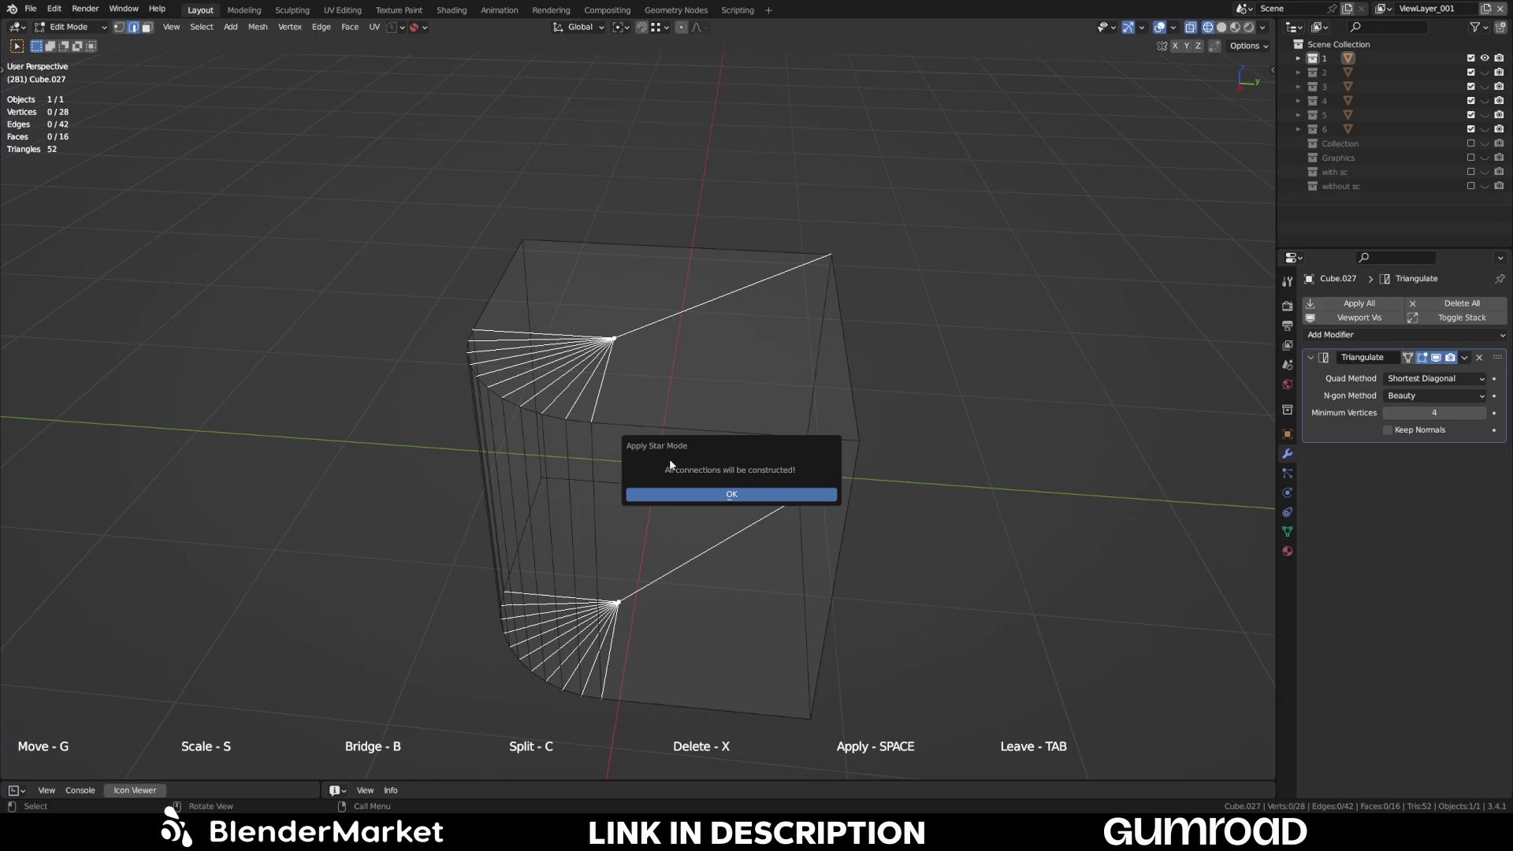
# - Confirm the Apply Star Mode popup so the triangle fans are built into Cube.027
pyautogui.click(731, 494)
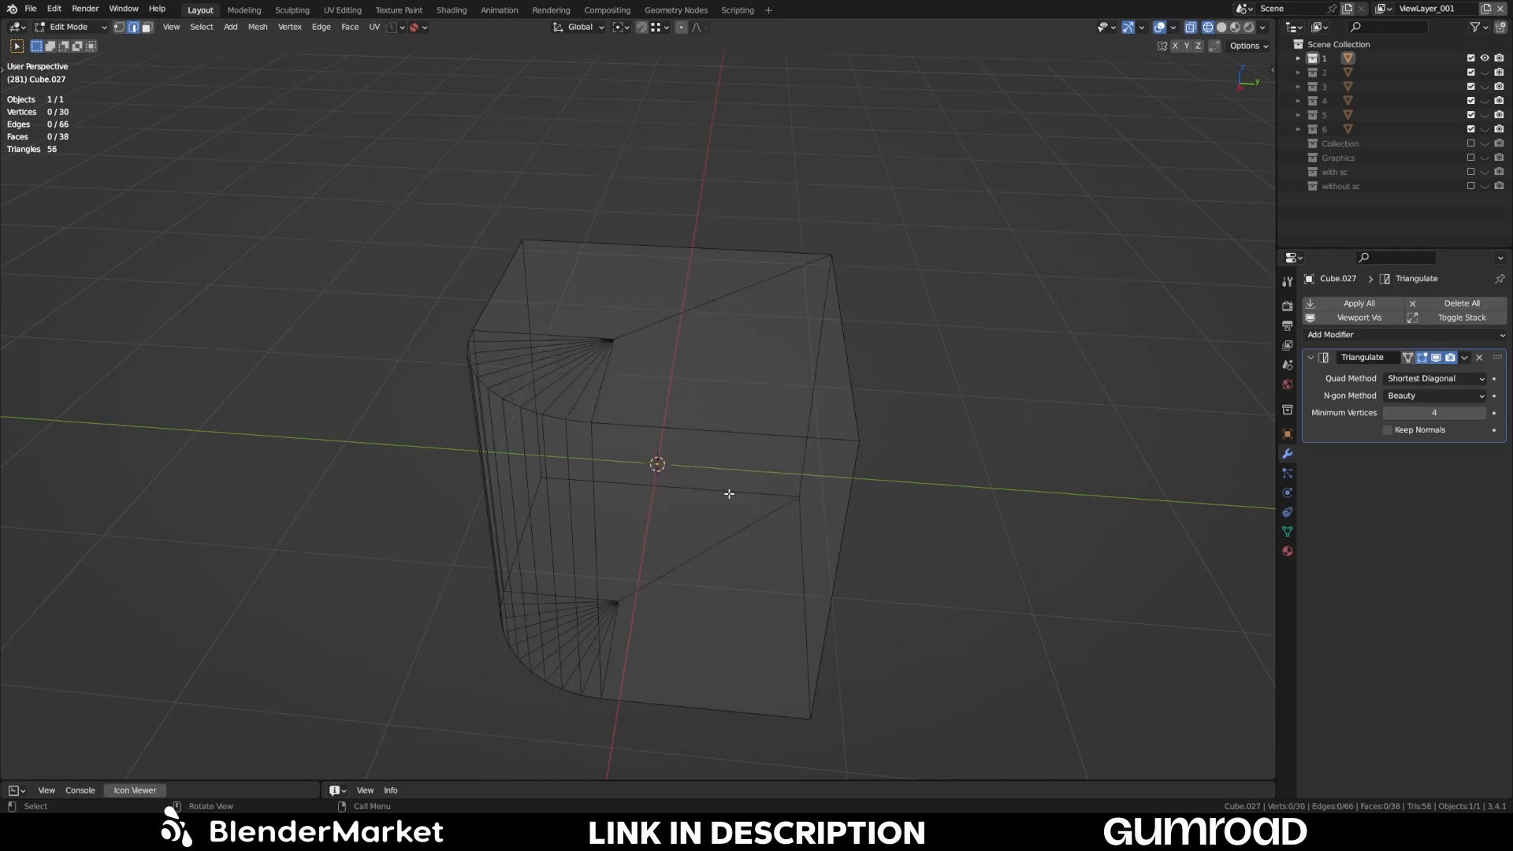
pyautogui.moveTo(728, 493); pyautogui.dragTo(663, 495)
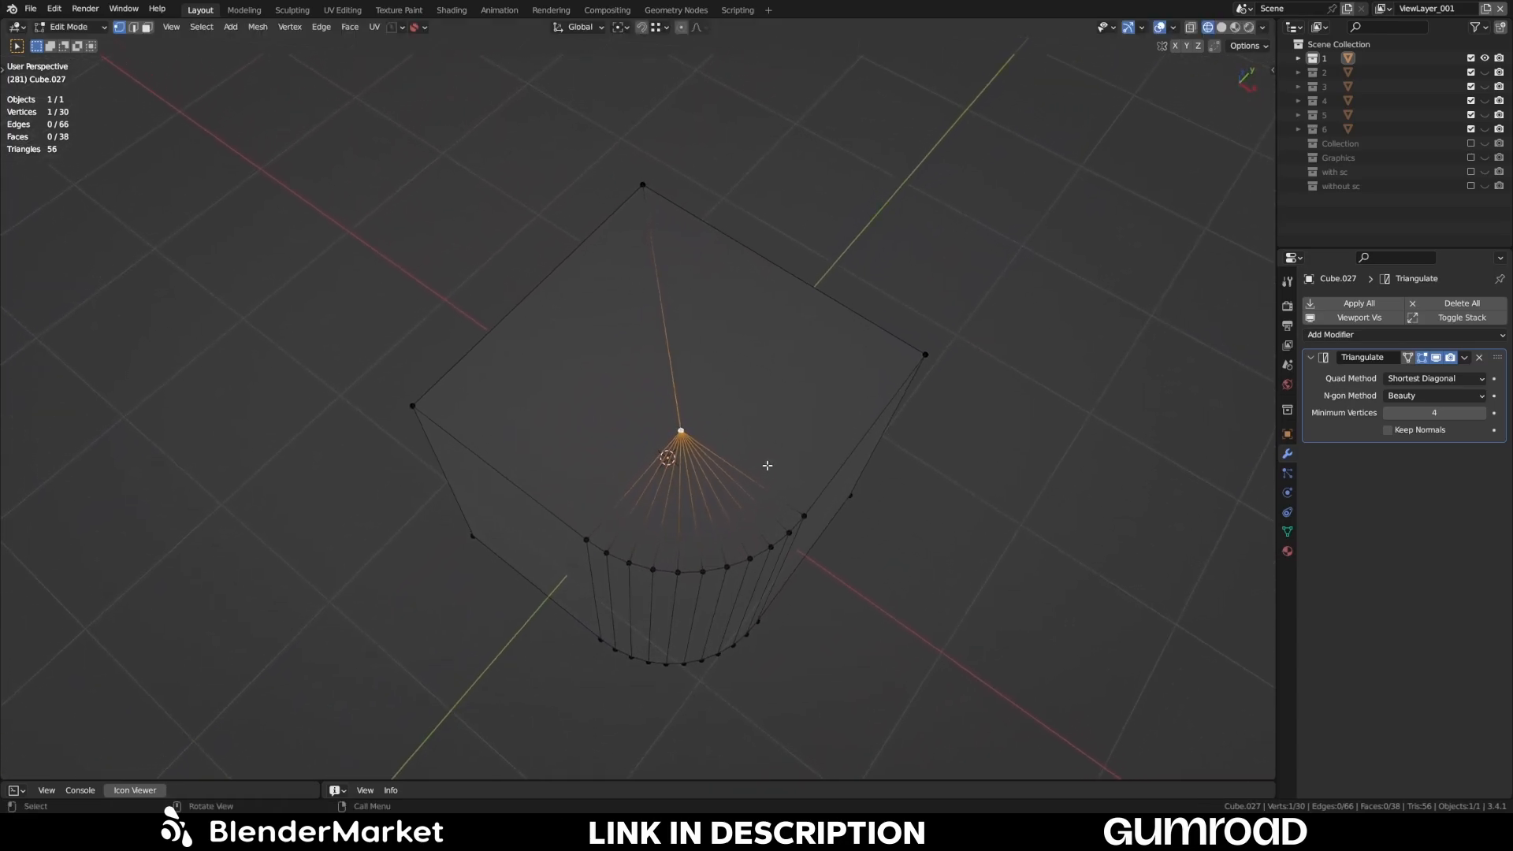
# - Return Cube.027 to Object Mode and orbit to inspect its curved side and top fan
pyautogui.press('Tab')
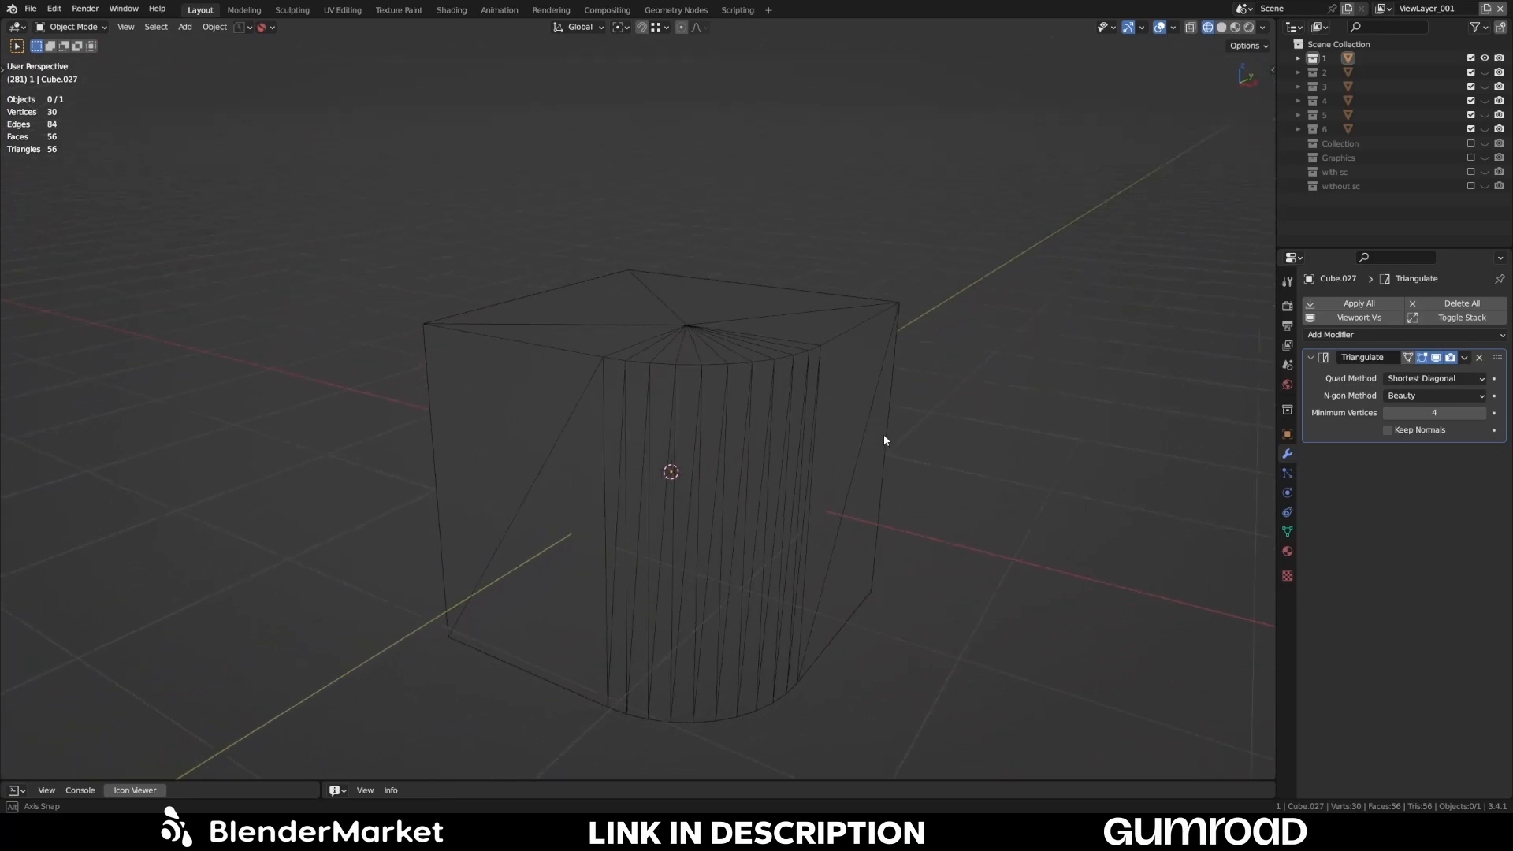
pyautogui.moveTo(883, 440); pyautogui.dragTo(753, 588)
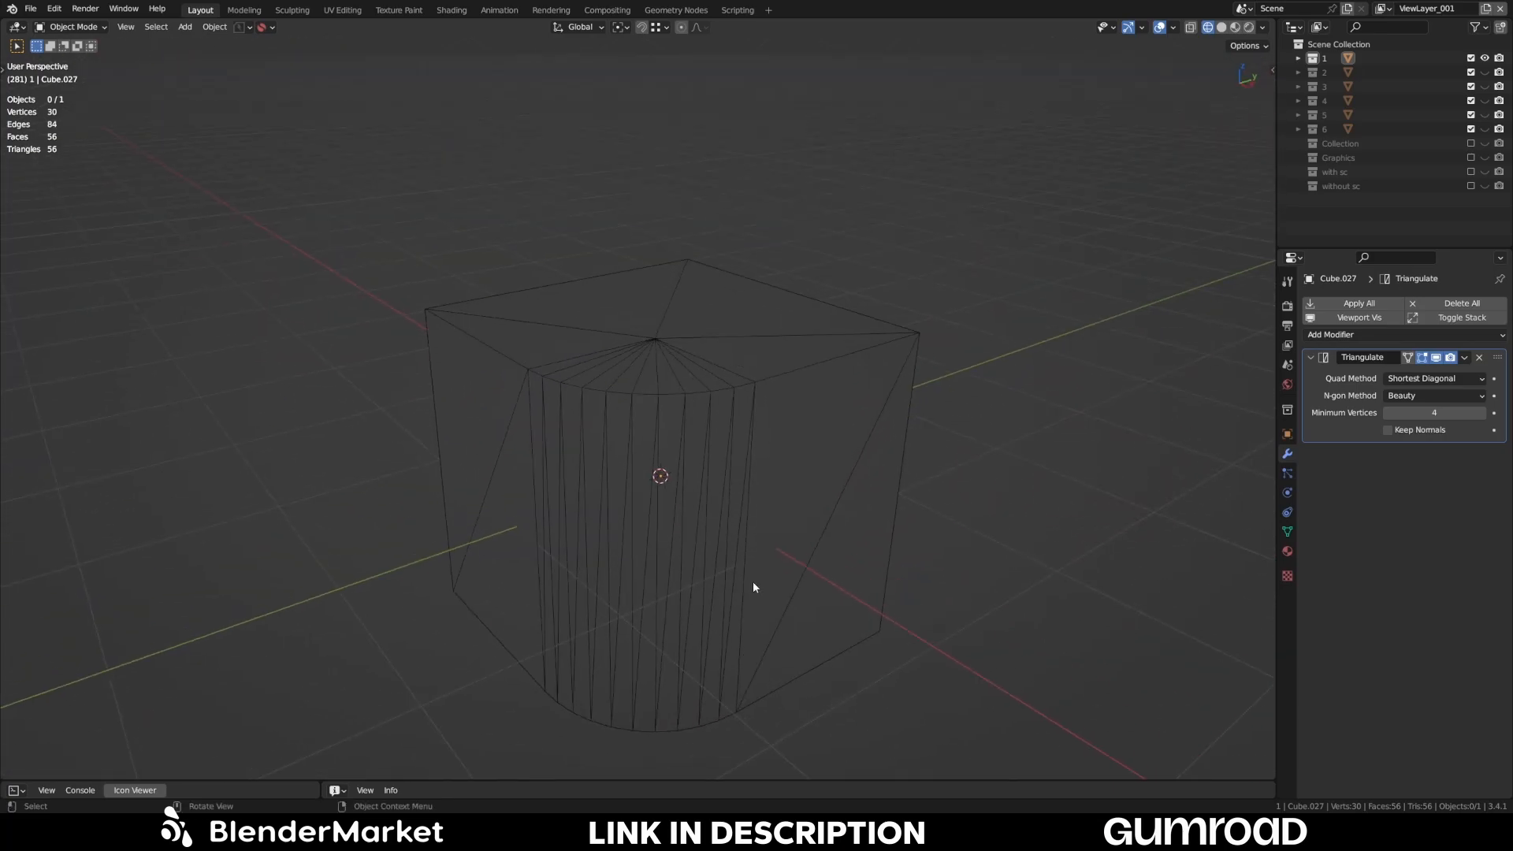
pyautogui.moveTo(753, 588); pyautogui.dragTo(604, 457)
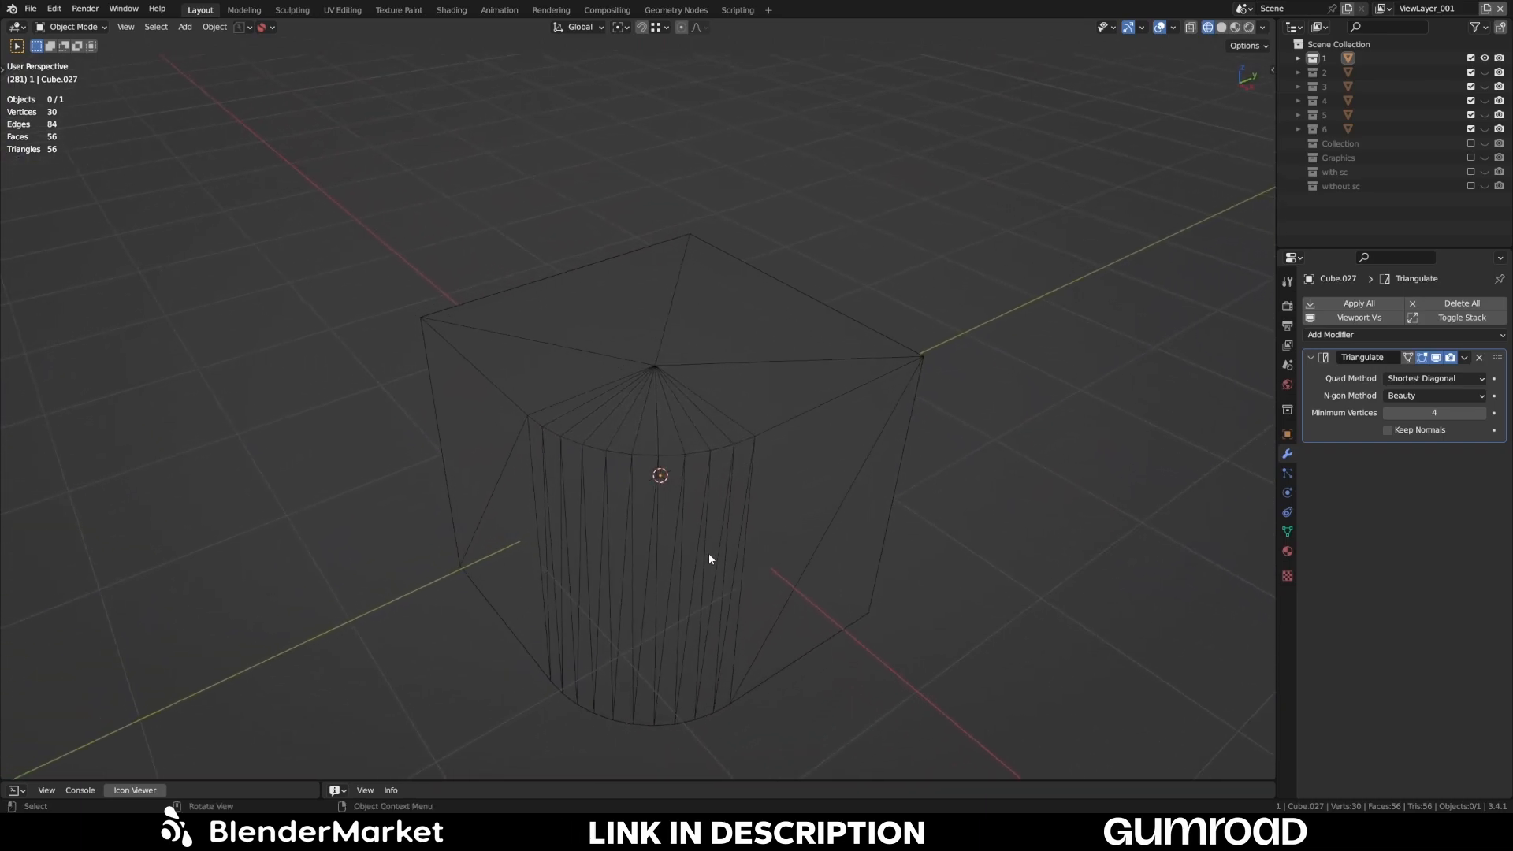
pyautogui.moveTo(709, 558); pyautogui.dragTo(782, 440)
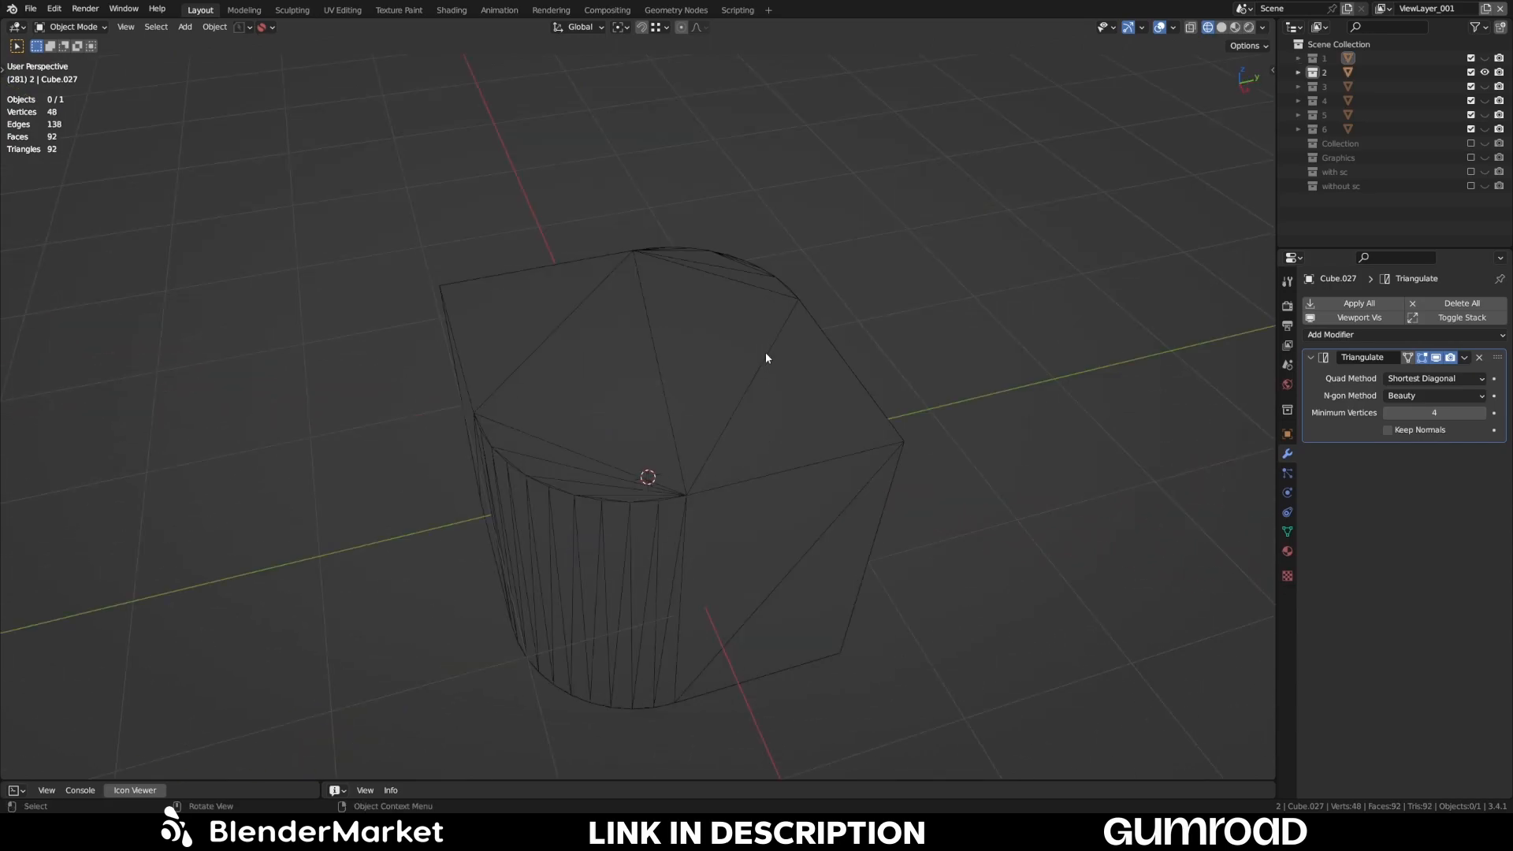
# - Confirm the detection settings to enter Star Connect mode on Cube.028 with both arcs detected
pyautogui.moveTo(768, 358); pyautogui.dragTo(715, 410)
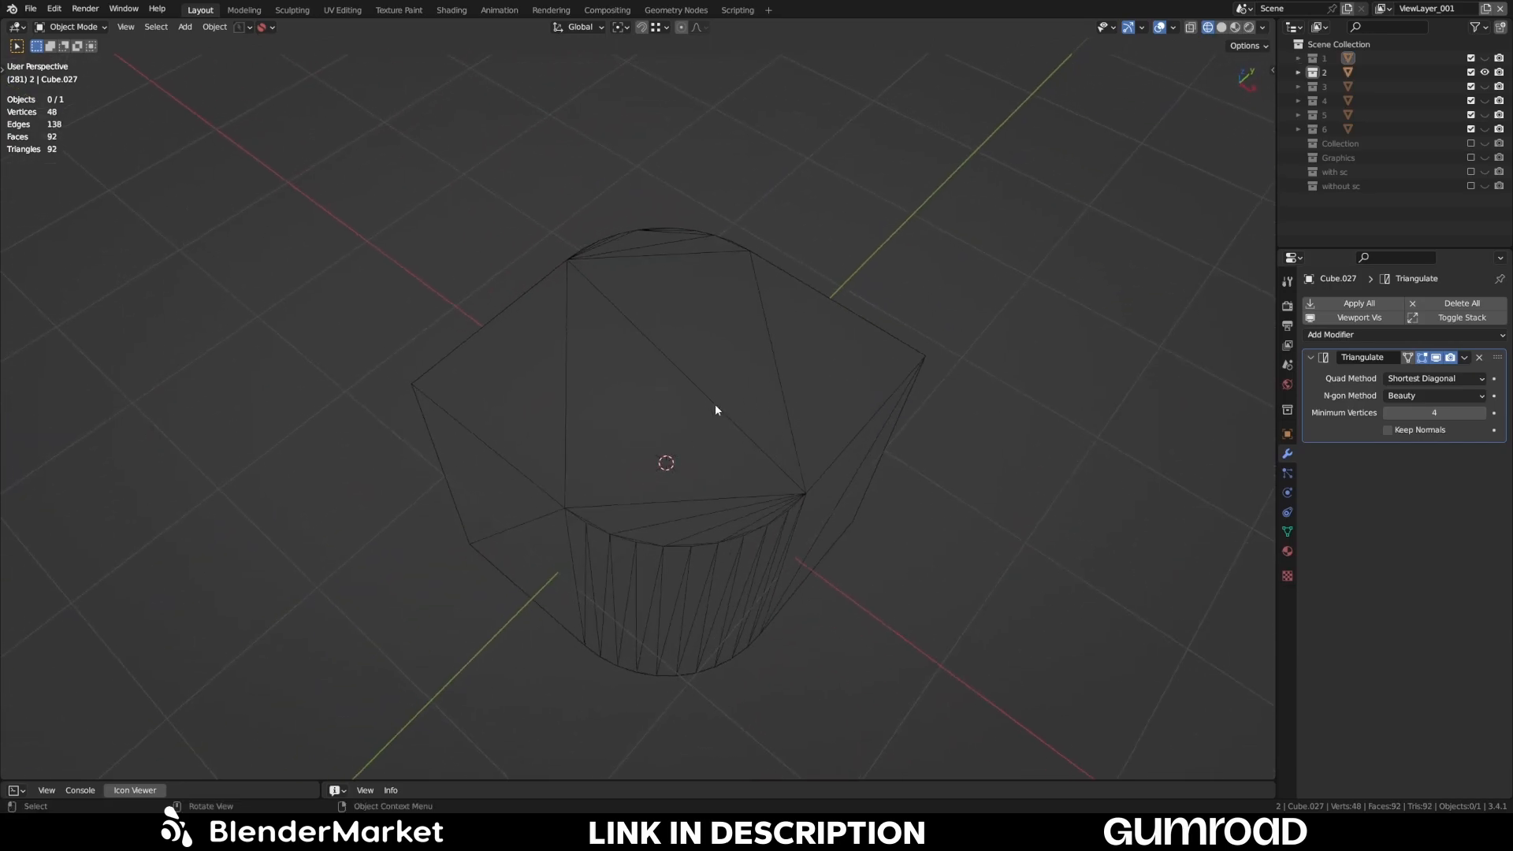
pyautogui.moveTo(716, 410); pyautogui.dragTo(618, 440)
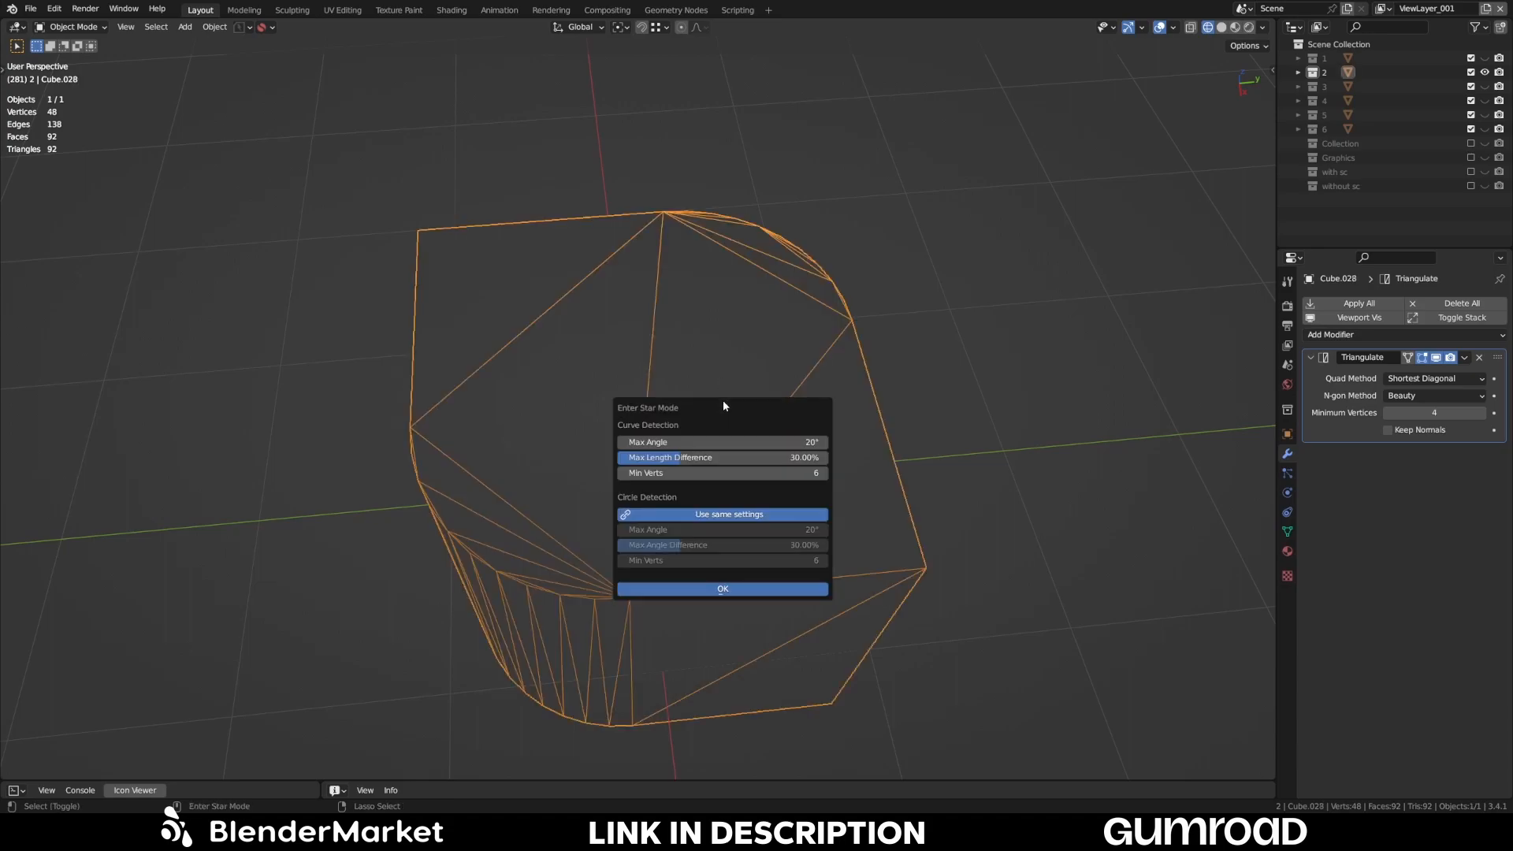
pyautogui.click(722, 590)
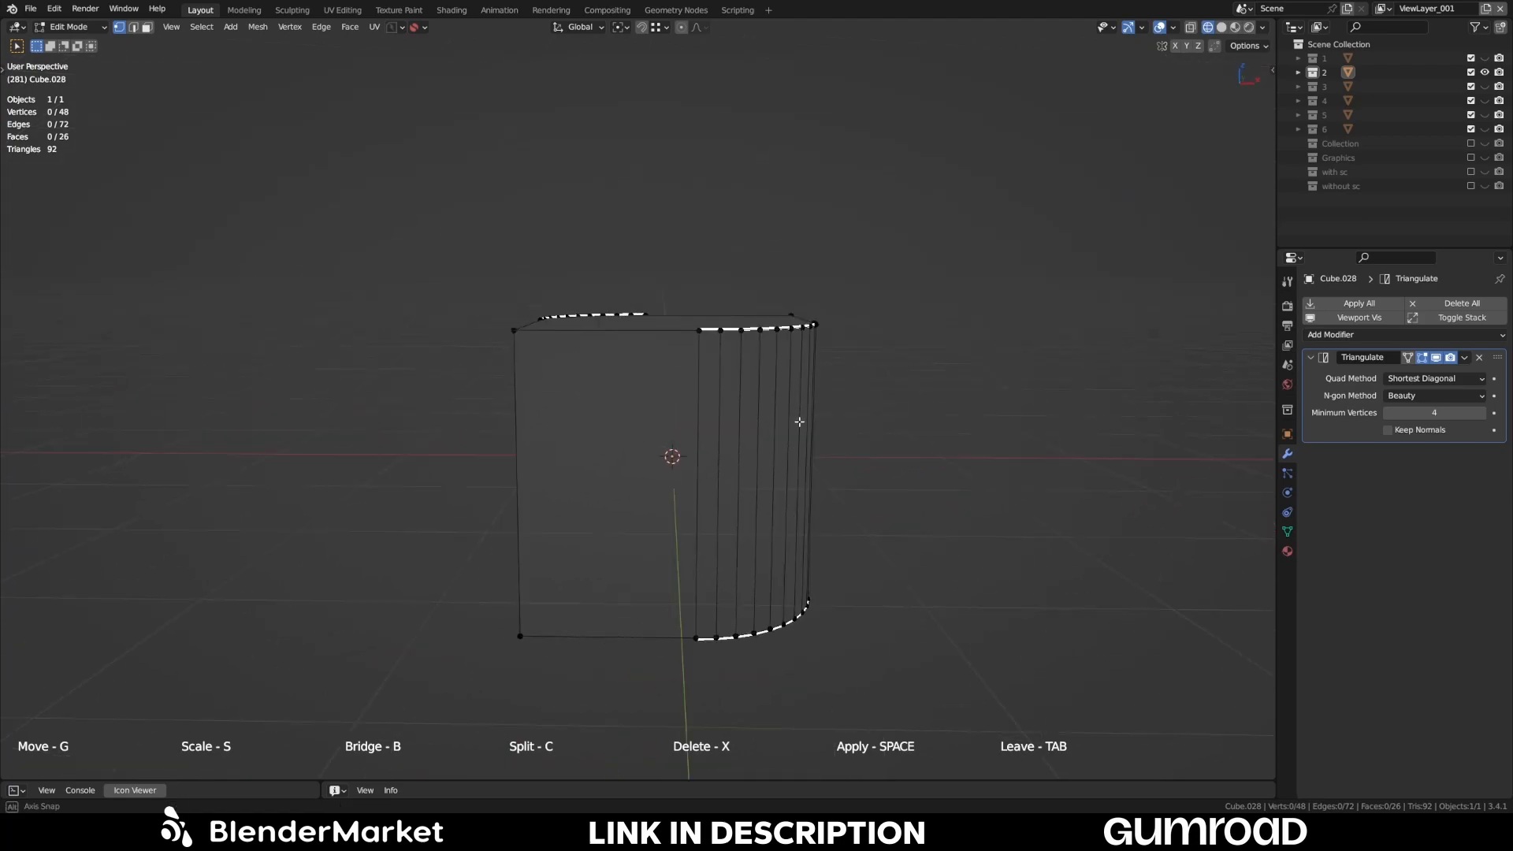
pyautogui.moveTo(800, 424); pyautogui.dragTo(787, 511)
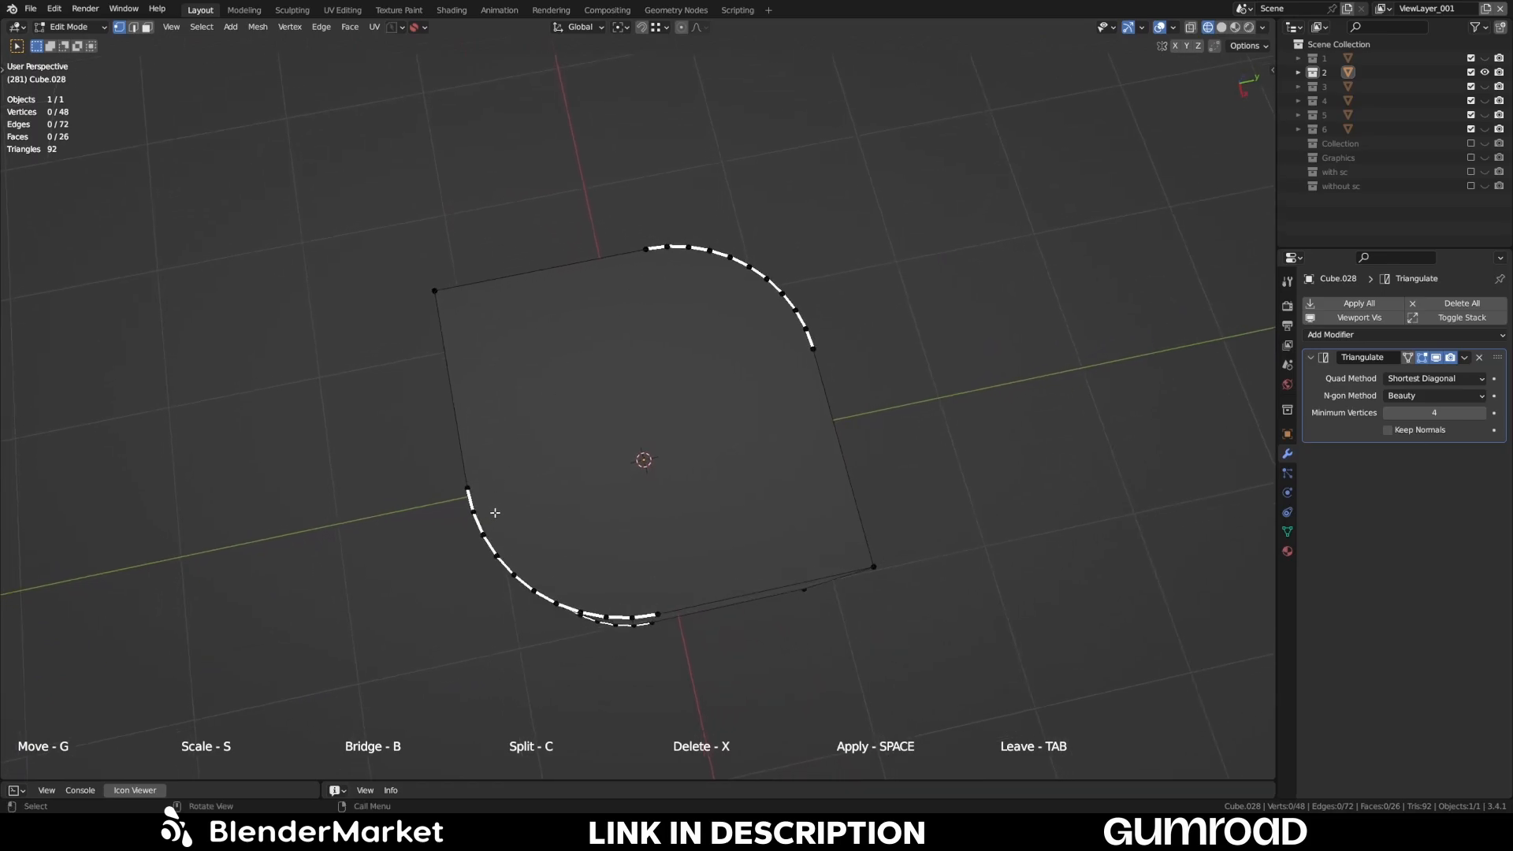
pyautogui.moveTo(605, 646)
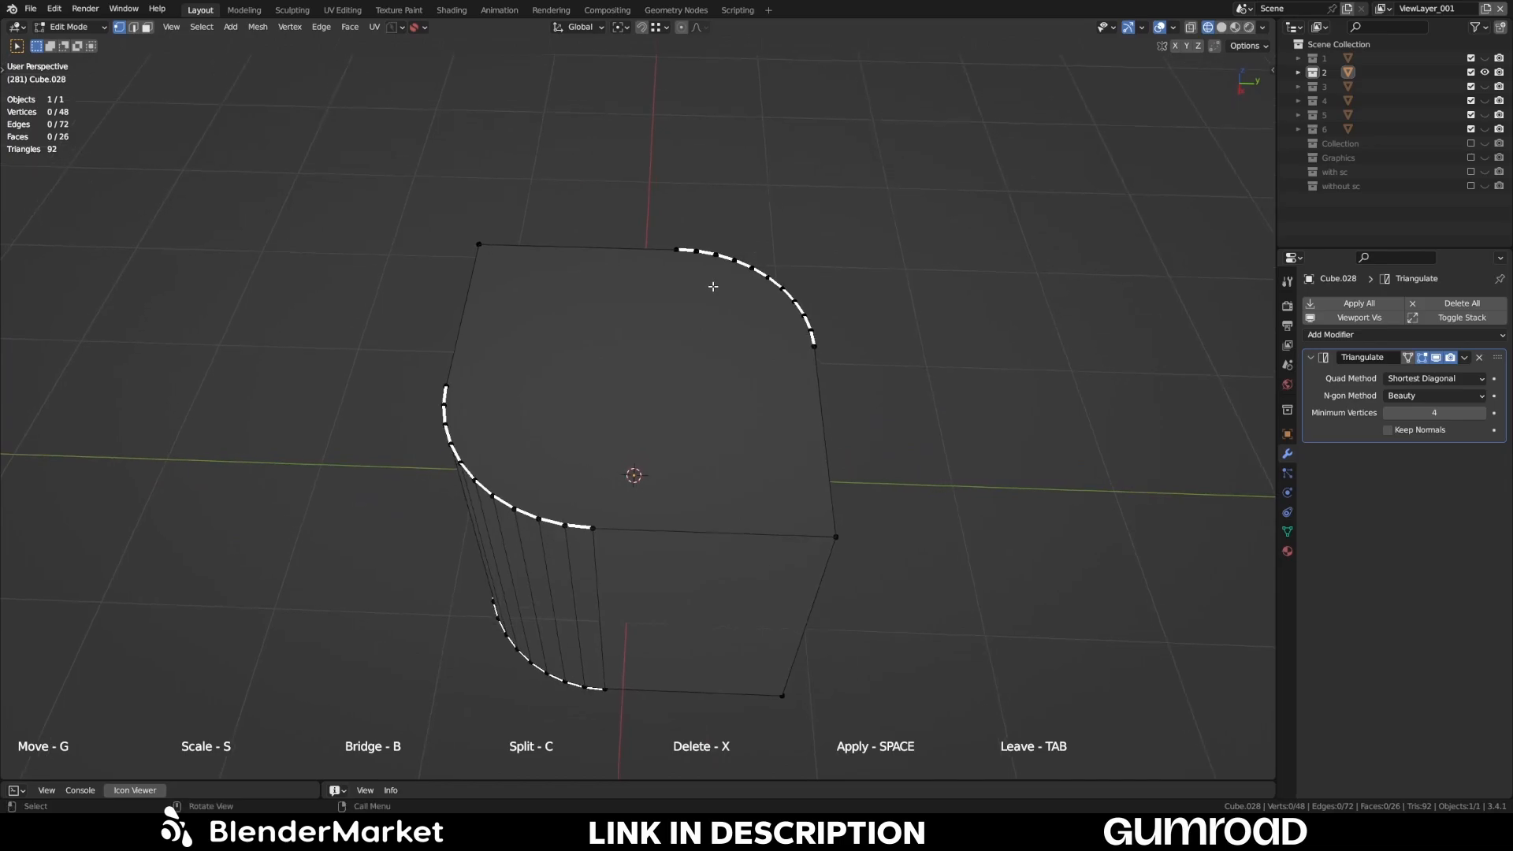
pyautogui.moveTo(551, 468)
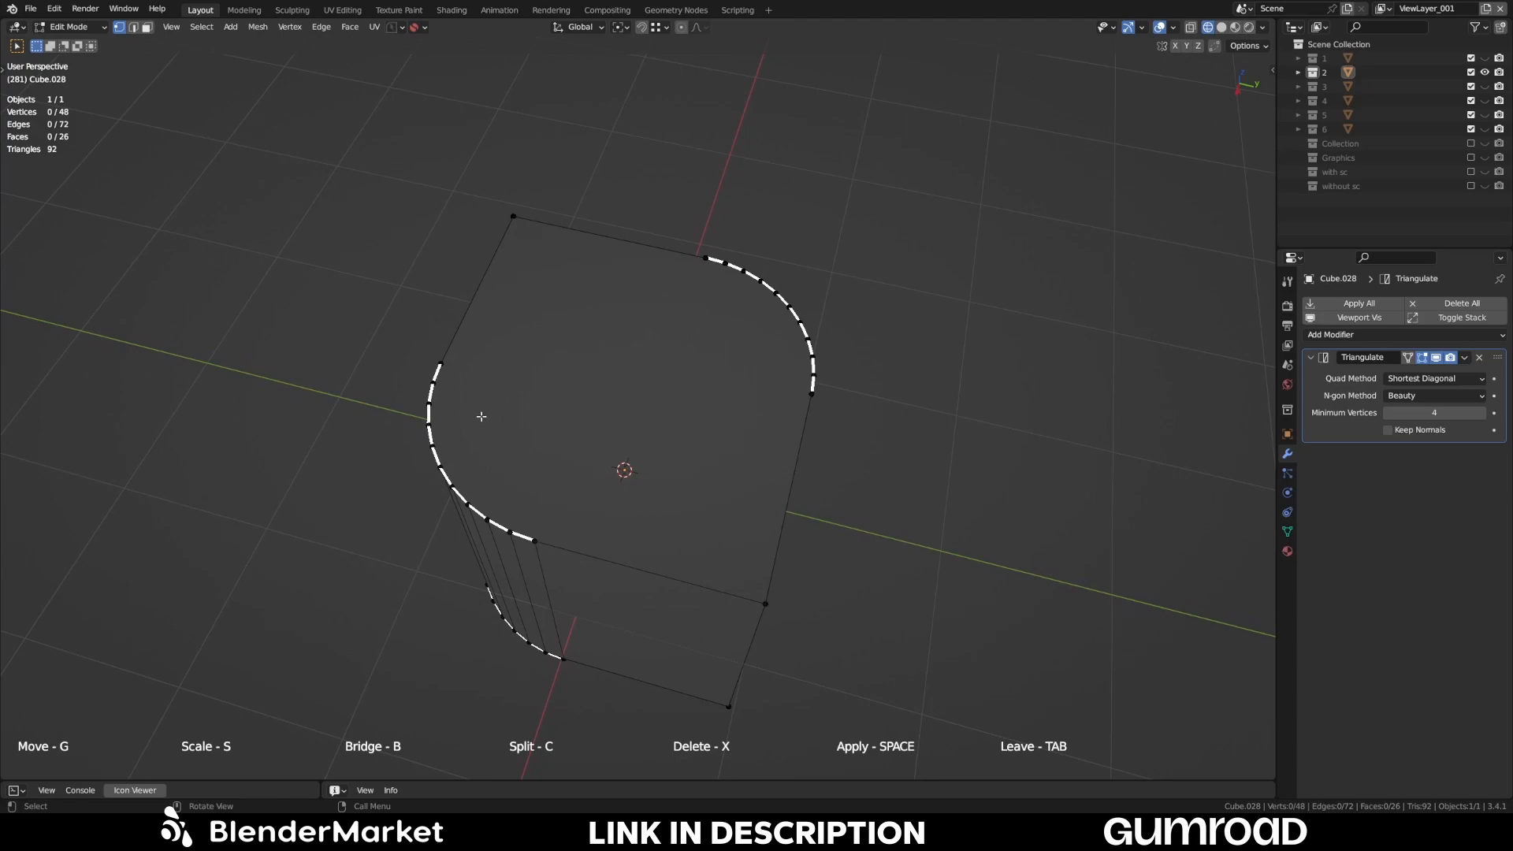
pyautogui.moveTo(788, 306)
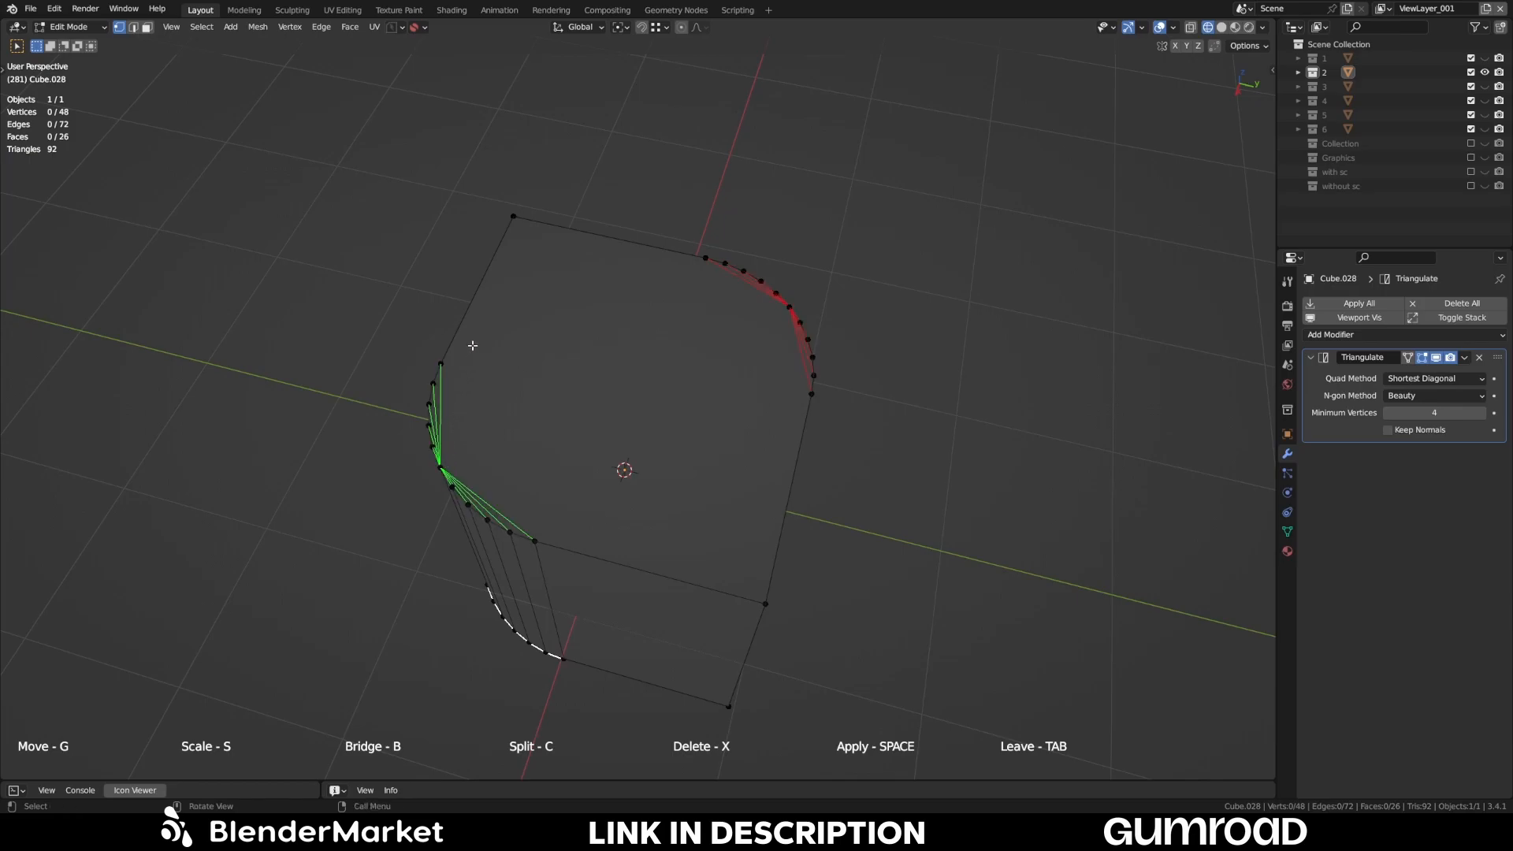
pyautogui.moveTo(399, 759)
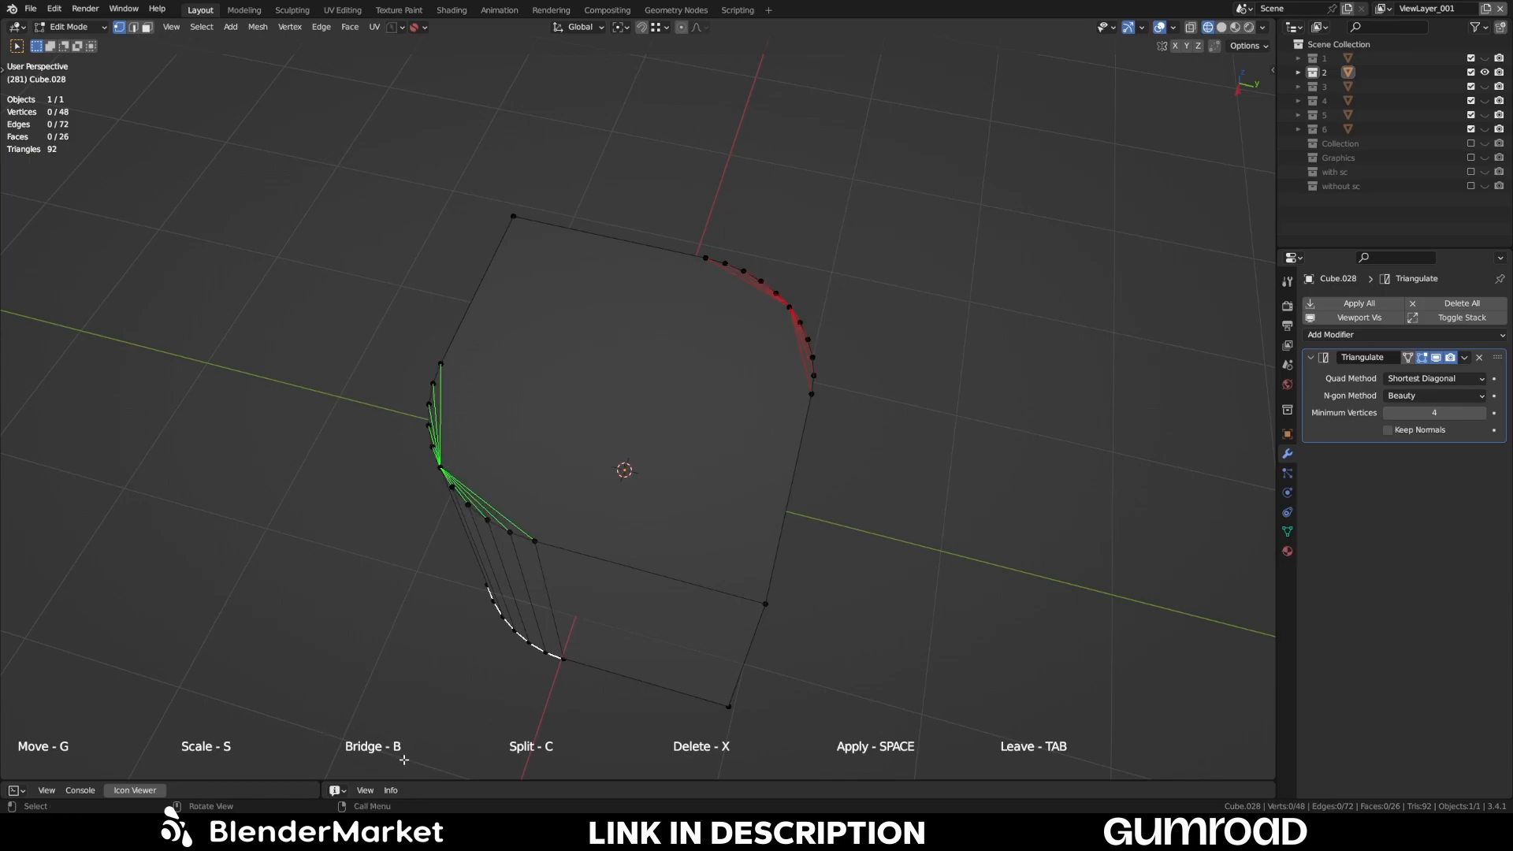
pyautogui.moveTo(886, 484)
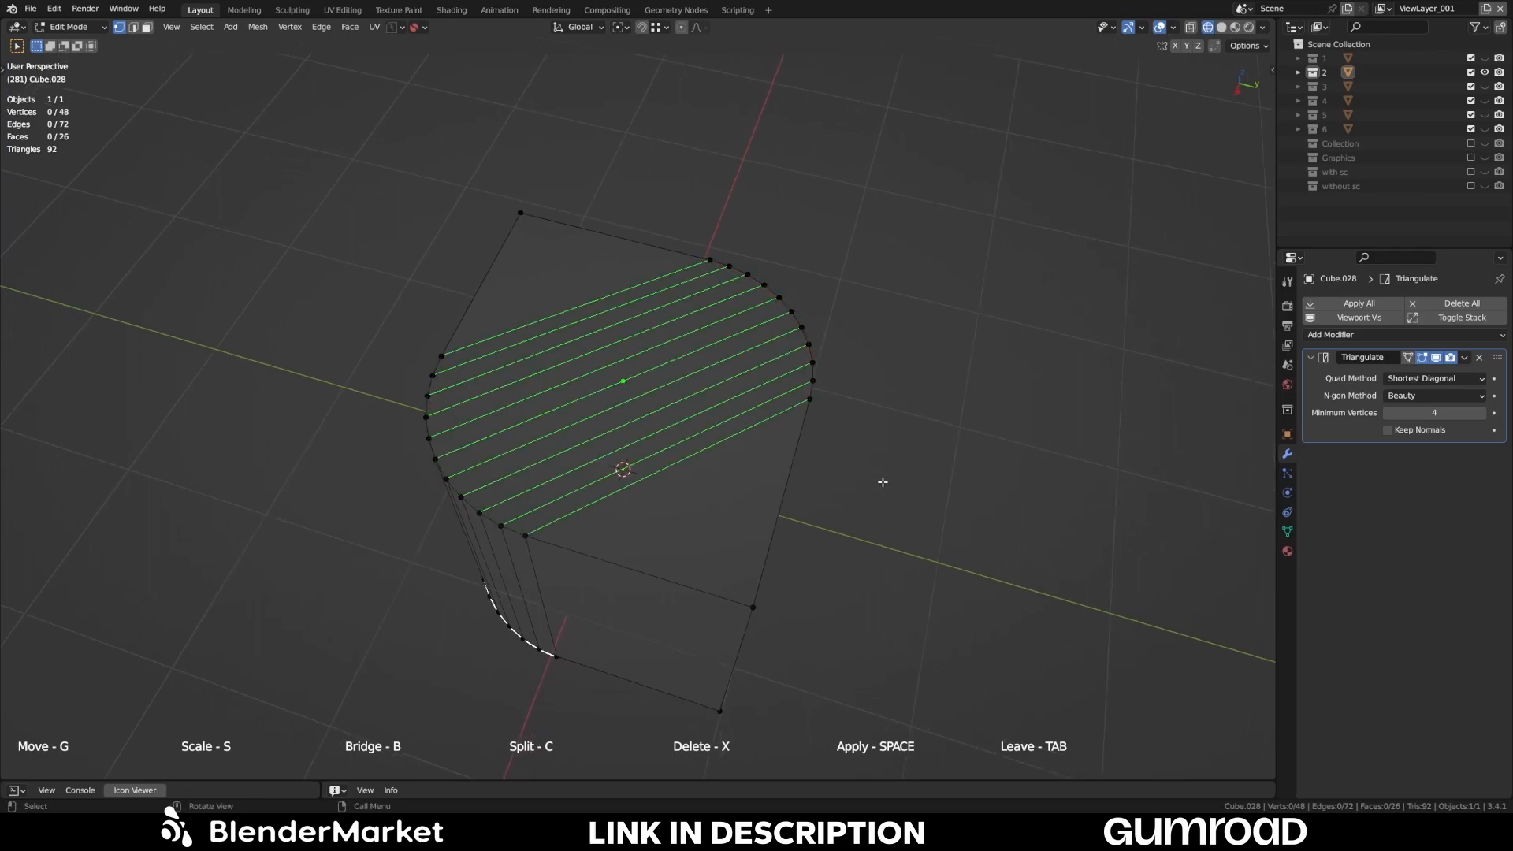
# - Orbit to check the parallel connections planned across Cube.028's rounded top face
pyautogui.moveTo(868, 482); pyautogui.dragTo(840, 492)
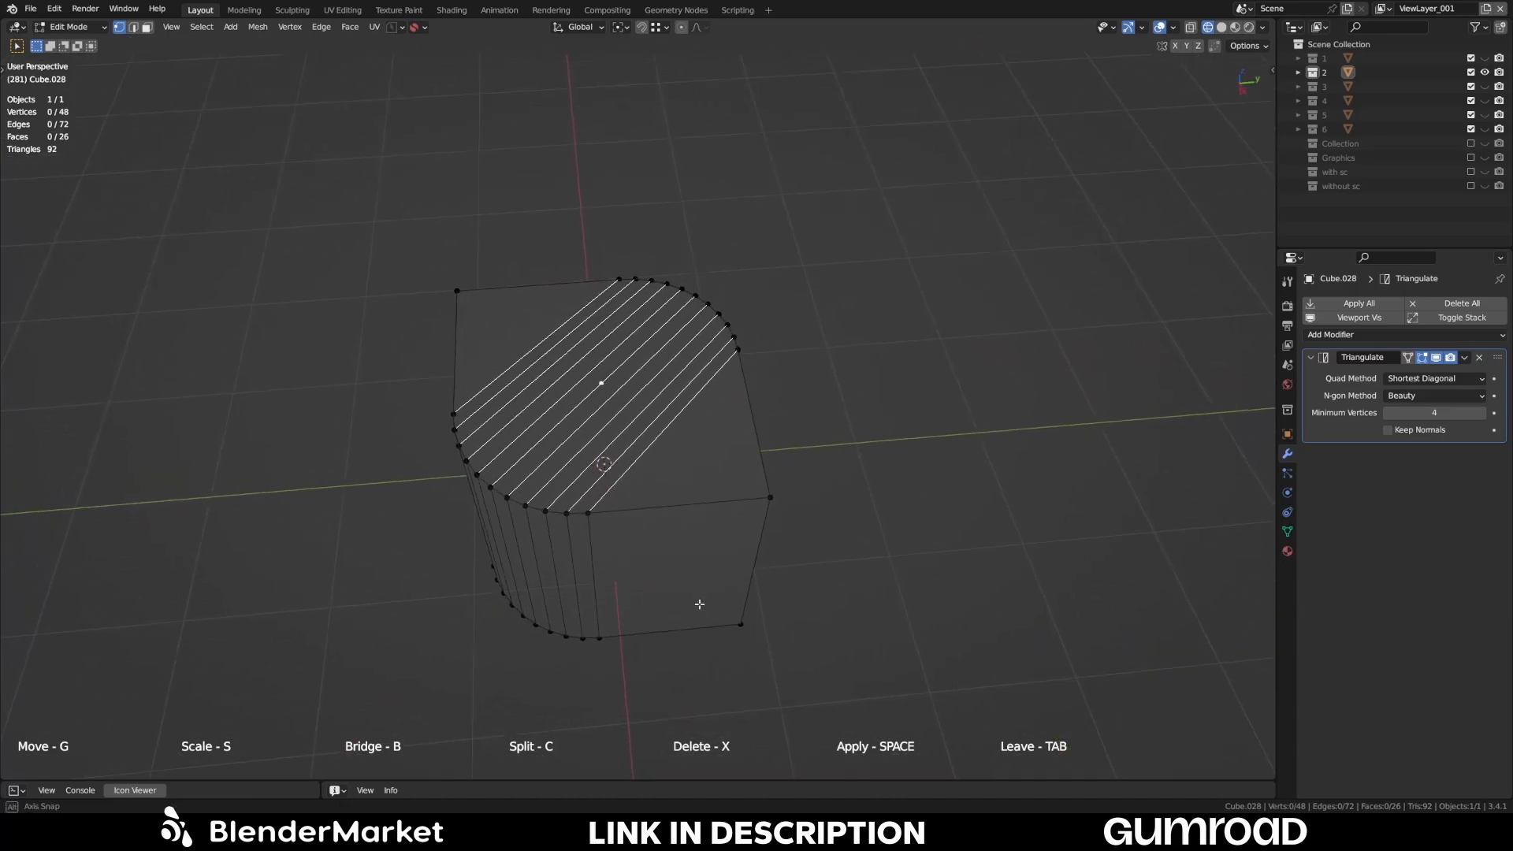
pyautogui.moveTo(700, 603); pyautogui.dragTo(609, 662)
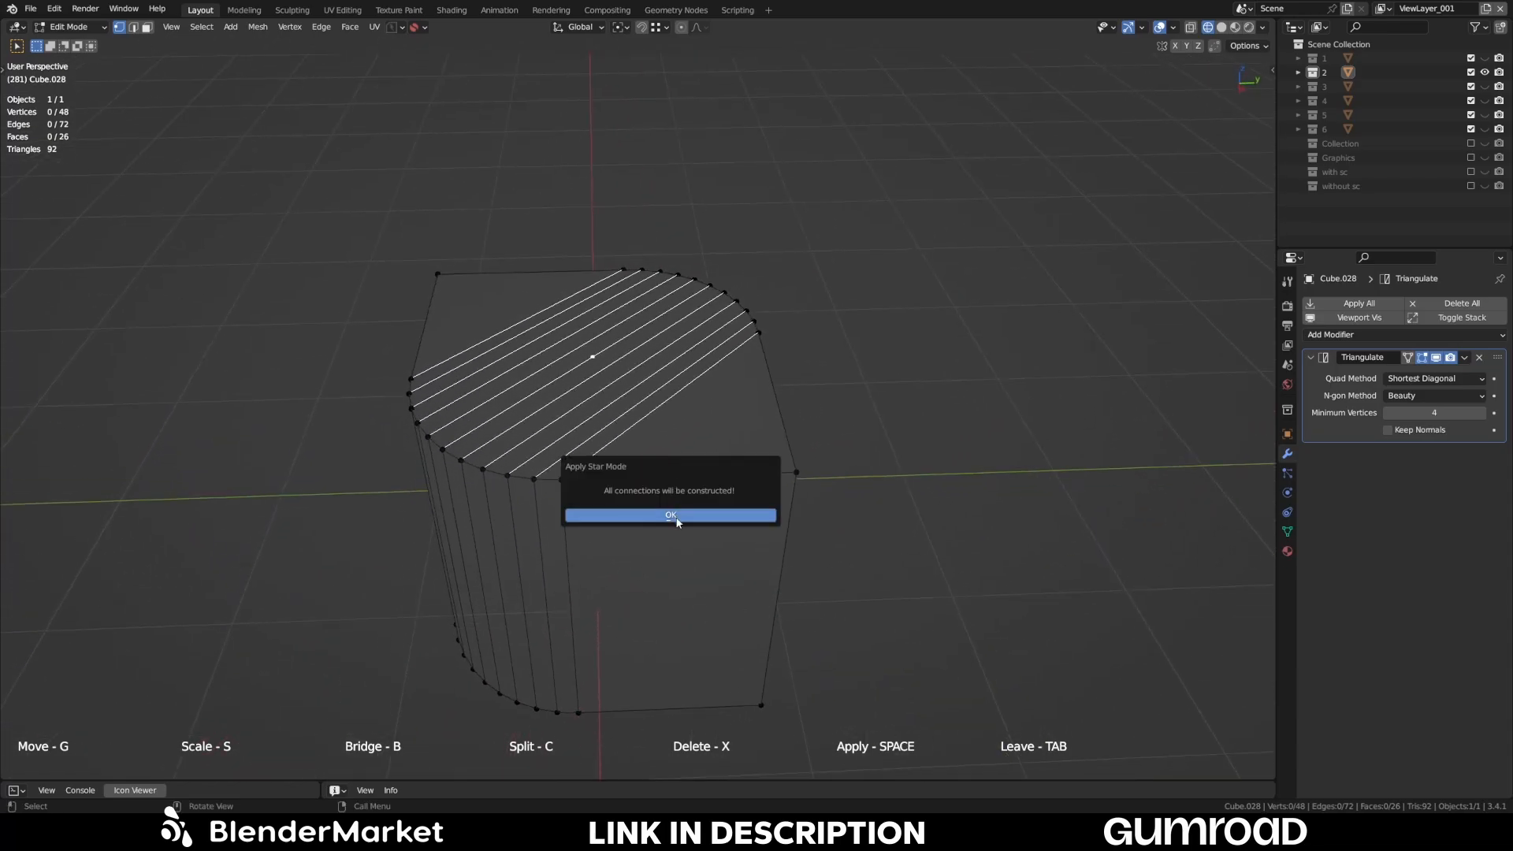
# - Confirm building all planned connections on Cube.028 and return to Object Mode
pyautogui.click(671, 514)
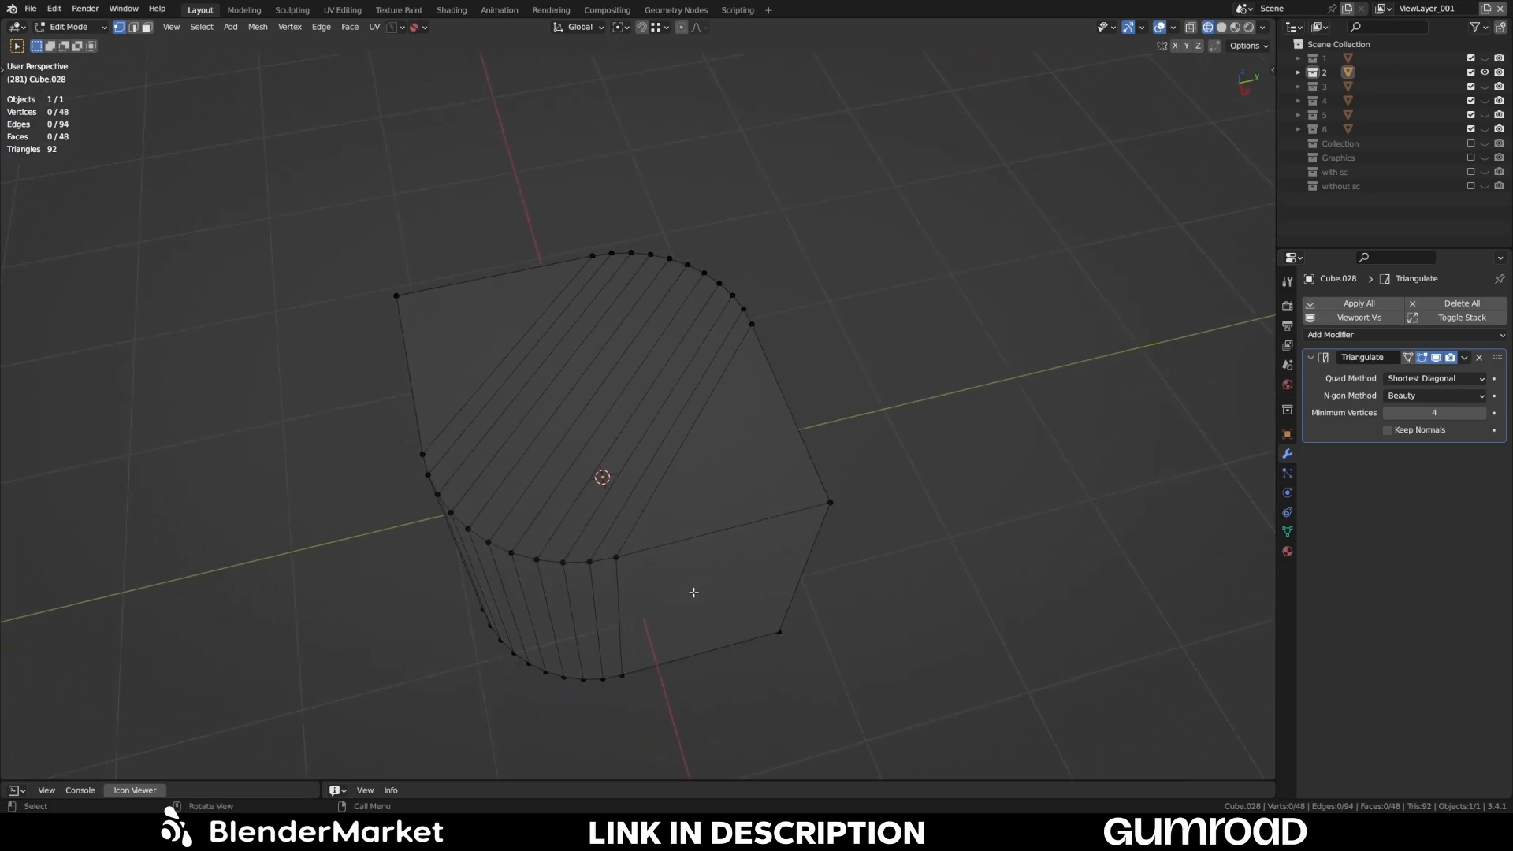
pyautogui.press('Tab')
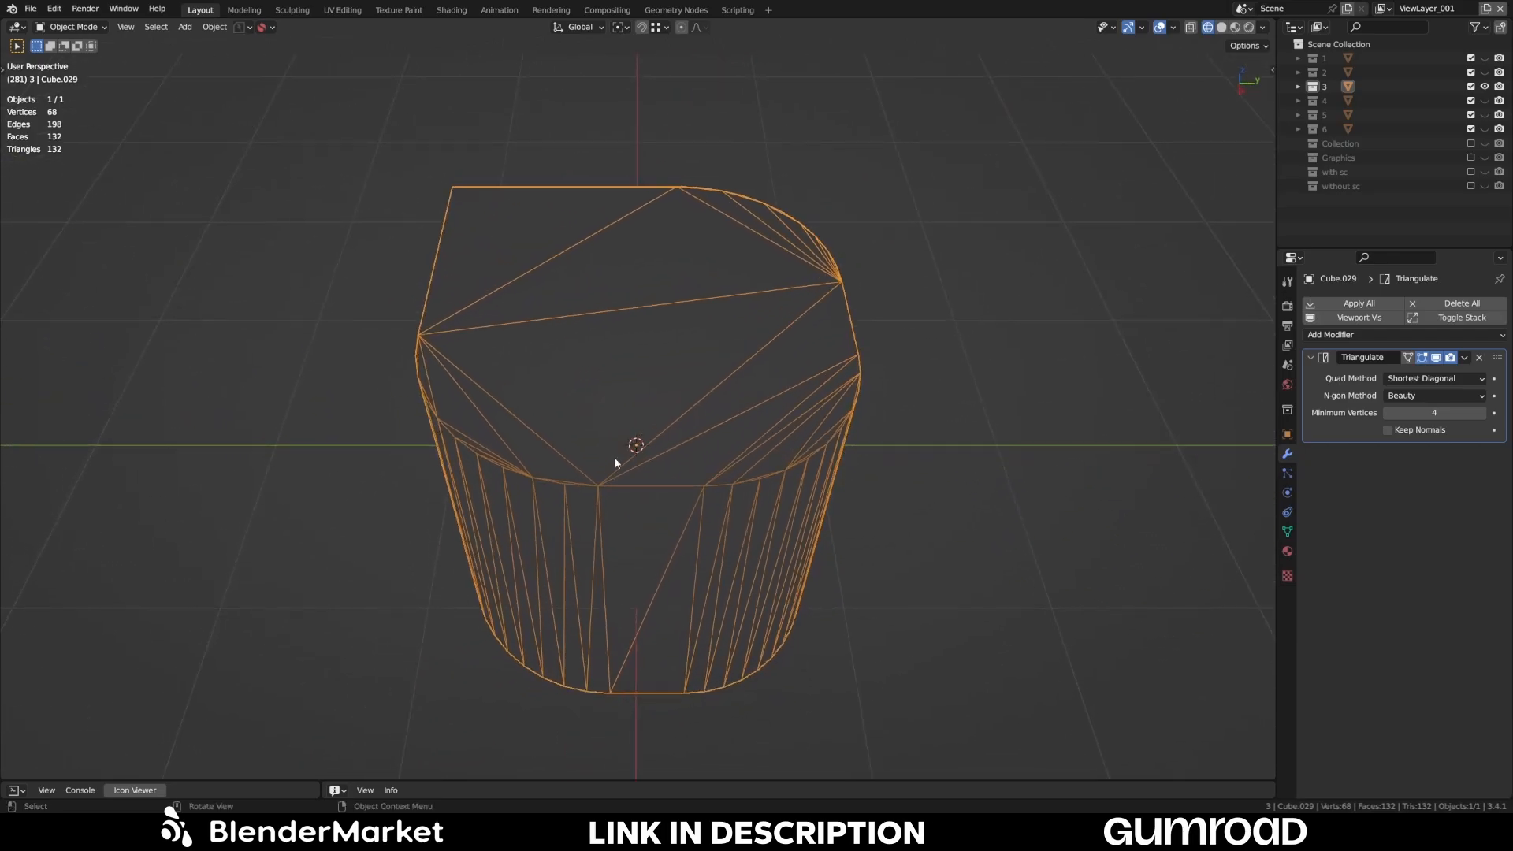
# - Enter Star Connect edit mode on Cube.029 so its curved arcs are detected
pyautogui.press('Tab')
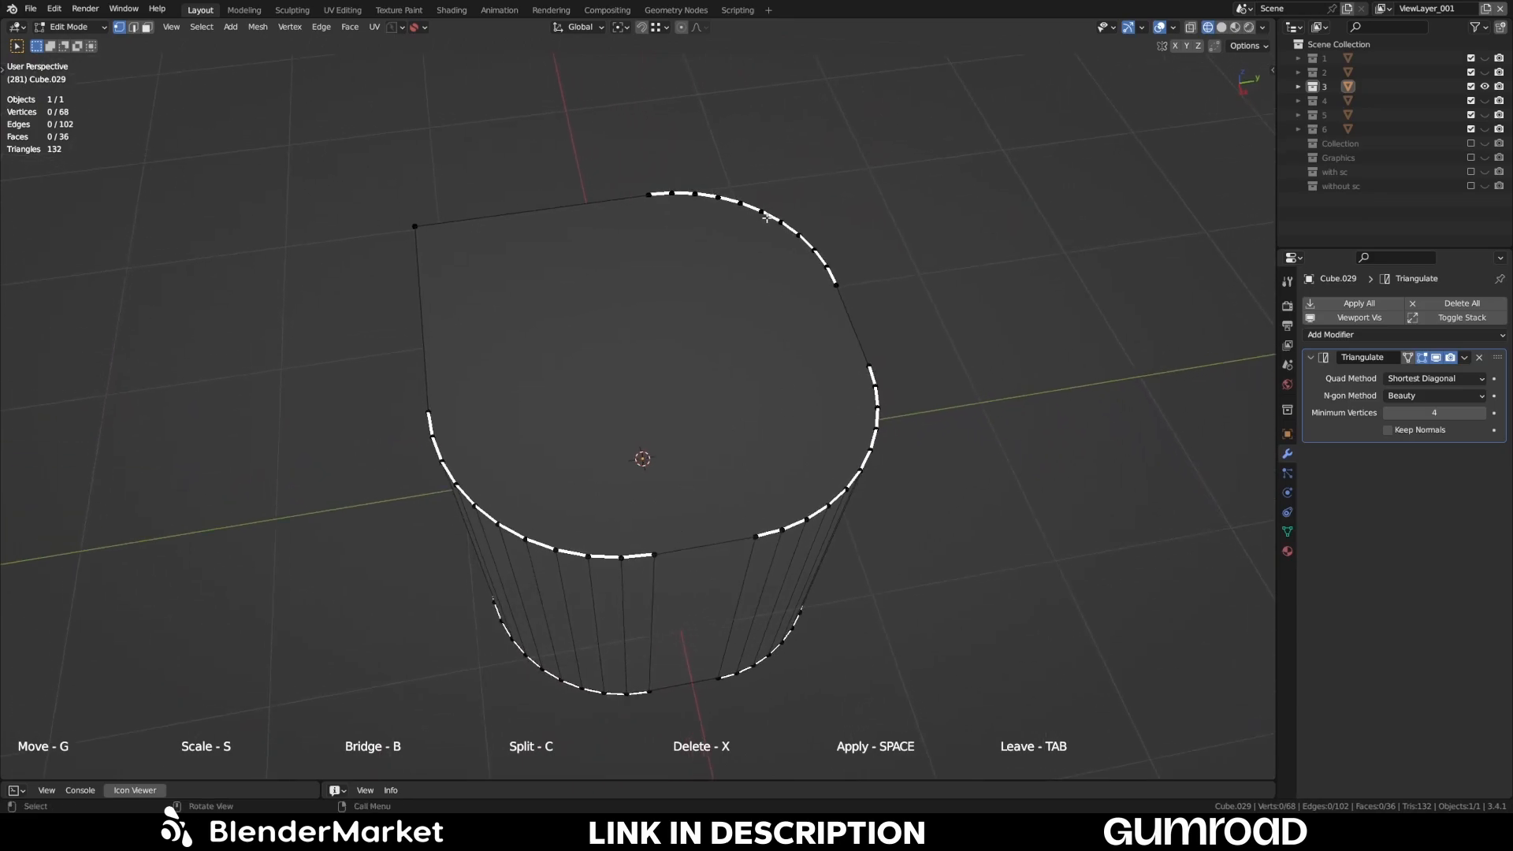
pyautogui.moveTo(498, 404)
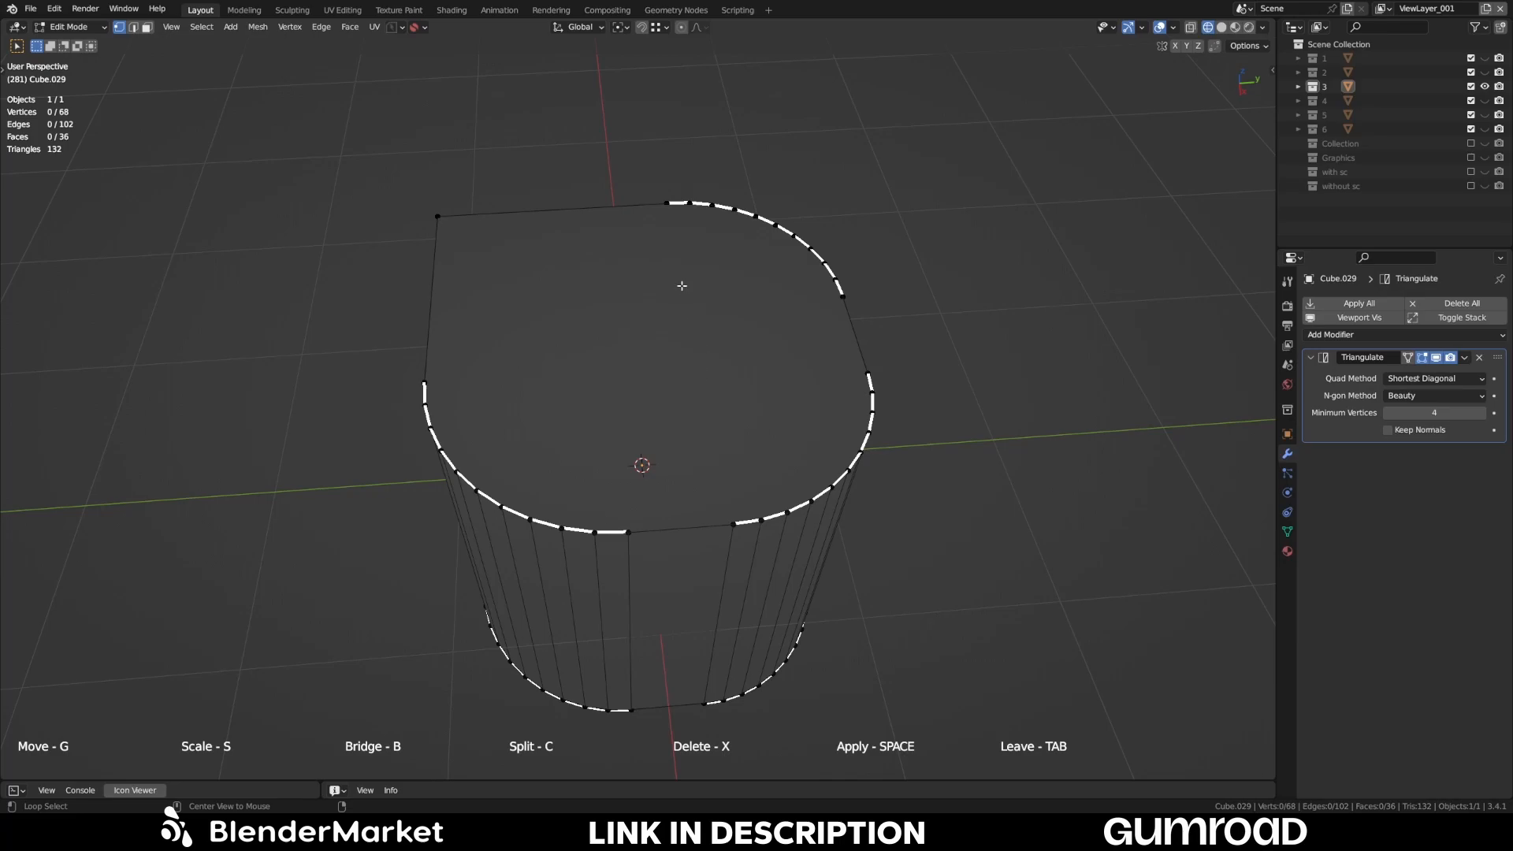
pyautogui.moveTo(653, 358)
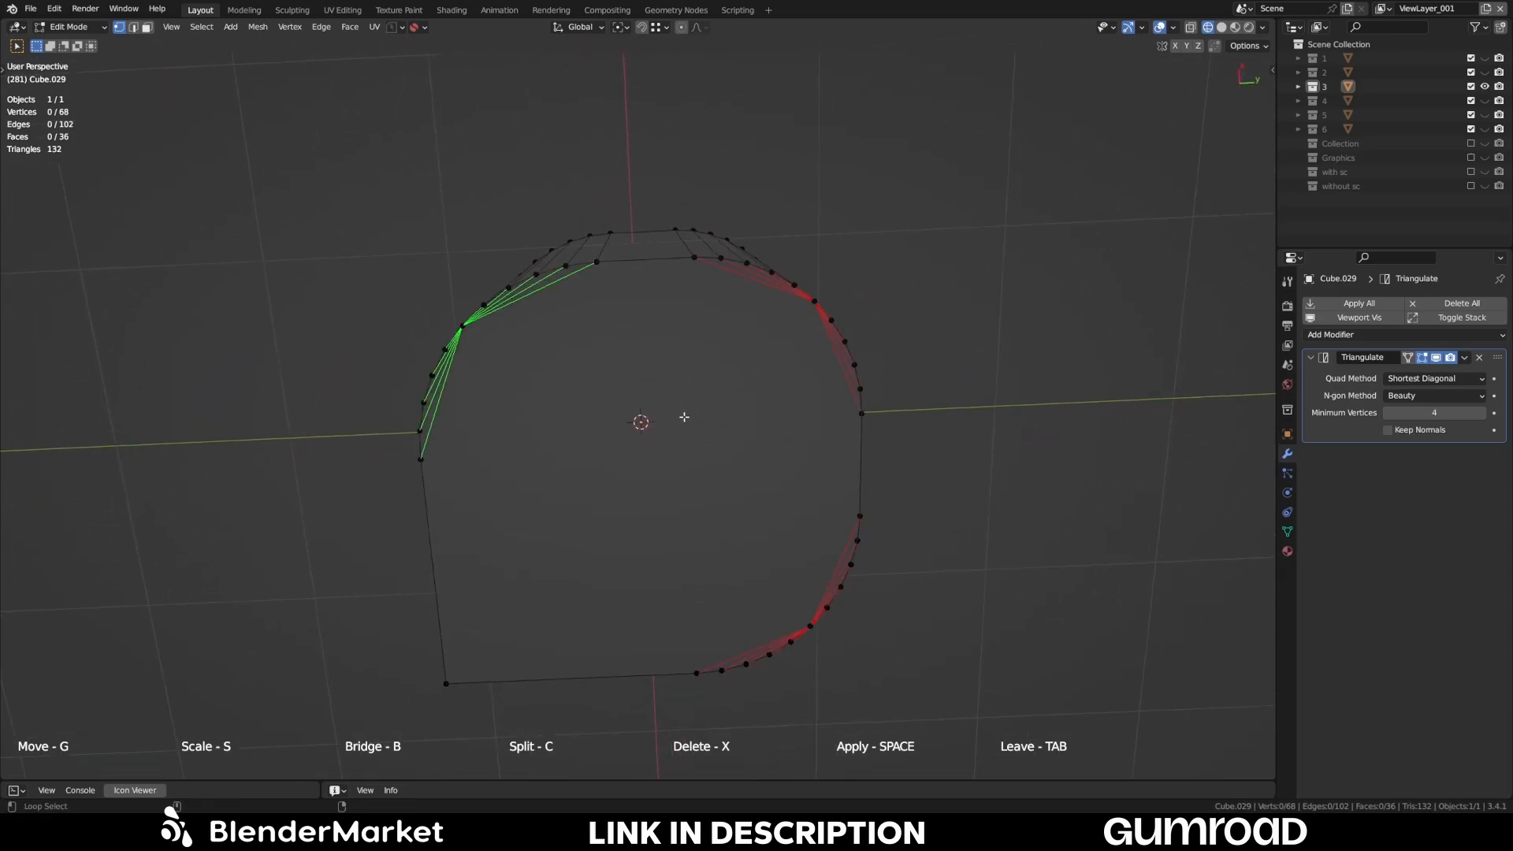
# - Orbit to view Cube.029's top face for placing the three star centres
pyautogui.moveTo(676, 414); pyautogui.dragTo(677, 536)
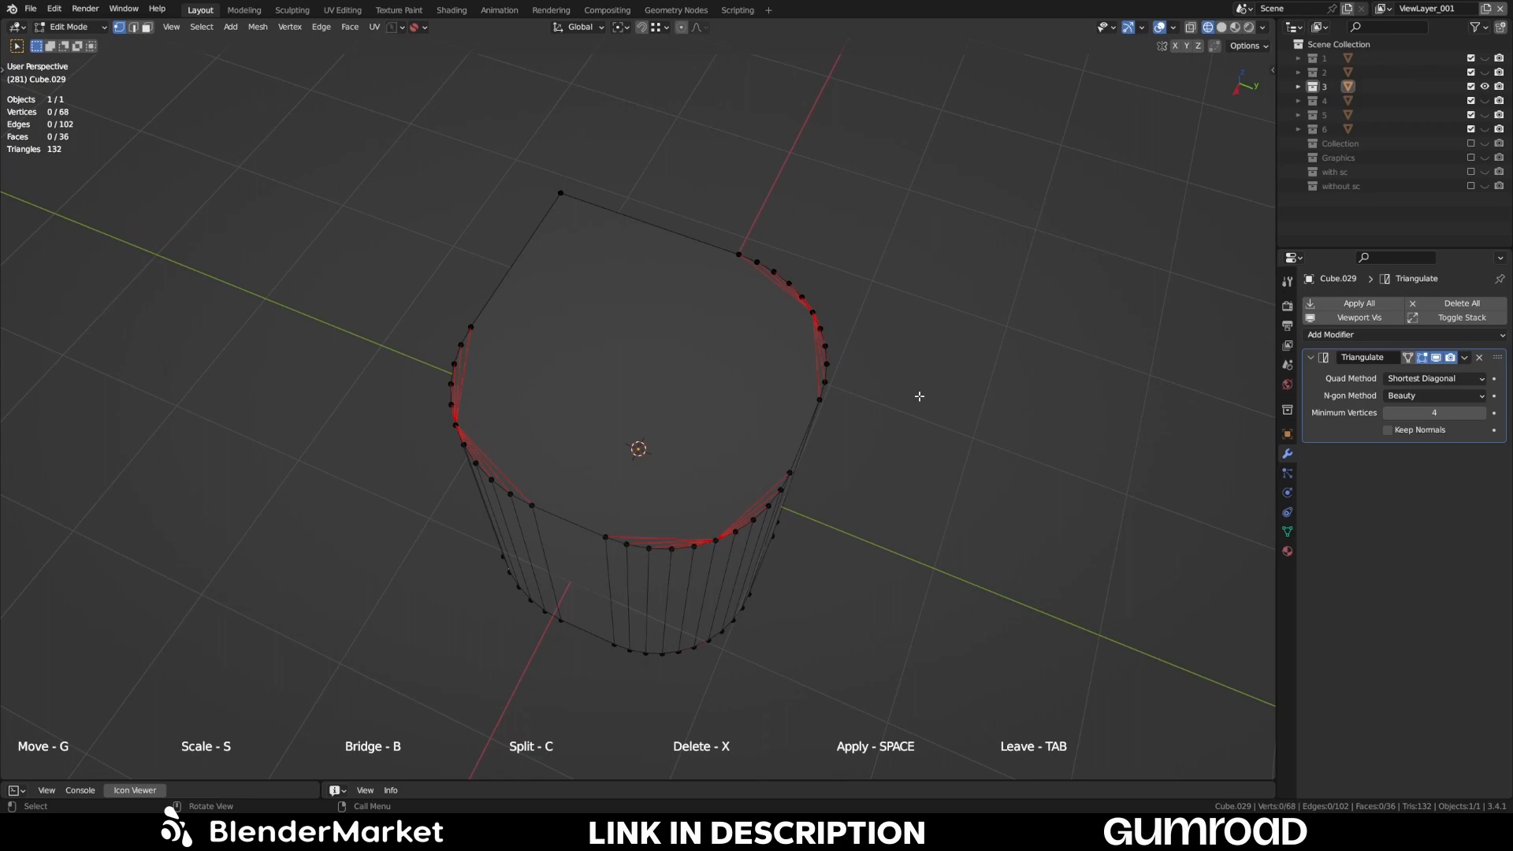
pyautogui.moveTo(985, 360)
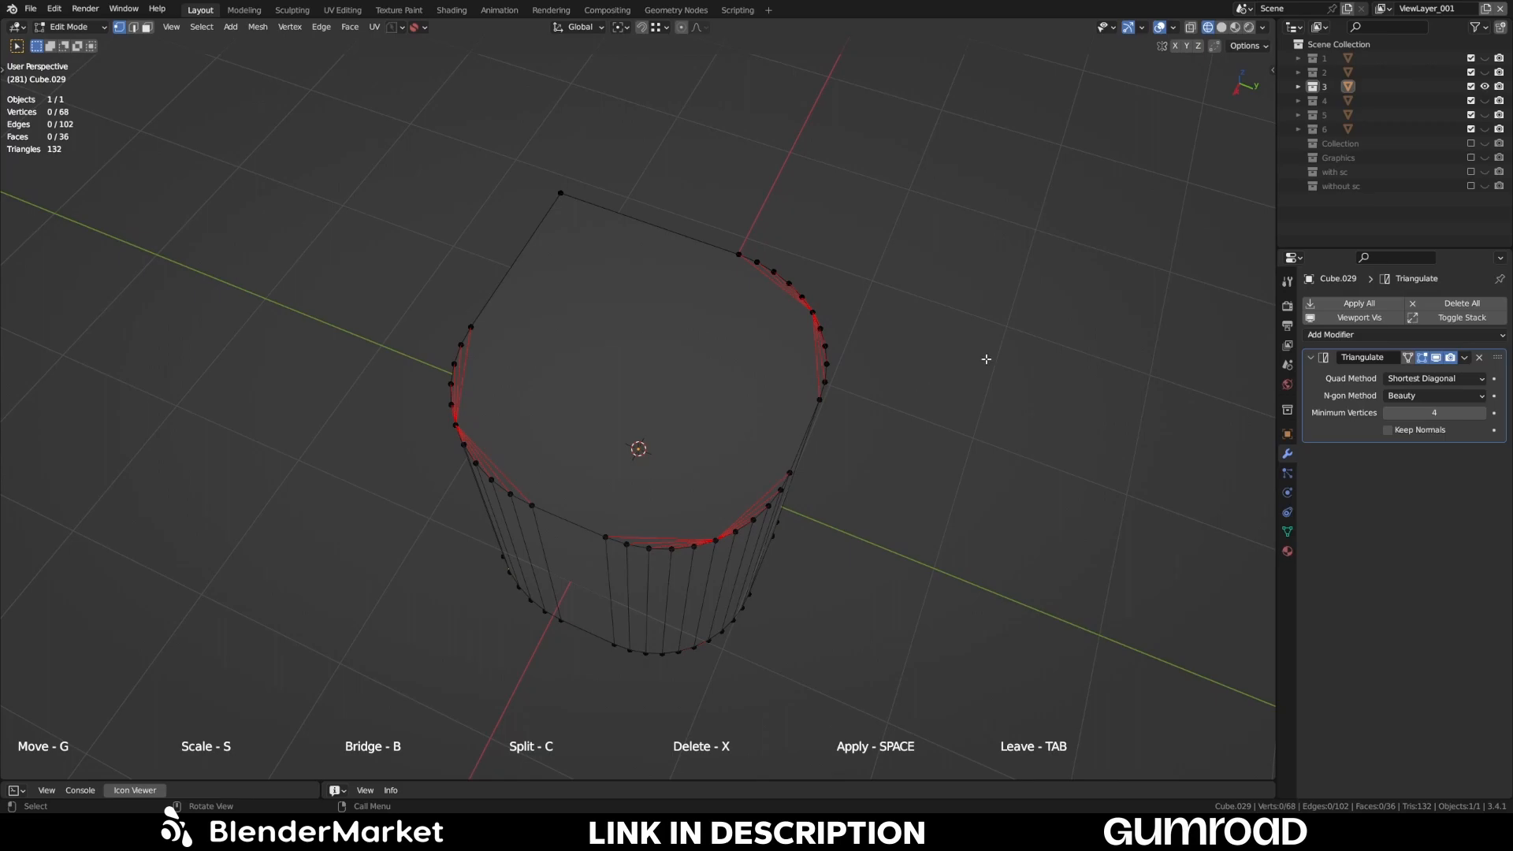
pyautogui.moveTo(1009, 350)
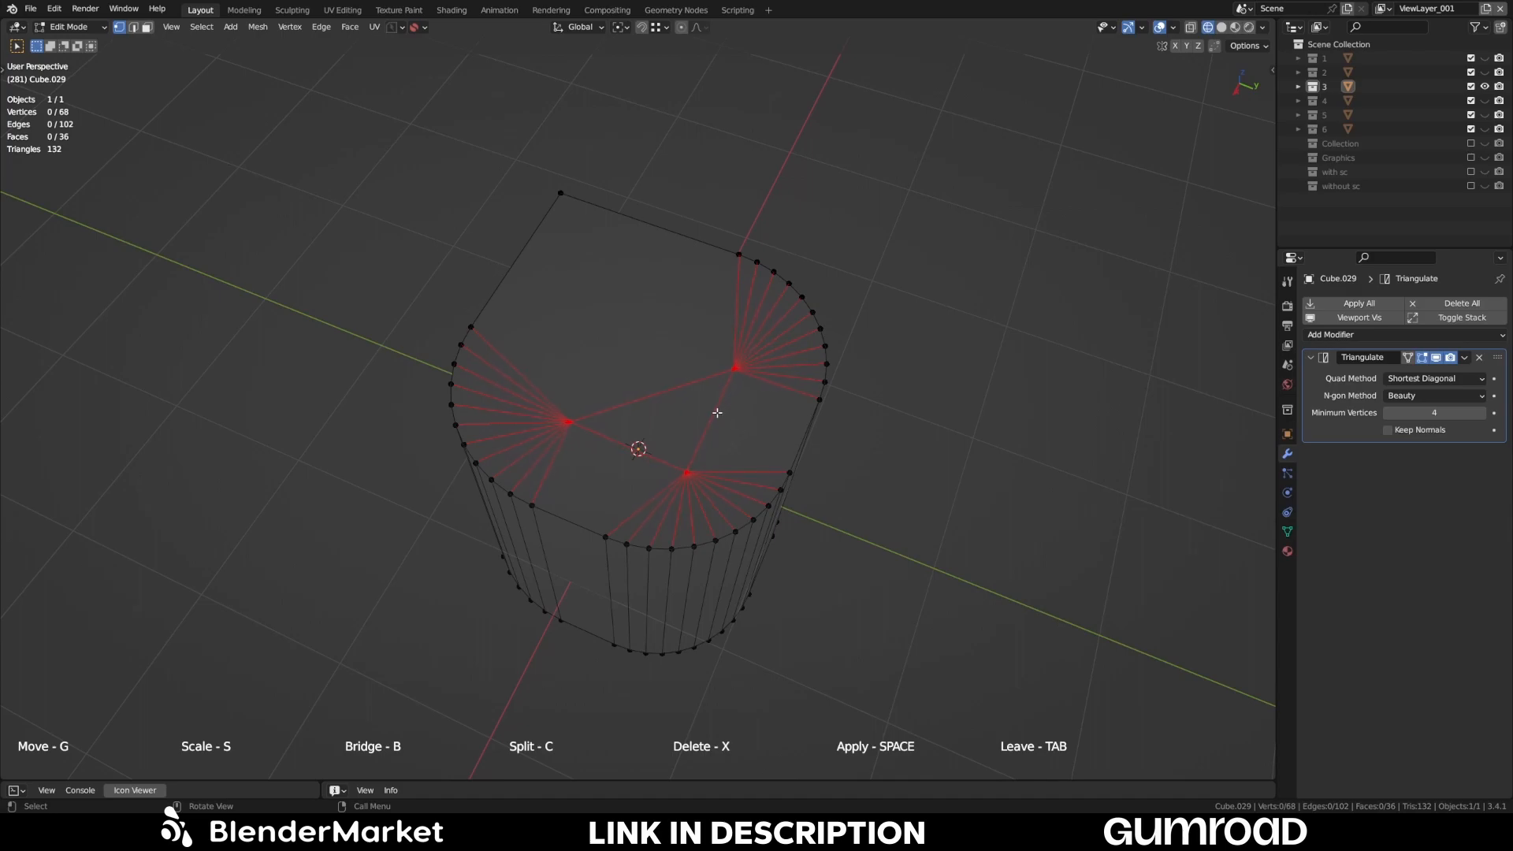
pyautogui.moveTo(716, 429)
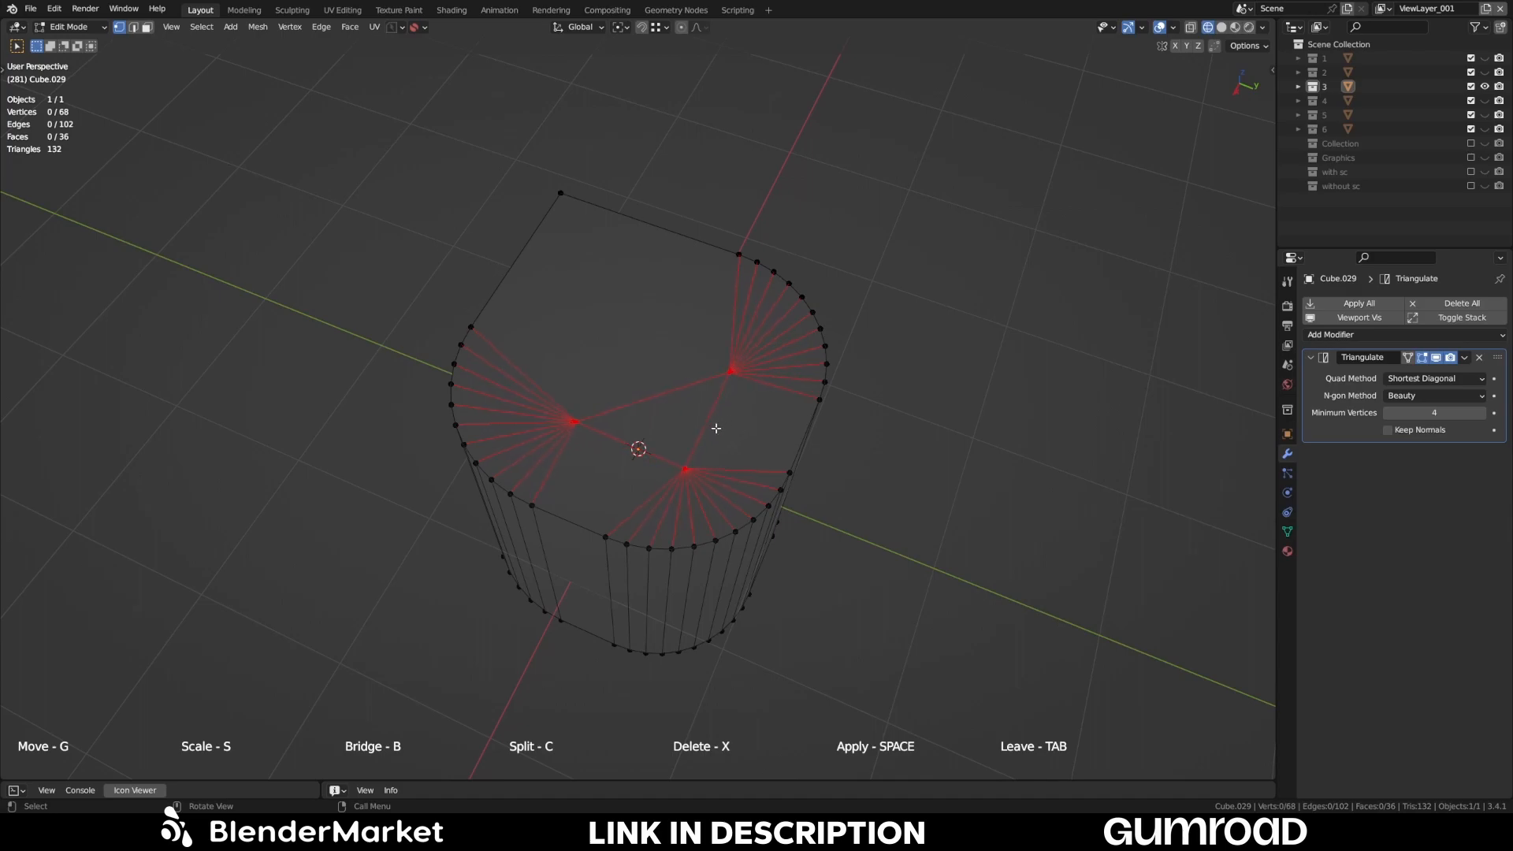
pyautogui.moveTo(714, 432)
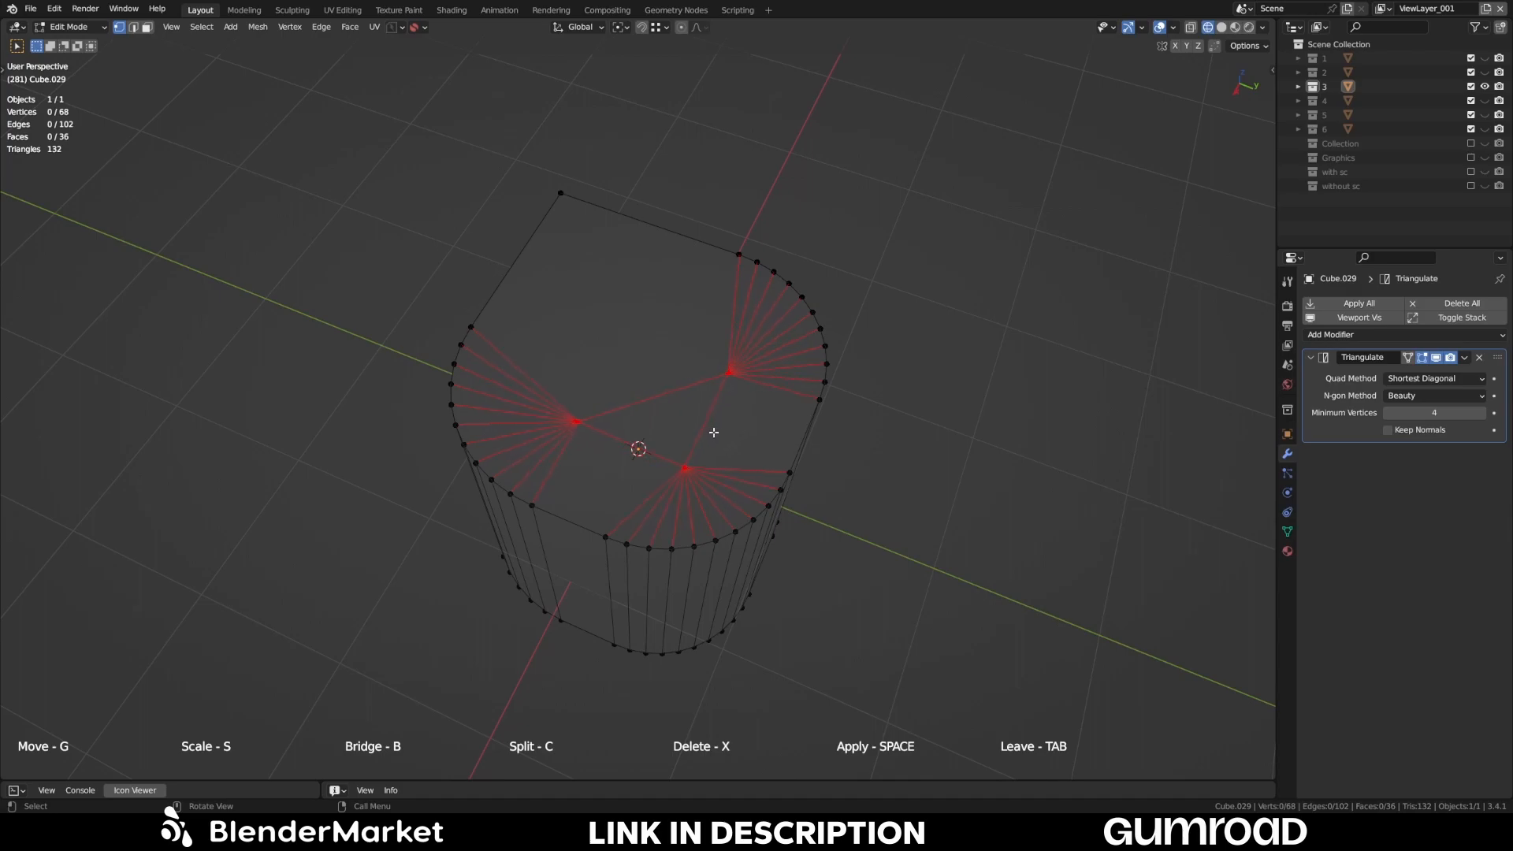
pyautogui.moveTo(756, 417)
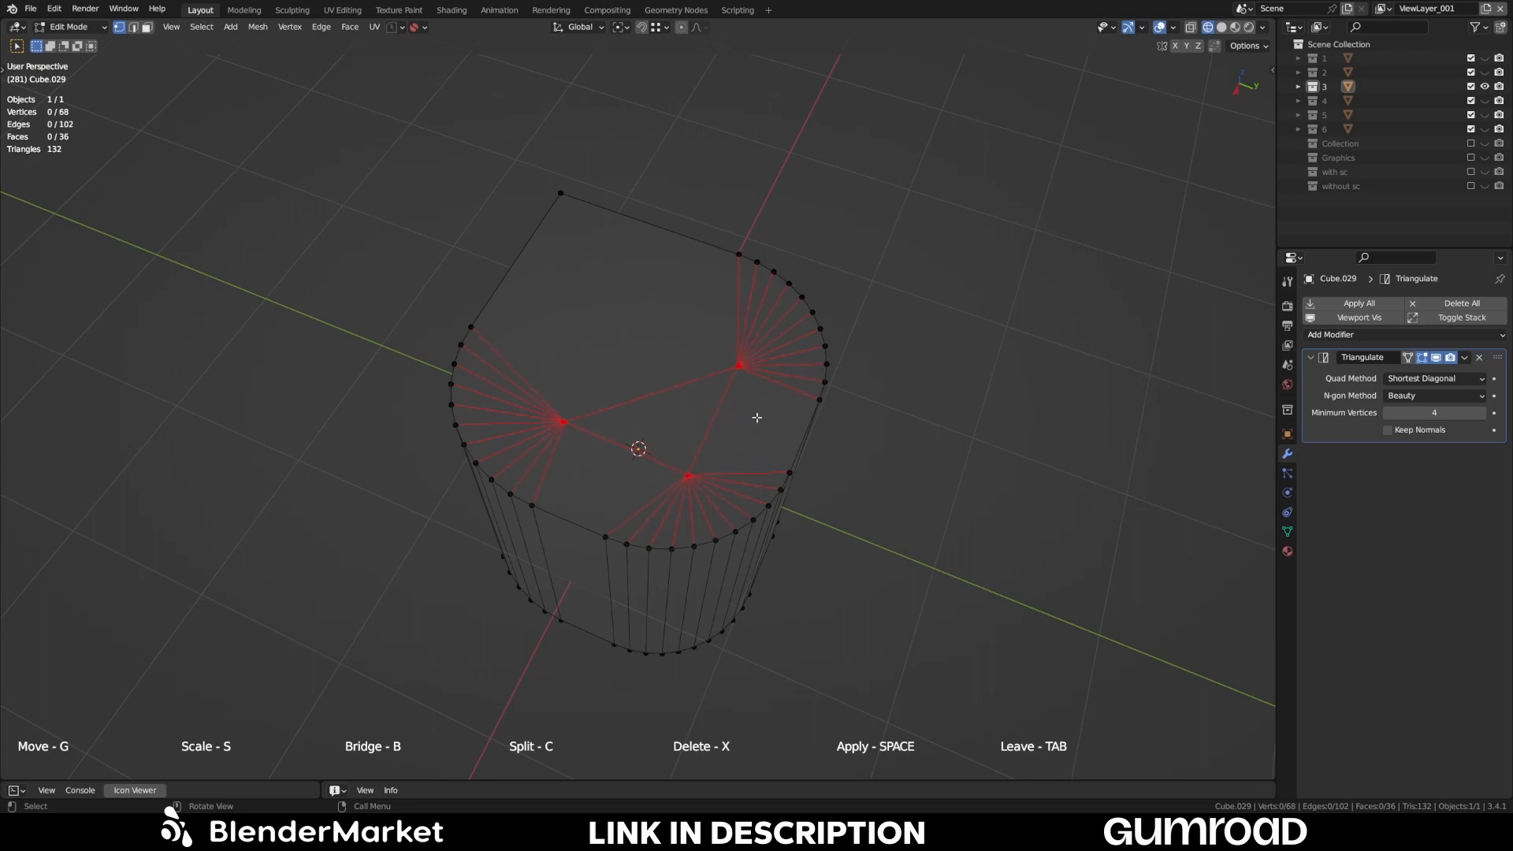
pyautogui.moveTo(756, 421)
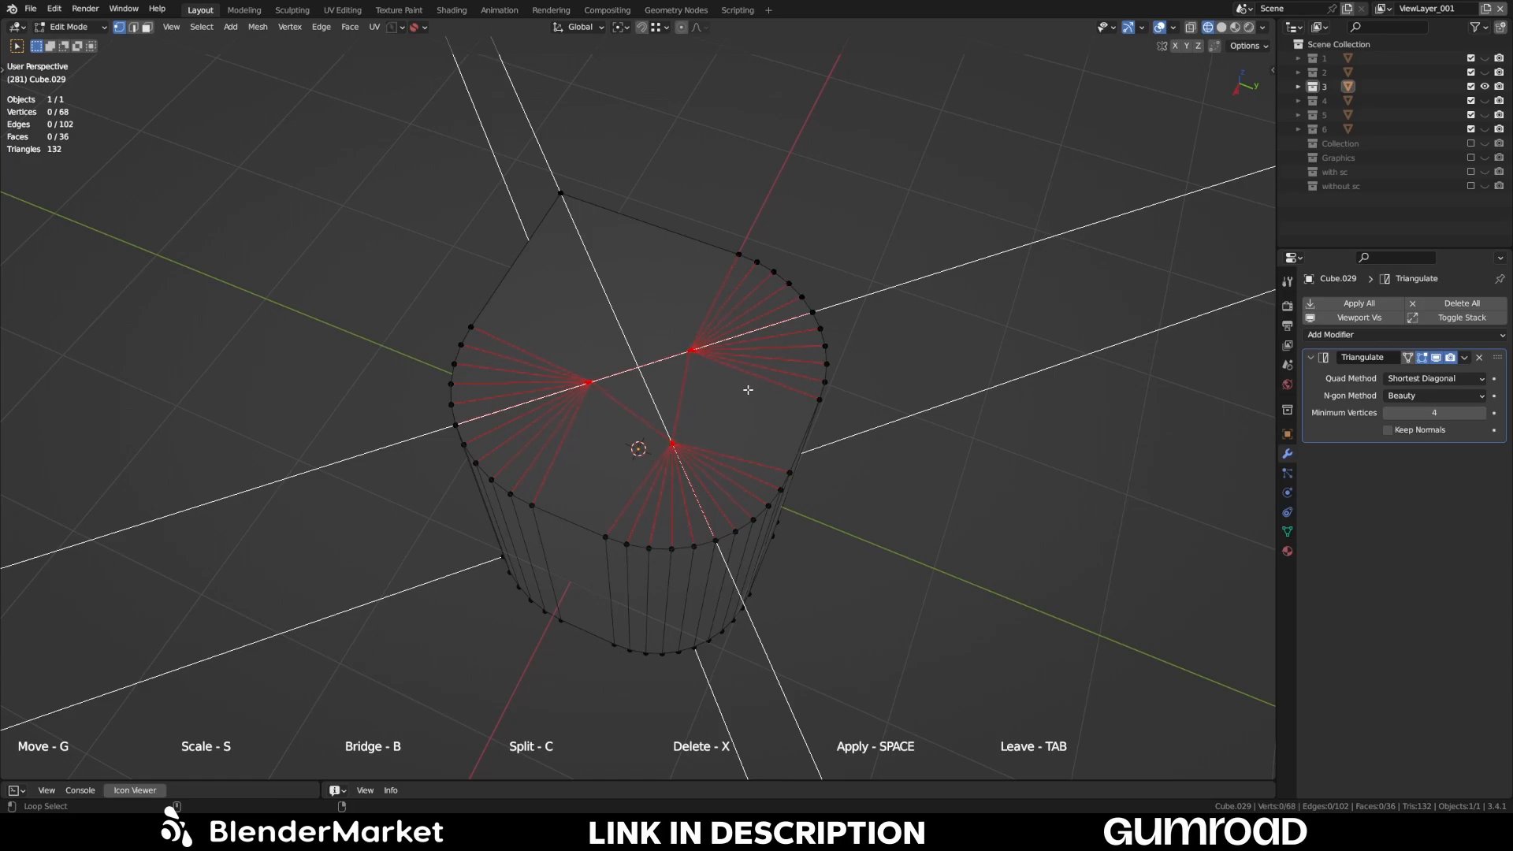
pyautogui.moveTo(730, 402)
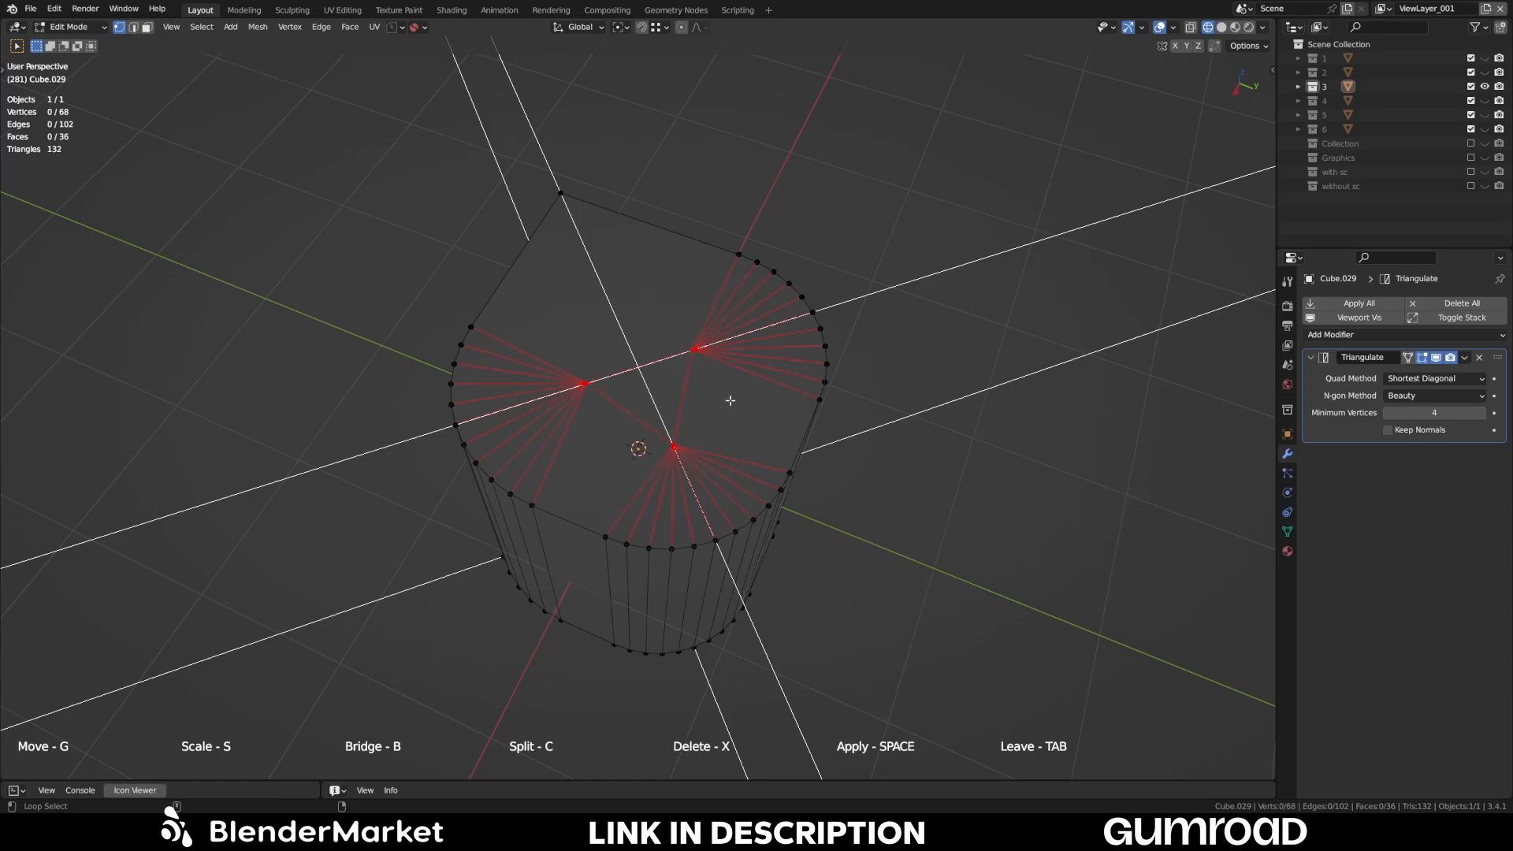
pyautogui.moveTo(753, 389)
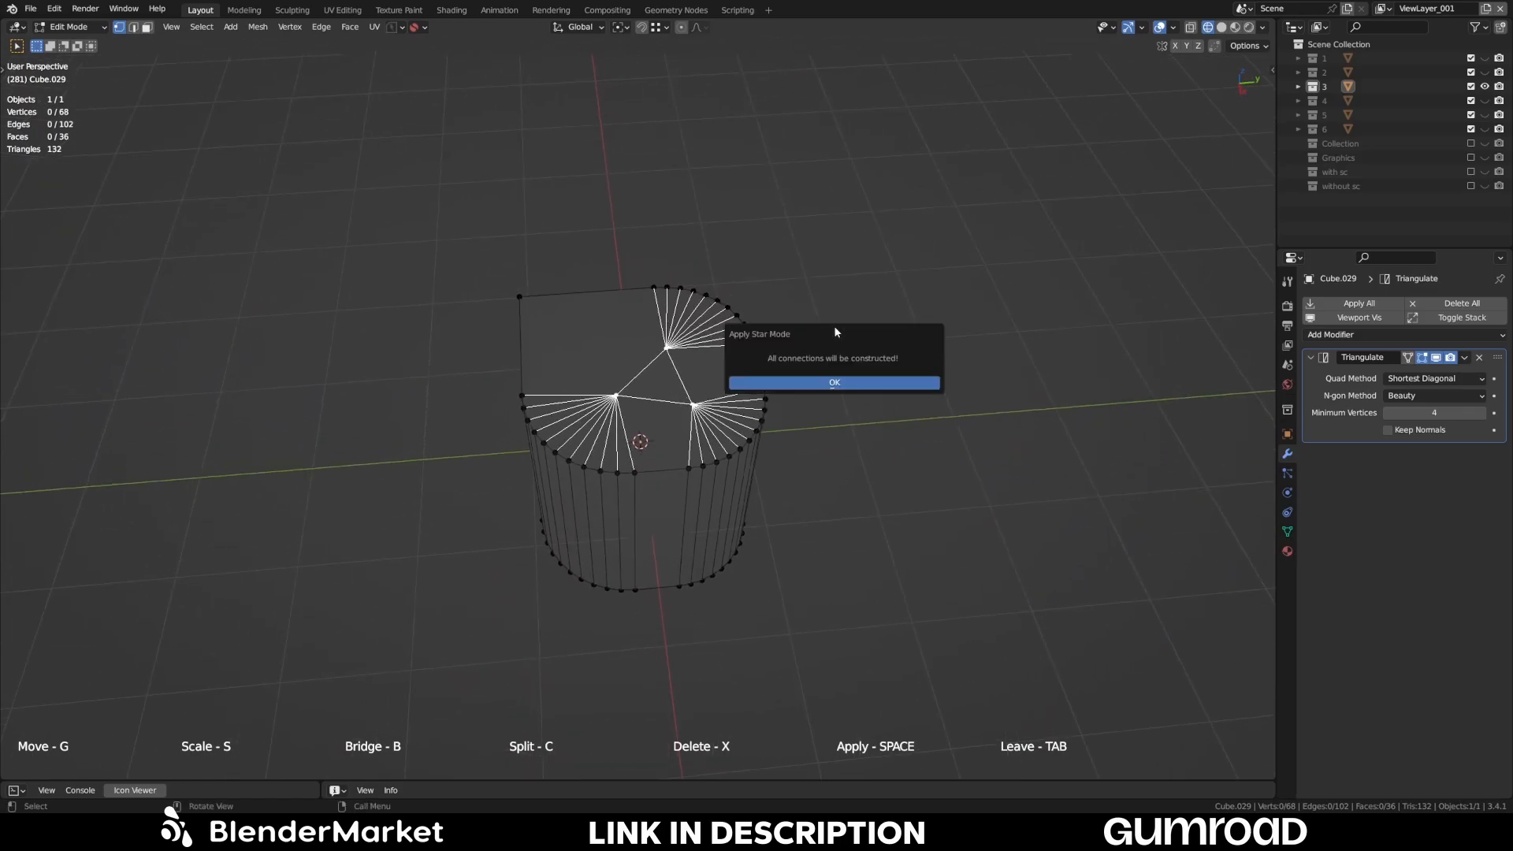
# - Confirm building the three-star fan connections into Cube.029's mesh
pyautogui.click(834, 382)
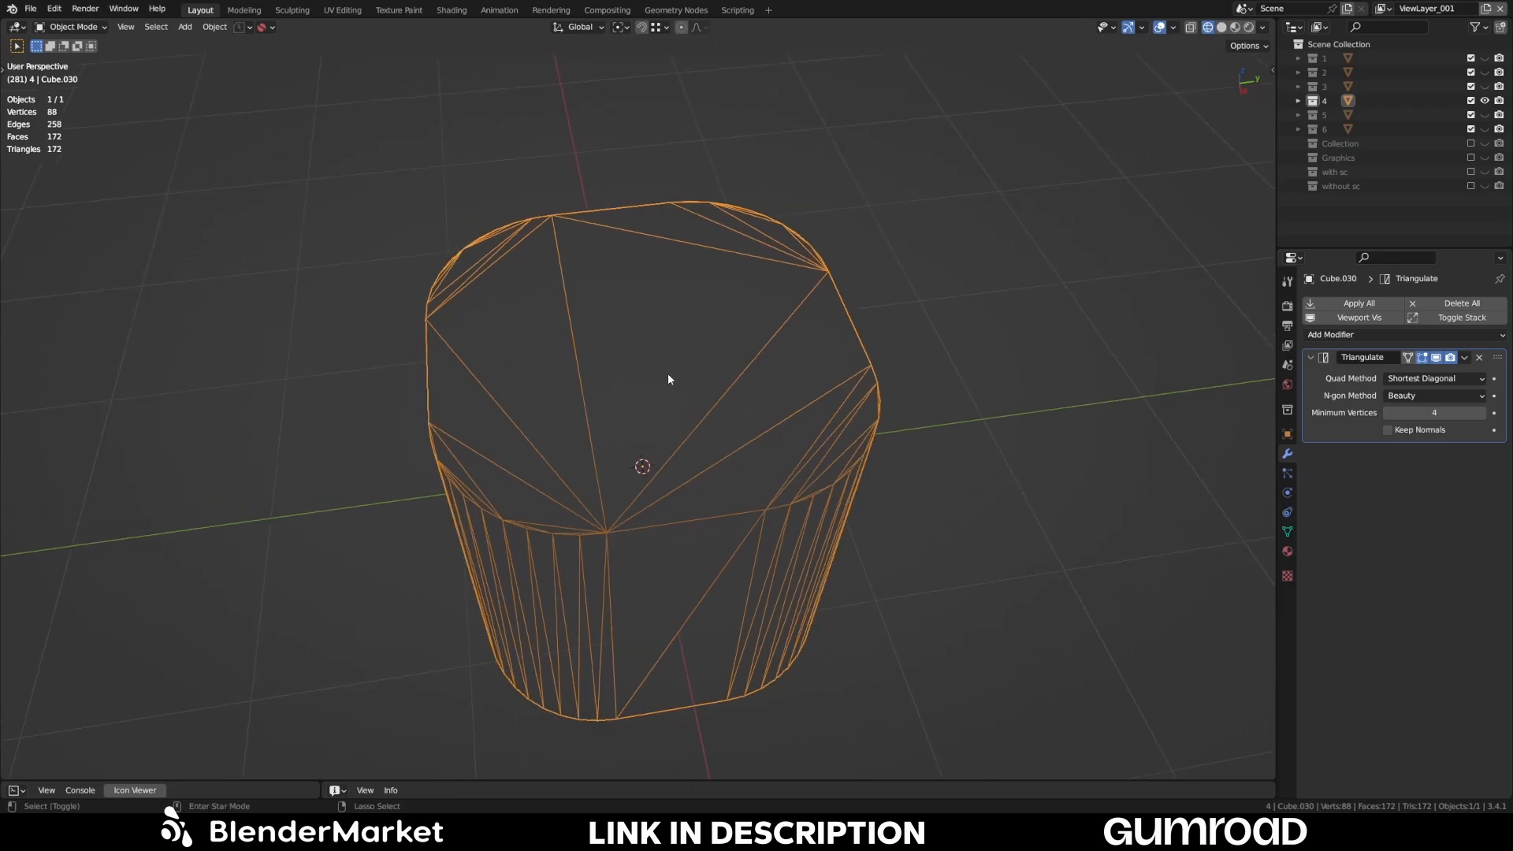
# - Enter Star Connect mode on Cube.030 and orbit to view its top face straight on
pyautogui.press('Tab')
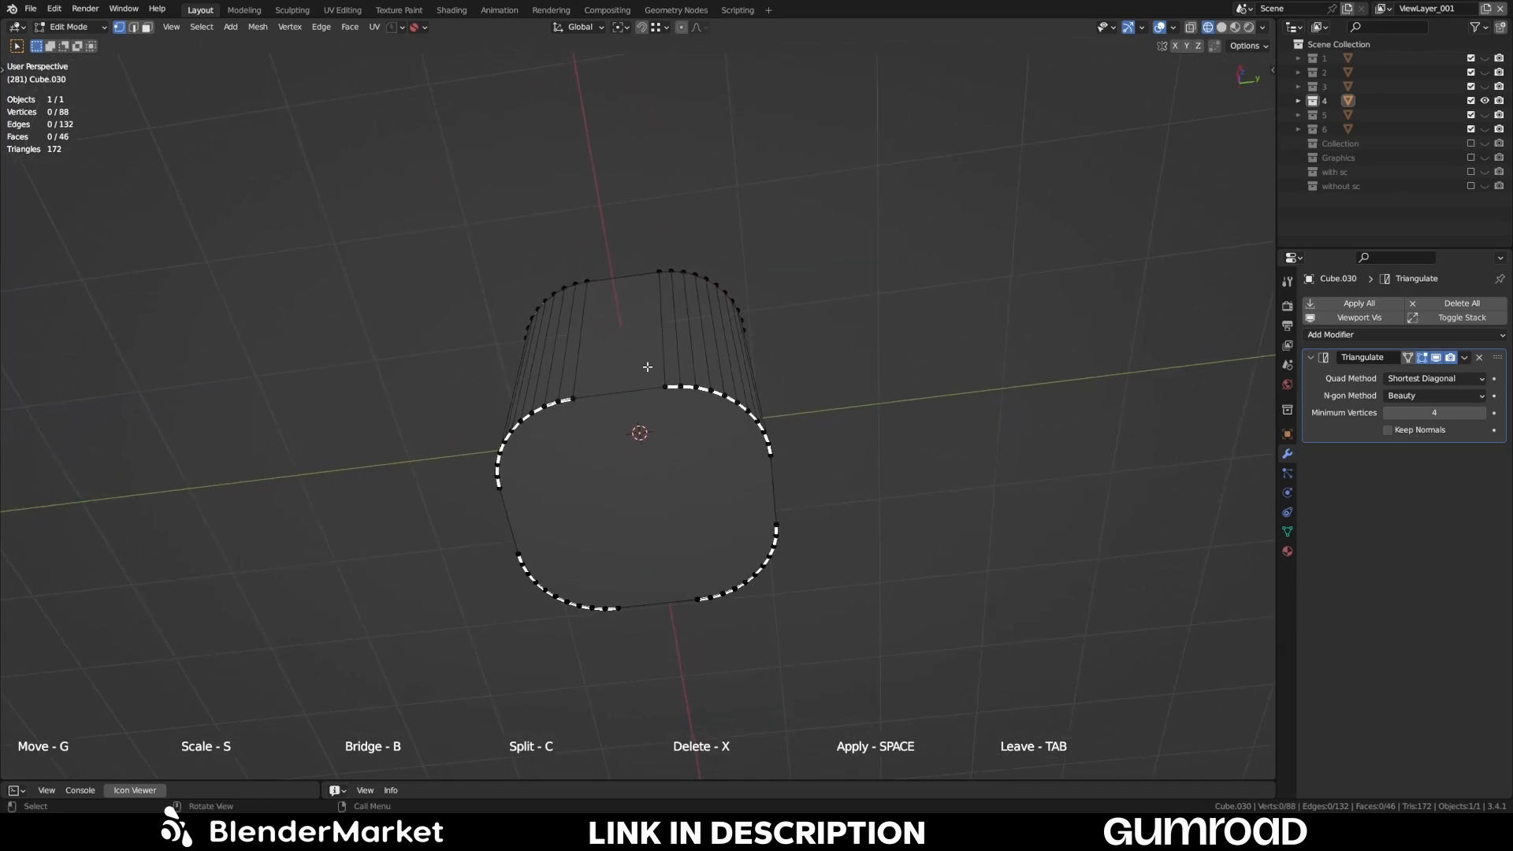
pyautogui.moveTo(646, 367); pyautogui.dragTo(684, 380)
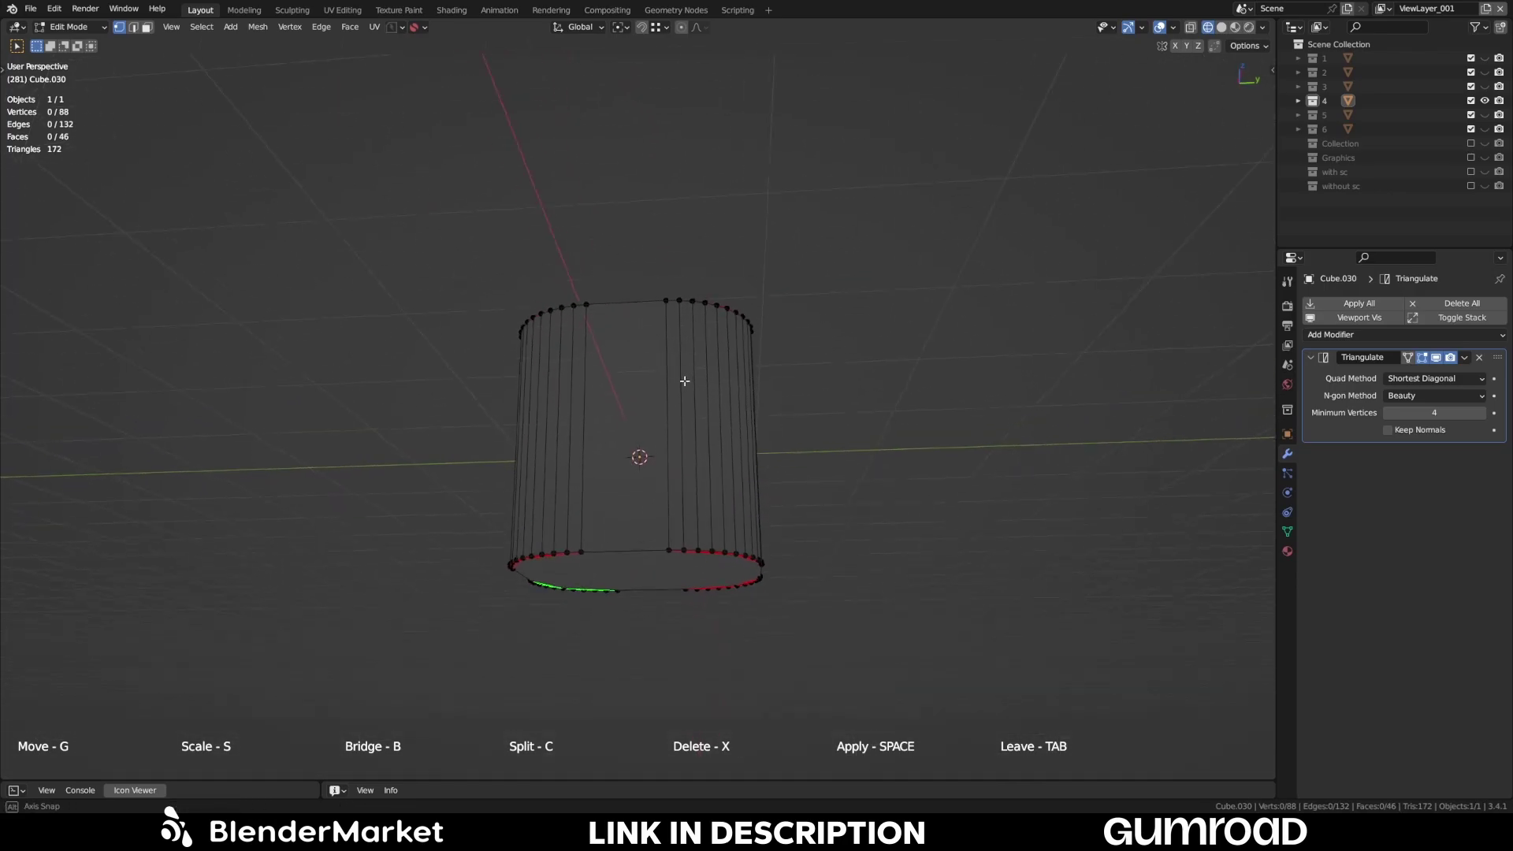
pyautogui.moveTo(677, 386); pyautogui.dragTo(796, 347)
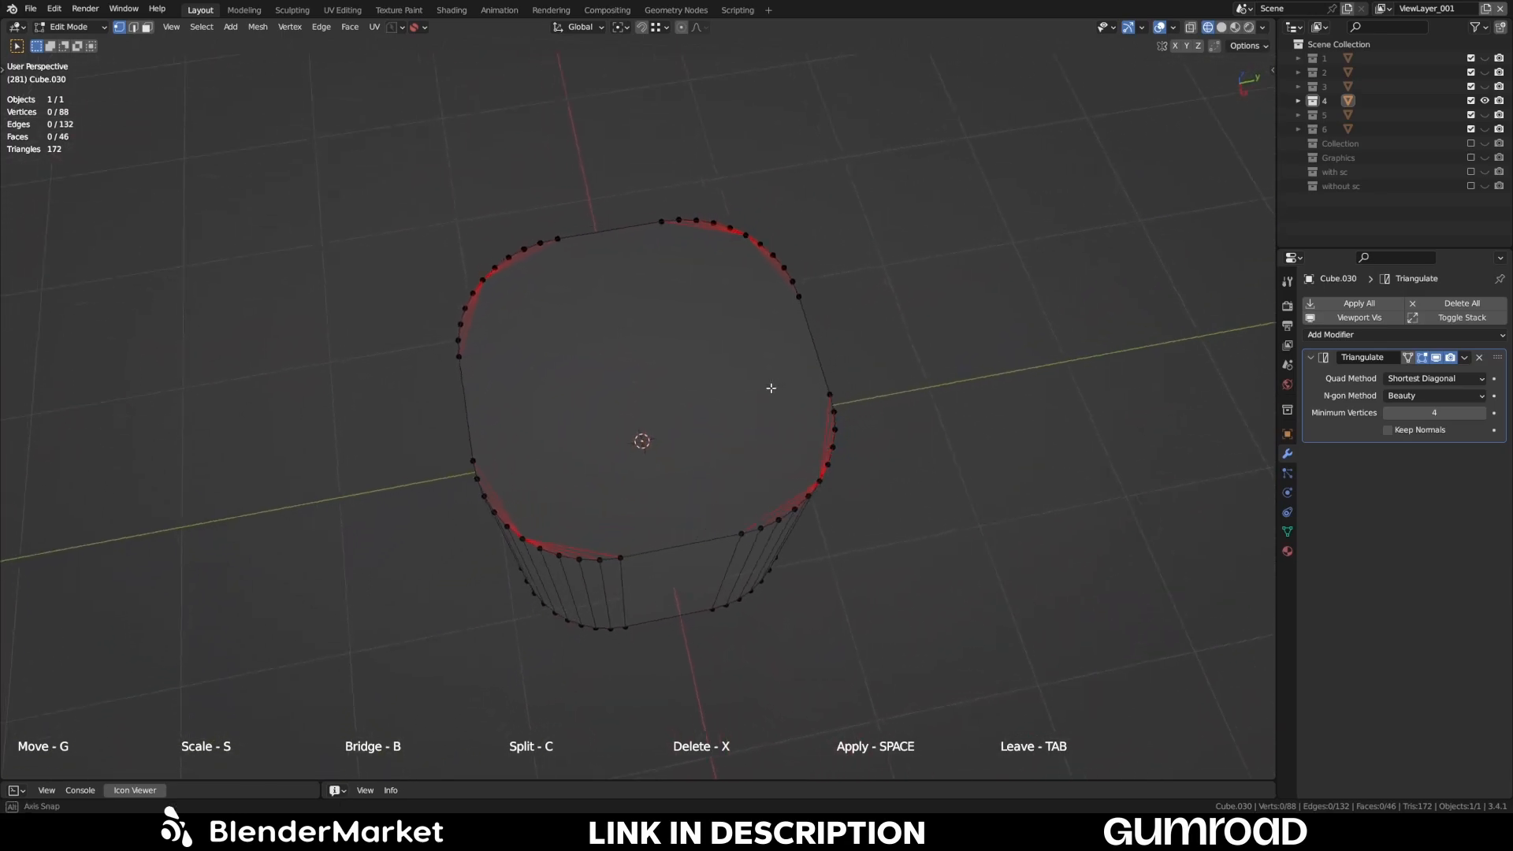
pyautogui.moveTo(771, 388); pyautogui.dragTo(1029, 398)
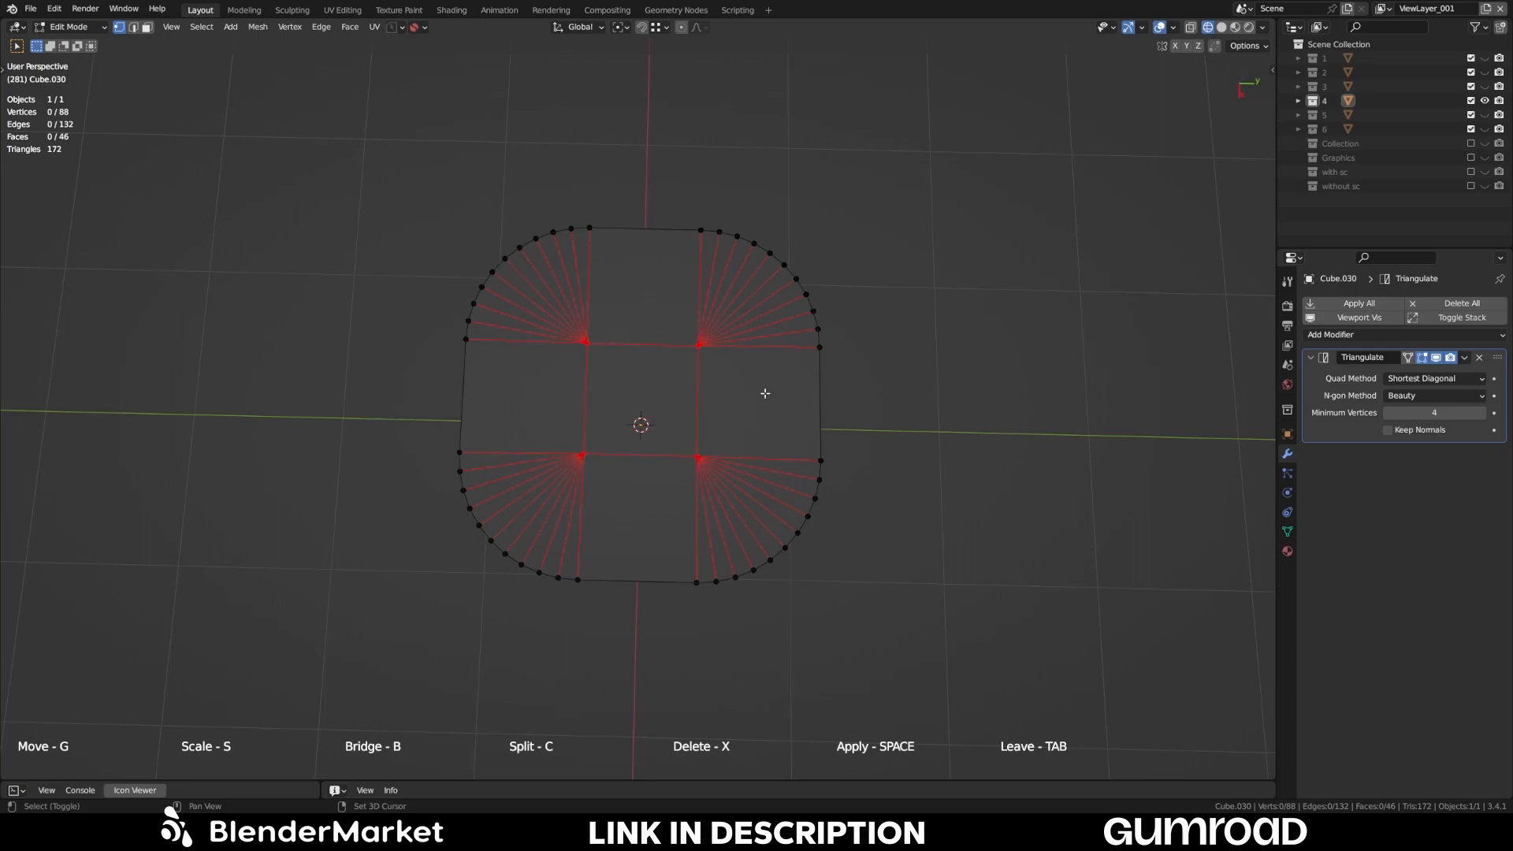
pyautogui.moveTo(1057, 413)
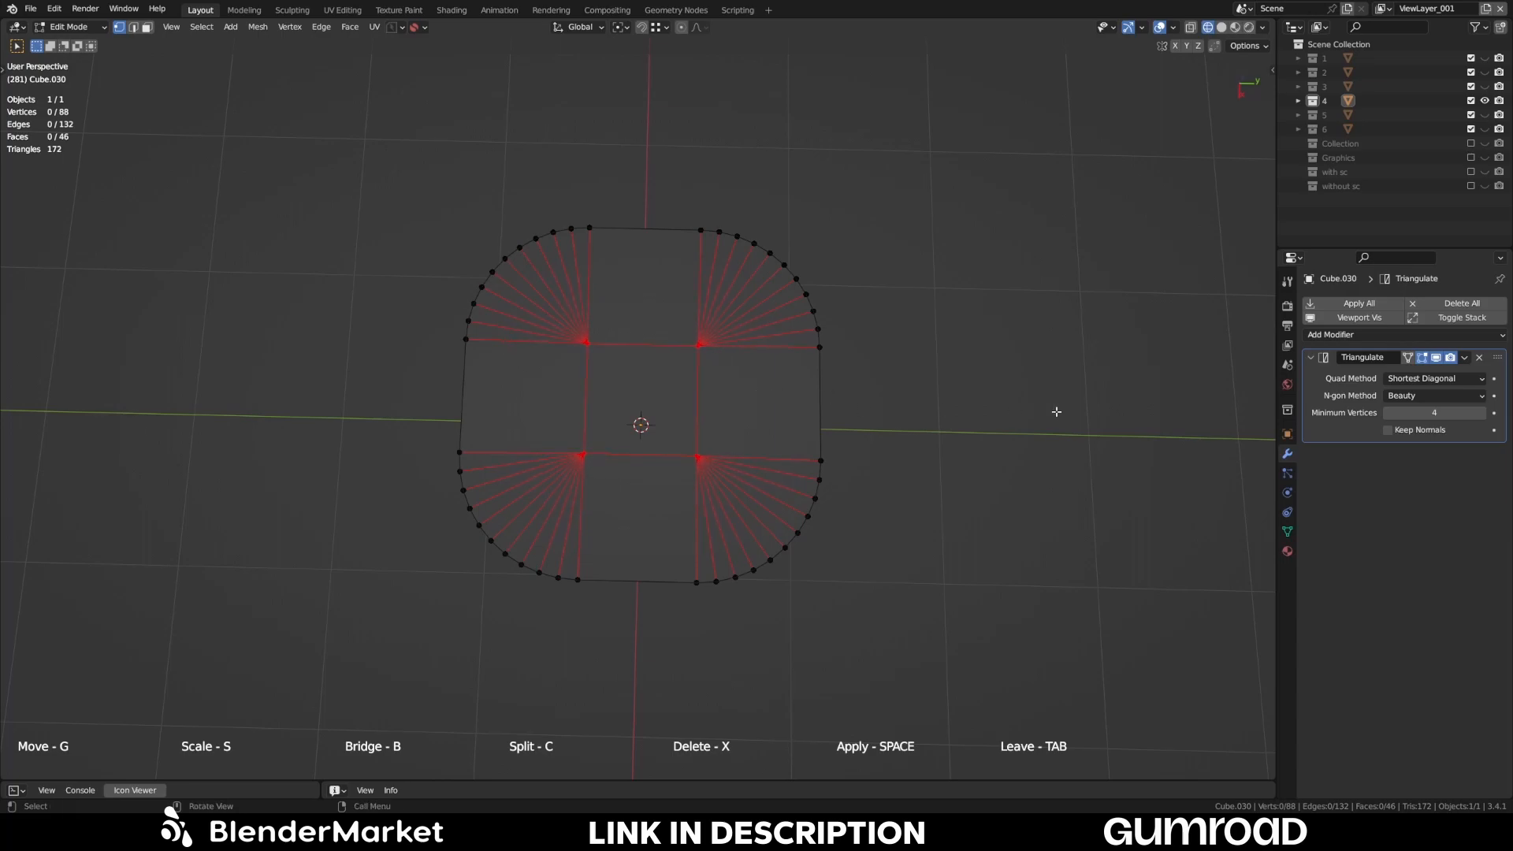
pyautogui.moveTo(1056, 412); pyautogui.dragTo(845, 415)
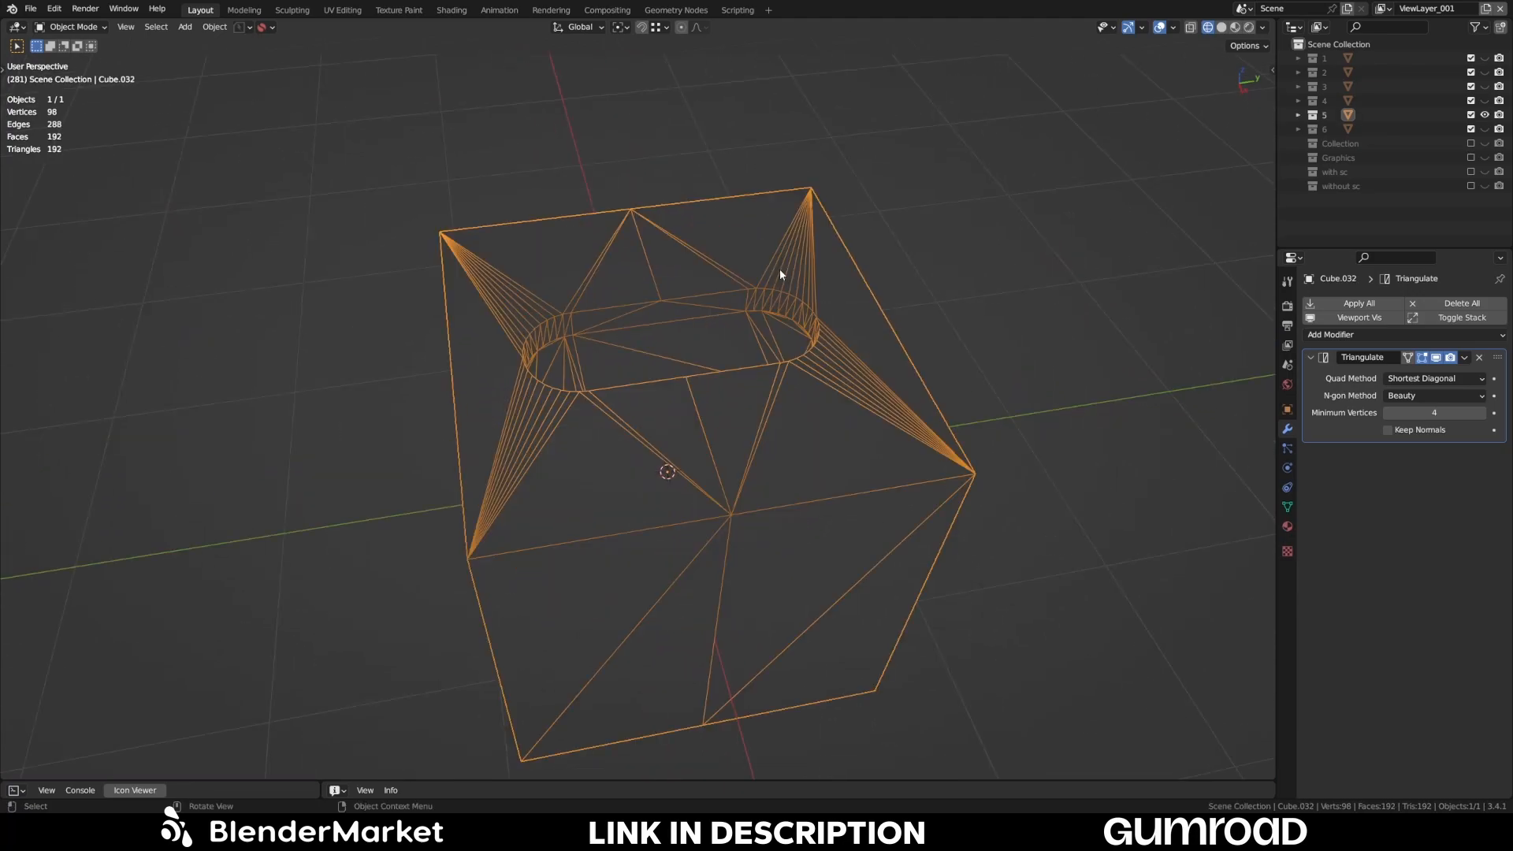
# - Orbit around Cube.032 and enter edit mode on its capsule-cut mesh
pyautogui.moveTo(780, 274); pyautogui.dragTo(746, 265)
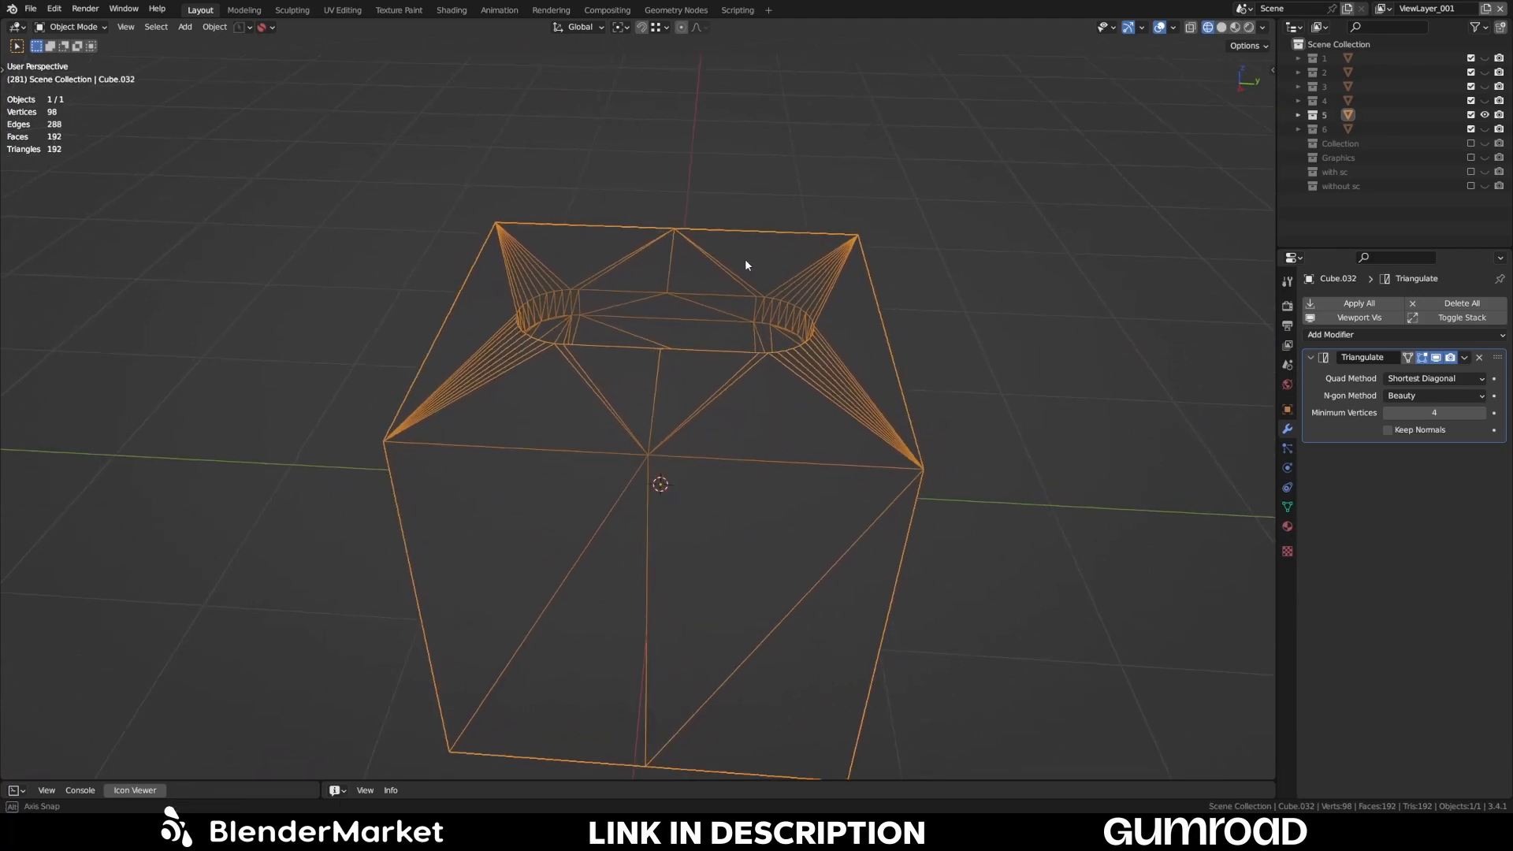
pyautogui.moveTo(743, 265); pyautogui.dragTo(759, 304)
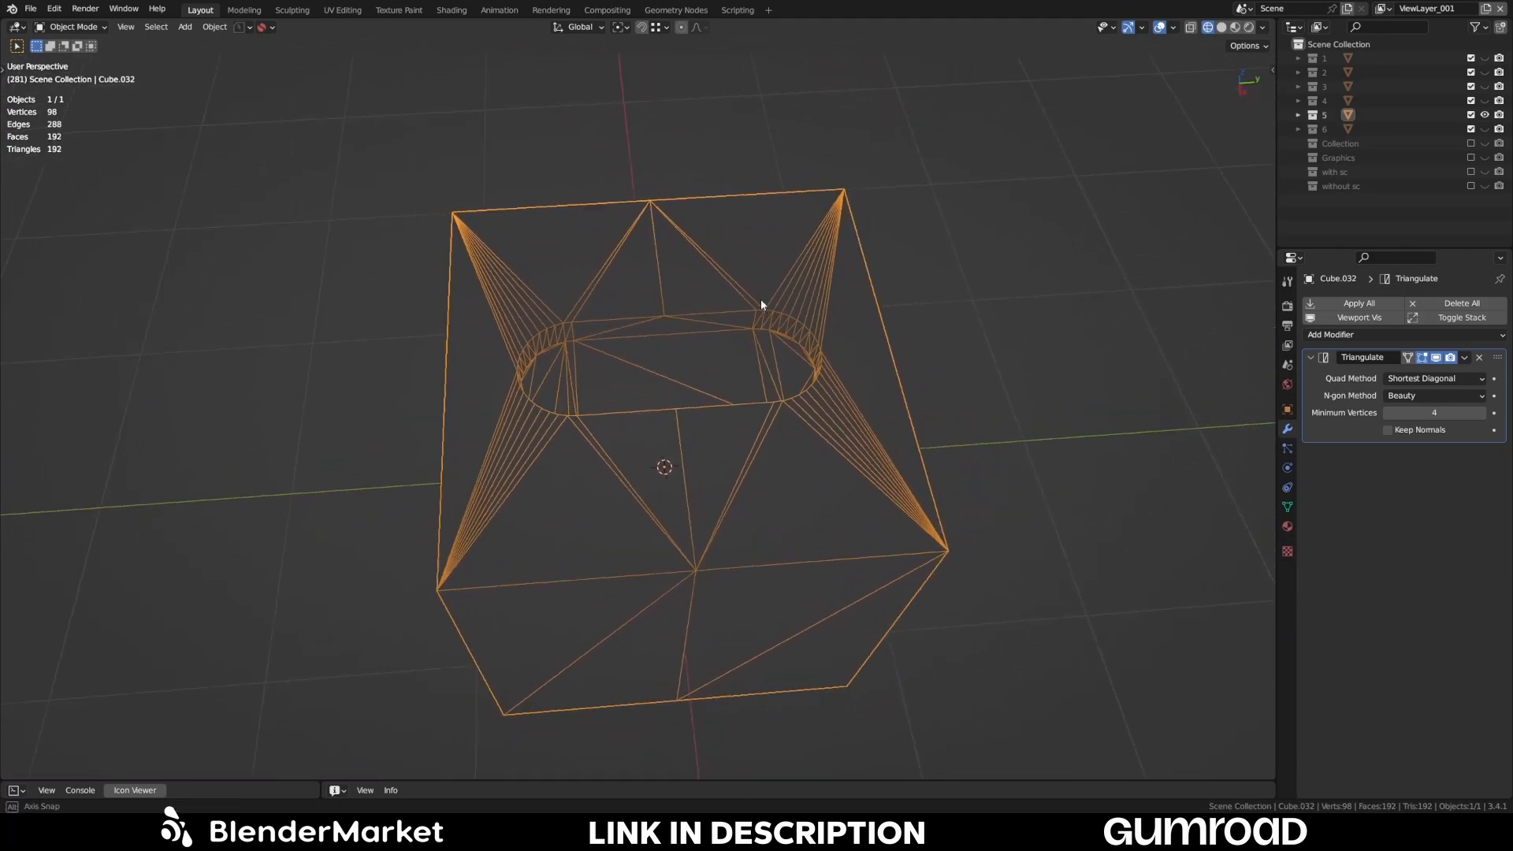
pyautogui.press('Tab')
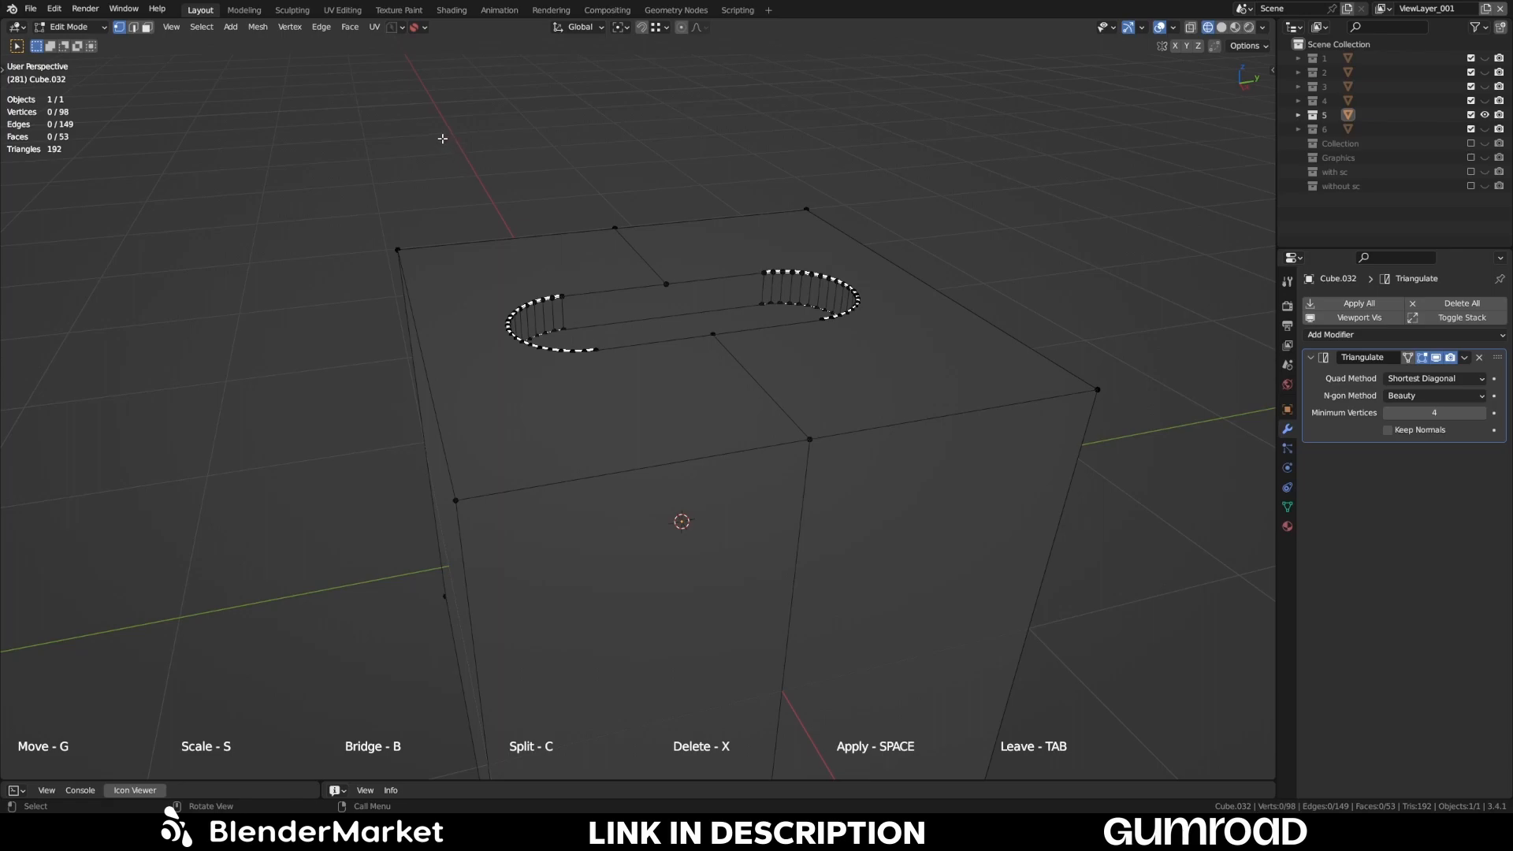
# - Zoom to the capsule opening and fan its curved rims to Cube.032's top-face corners
pyautogui.moveTo(441, 139); pyautogui.dragTo(479, 169)
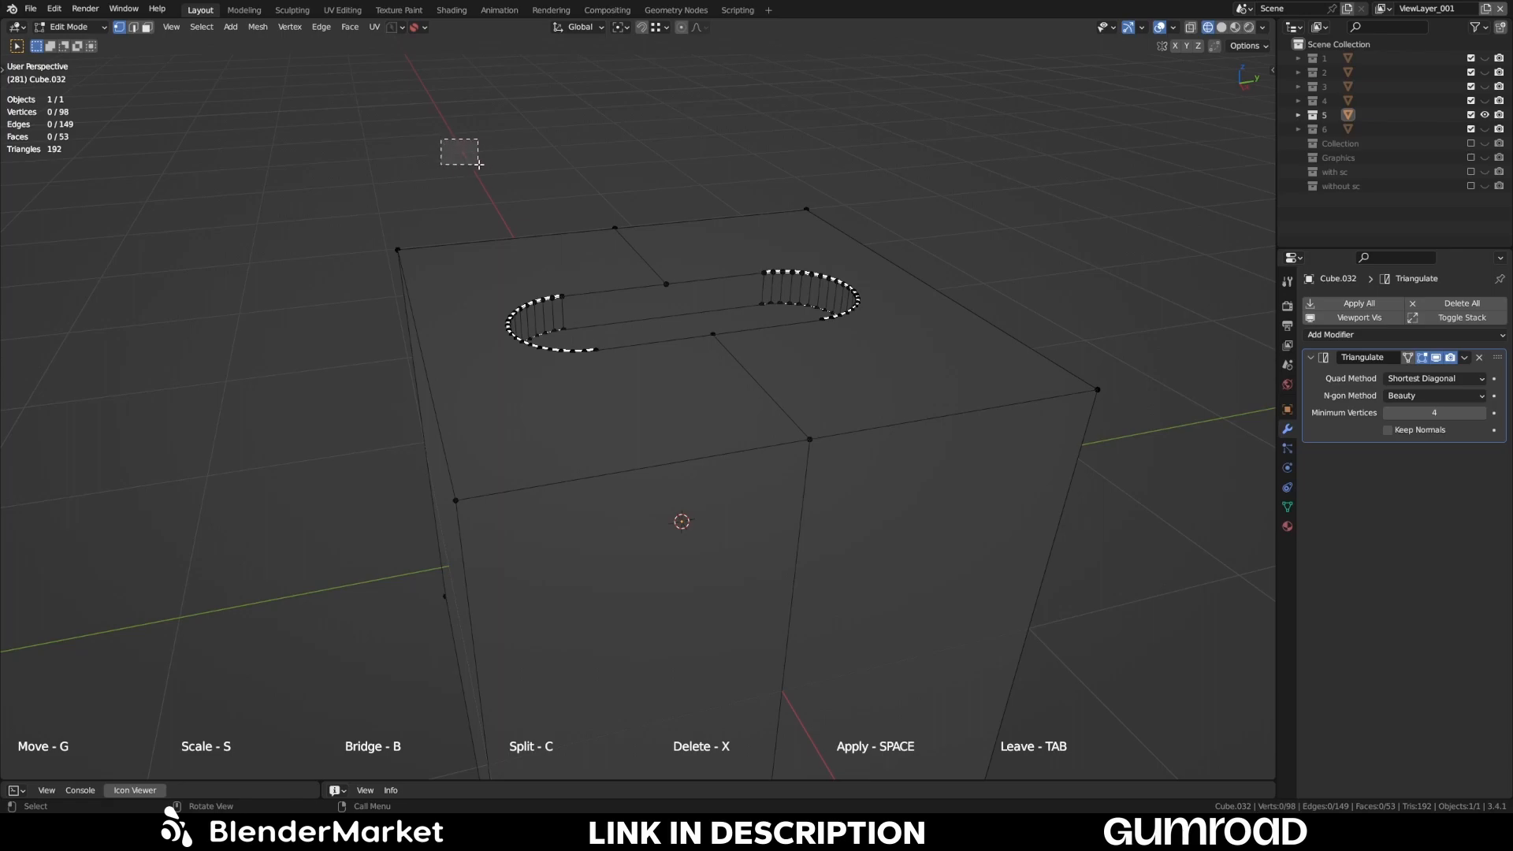
pyautogui.moveTo(441, 140); pyautogui.dragTo(967, 405)
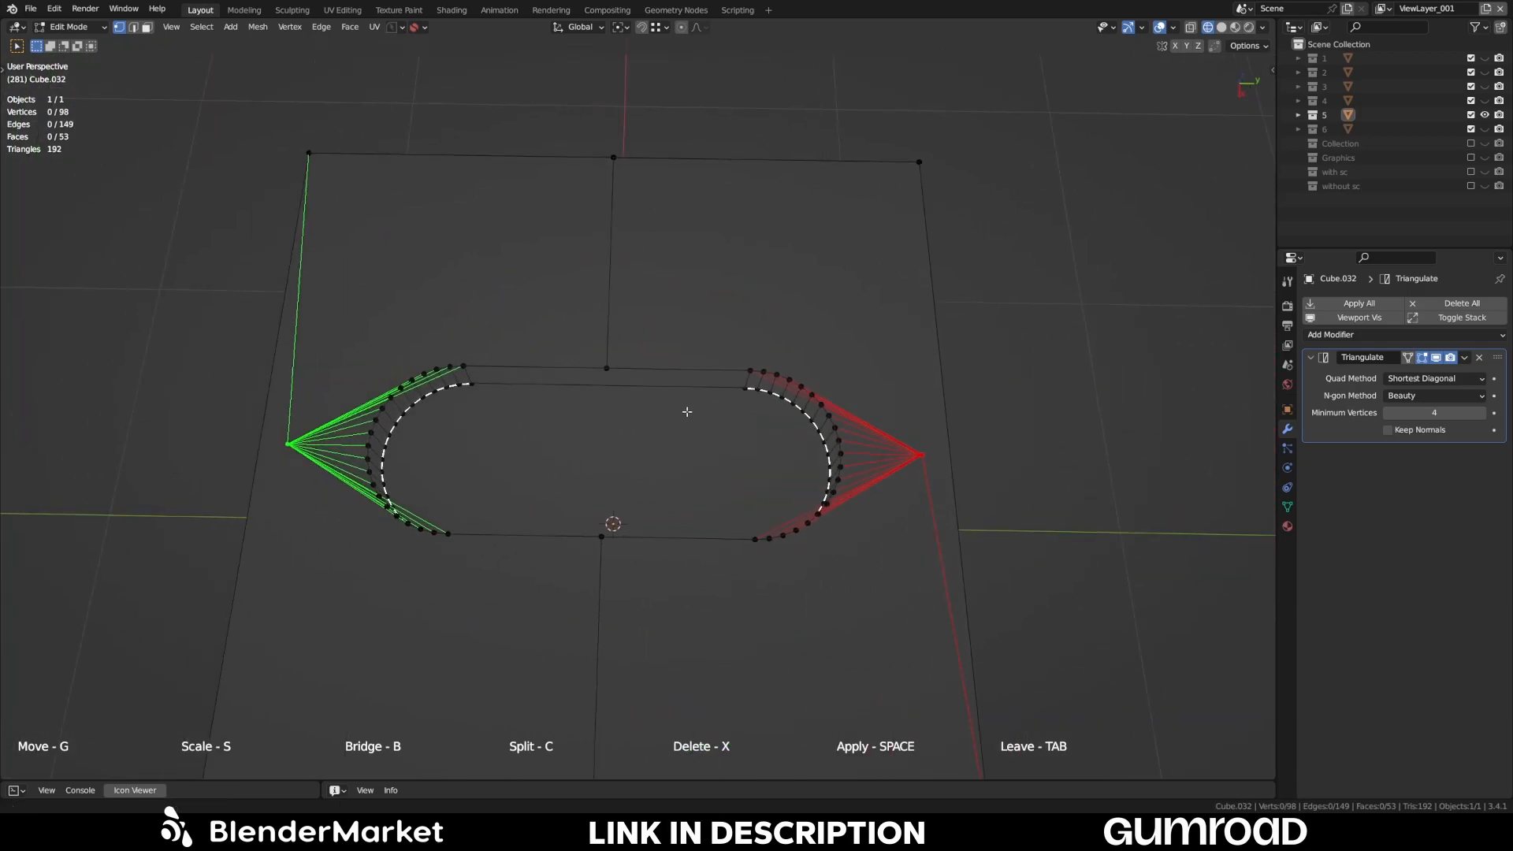
pyautogui.moveTo(685, 412); pyautogui.dragTo(695, 355)
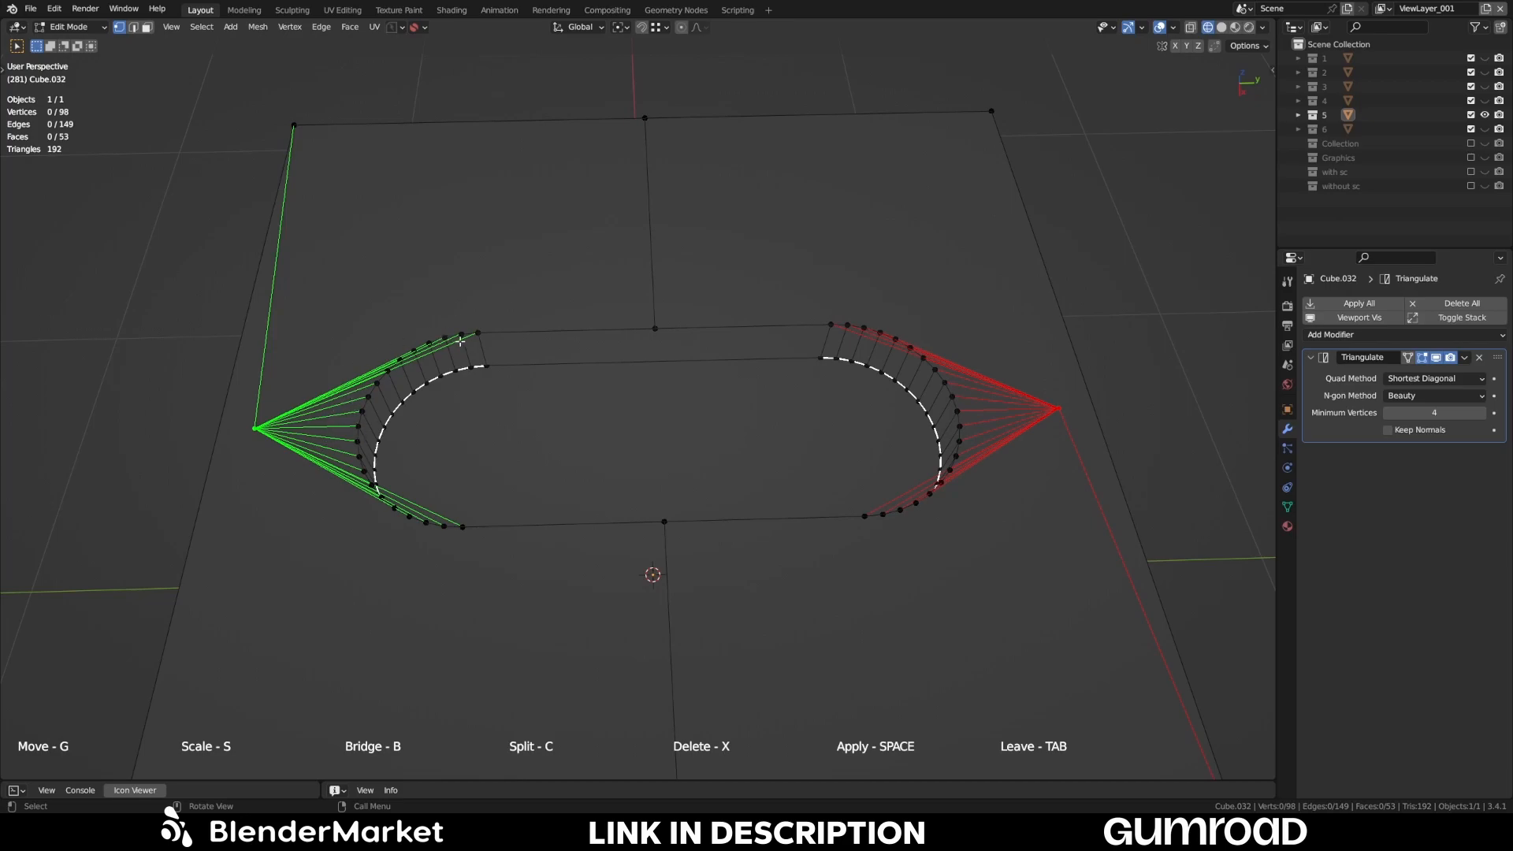
pyautogui.moveTo(545, 391)
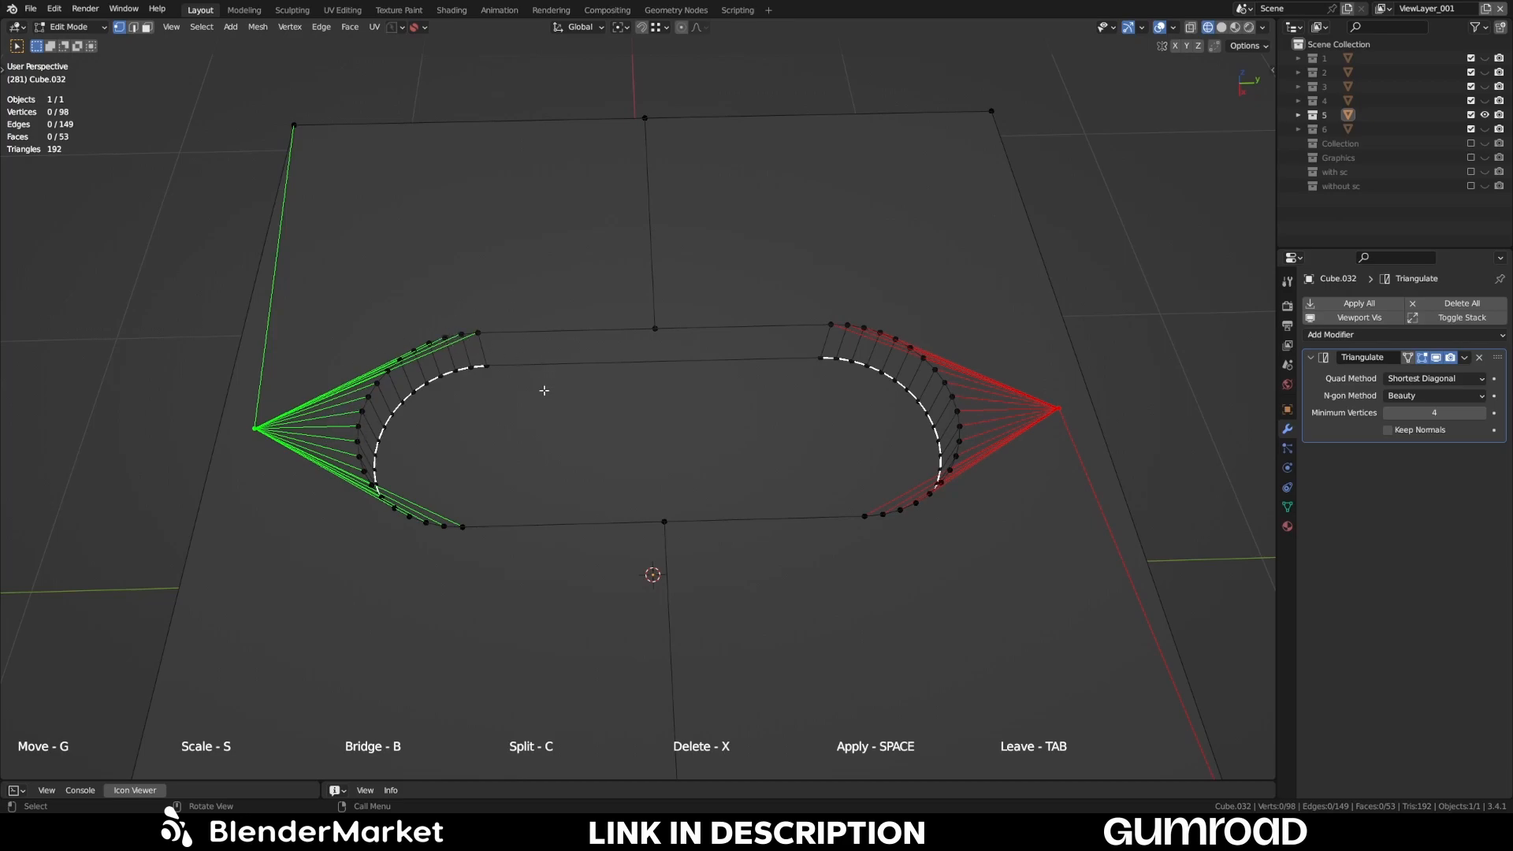
pyautogui.moveTo(566, 548)
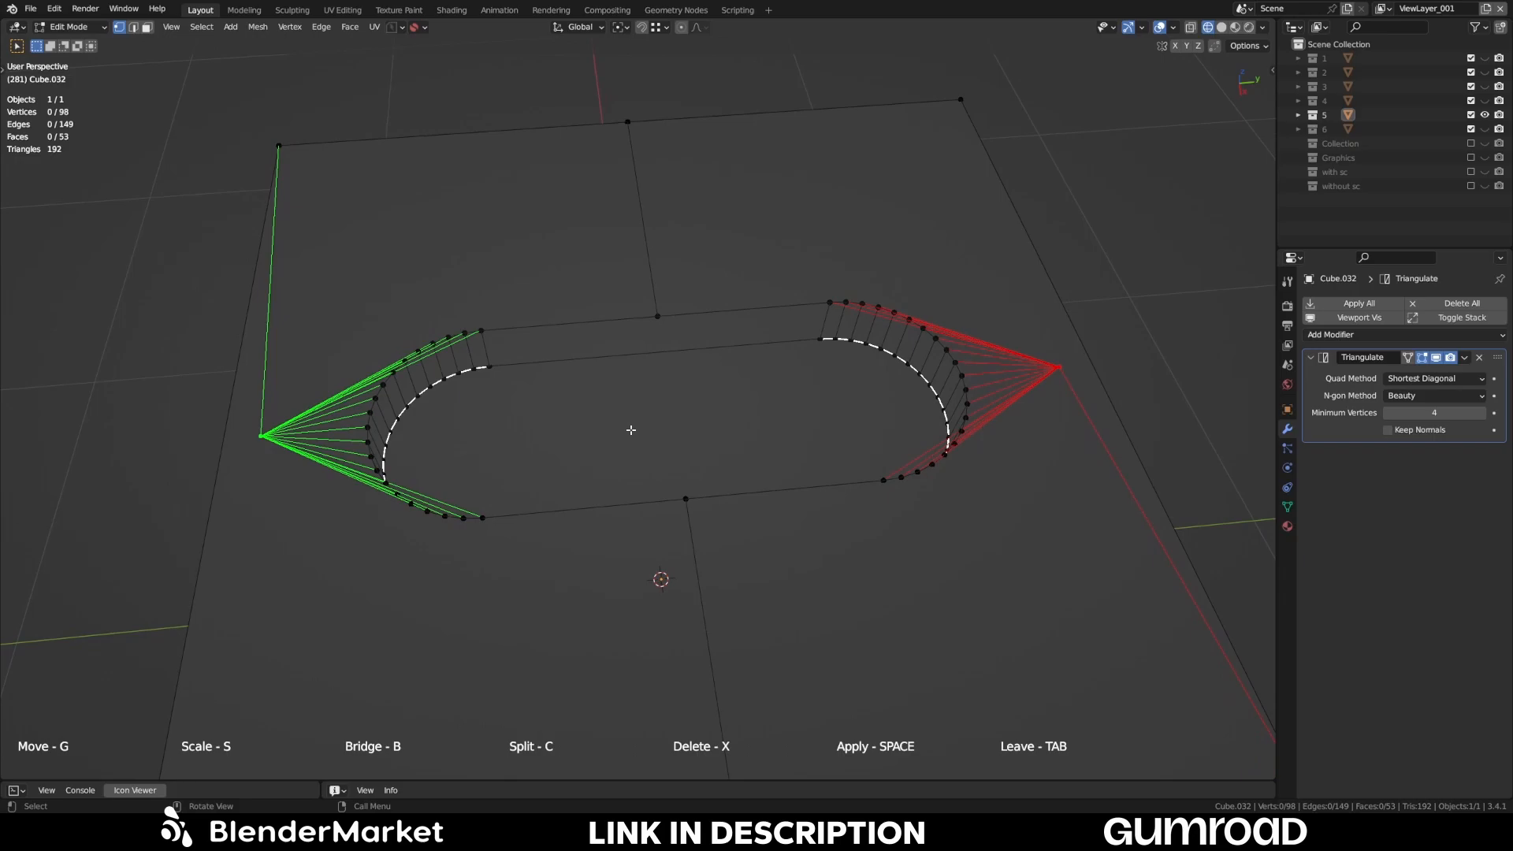
pyautogui.moveTo(630, 429); pyautogui.dragTo(591, 429)
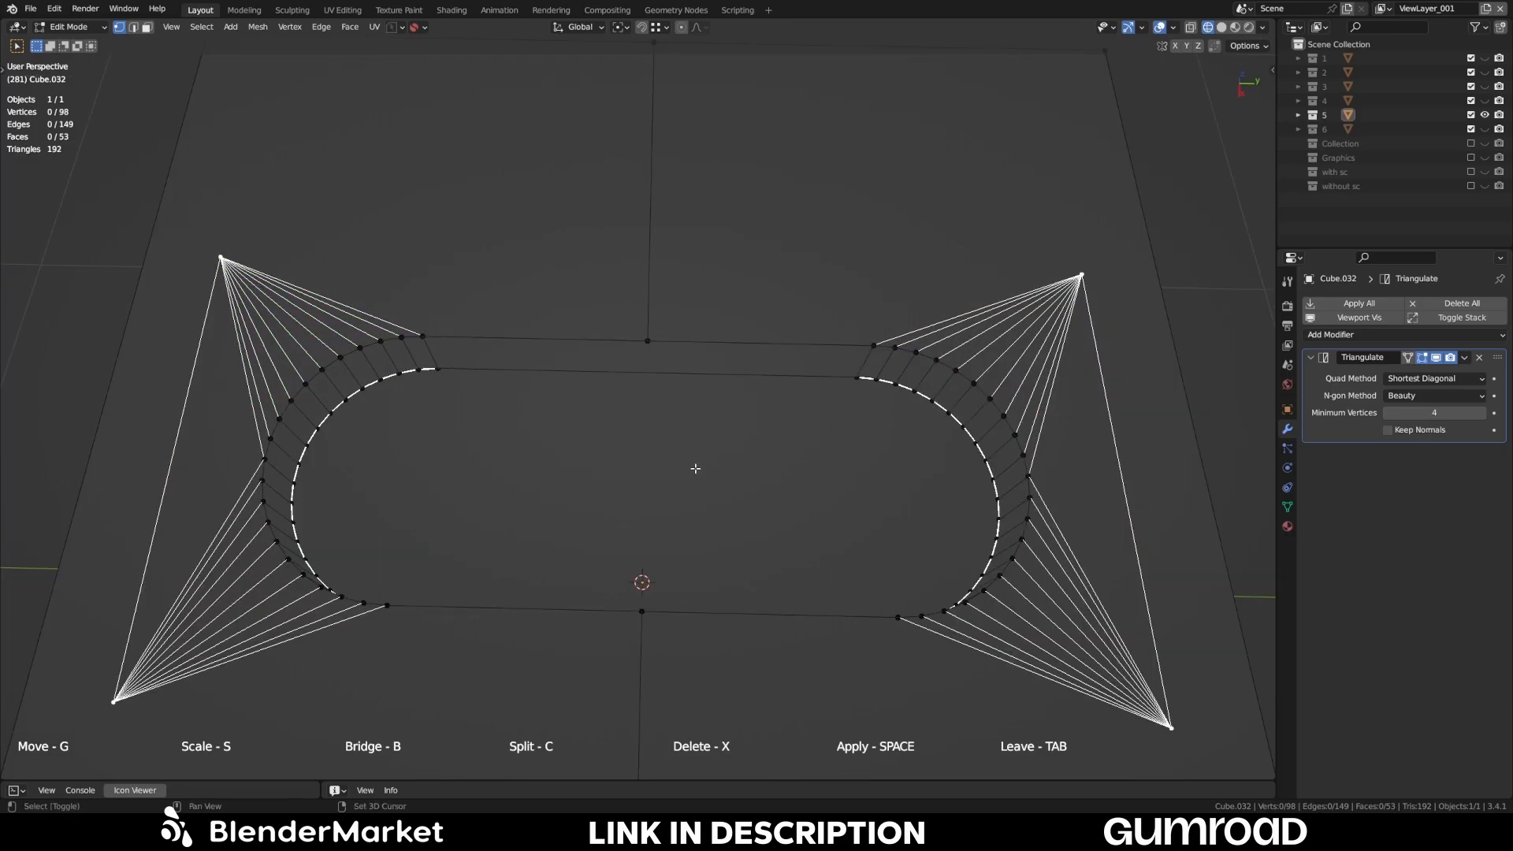
# - Add a fan from a point inside the capsule opening out to its curved rim
pyautogui.moveTo(696, 468); pyautogui.dragTo(750, 423)
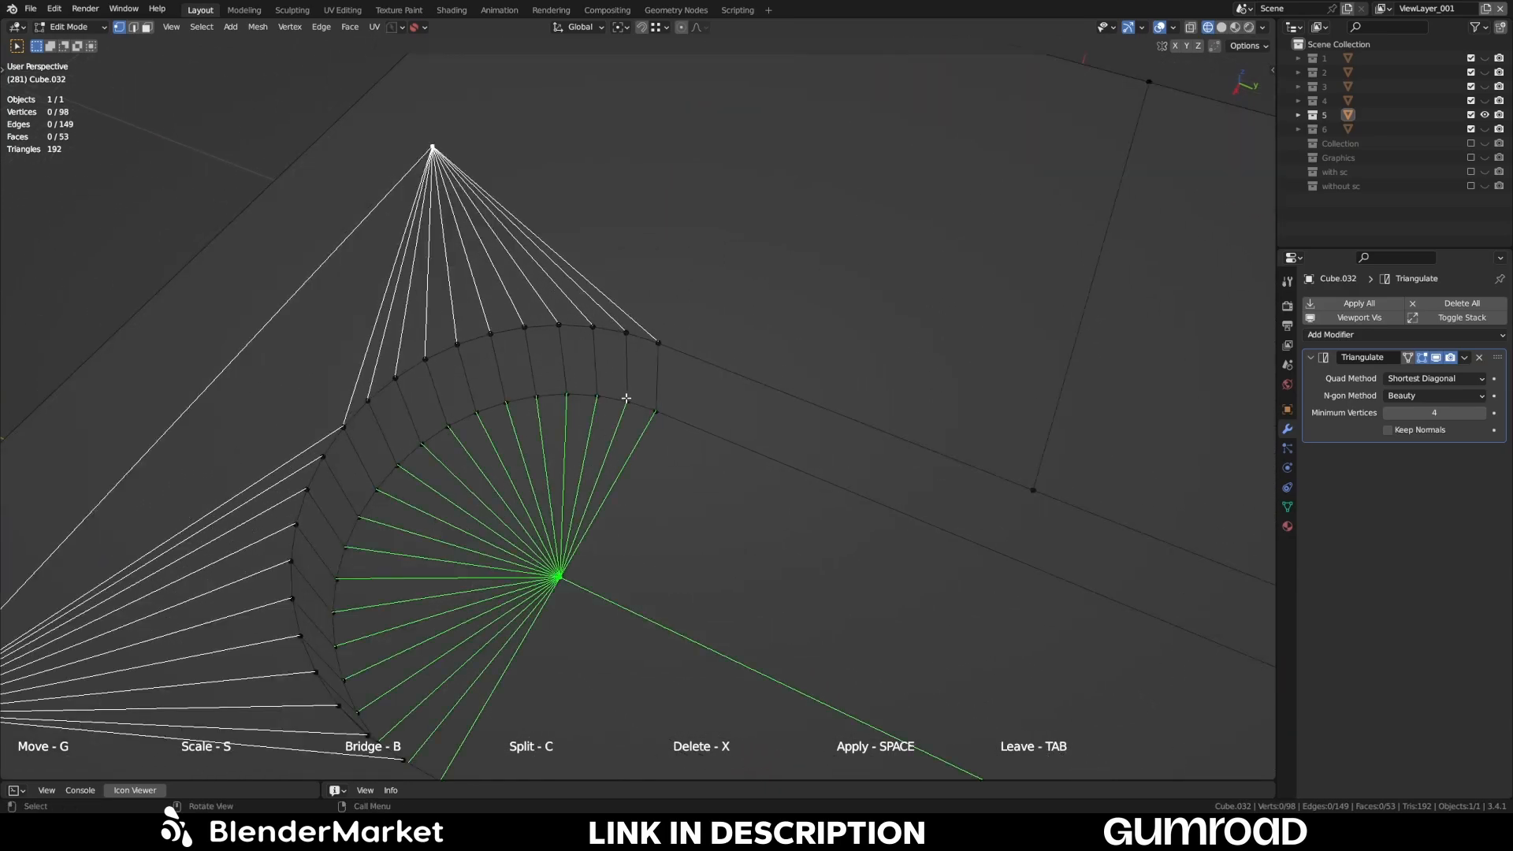
pyautogui.moveTo(796, 448)
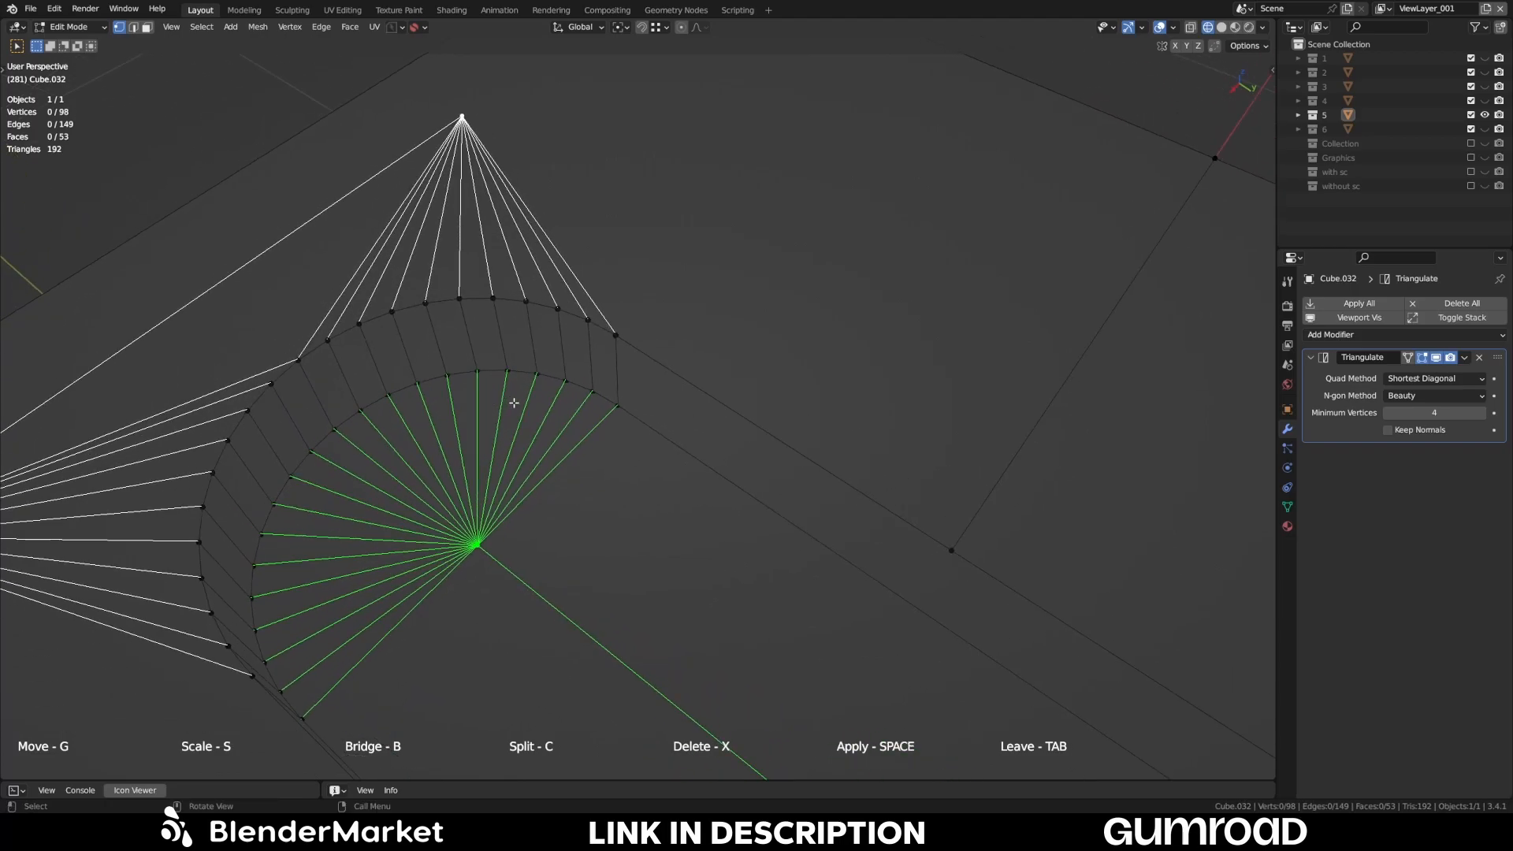
pyautogui.moveTo(623, 402)
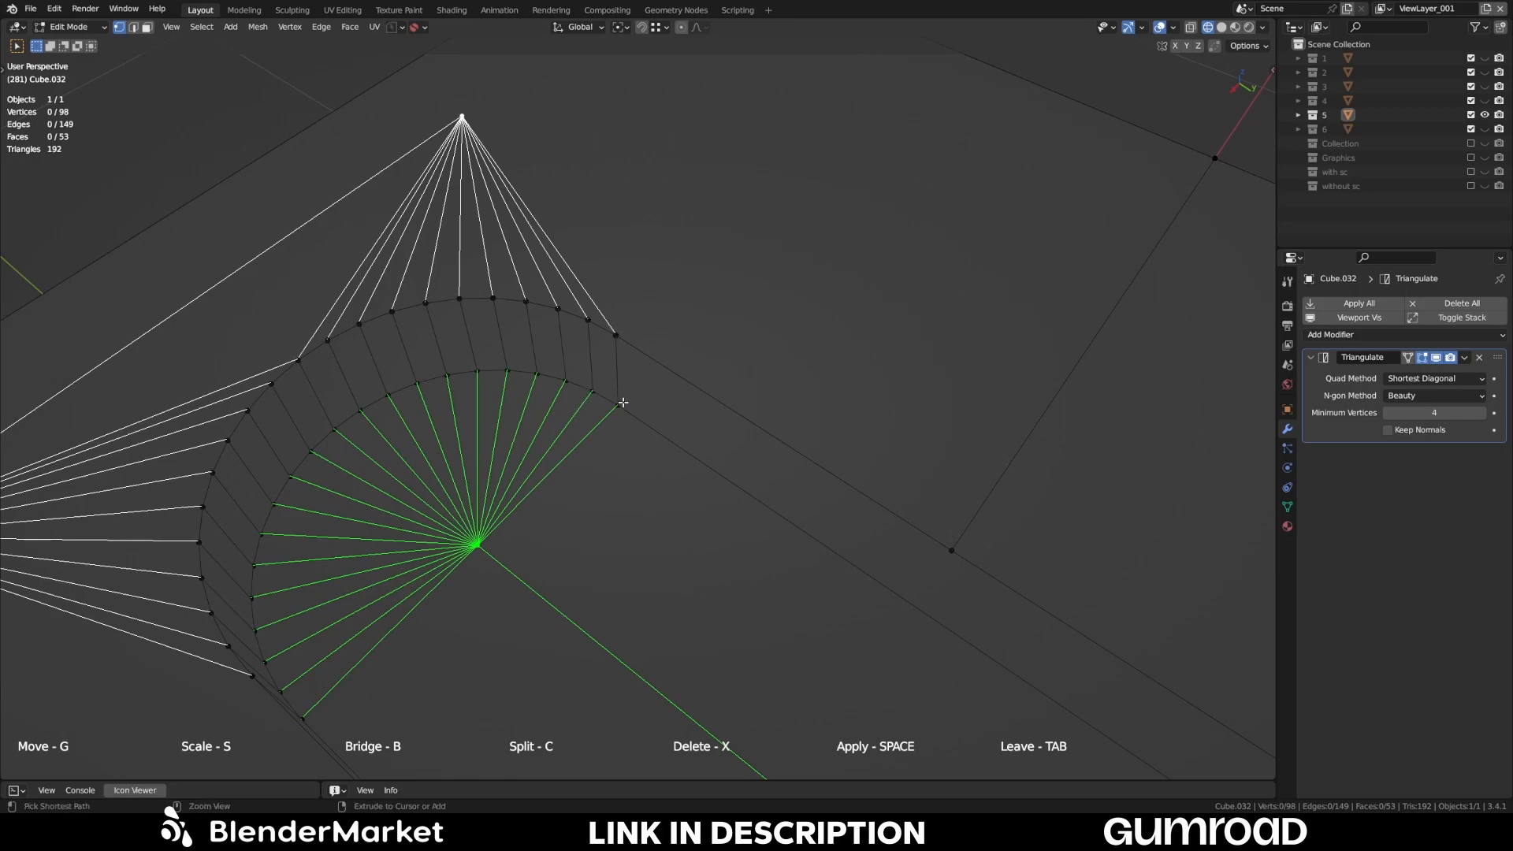
pyautogui.moveTo(596, 398)
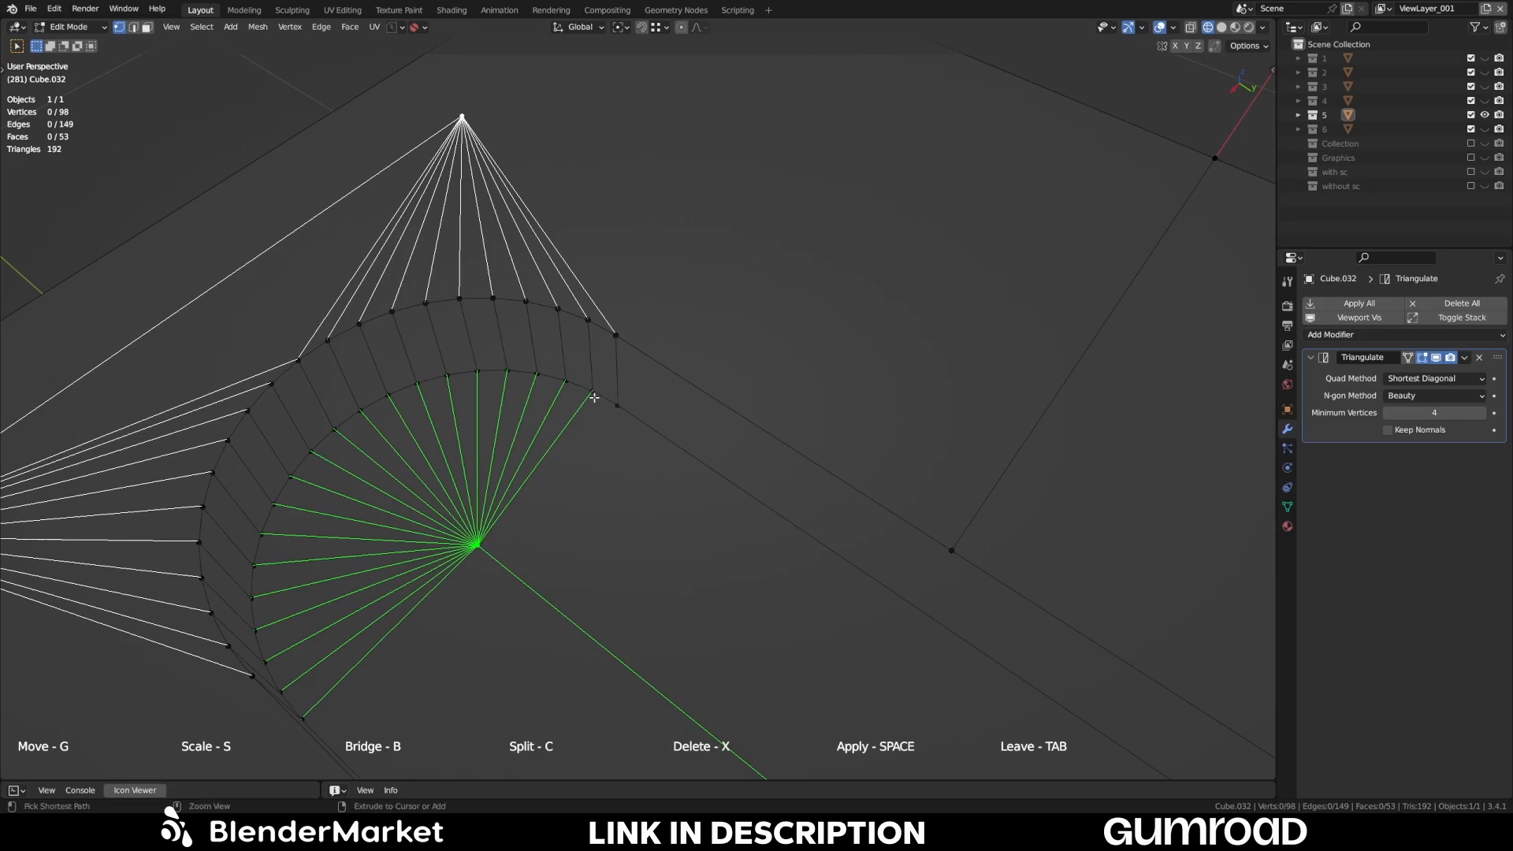
pyautogui.moveTo(564, 383)
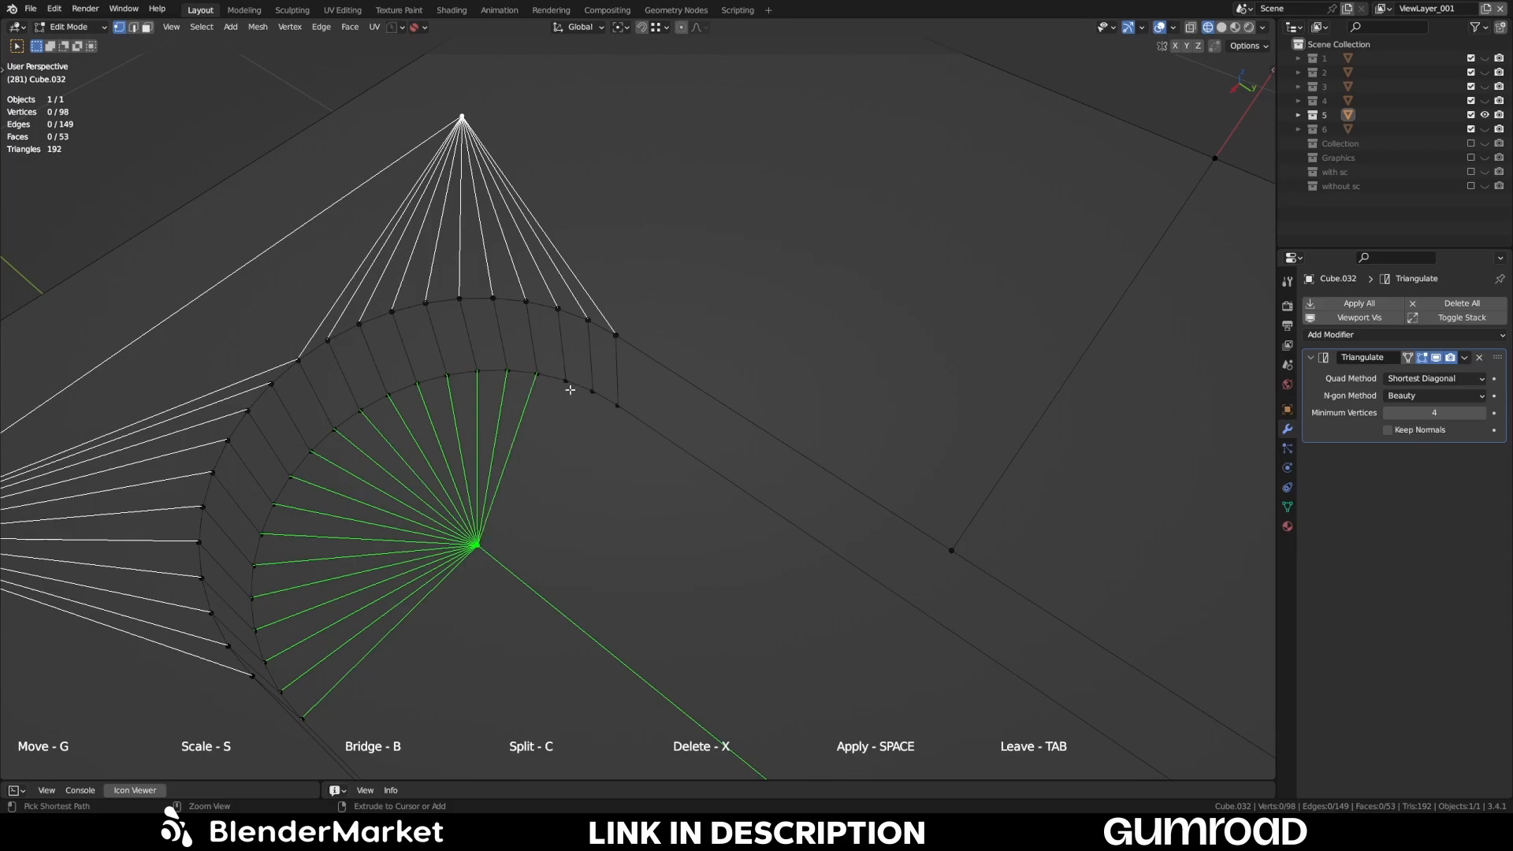
pyautogui.moveTo(615, 411)
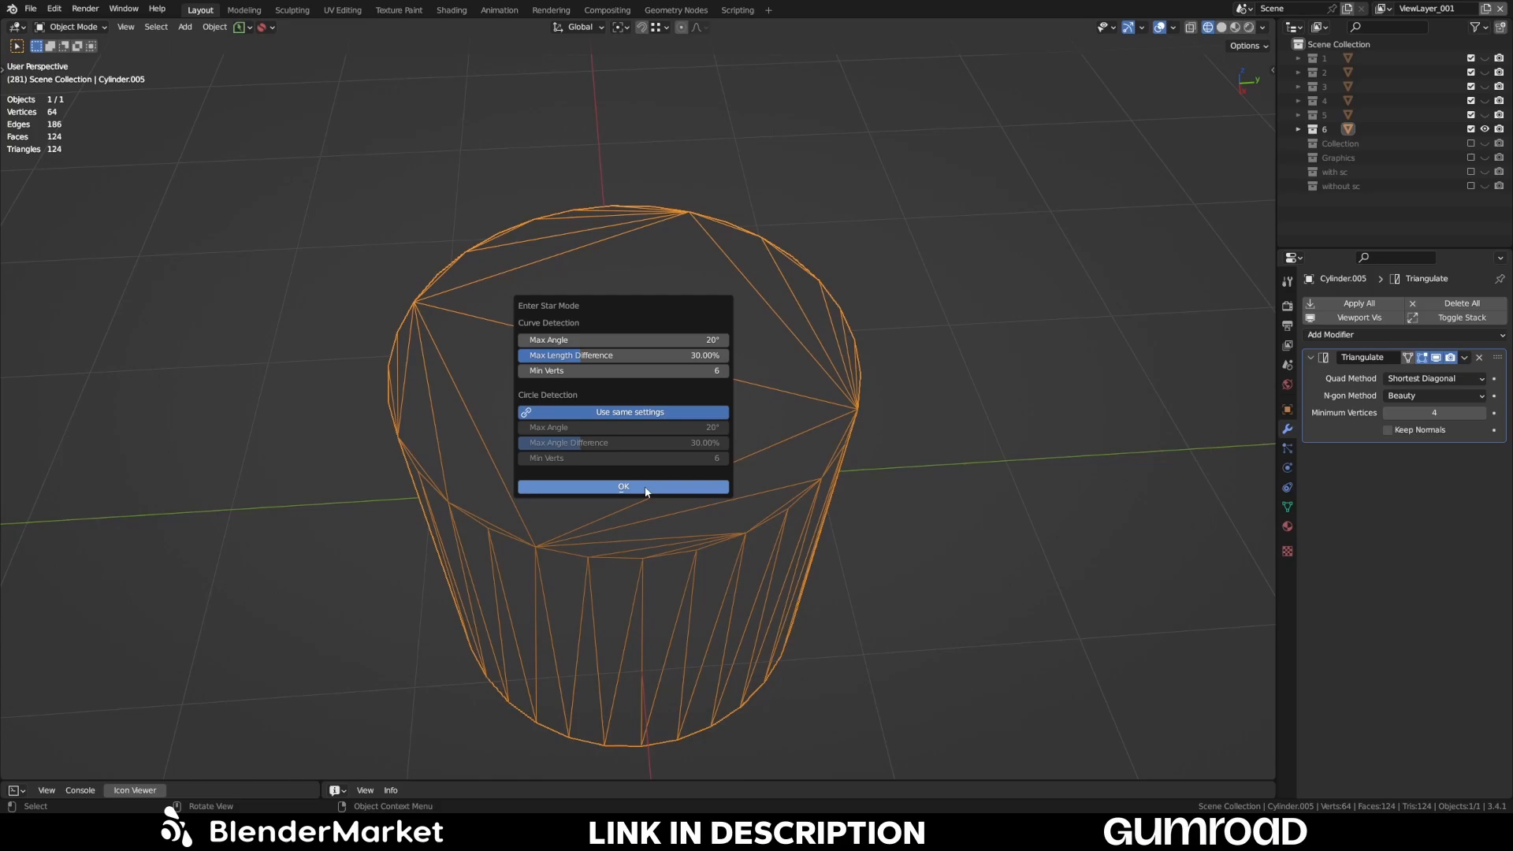
# - Confirm the curve detection settings so Cylinder.005's cap rims are detected in Star Mode
pyautogui.click(623, 485)
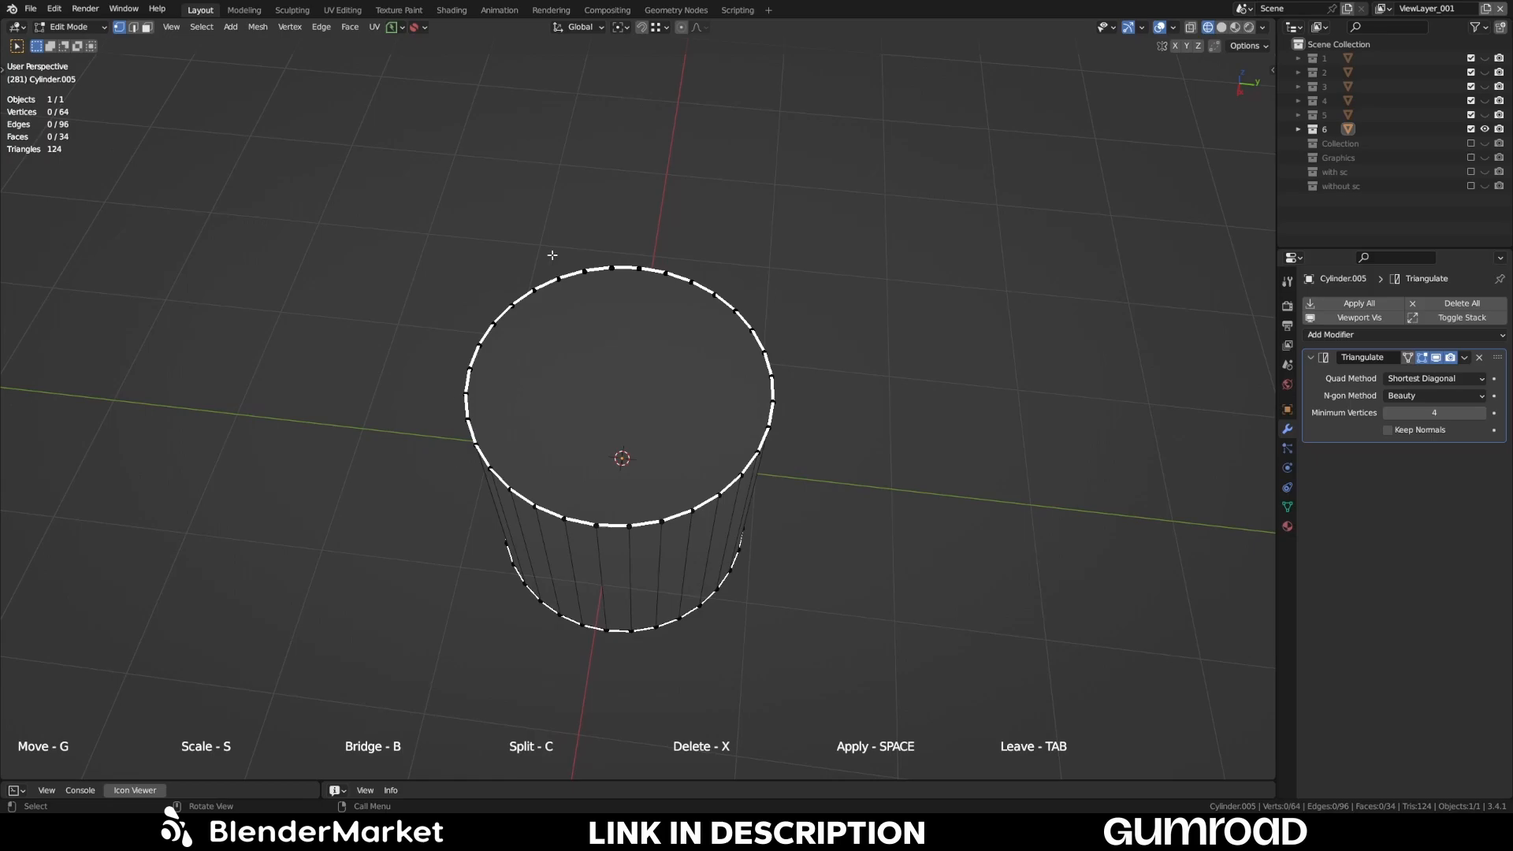
pyautogui.moveTo(710, 522)
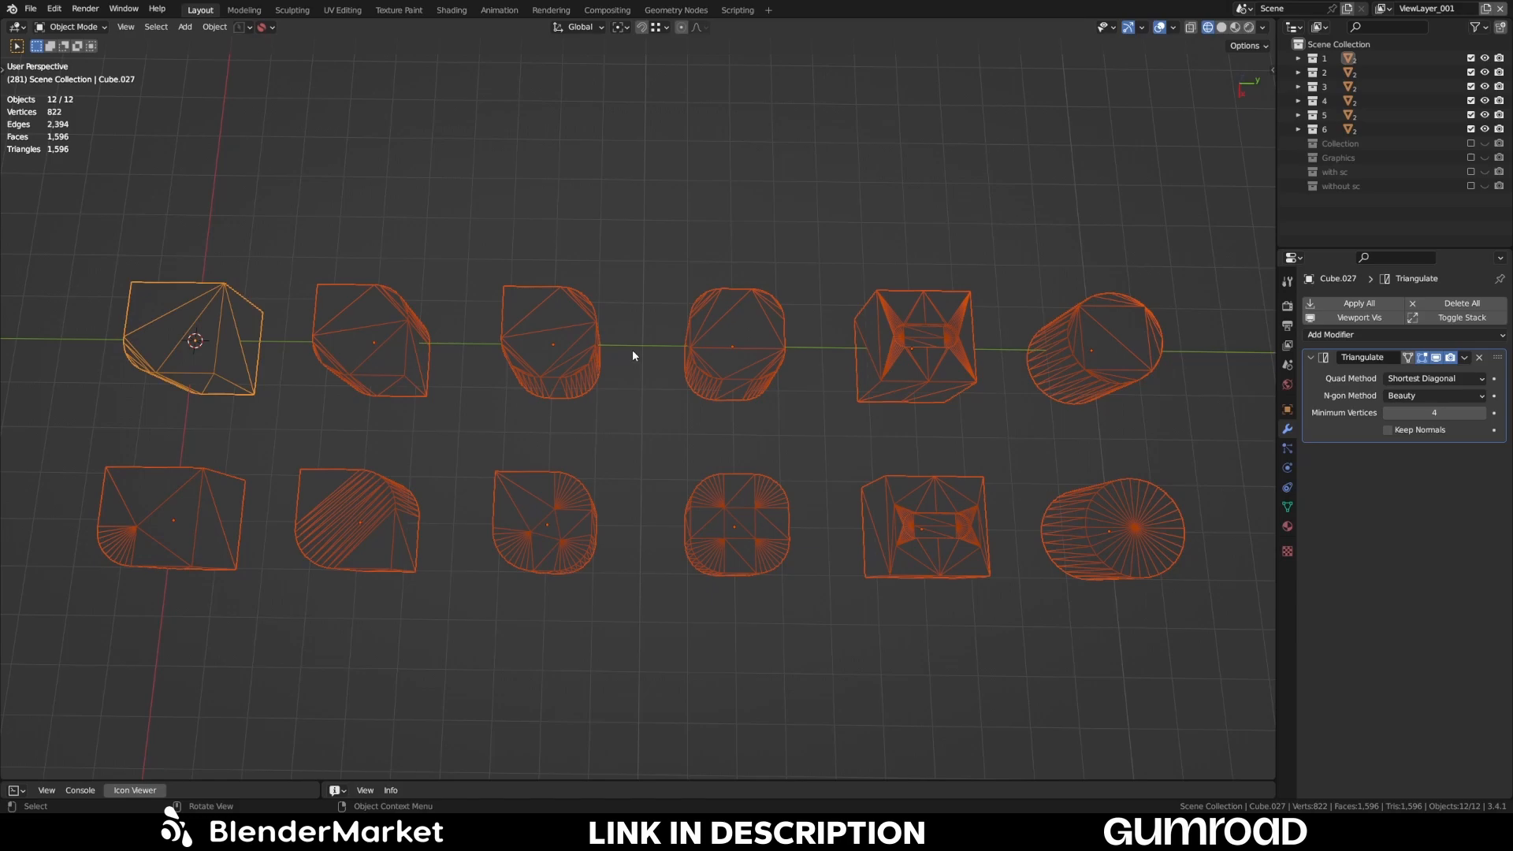
pyautogui.moveTo(399, 183)
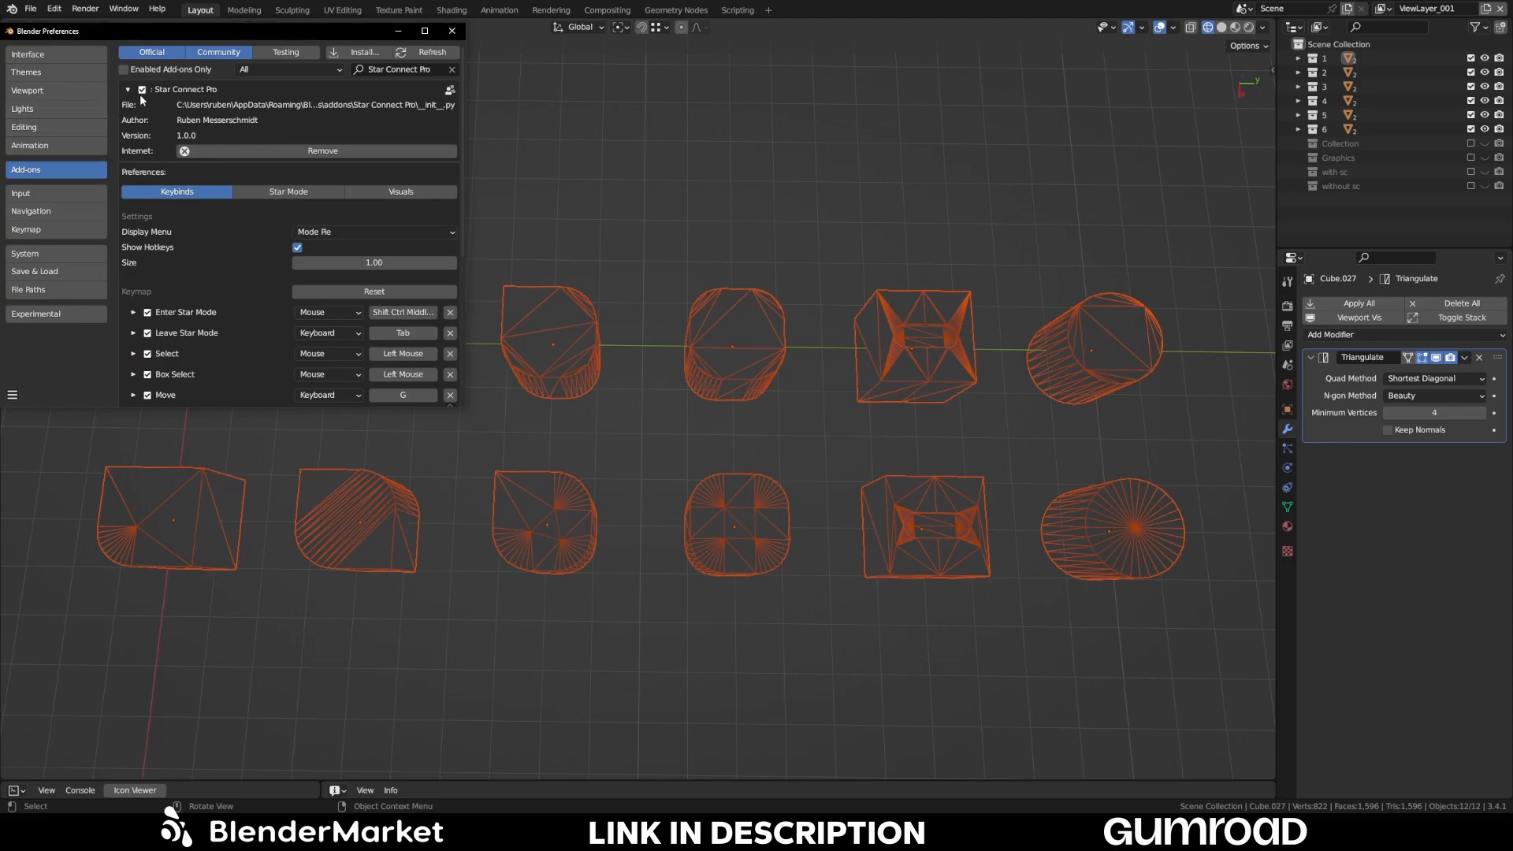
# - Scroll through Star Connect Pro's keymap and mode modifier settings in Preferences
pyautogui.scroll(-3)
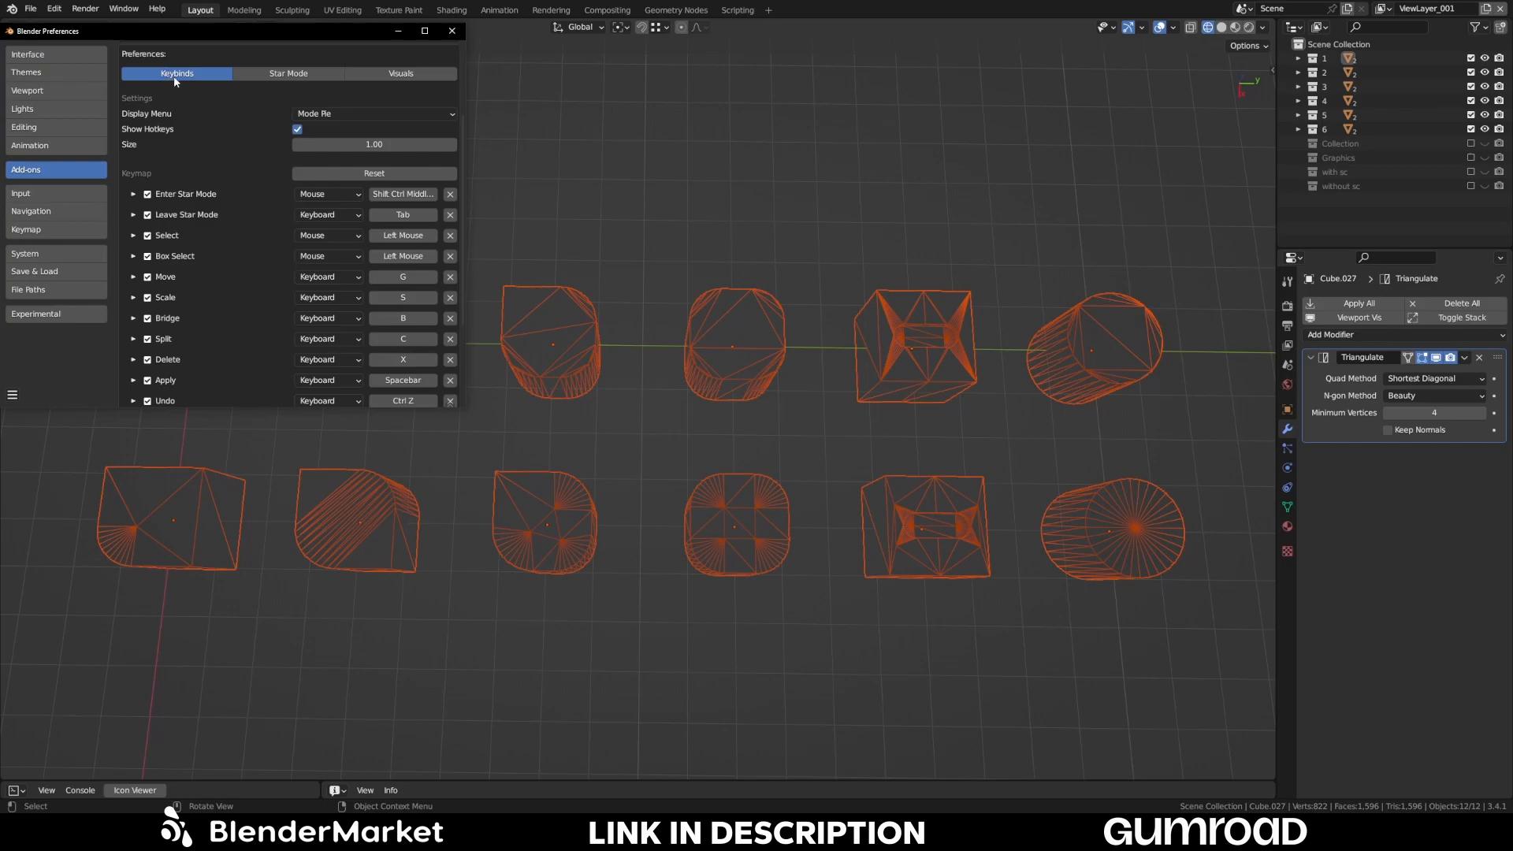
pyautogui.moveTo(155, 161)
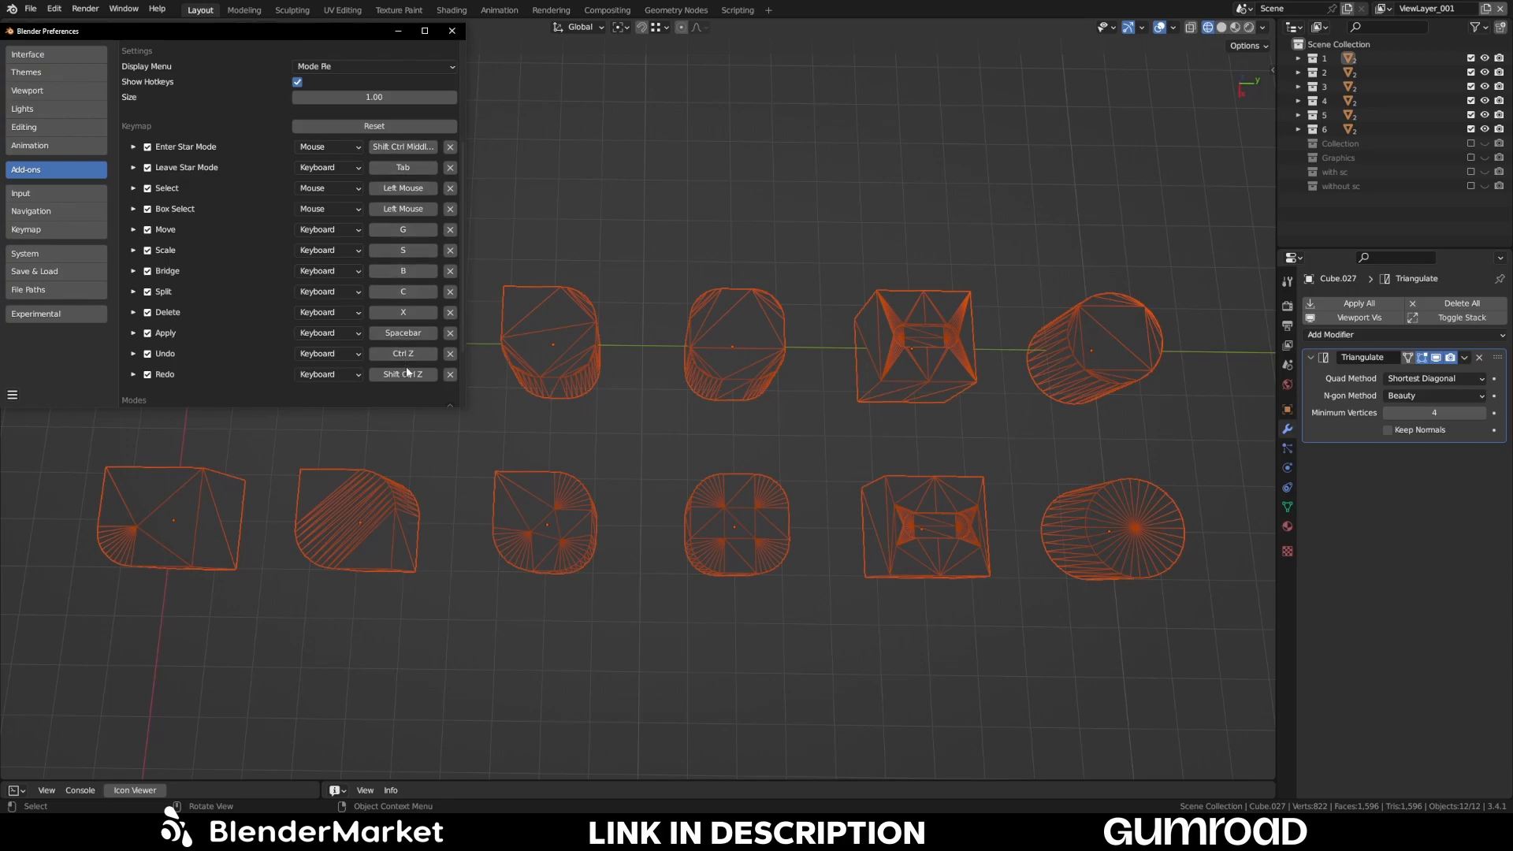
pyautogui.moveTo(399, 156)
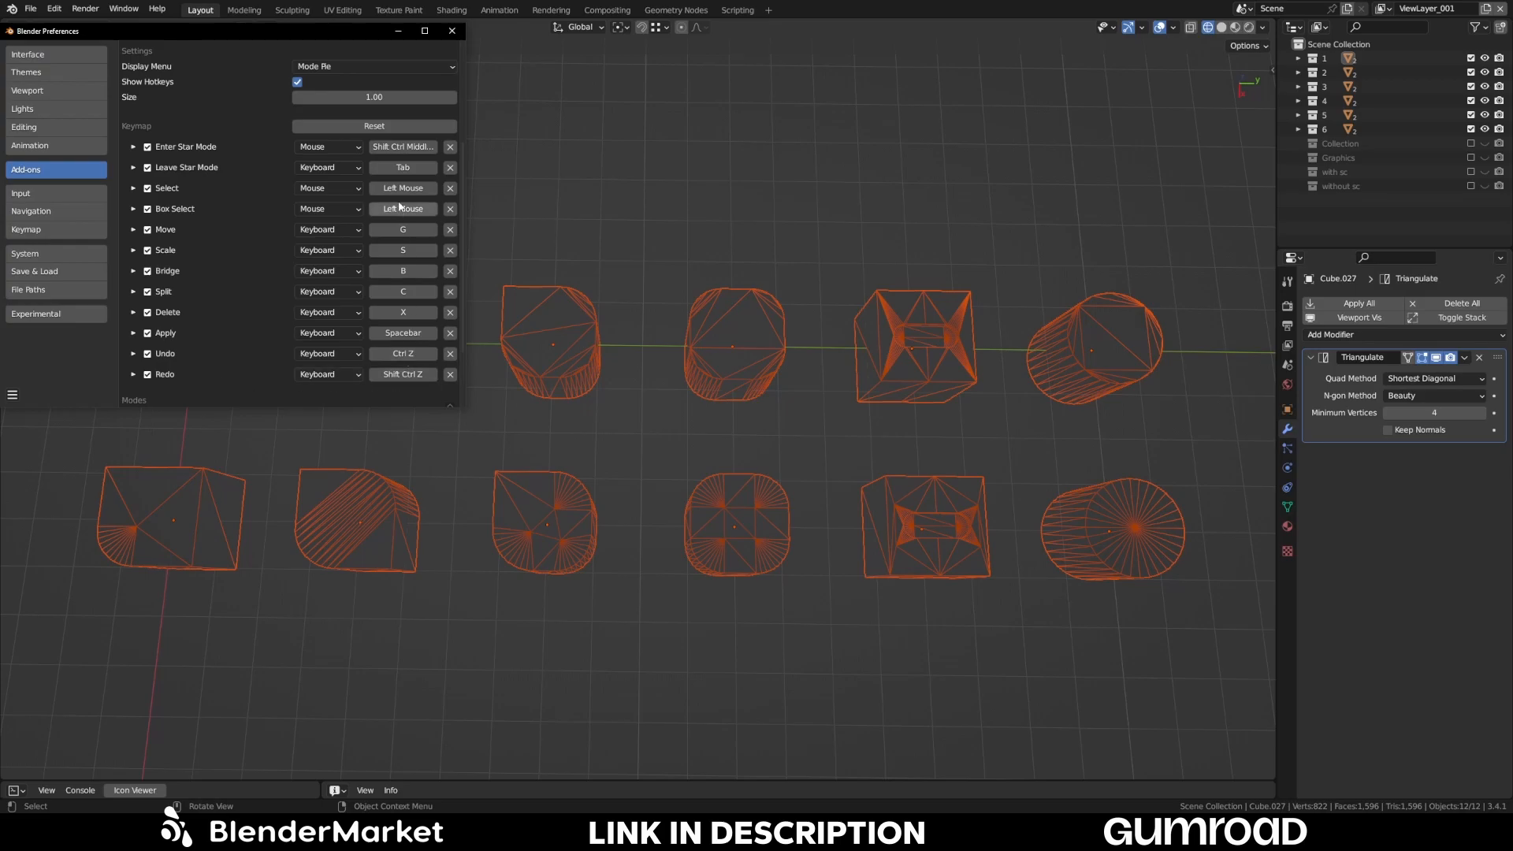
pyautogui.scroll(-3)
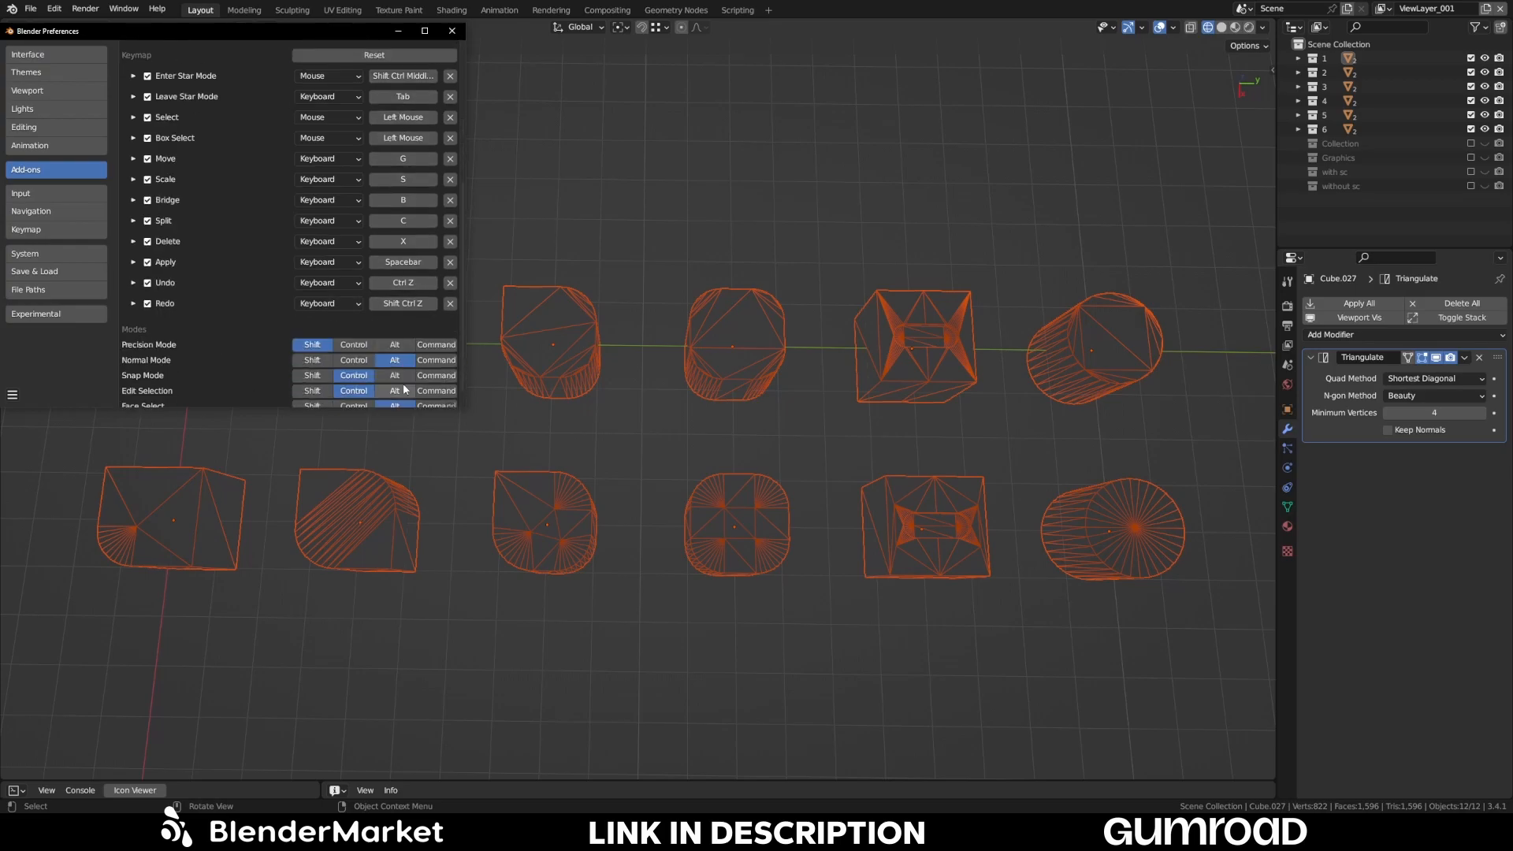
pyautogui.scroll(-3)
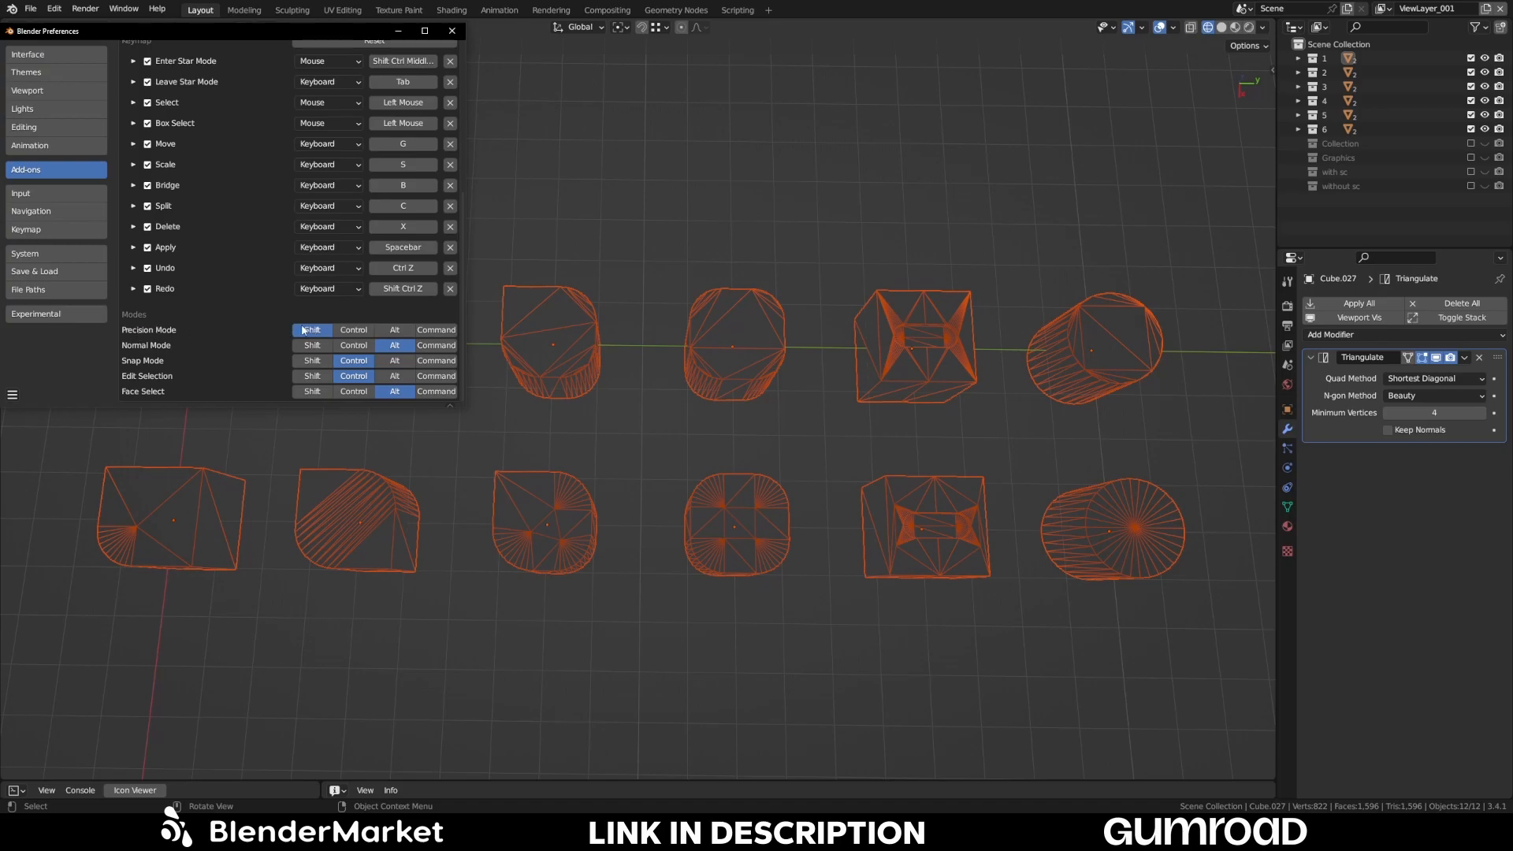
pyautogui.moveTo(271, 359)
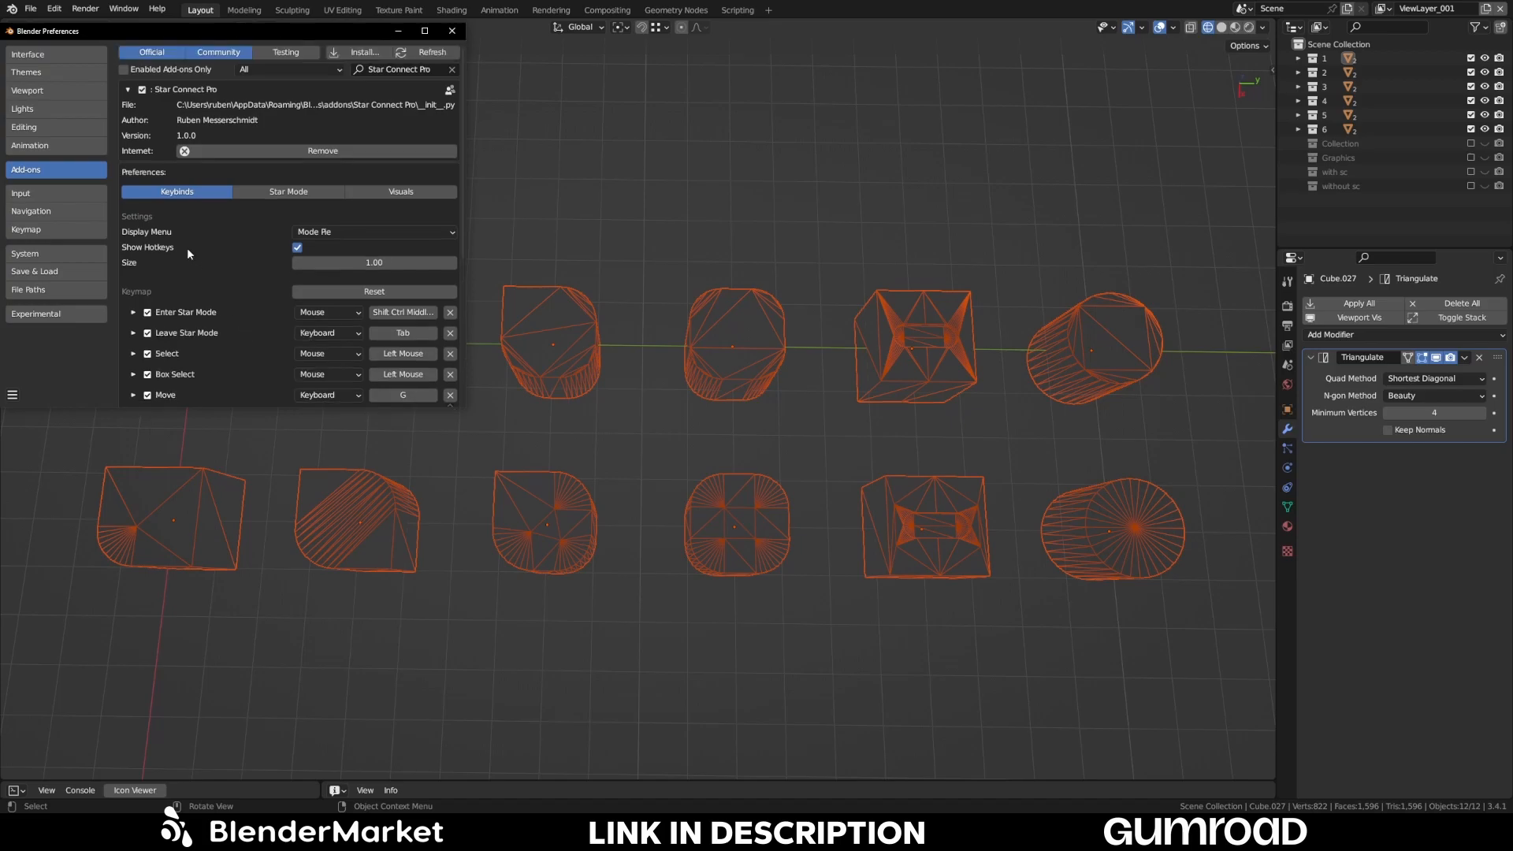
# - Peek at the Display Menu choices unchanged, then show the Star Mode settings
pyautogui.click(374, 232)
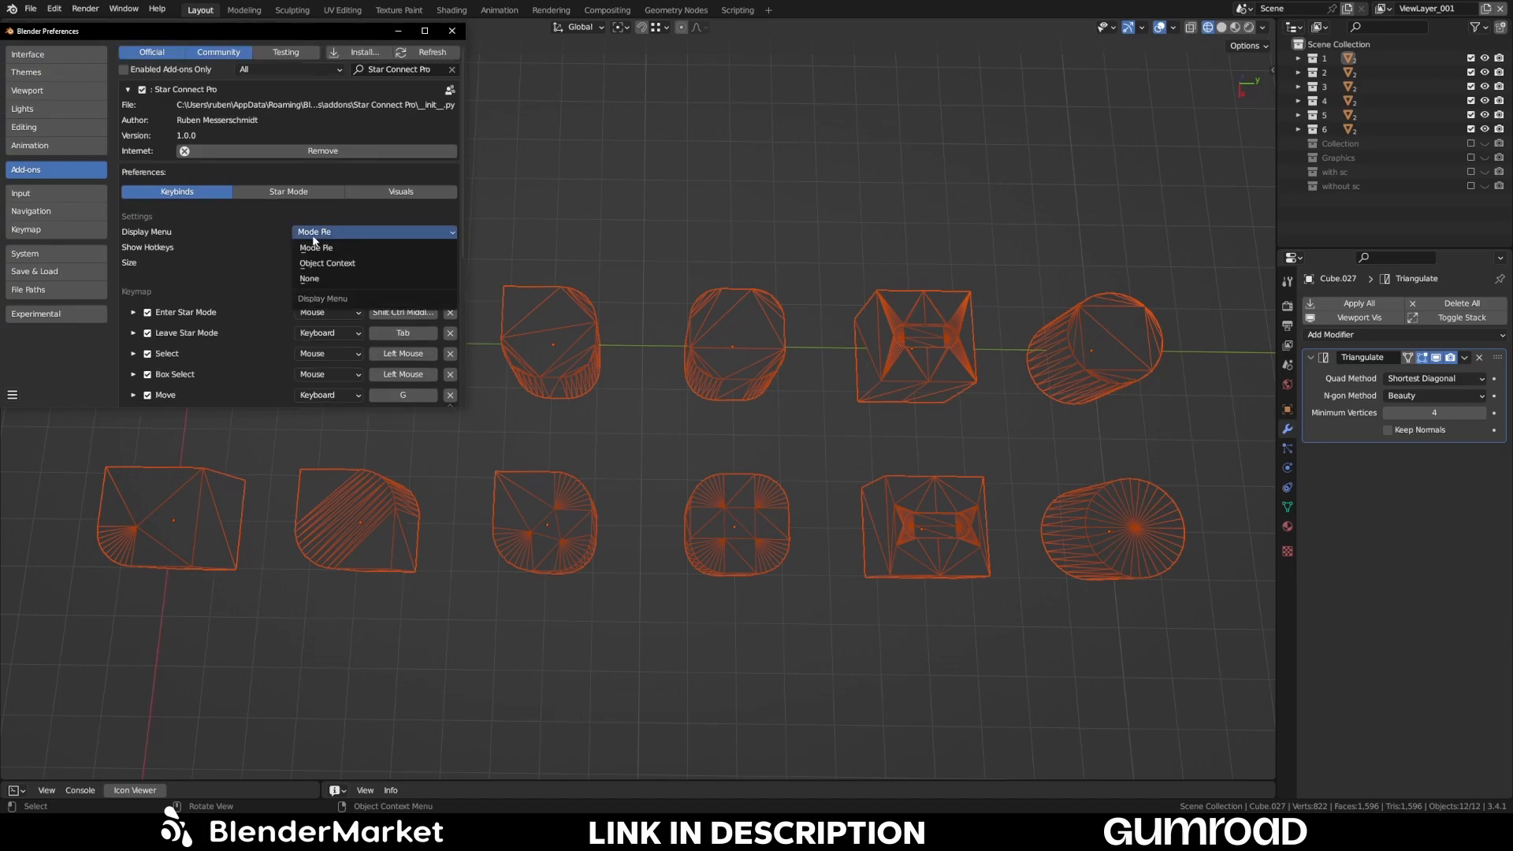
pyautogui.moveTo(316, 279)
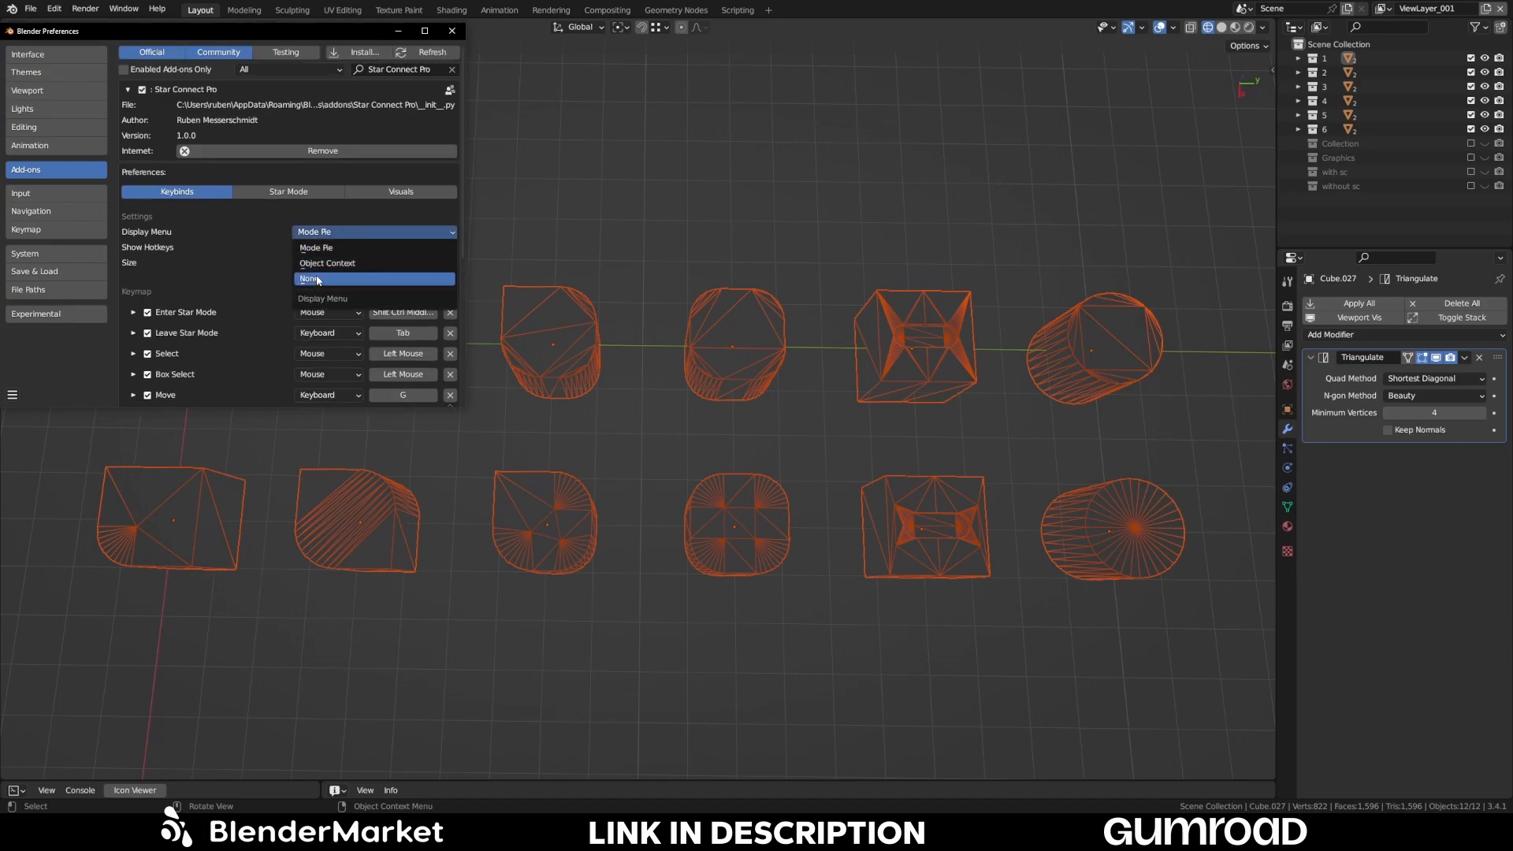
pyautogui.click(315, 247)
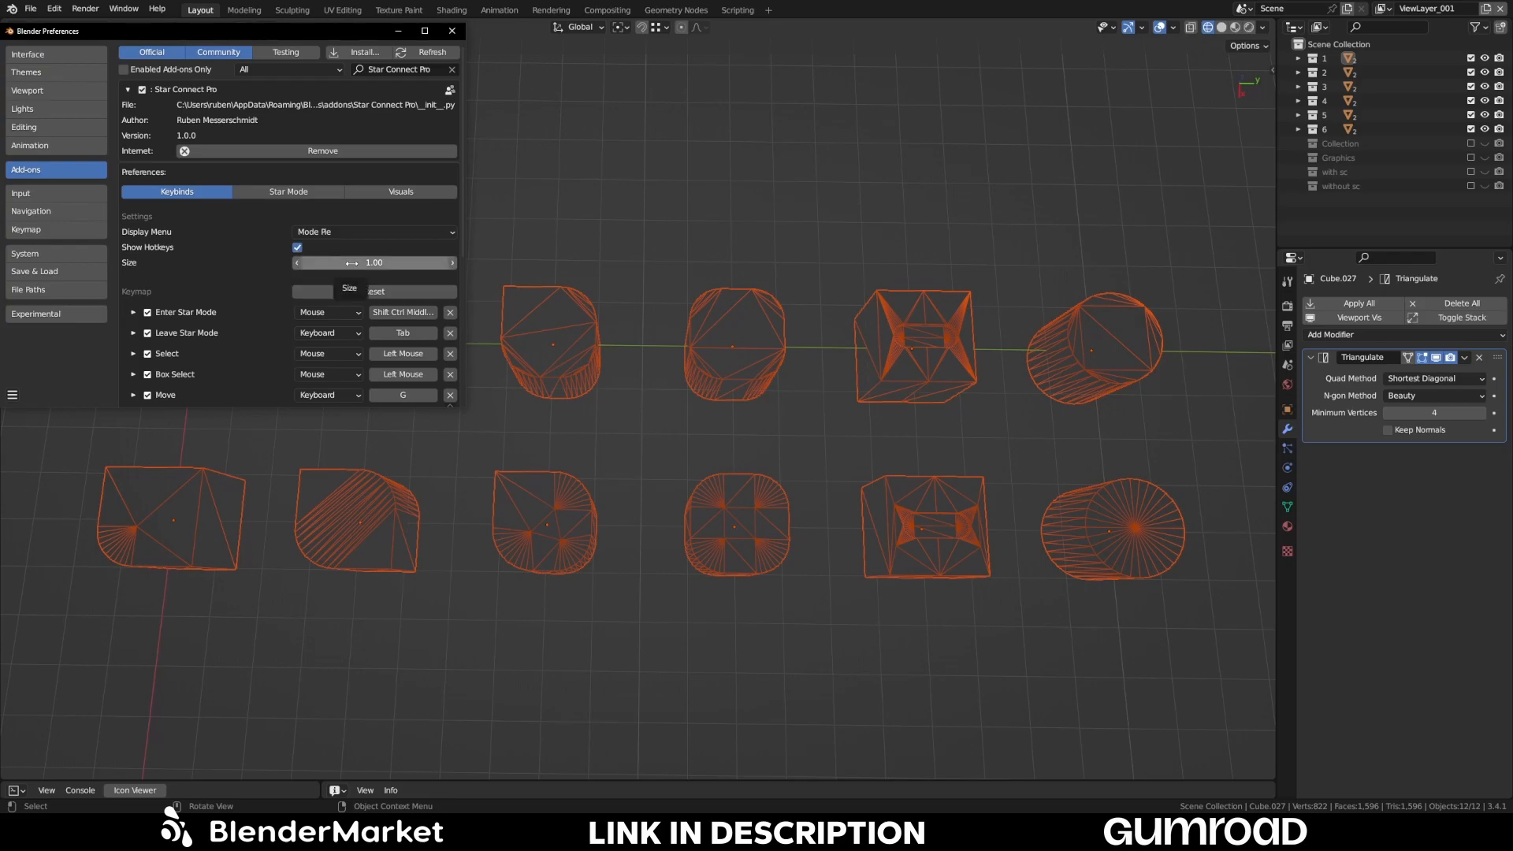
pyautogui.click(289, 191)
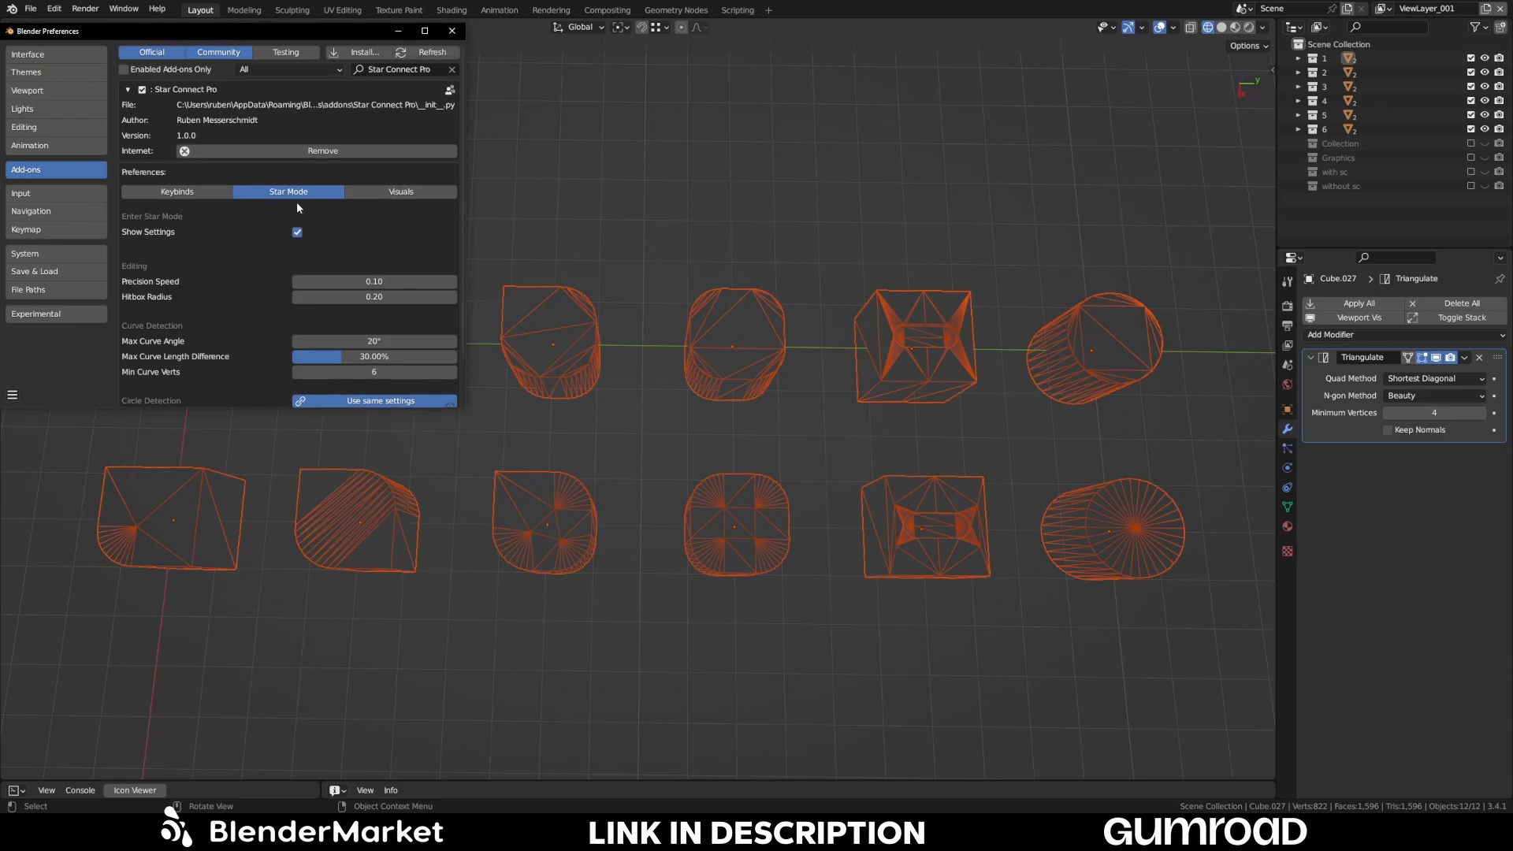
pyautogui.moveTo(268, 243)
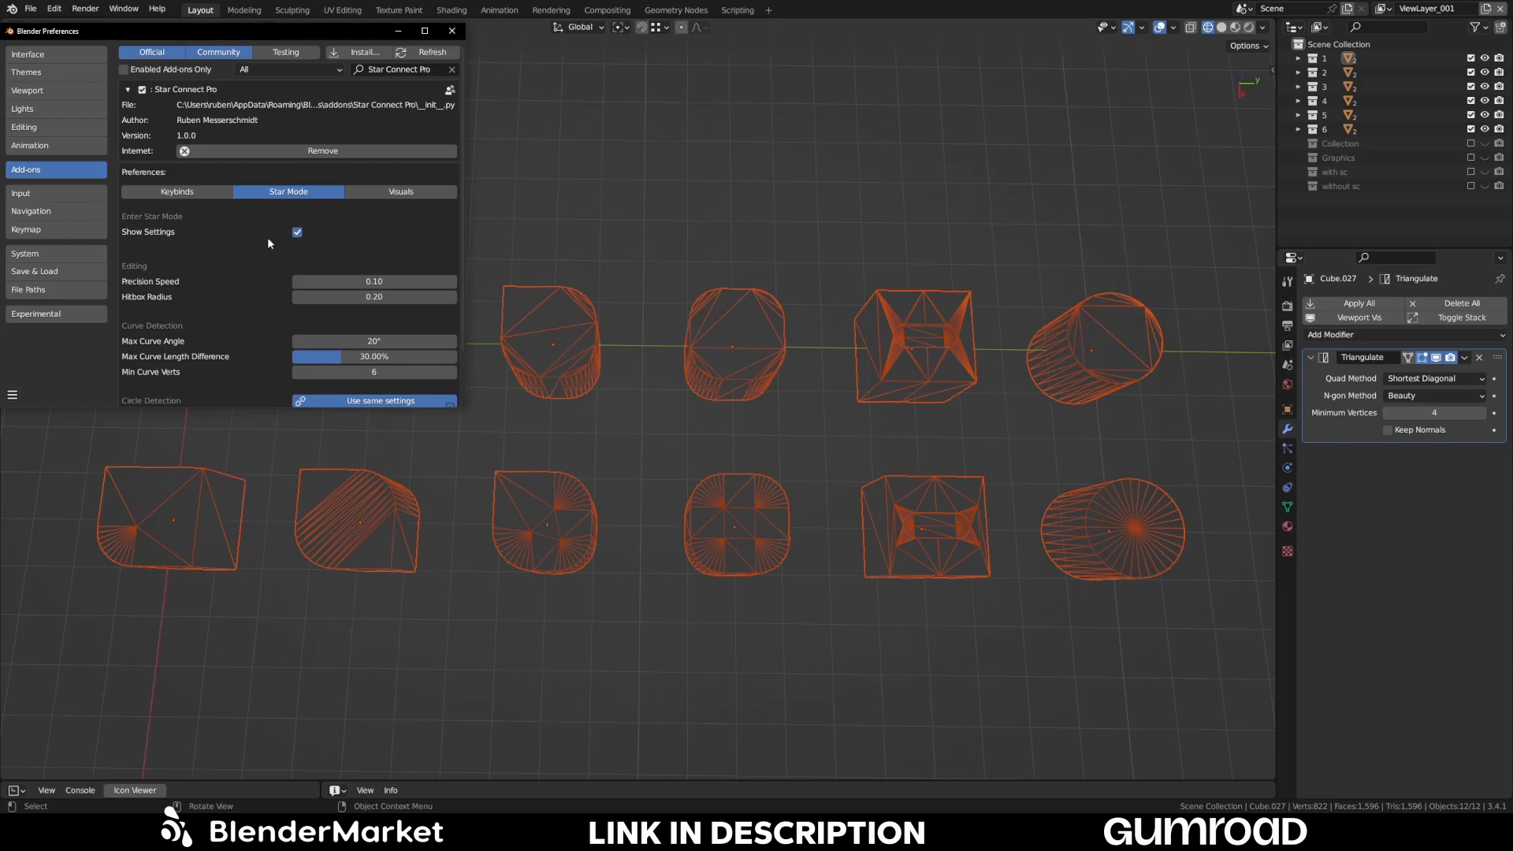
# - Review the Visuals colour and size settings, then close Preferences
pyautogui.click(400, 191)
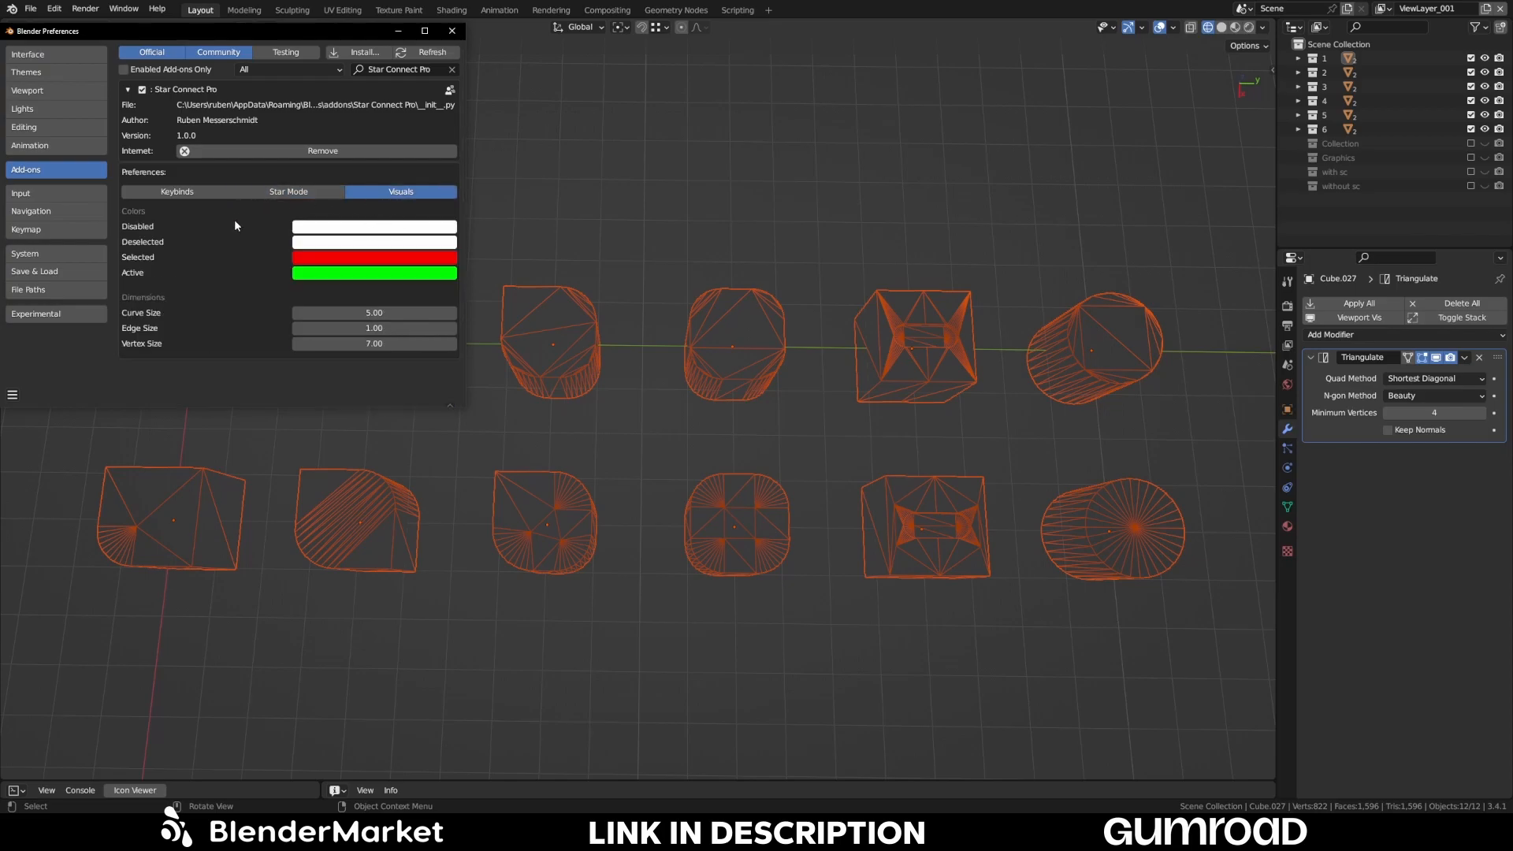
pyautogui.moveTo(318, 297)
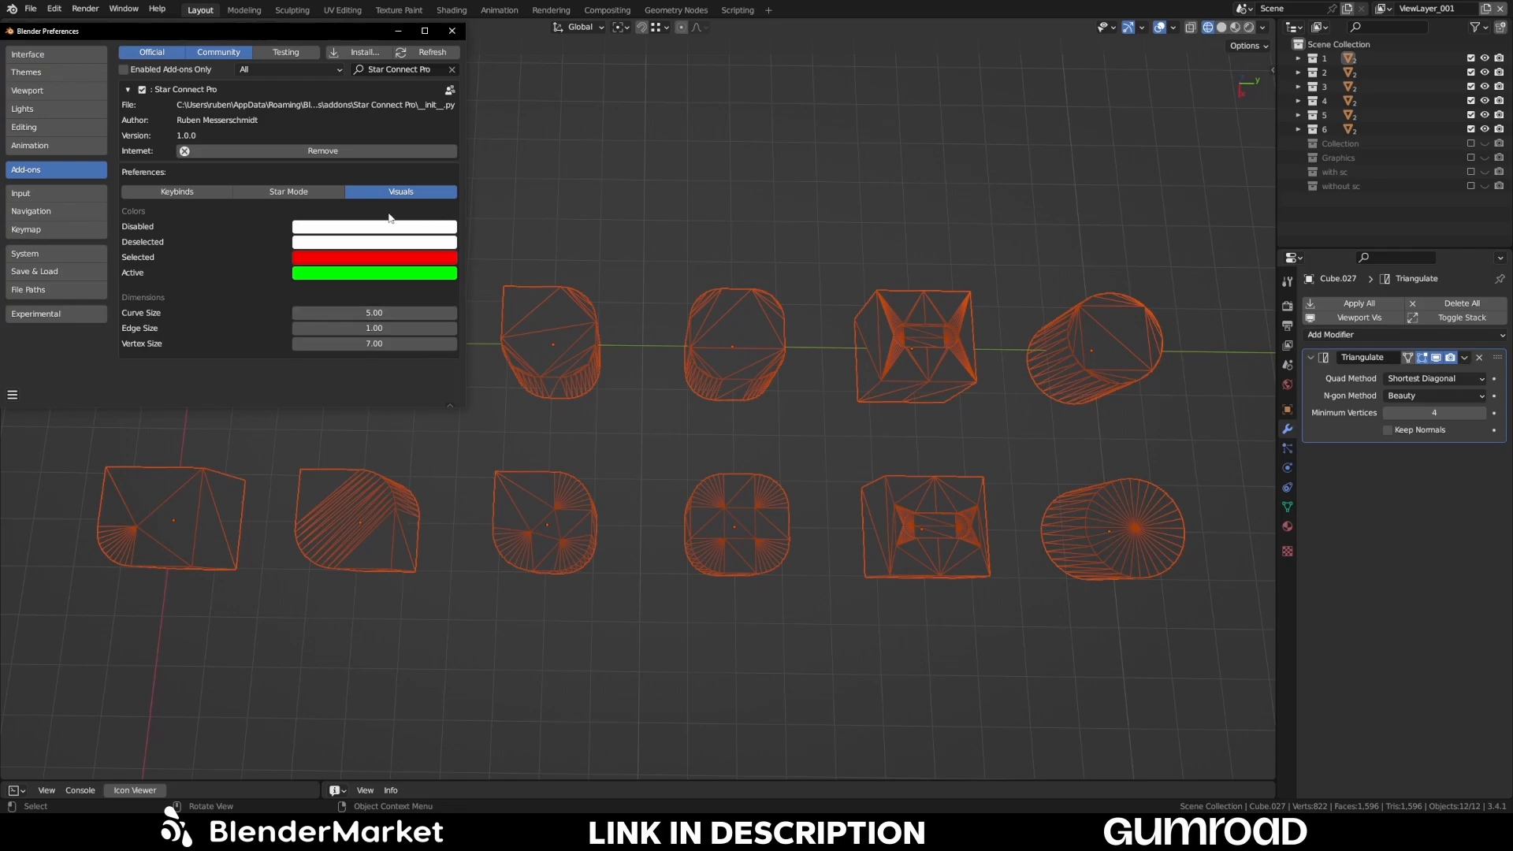
pyautogui.moveTo(421, 314)
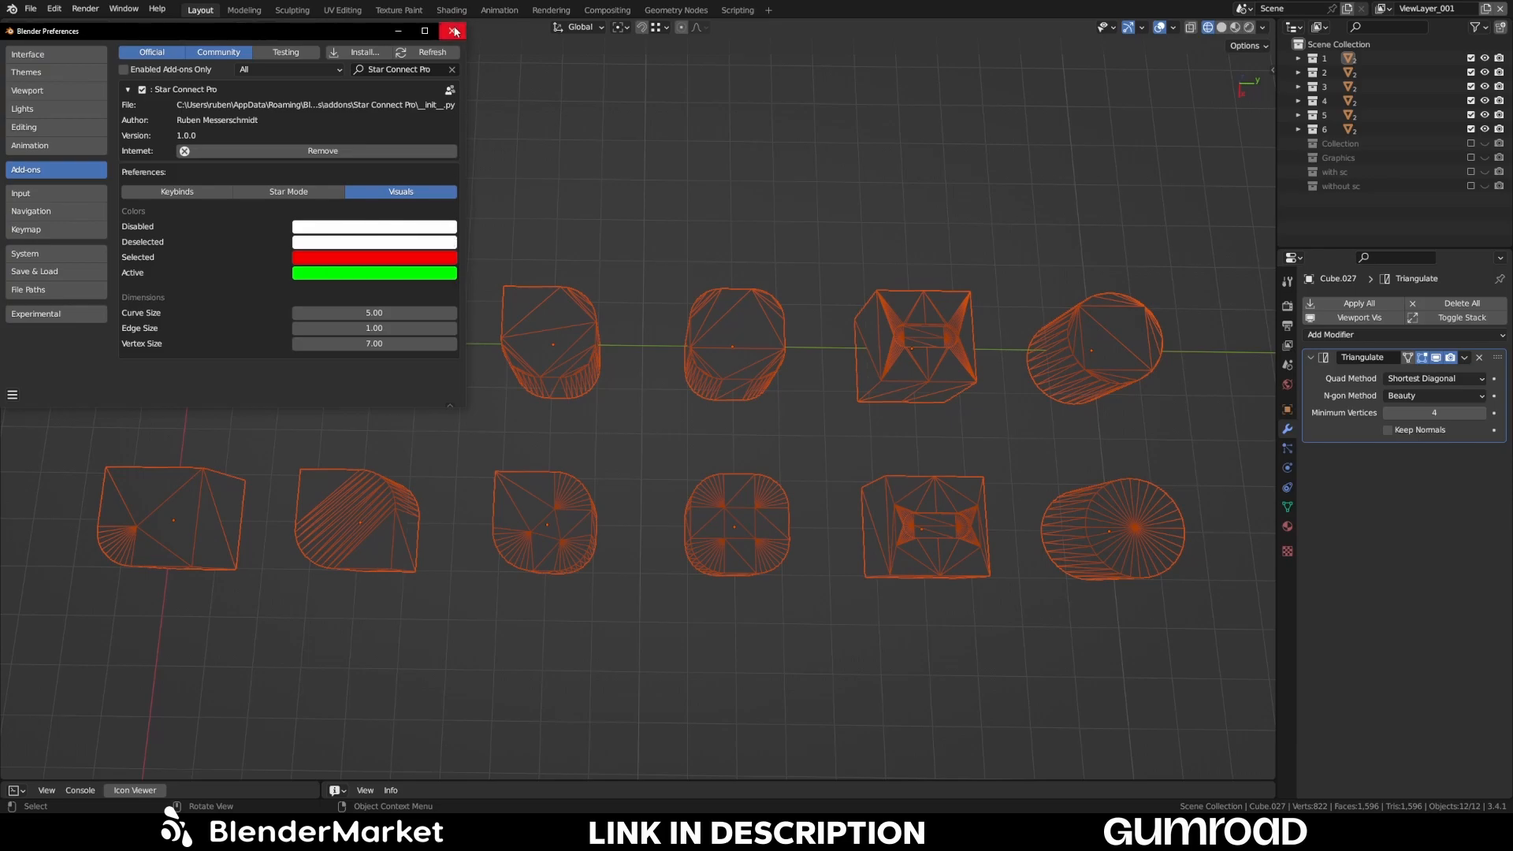
pyautogui.click(452, 30)
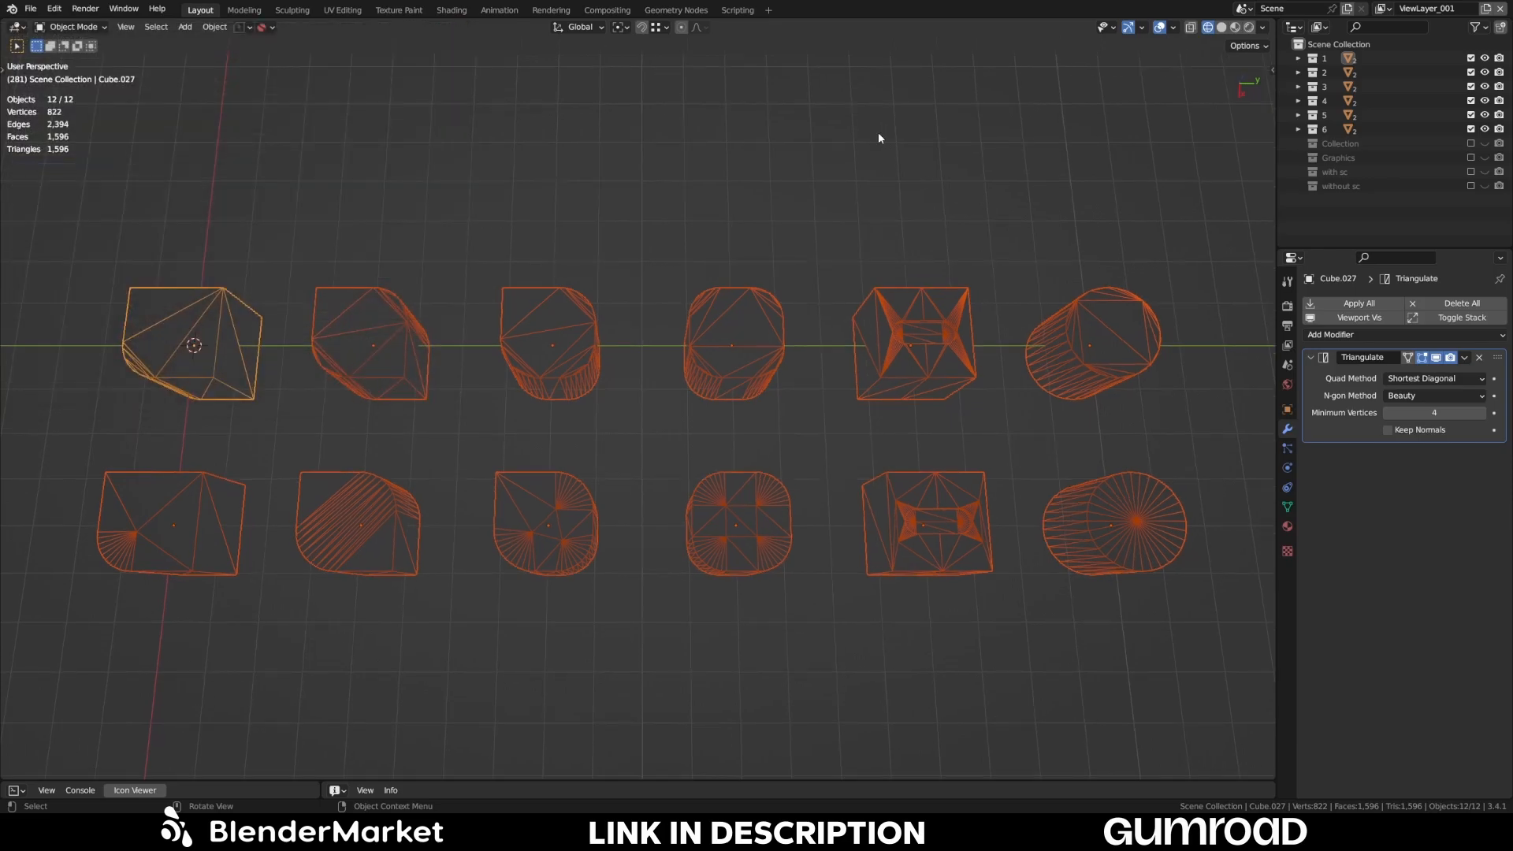